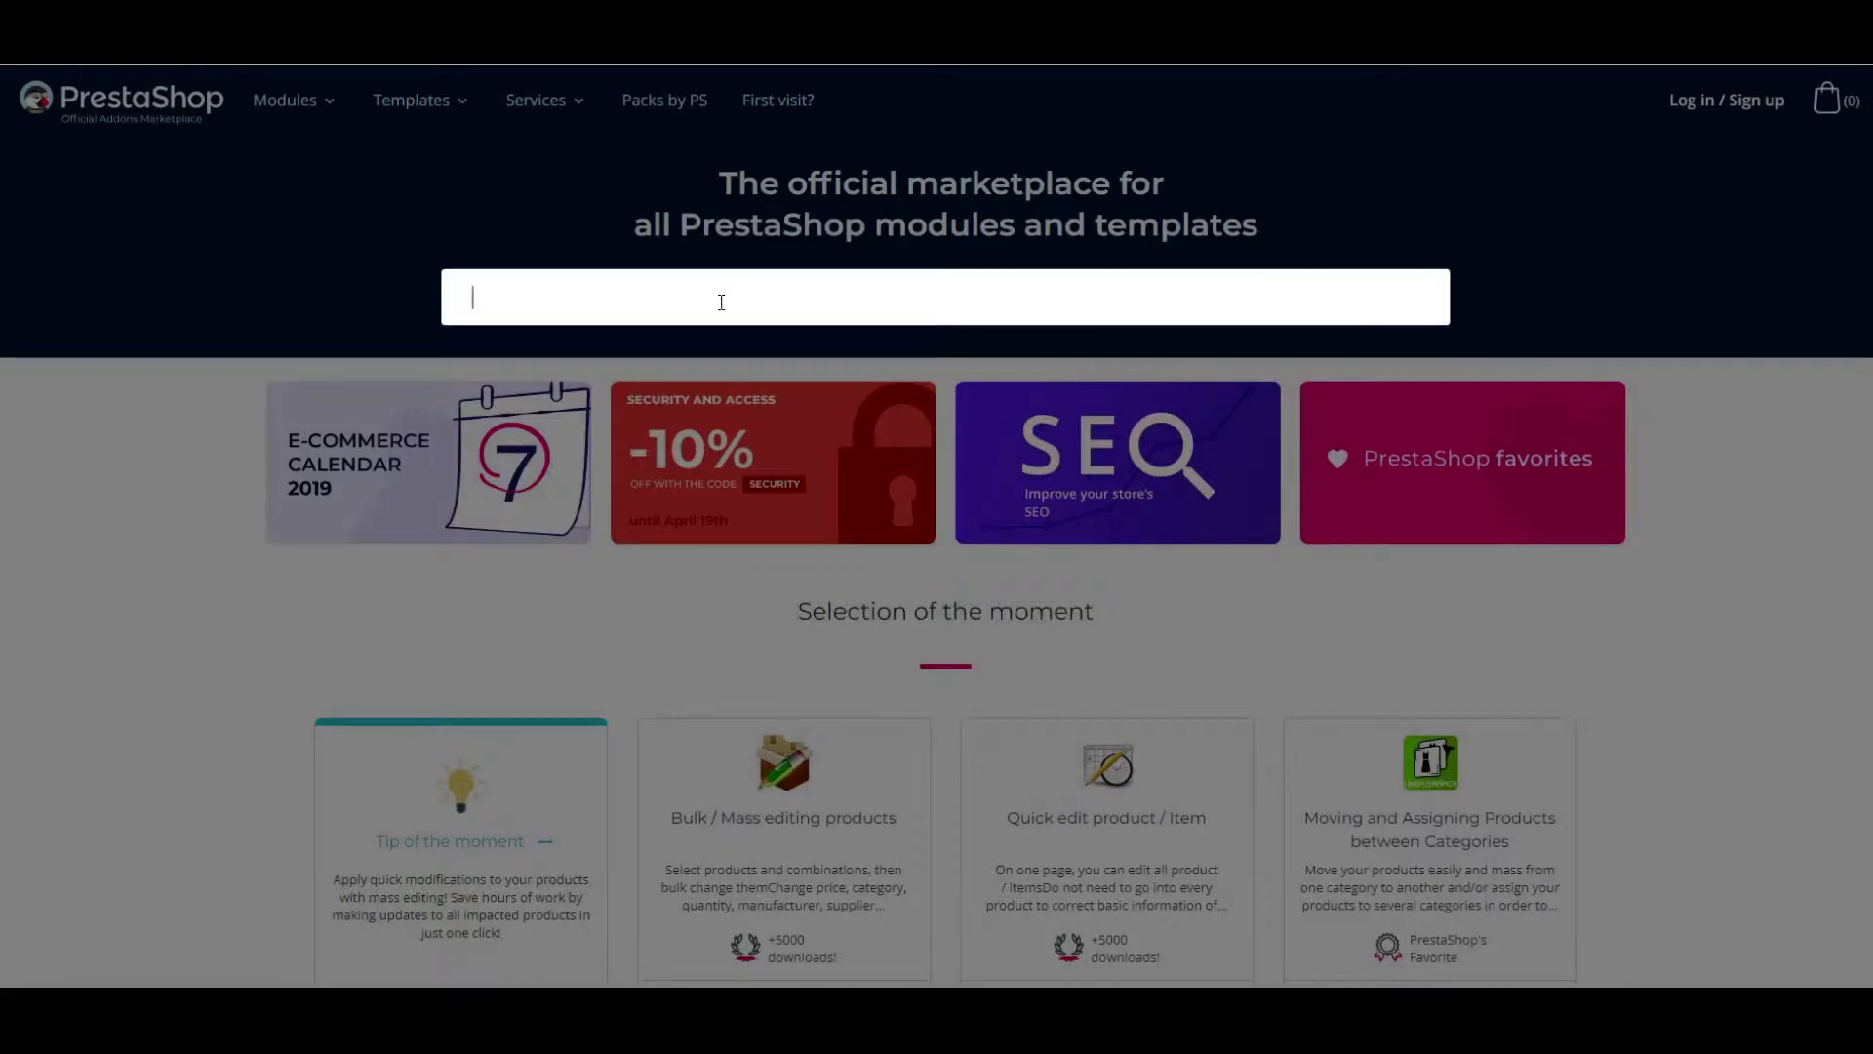
- Search the Addons marketplace for 'import' and open the Product Catalog (CSV, Excel) Import module page
{"action": "type", "text": "import"}
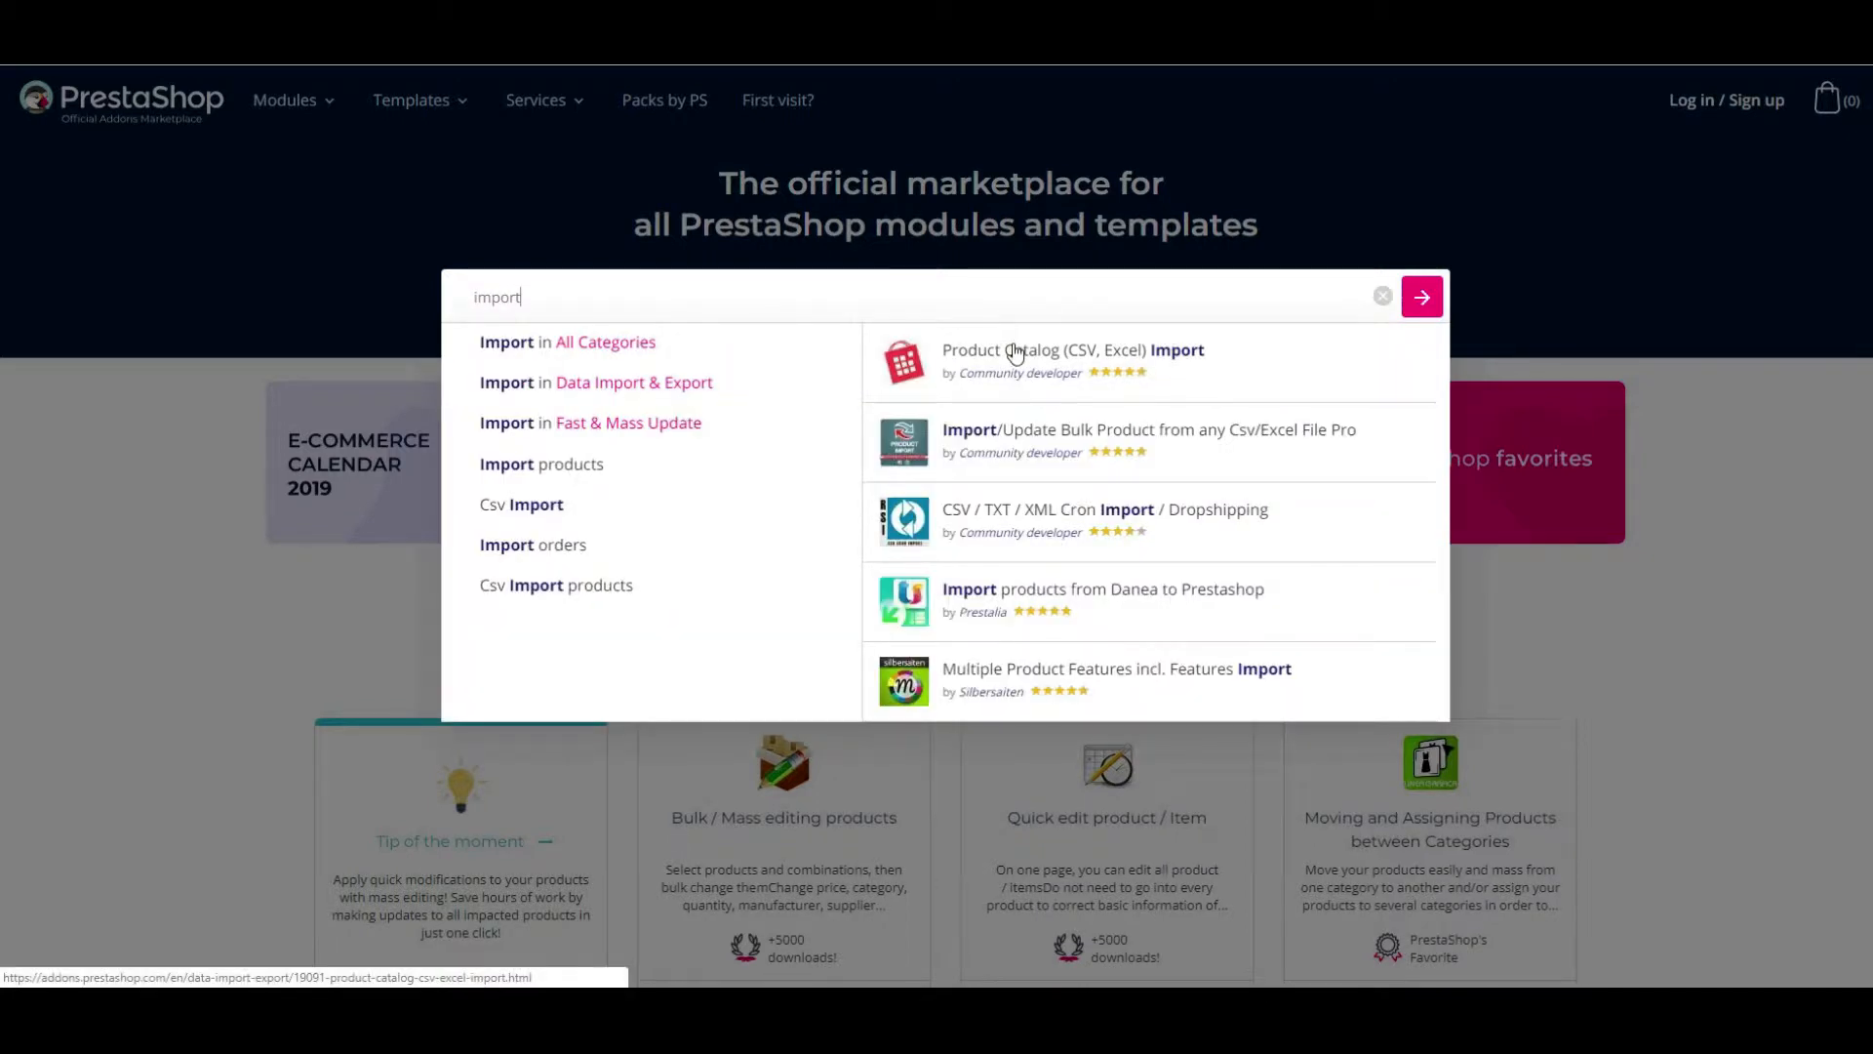
{"action": "left_click", "coordinate": [1071, 349]}
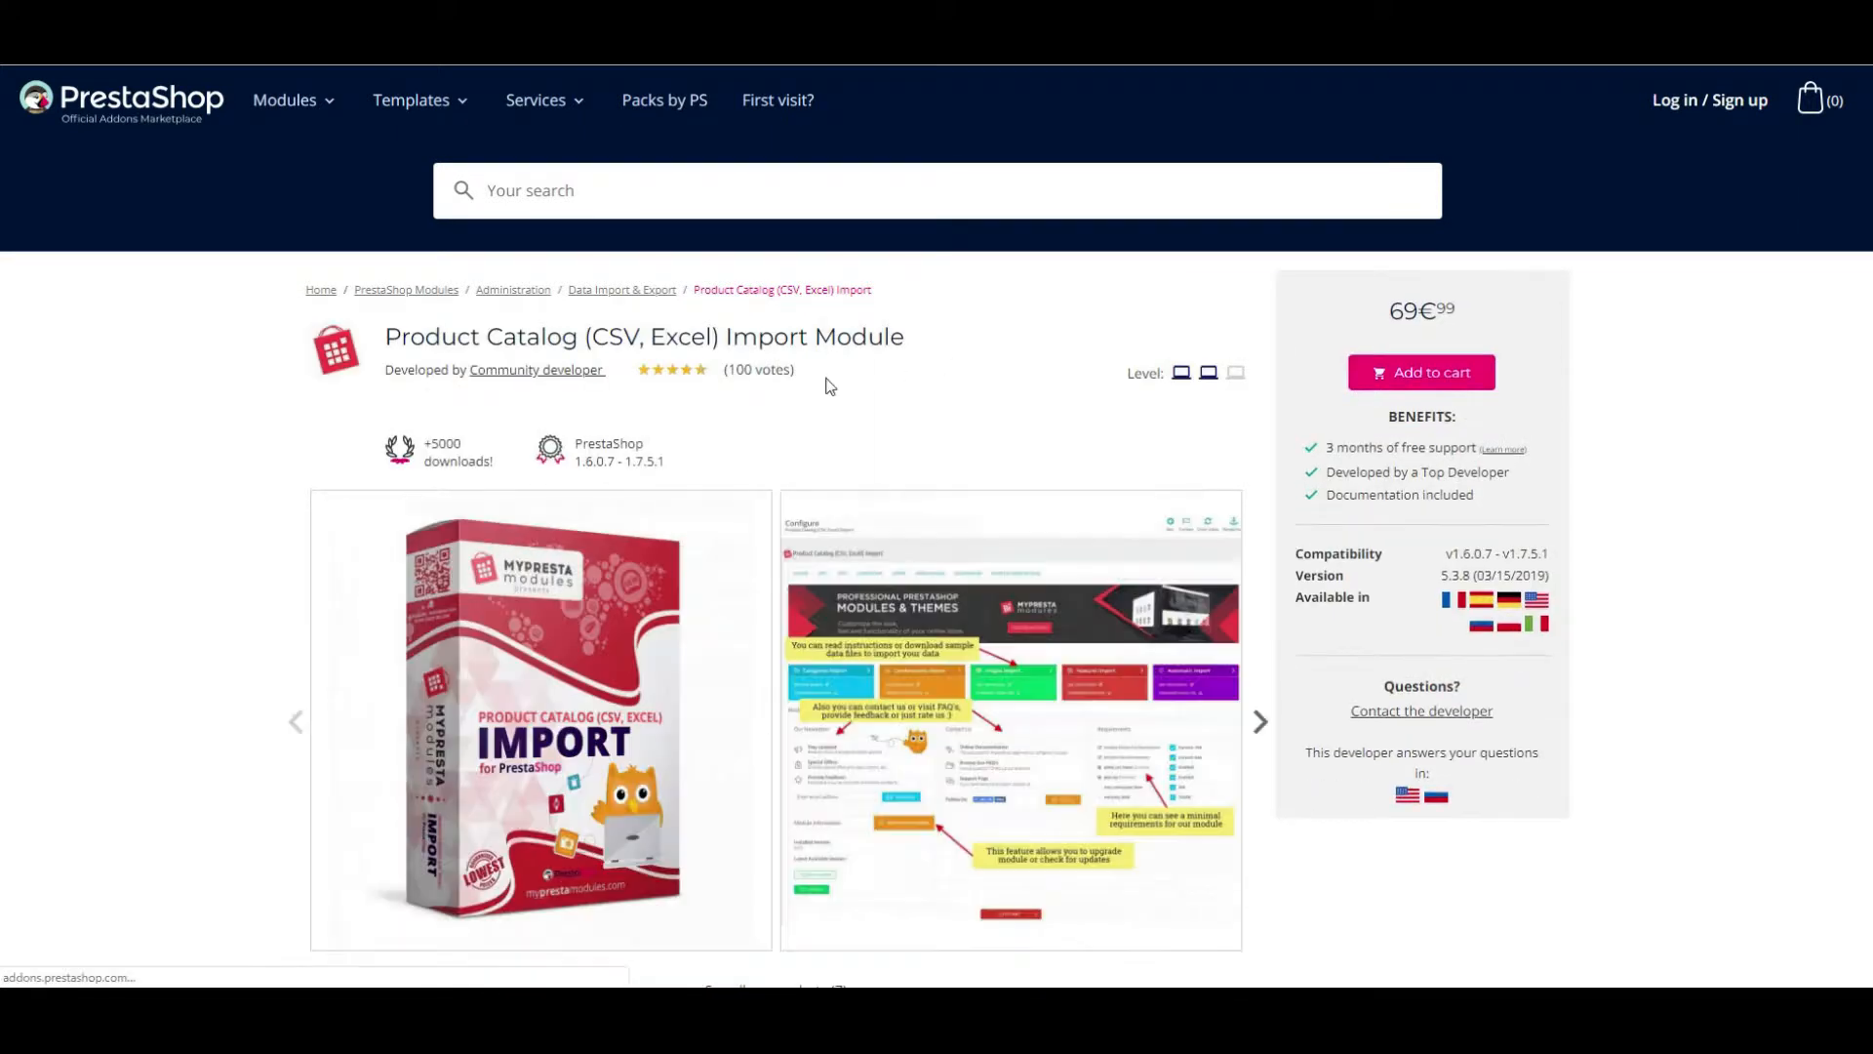
{"action": "mouse_move", "coordinate": [673, 369]}
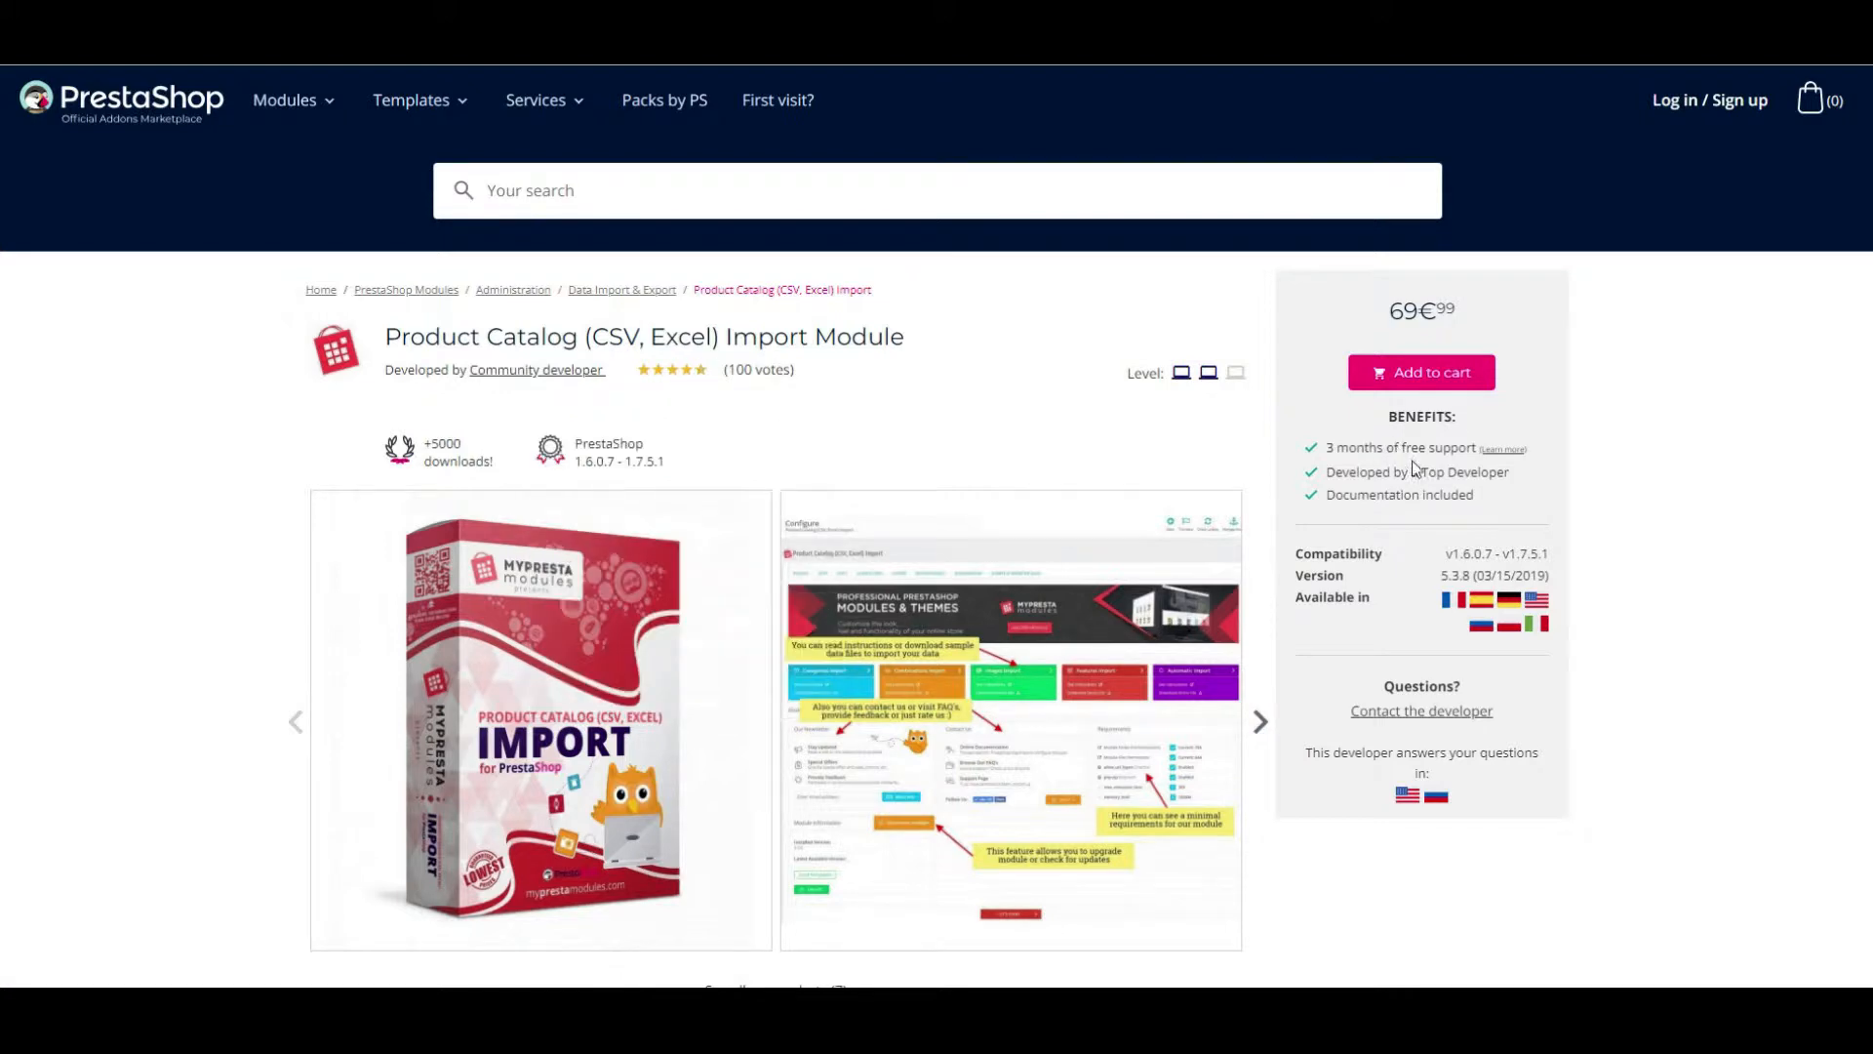
{"action": "scroll", "scroll_direction": "down", "scroll_amount": 3}
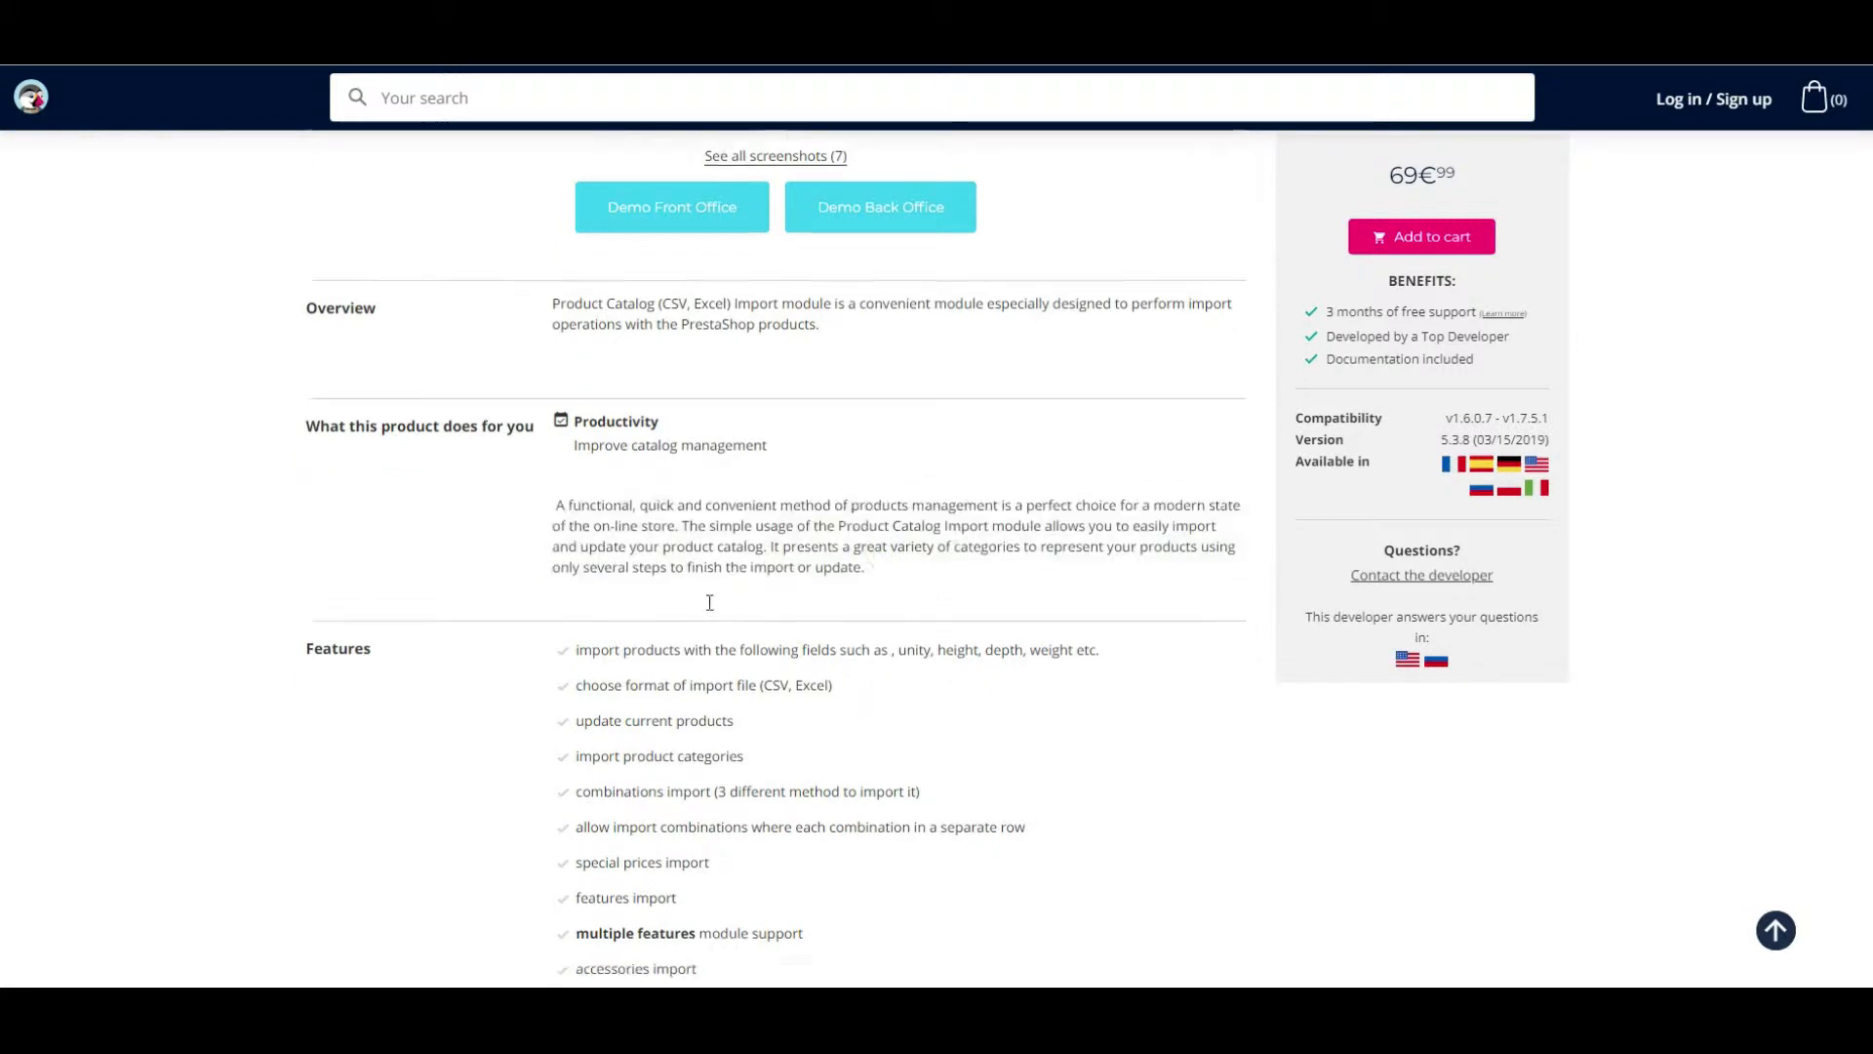
{"action": "scroll", "scroll_direction": "down", "scroll_amount": 3}
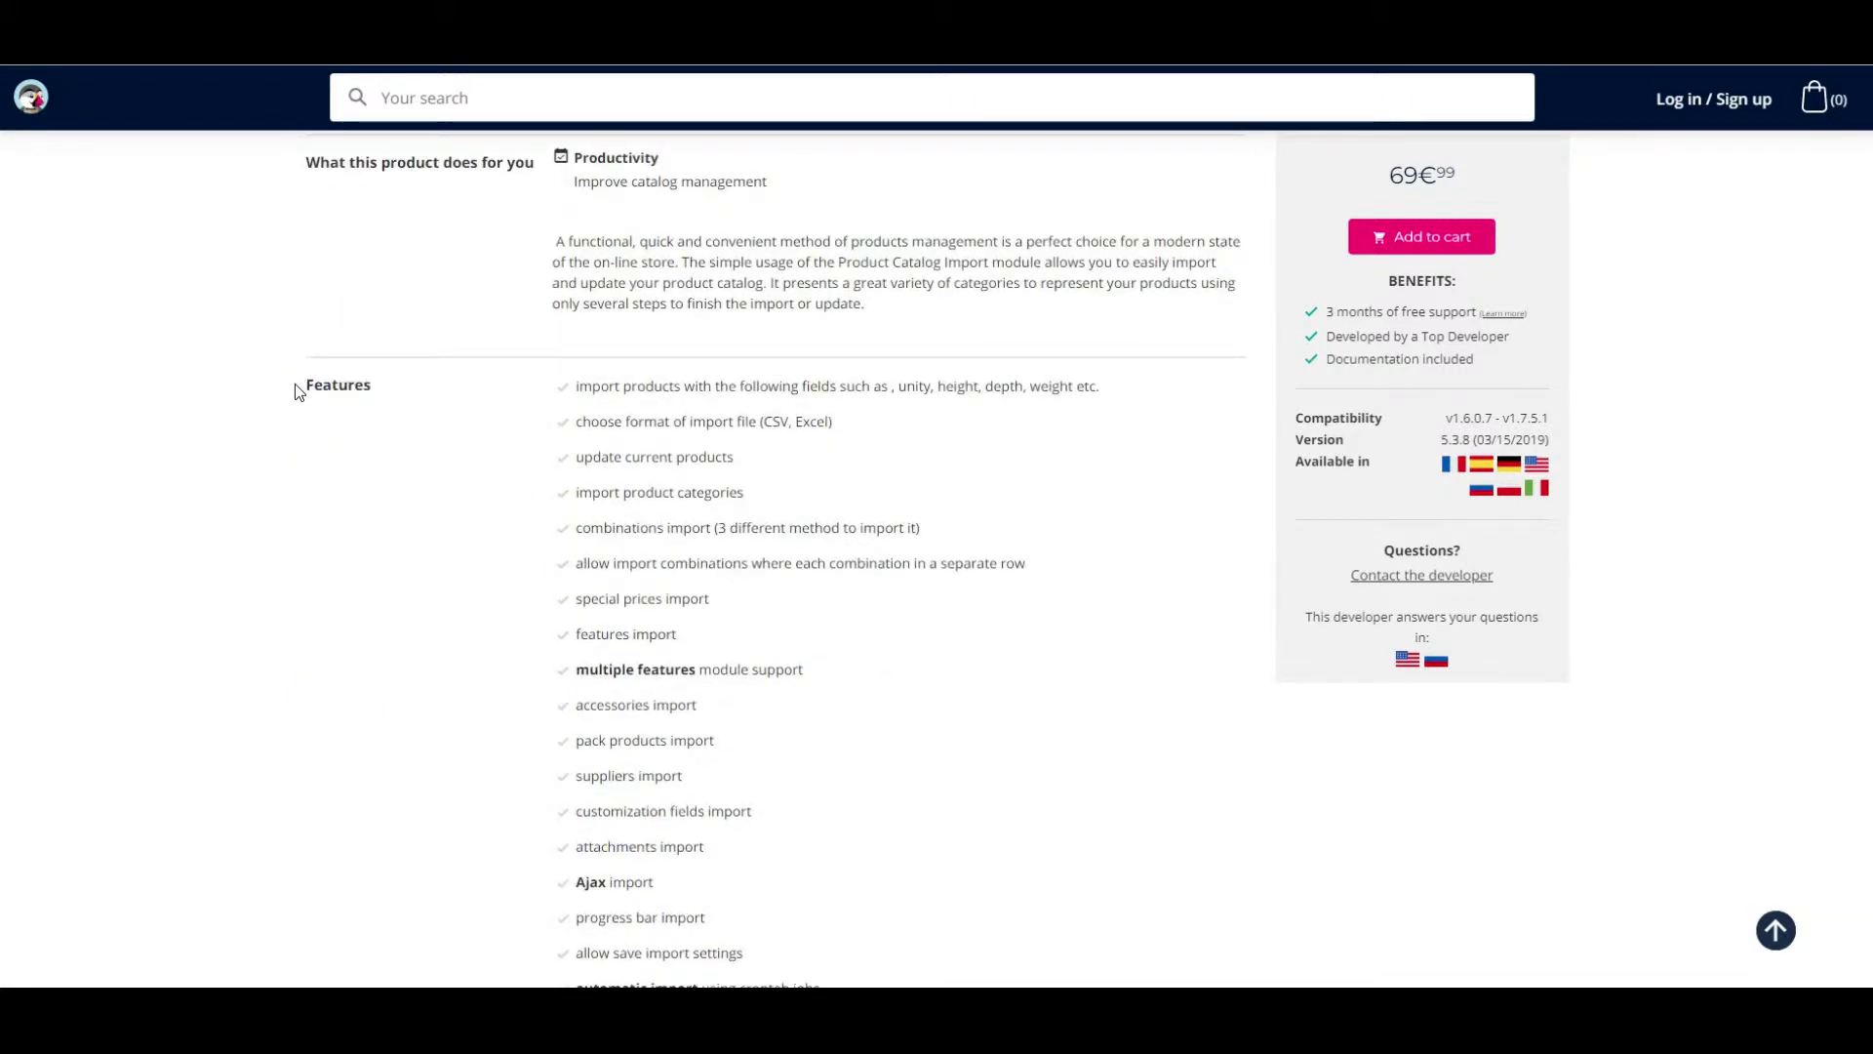
{"action": "mouse_move", "coordinate": [474, 396]}
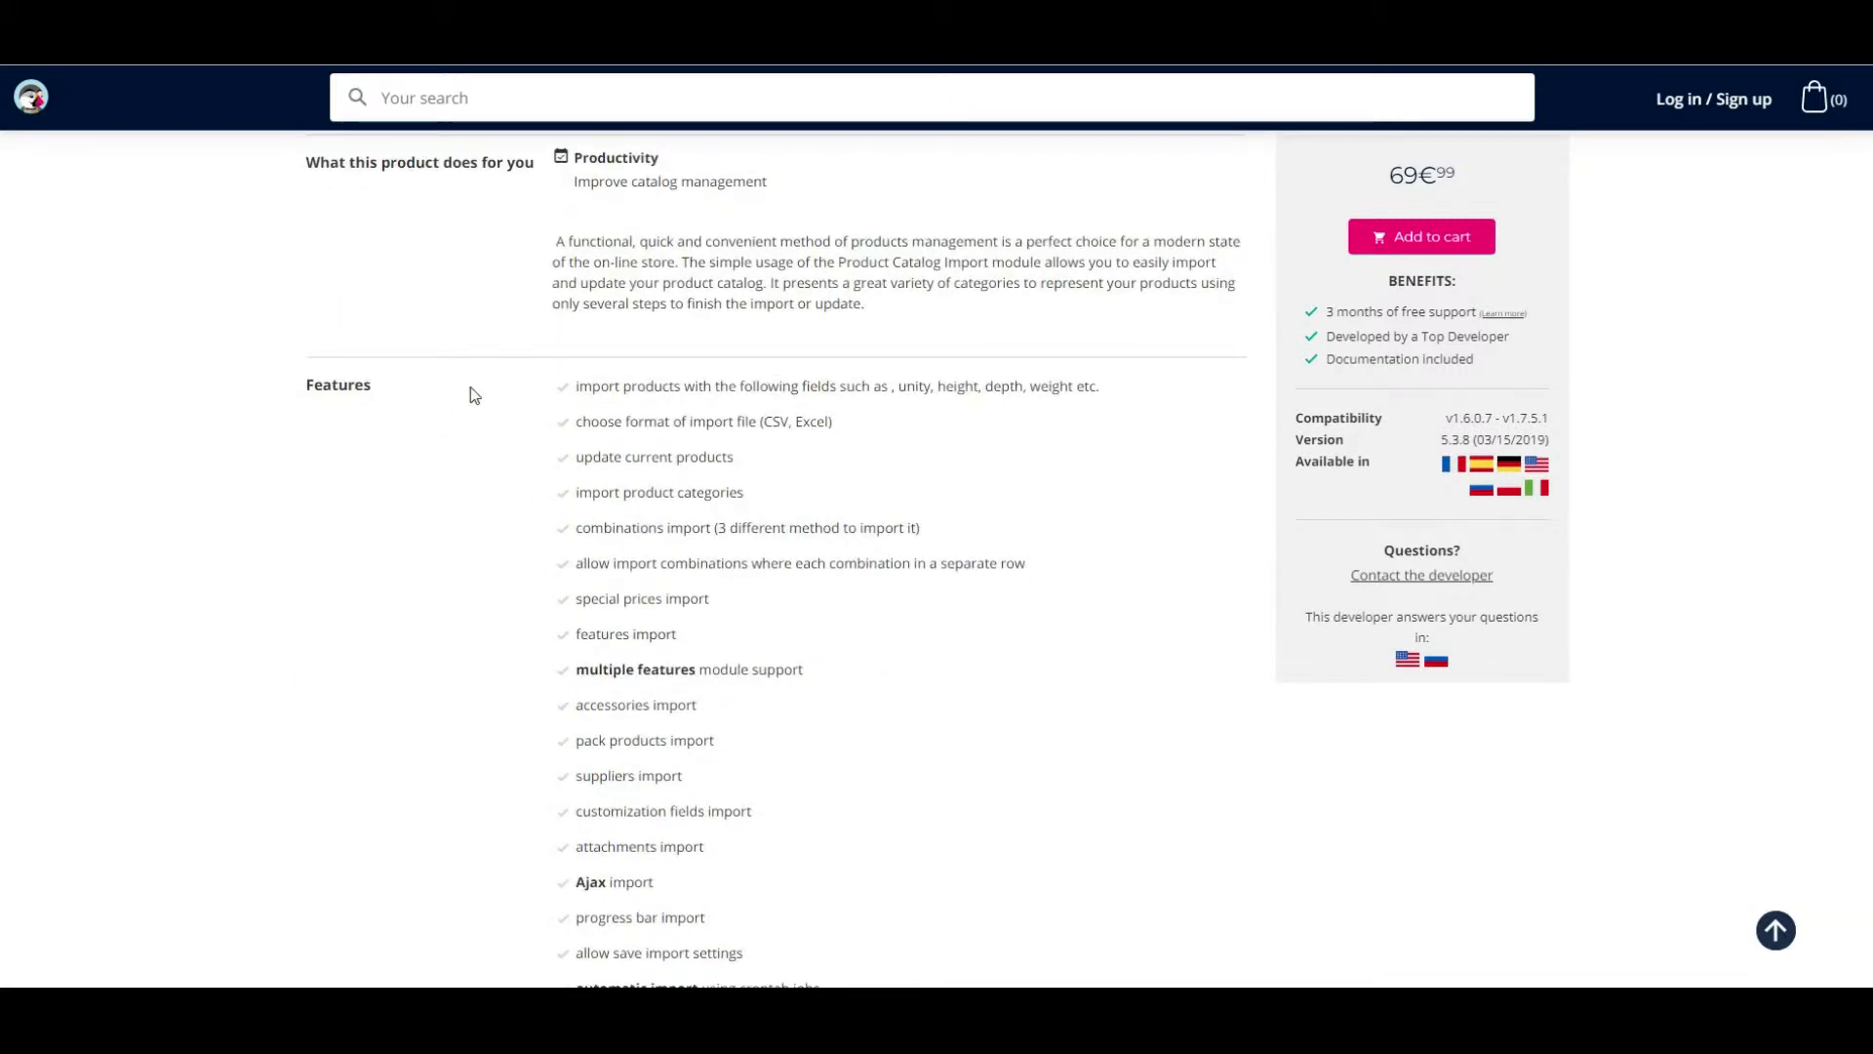
{"action": "scroll", "scroll_direction": "down", "scroll_amount": 3}
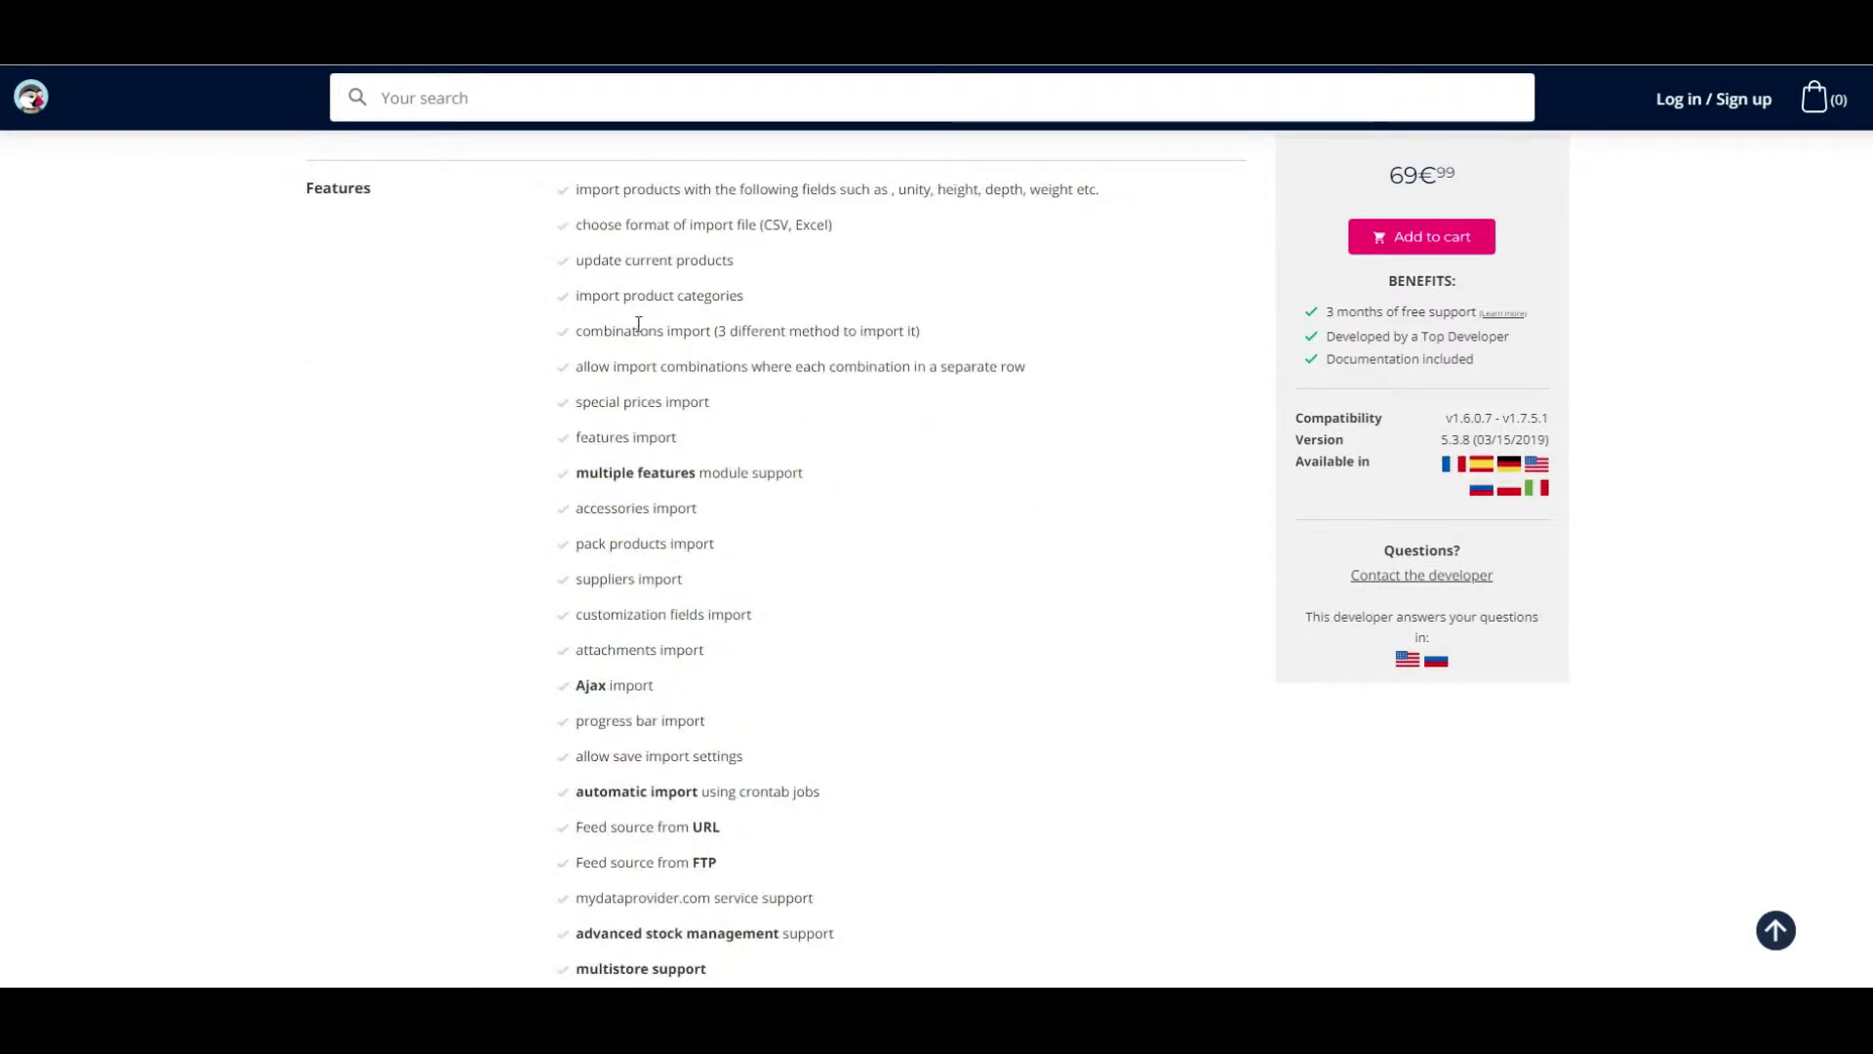
{"action": "scroll", "scroll_direction": "down", "scroll_amount": 3}
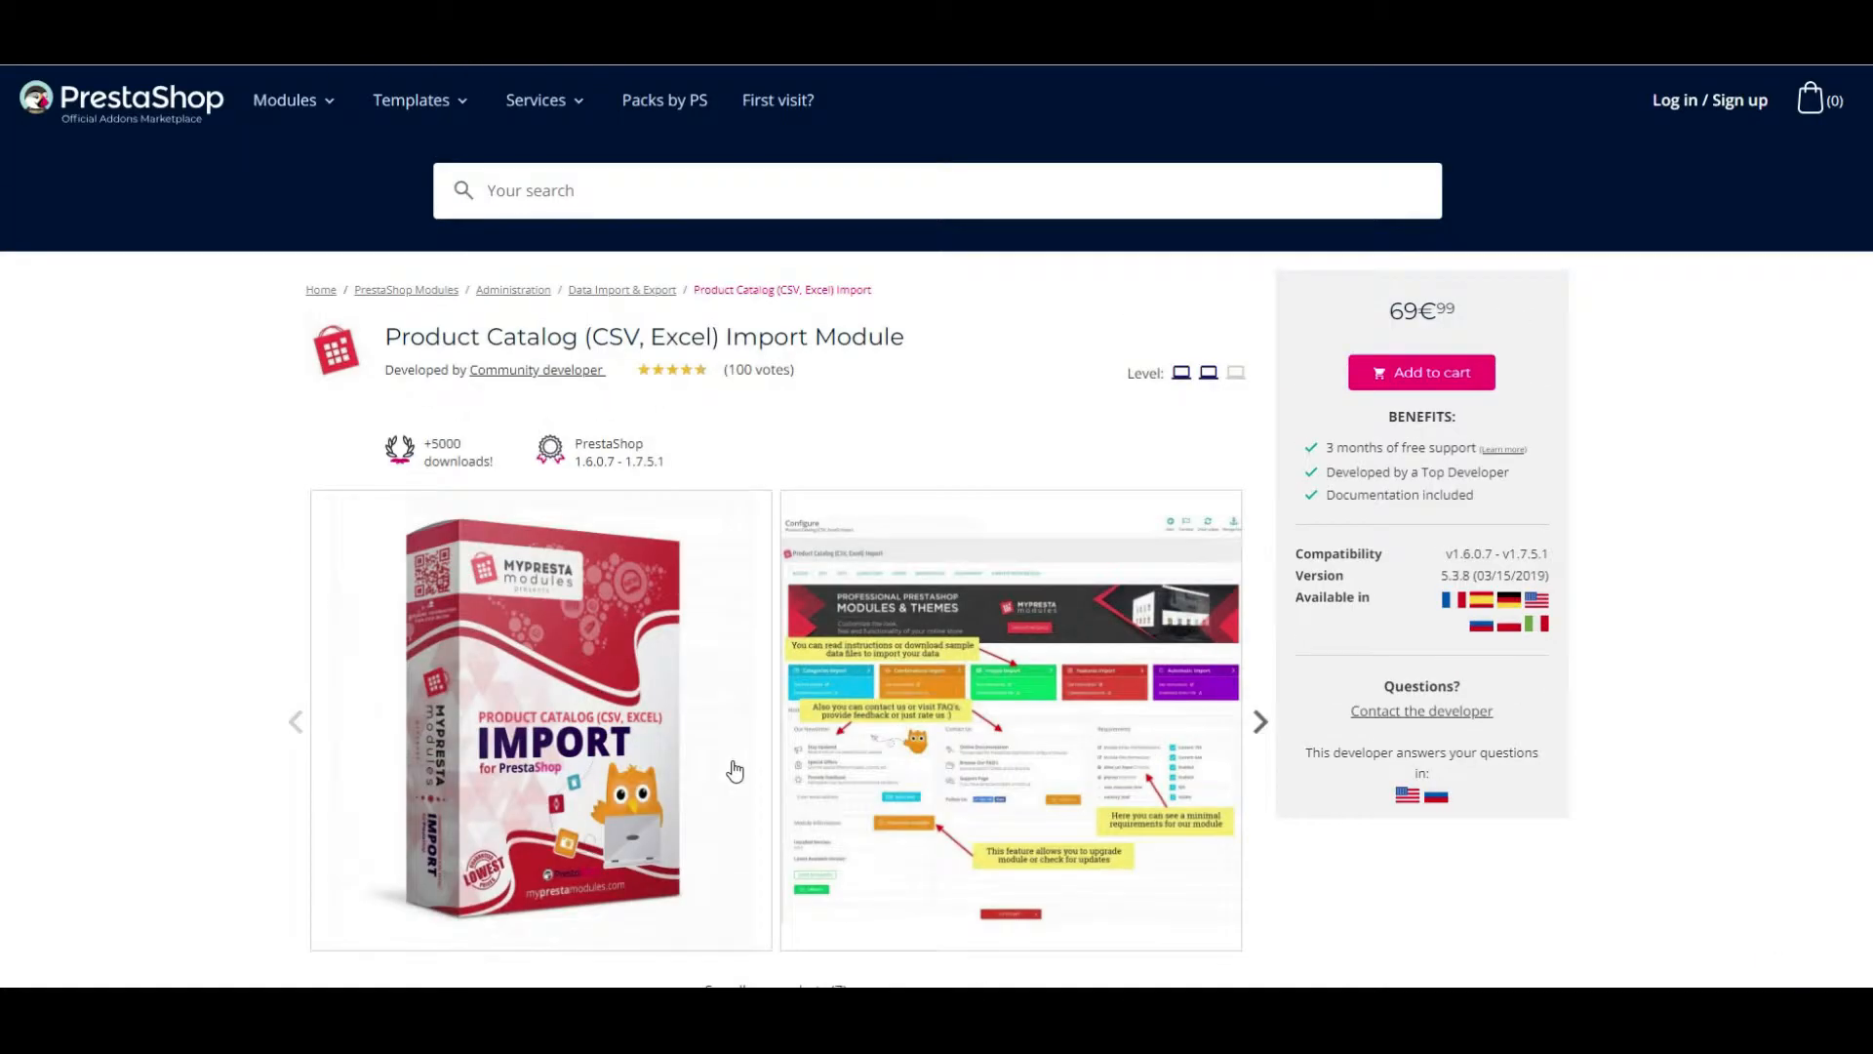
{"action": "mouse_move", "coordinate": [765, 384]}
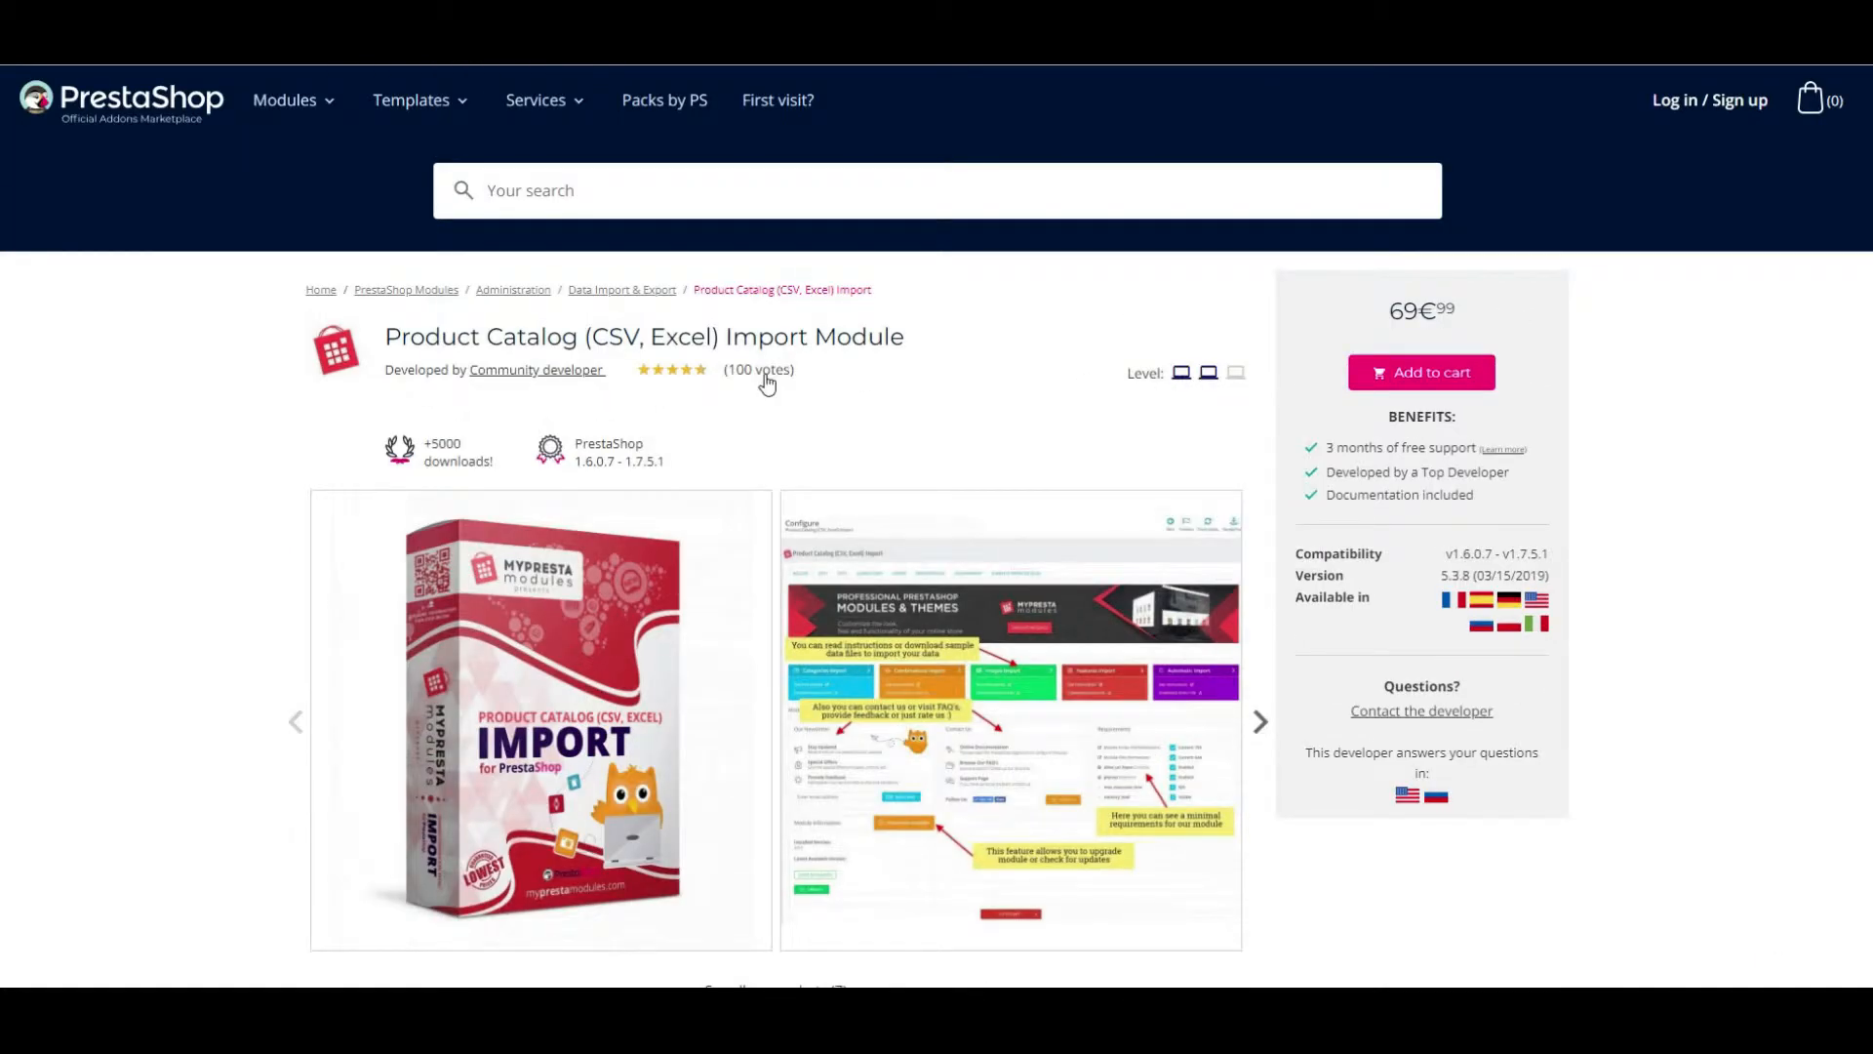
{"action": "scroll", "scroll_direction": "down", "scroll_amount": 3}
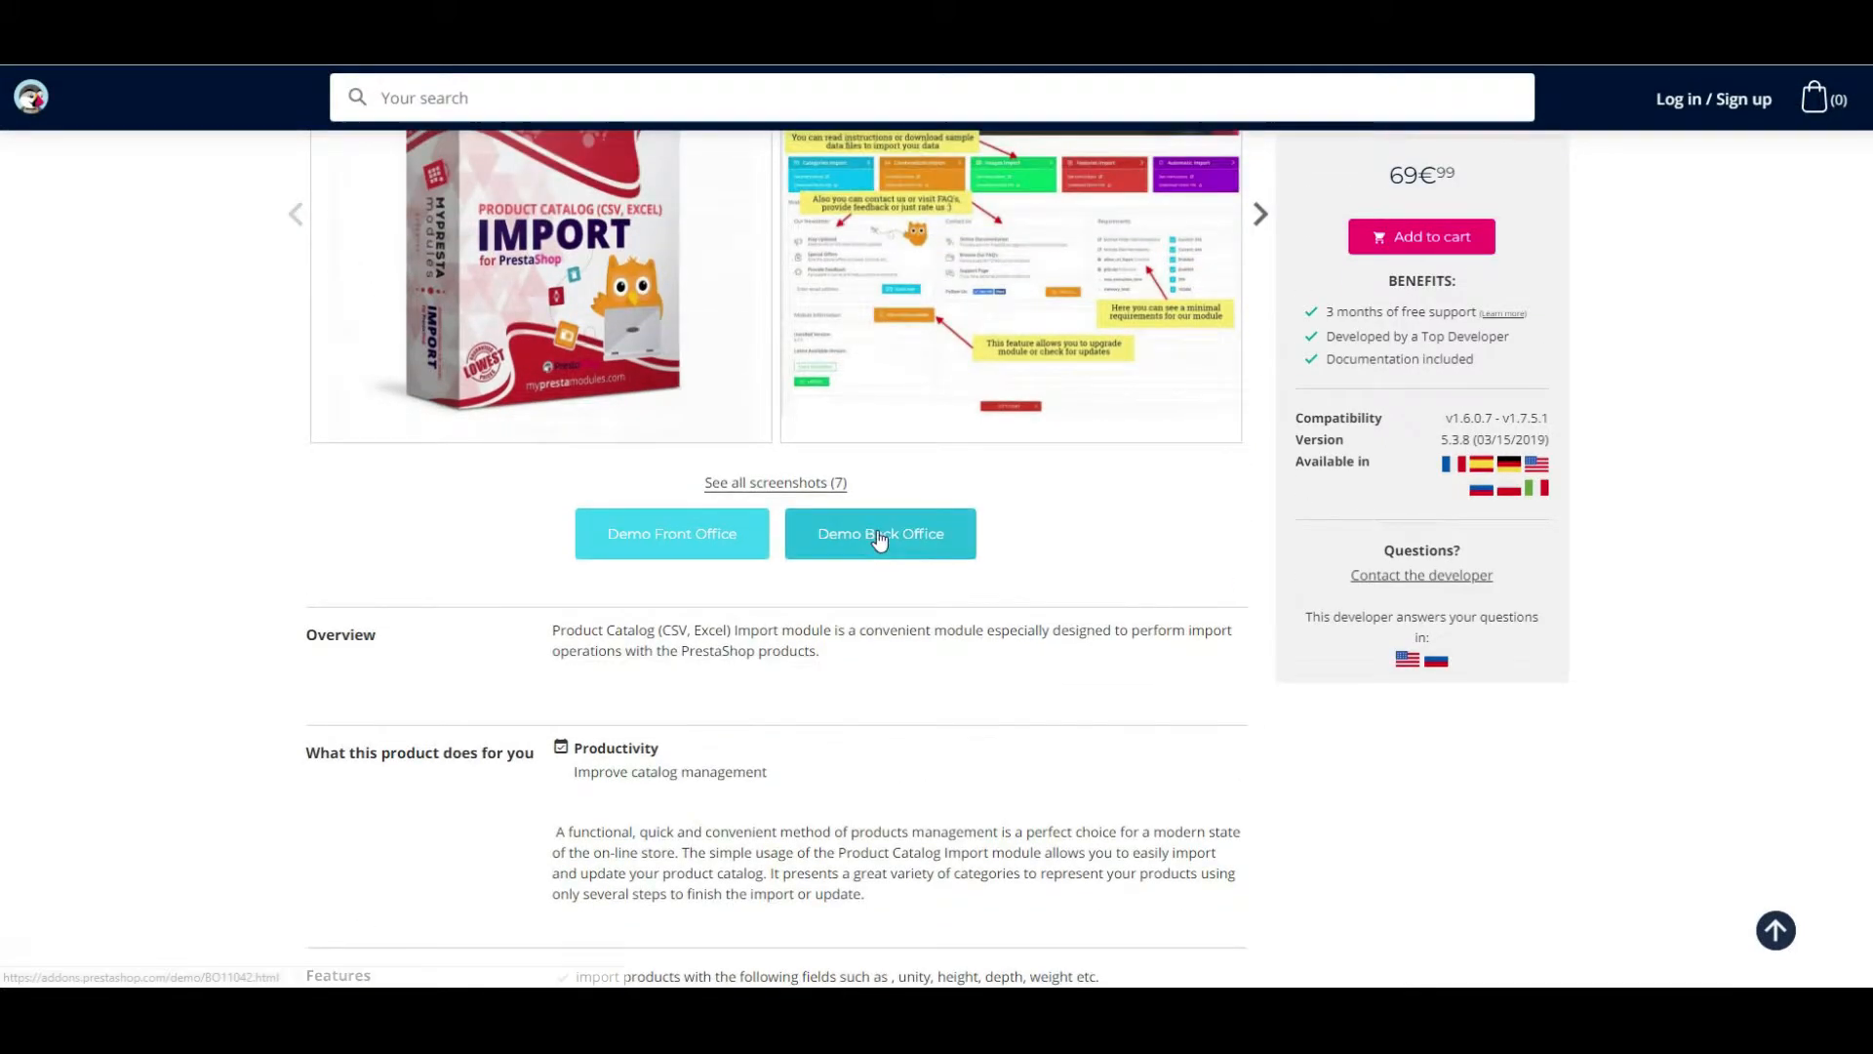
- Enter the module's demo back office and list the catalogue products under Catalog > Products
{"action": "left_click", "coordinate": [880, 533]}
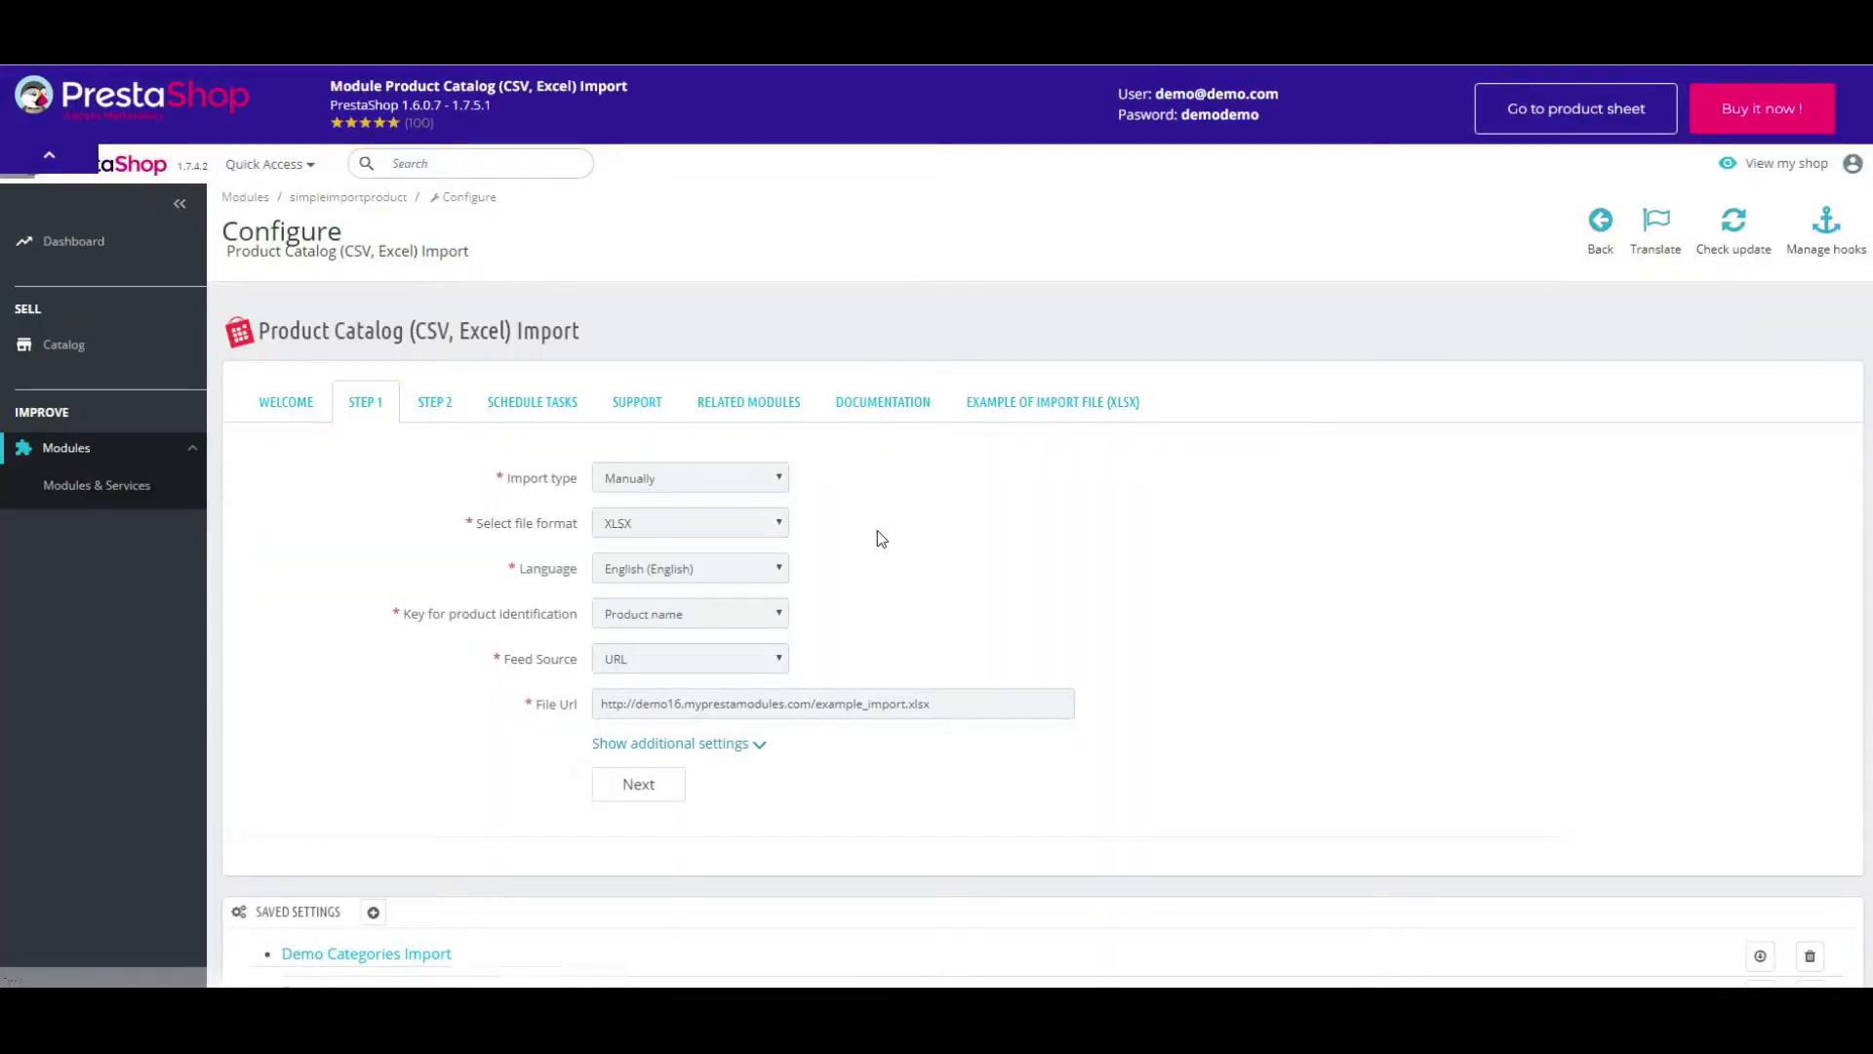
{"action": "left_click", "coordinate": [63, 343]}
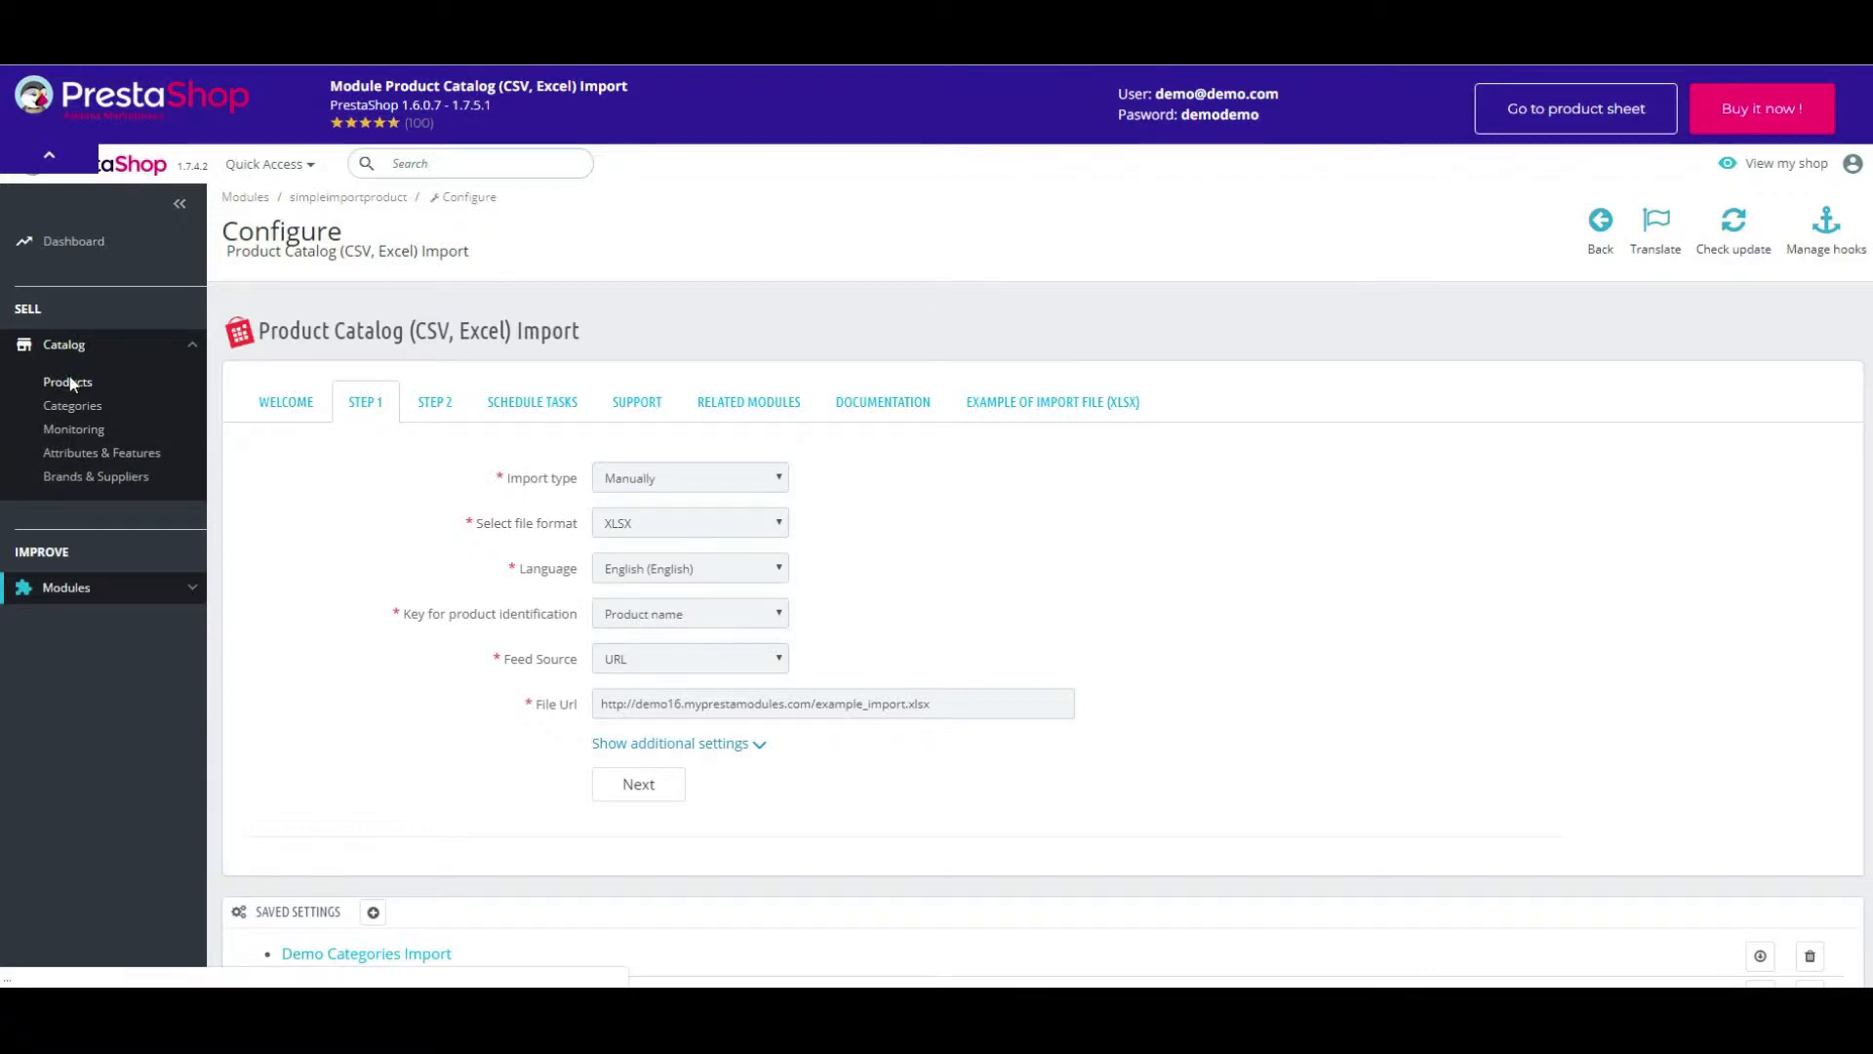
{"action": "left_click", "coordinate": [66, 381]}
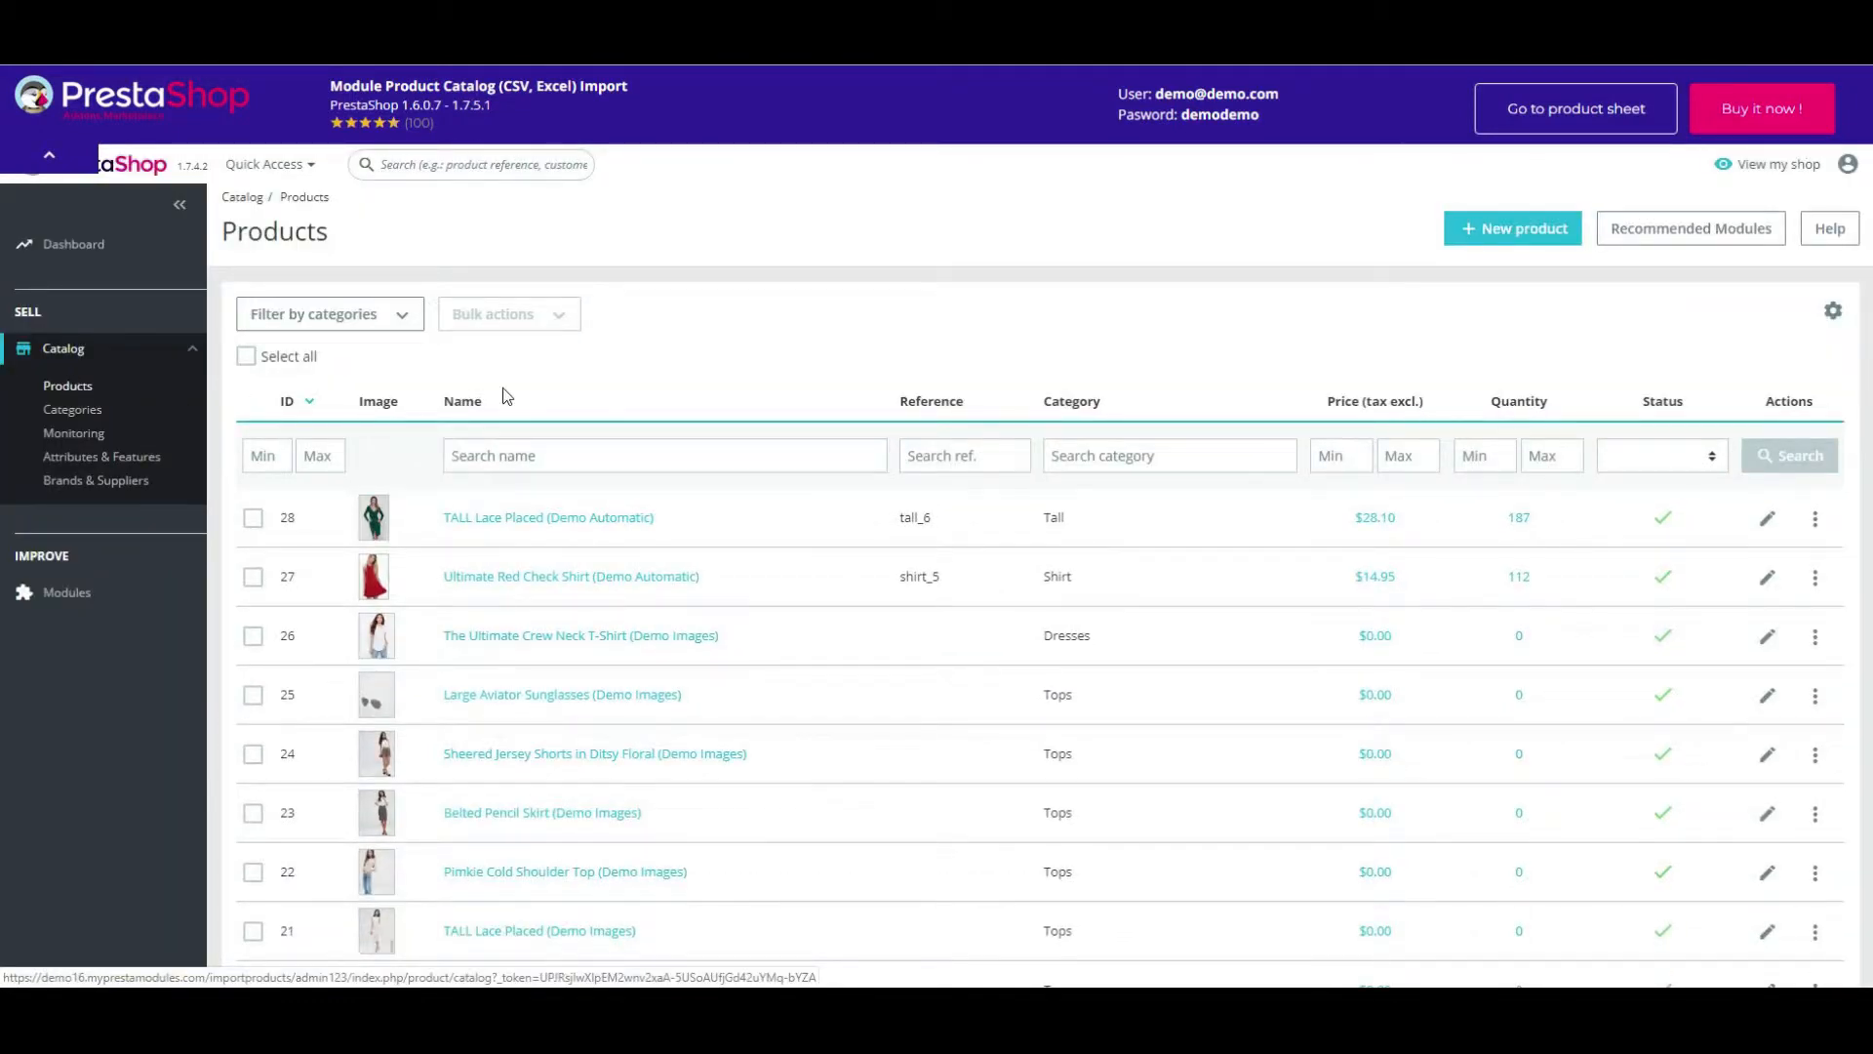
{"action": "scroll", "scroll_direction": "down", "scroll_amount": 3}
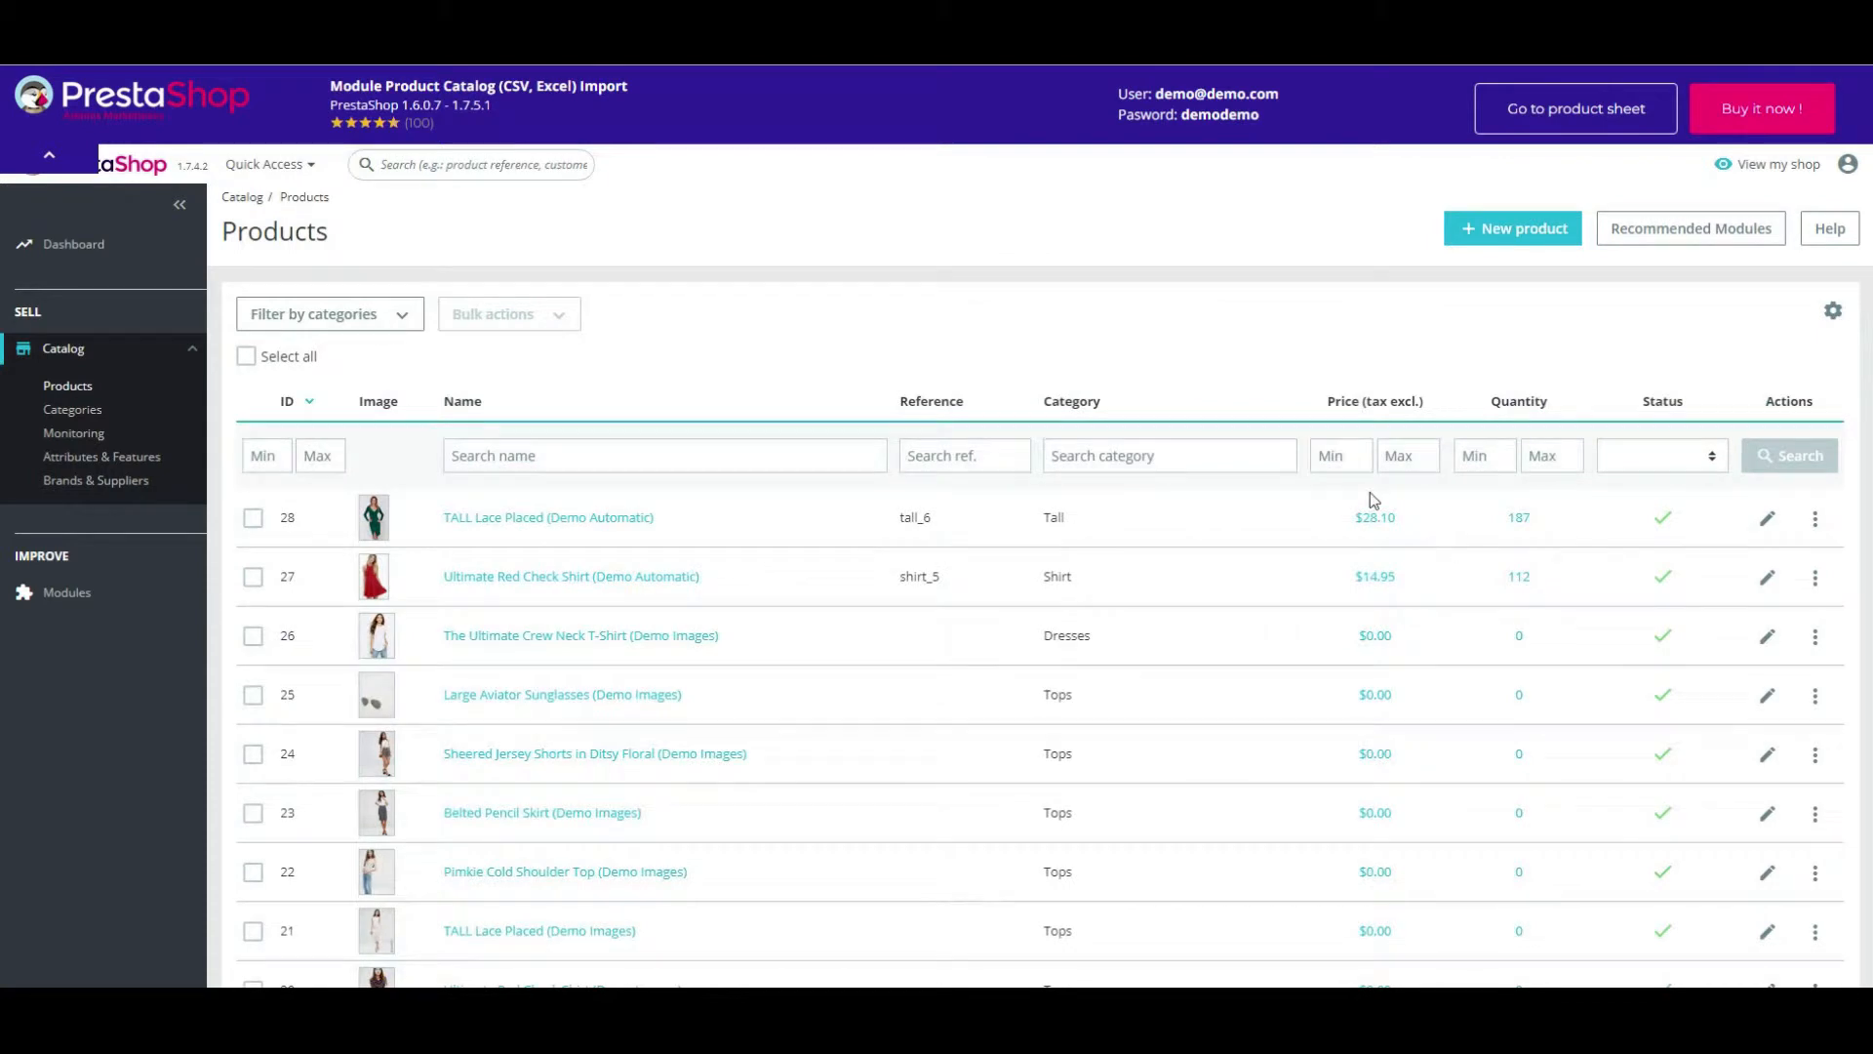
{"action": "mouse_move", "coordinate": [209, 586]}
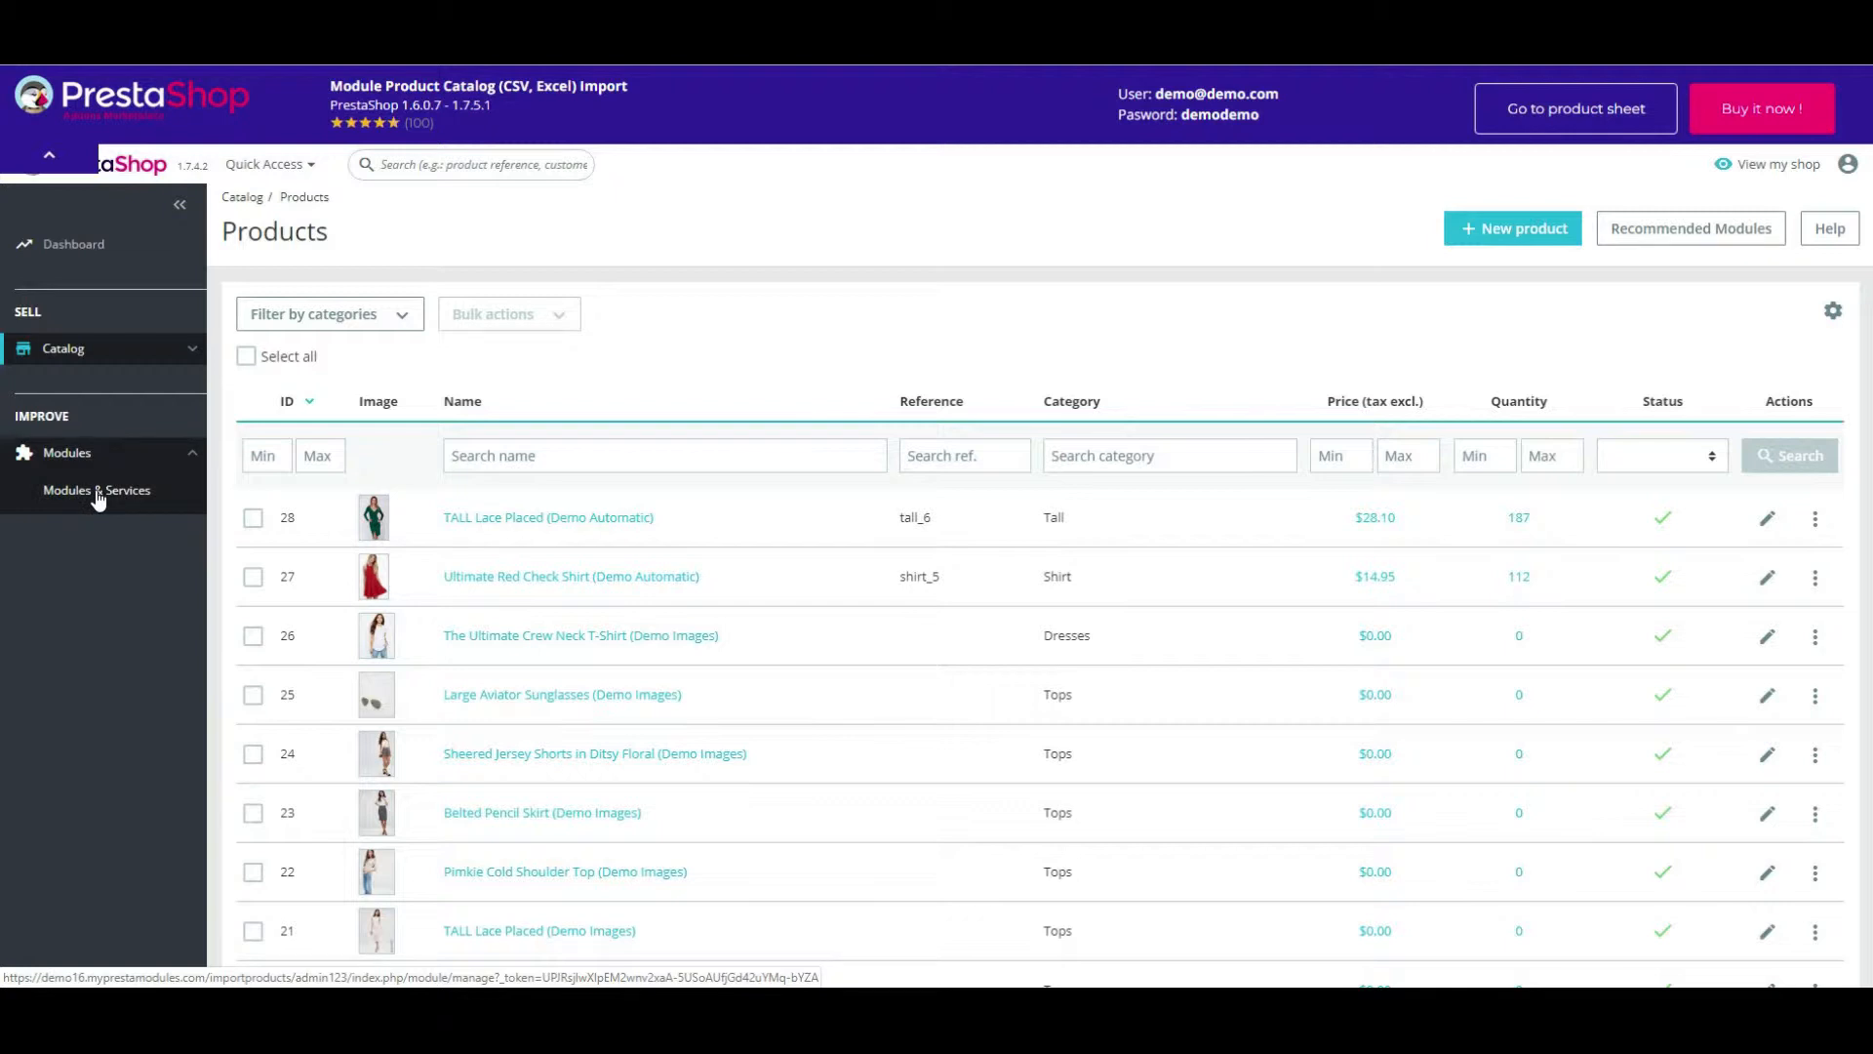
- From the installed modules list, choose Configure on the import module
{"action": "left_click", "coordinate": [96, 490]}
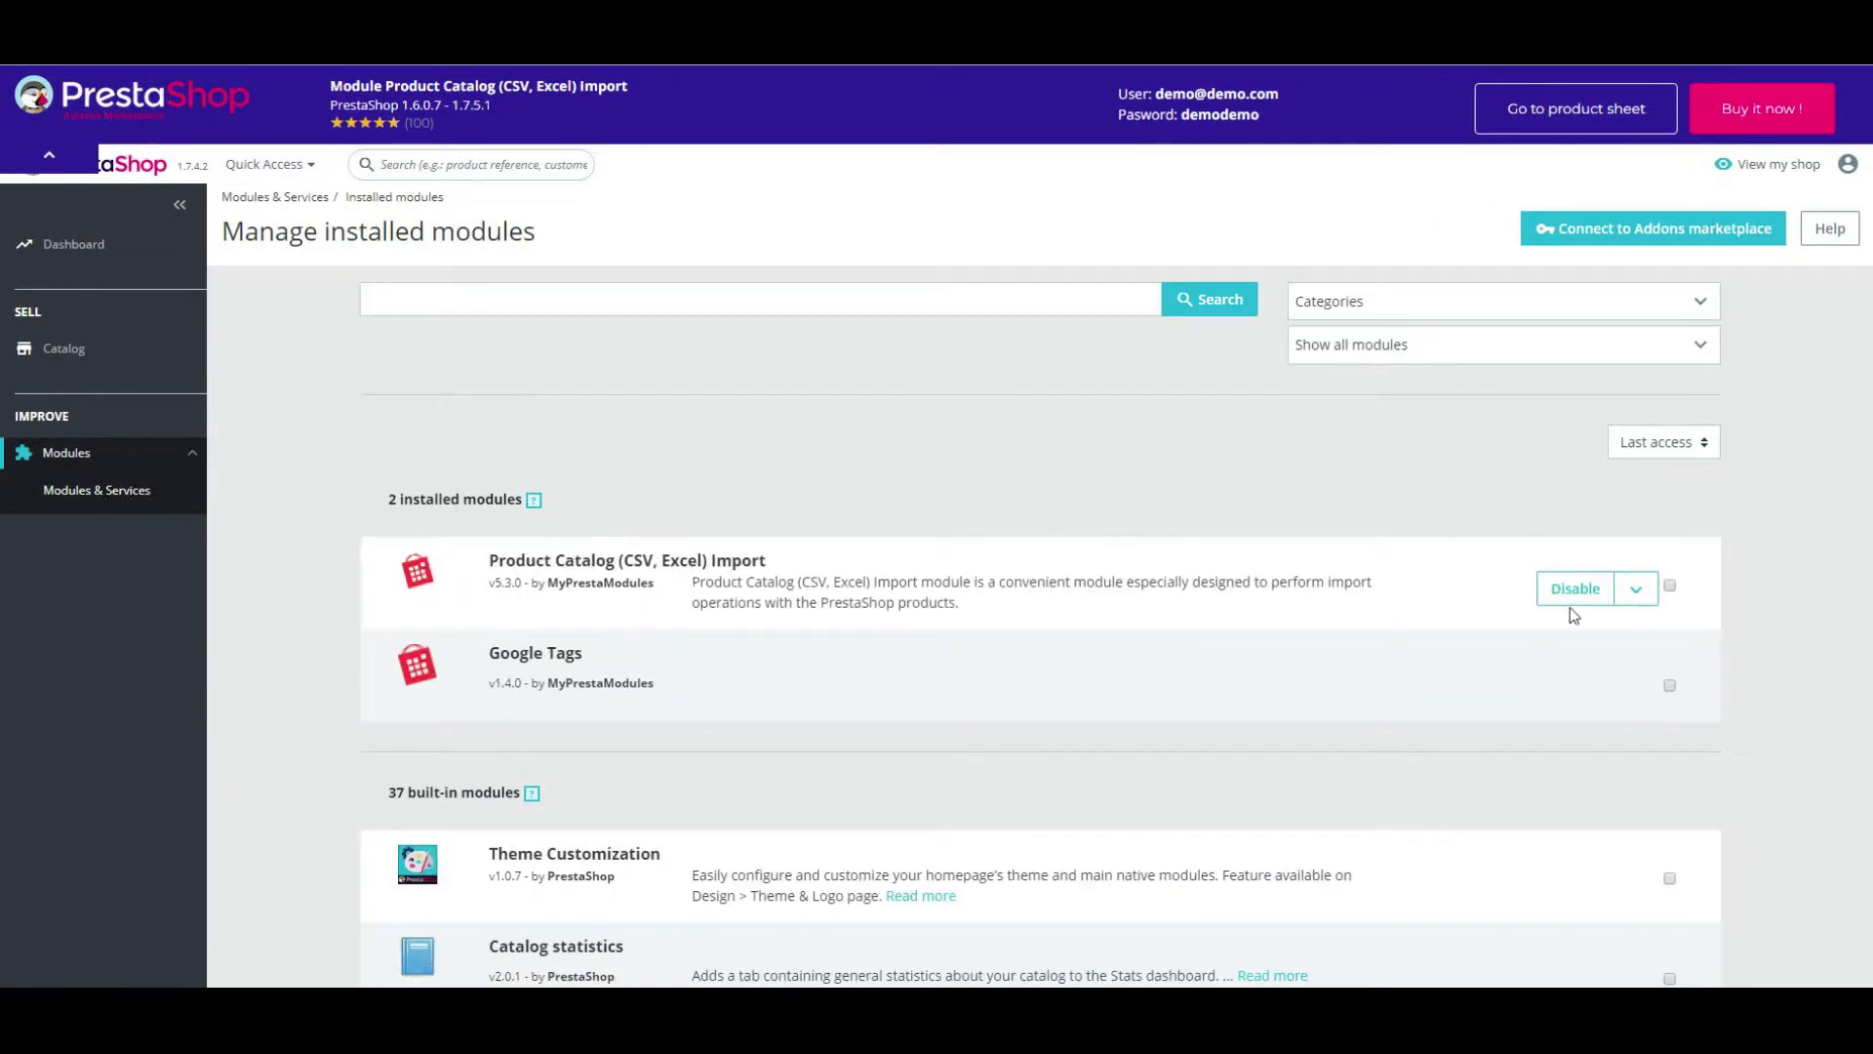
{"action": "left_click", "coordinate": [1635, 587]}
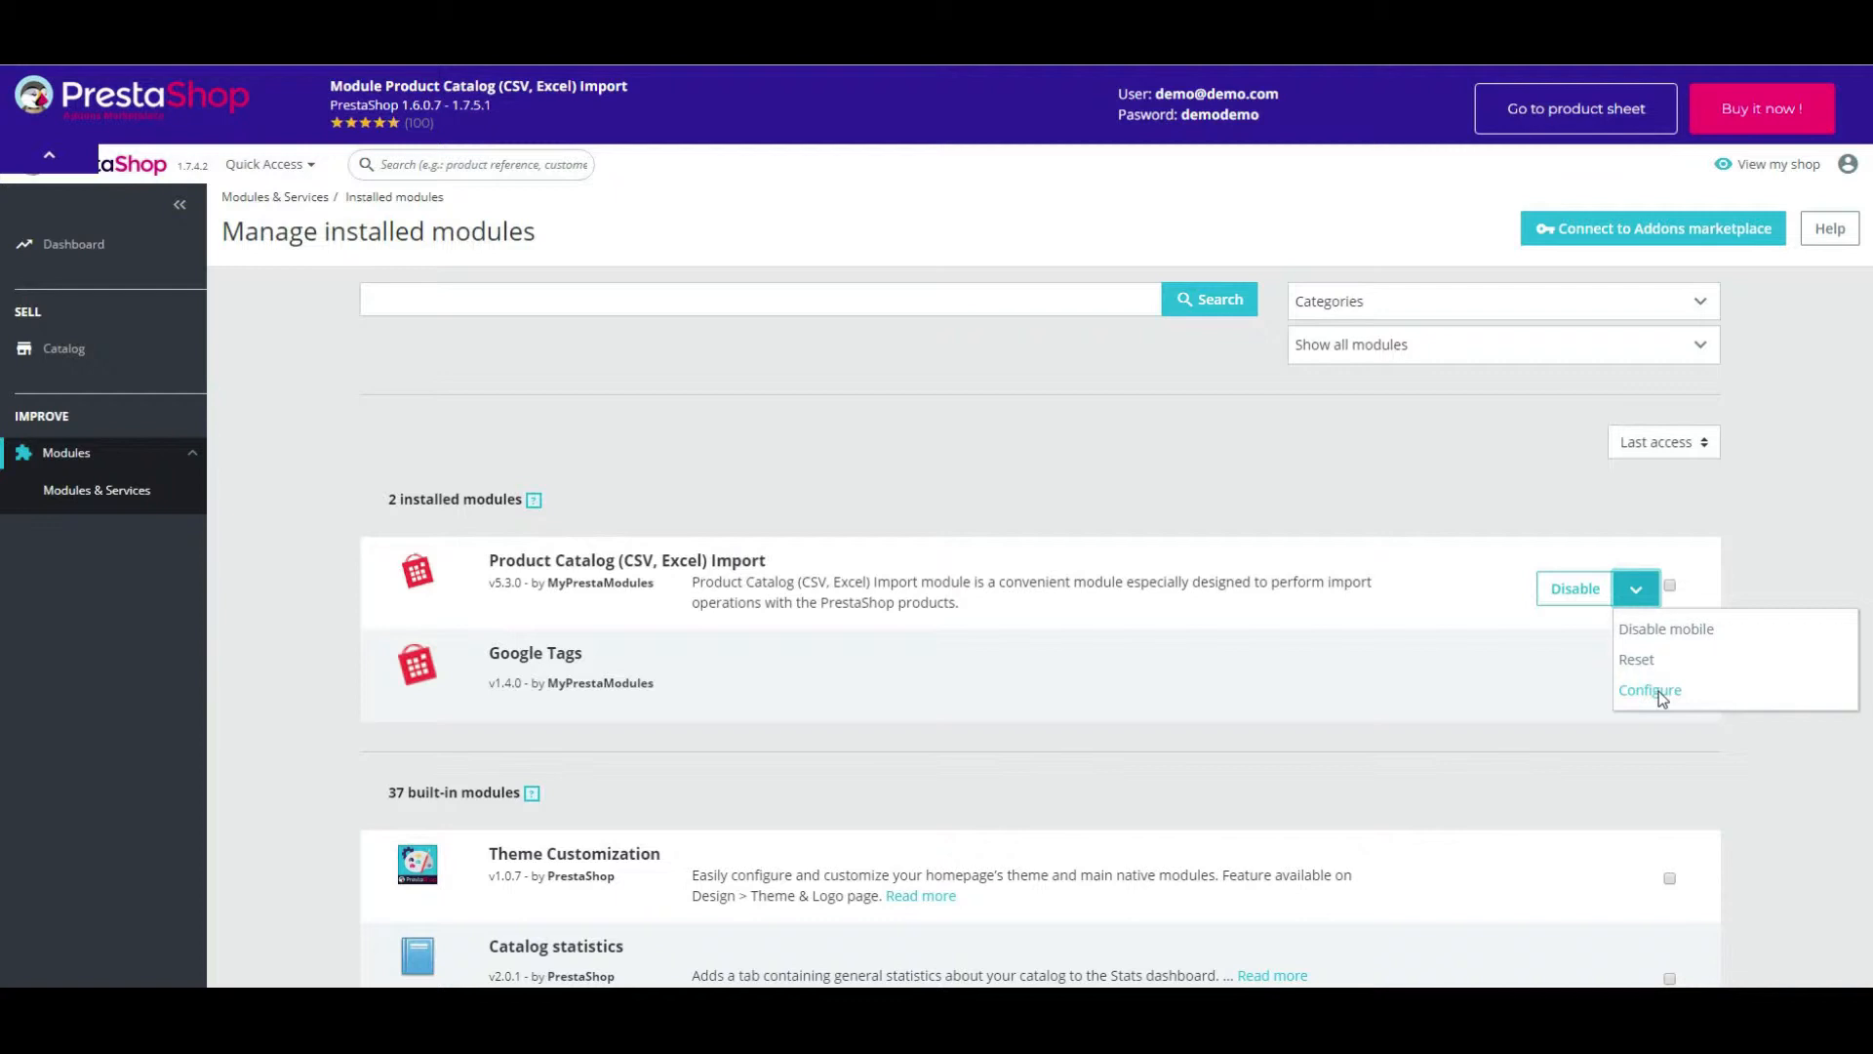
{"action": "left_click", "coordinate": [1649, 689]}
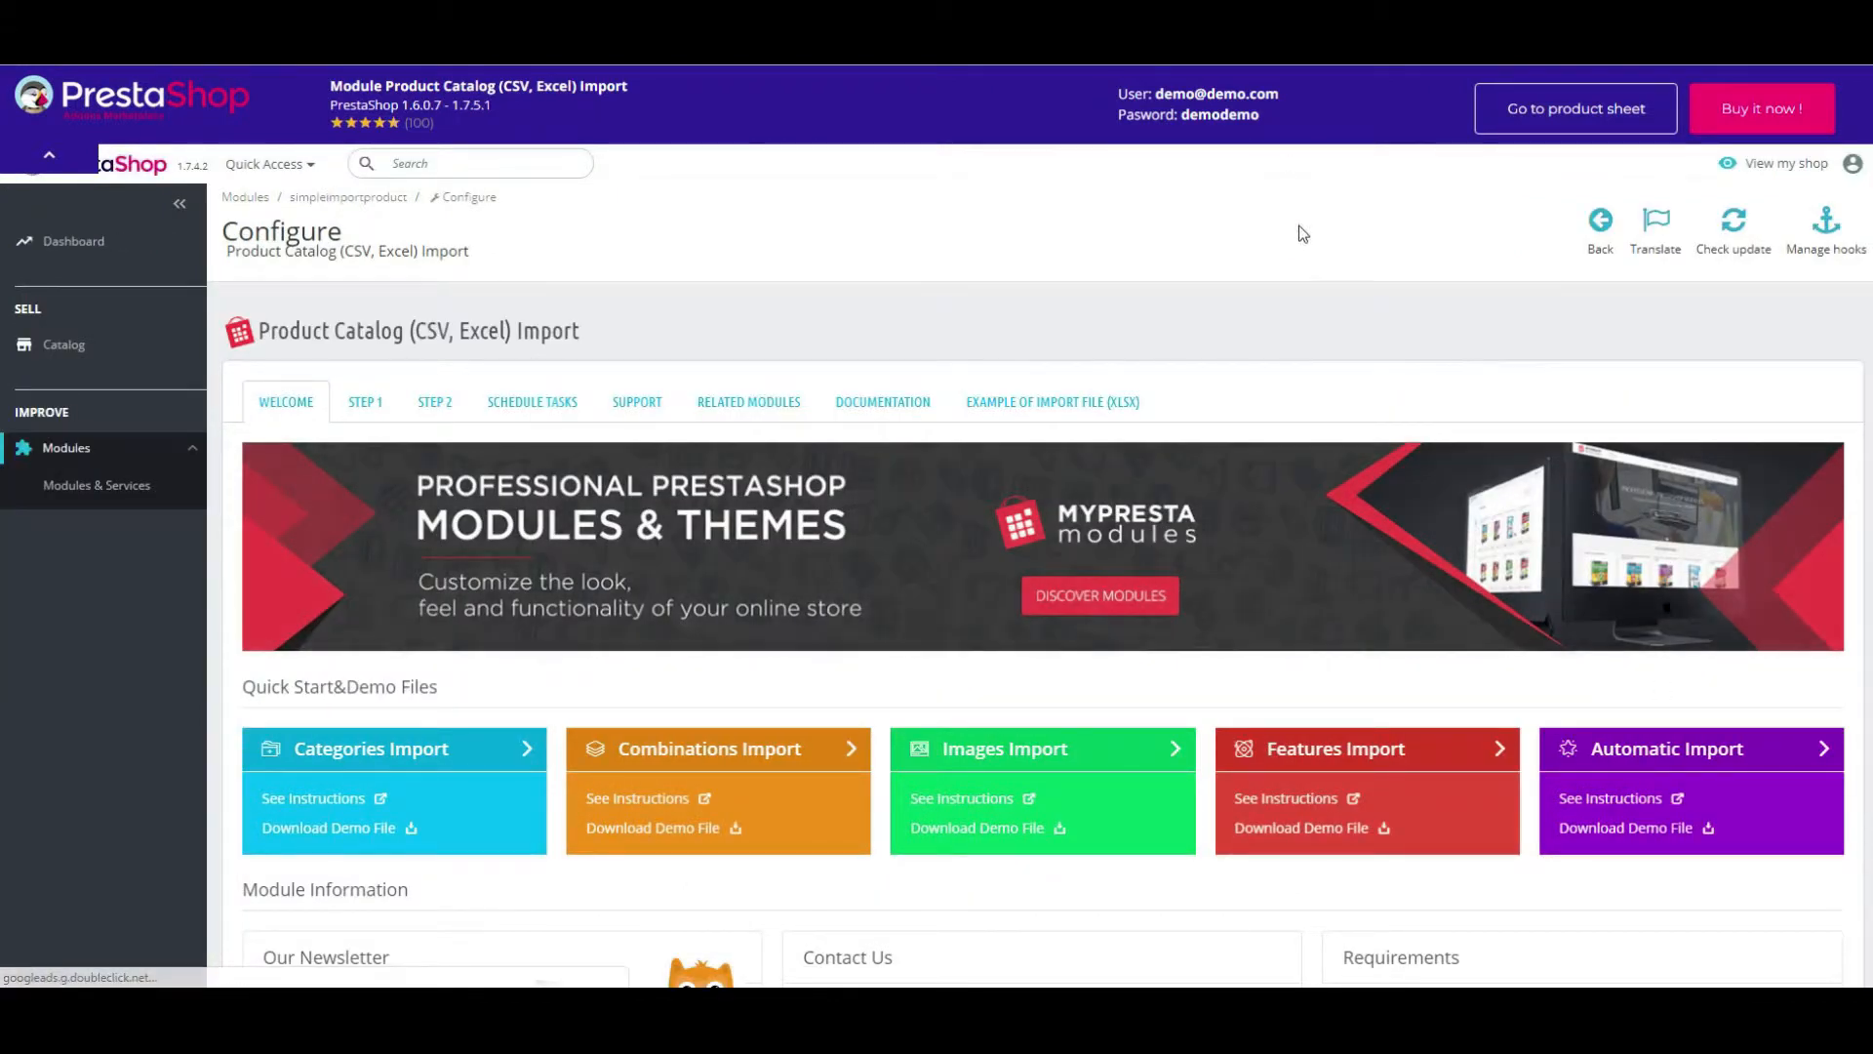
{"action": "scroll", "scroll_direction": "down", "scroll_amount": 3}
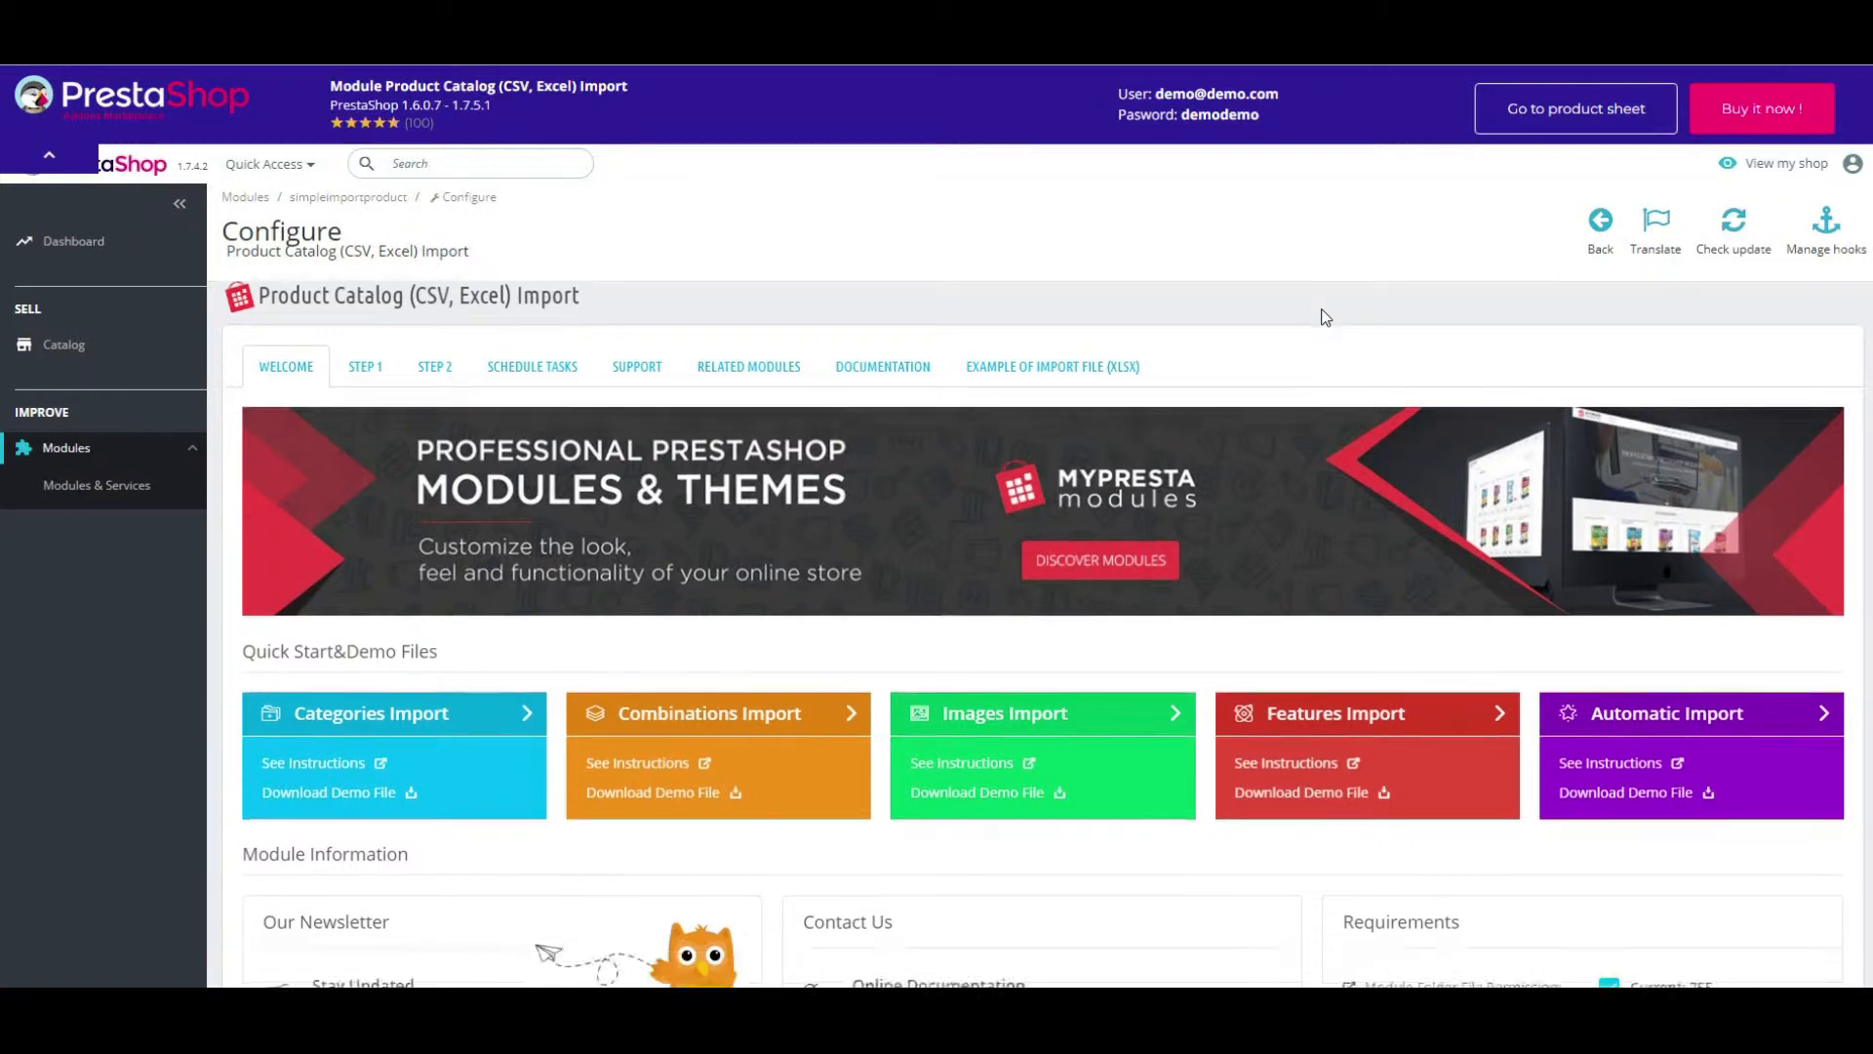
{"action": "scroll", "scroll_direction": "down", "scroll_amount": 3}
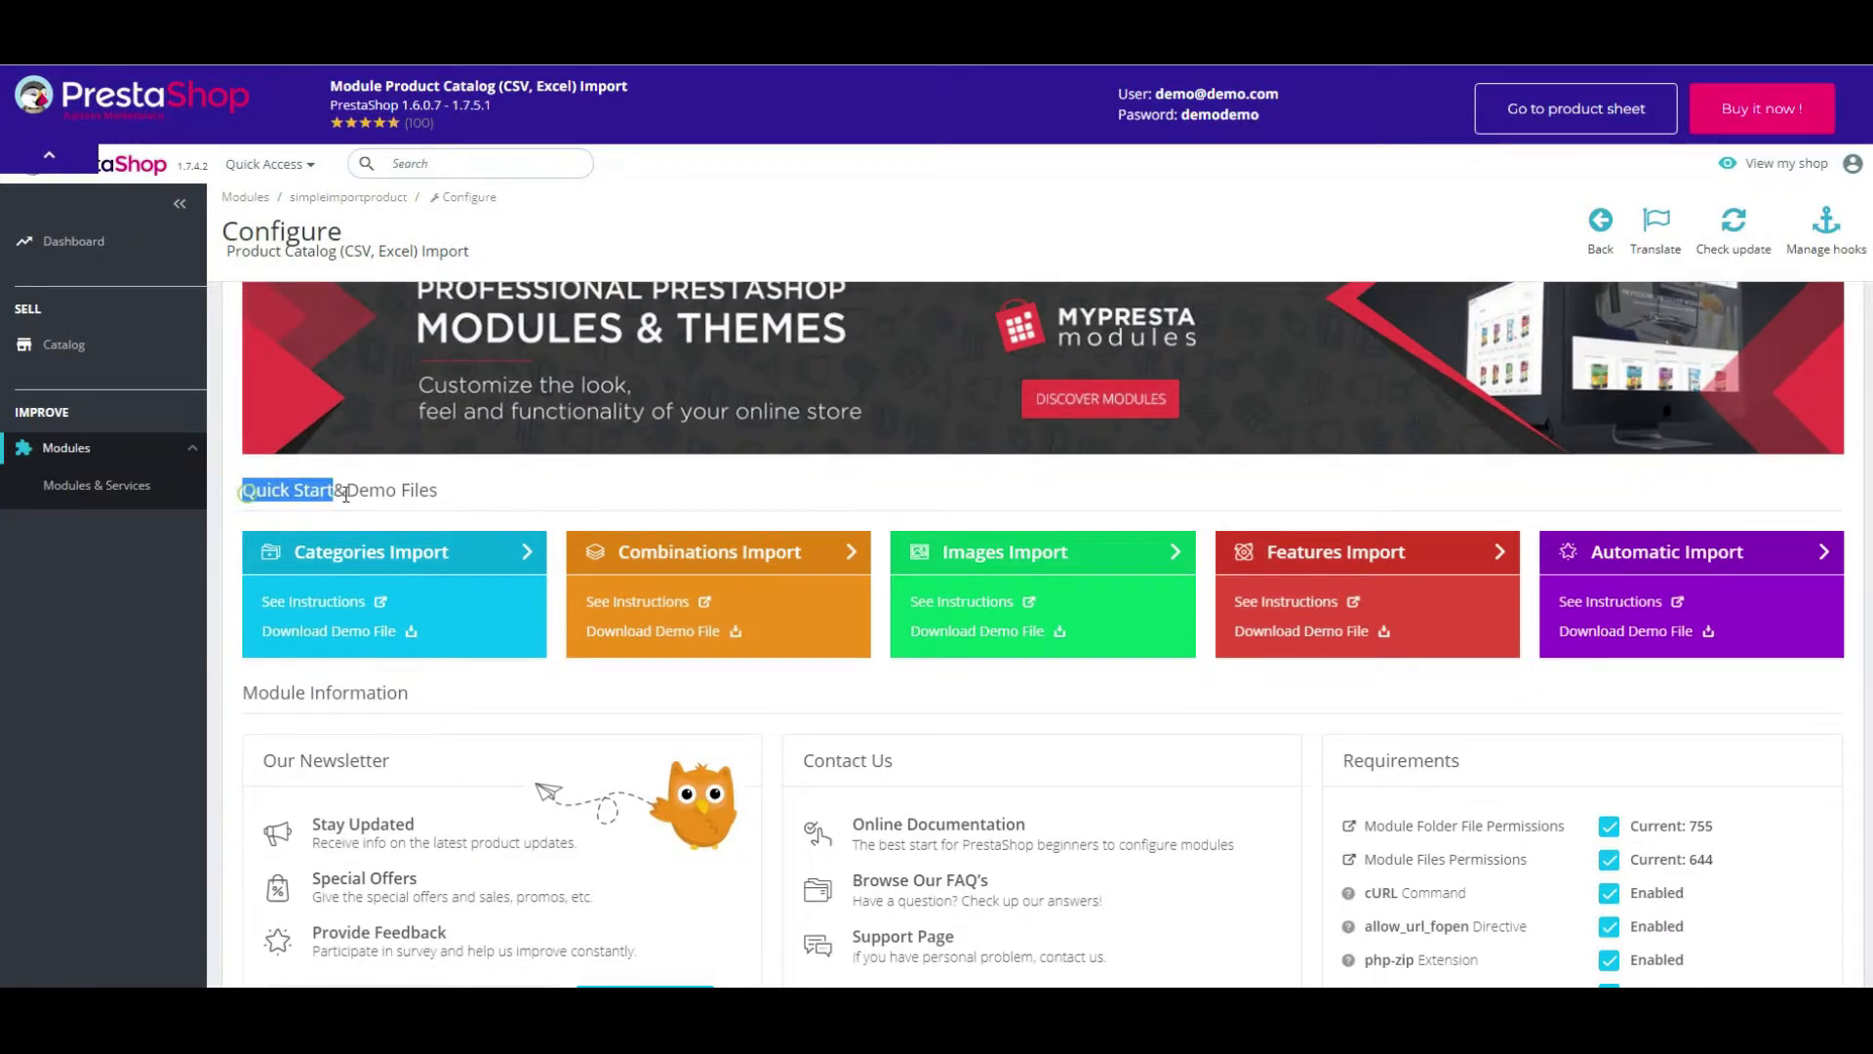
{"action": "scroll", "scroll_direction": "down", "scroll_amount": 3}
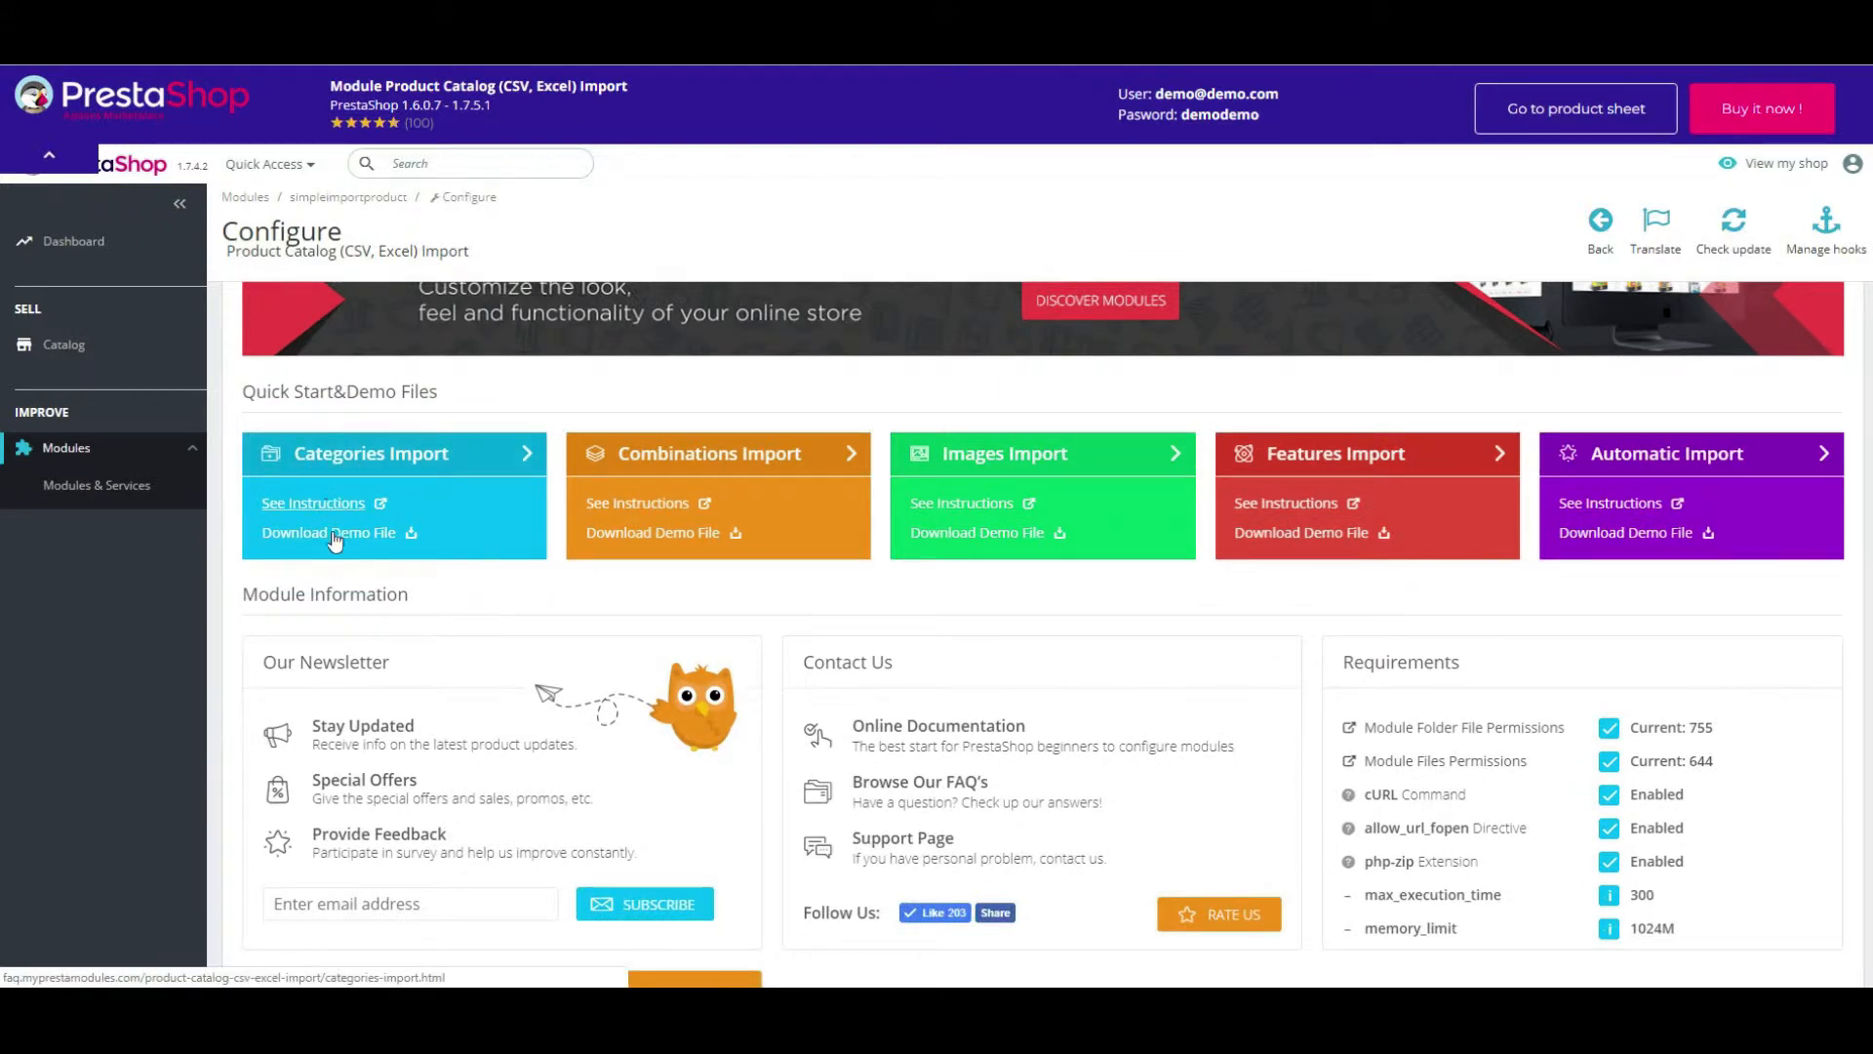
{"action": "mouse_move", "coordinate": [636, 501]}
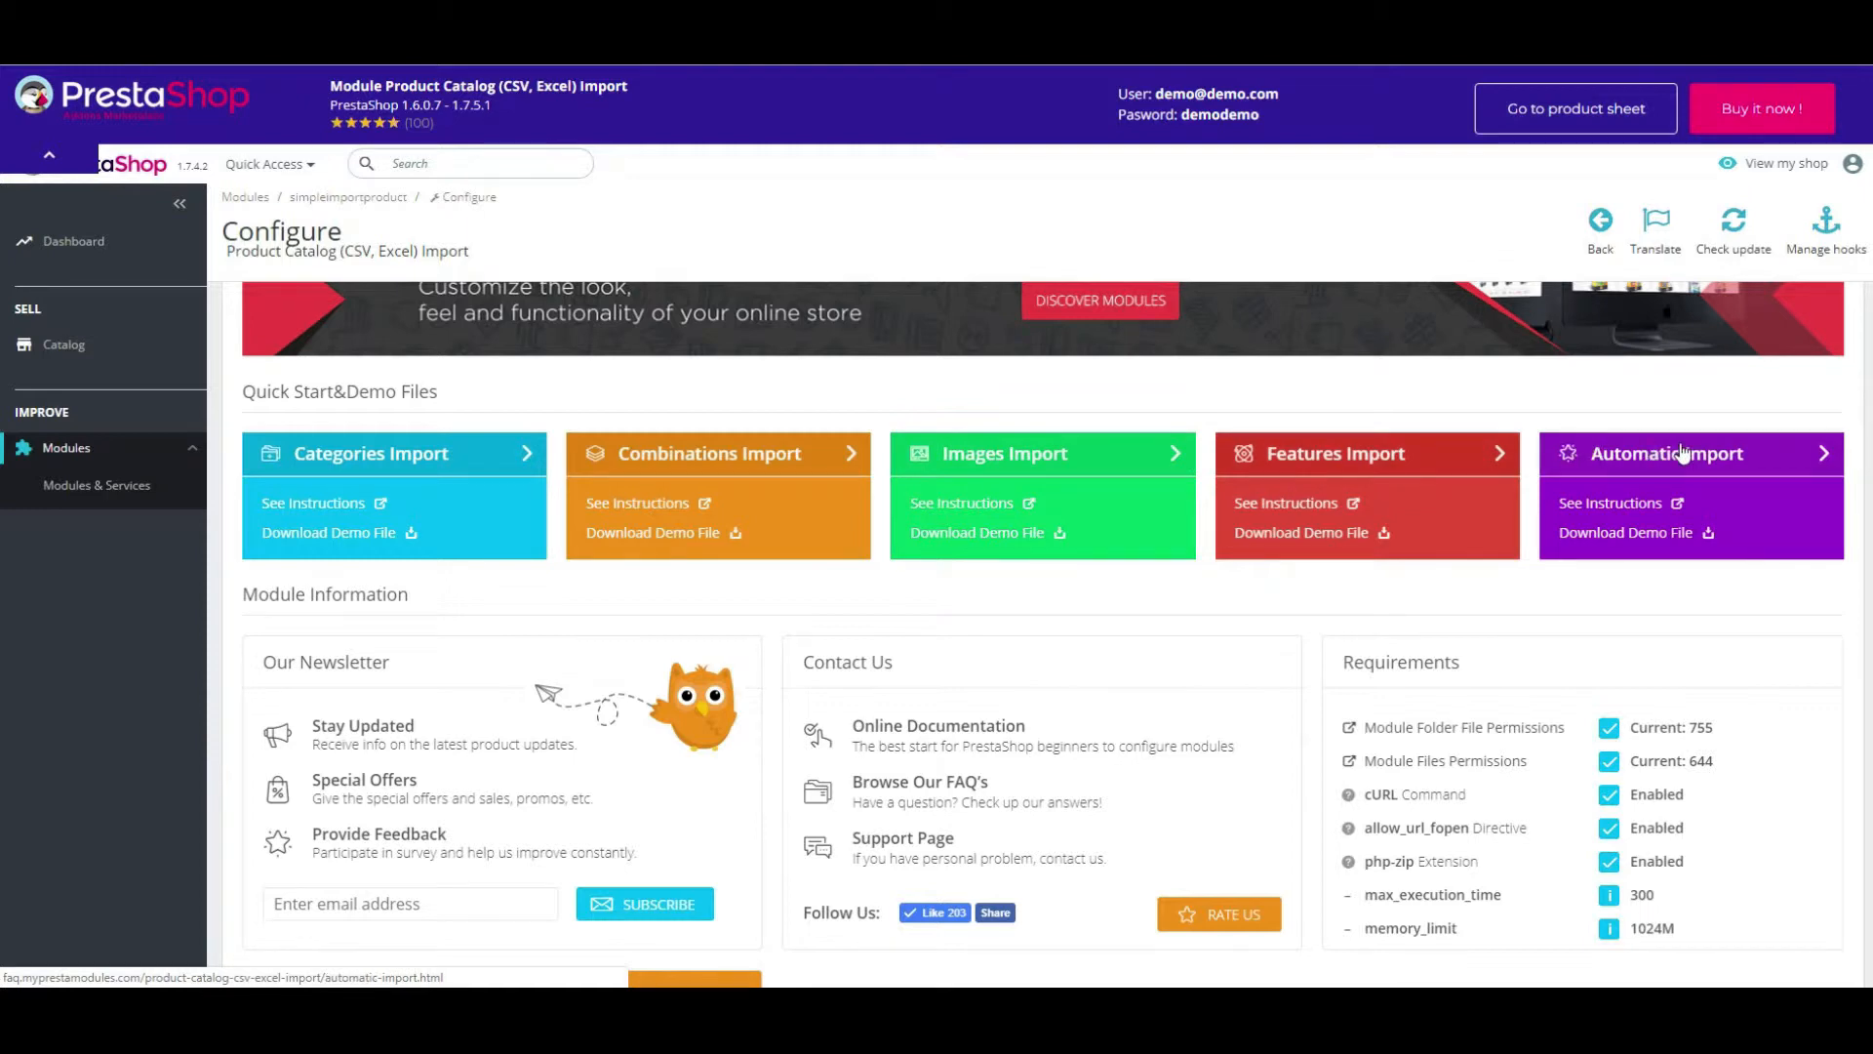
{"action": "scroll", "scroll_direction": "down", "scroll_amount": 3}
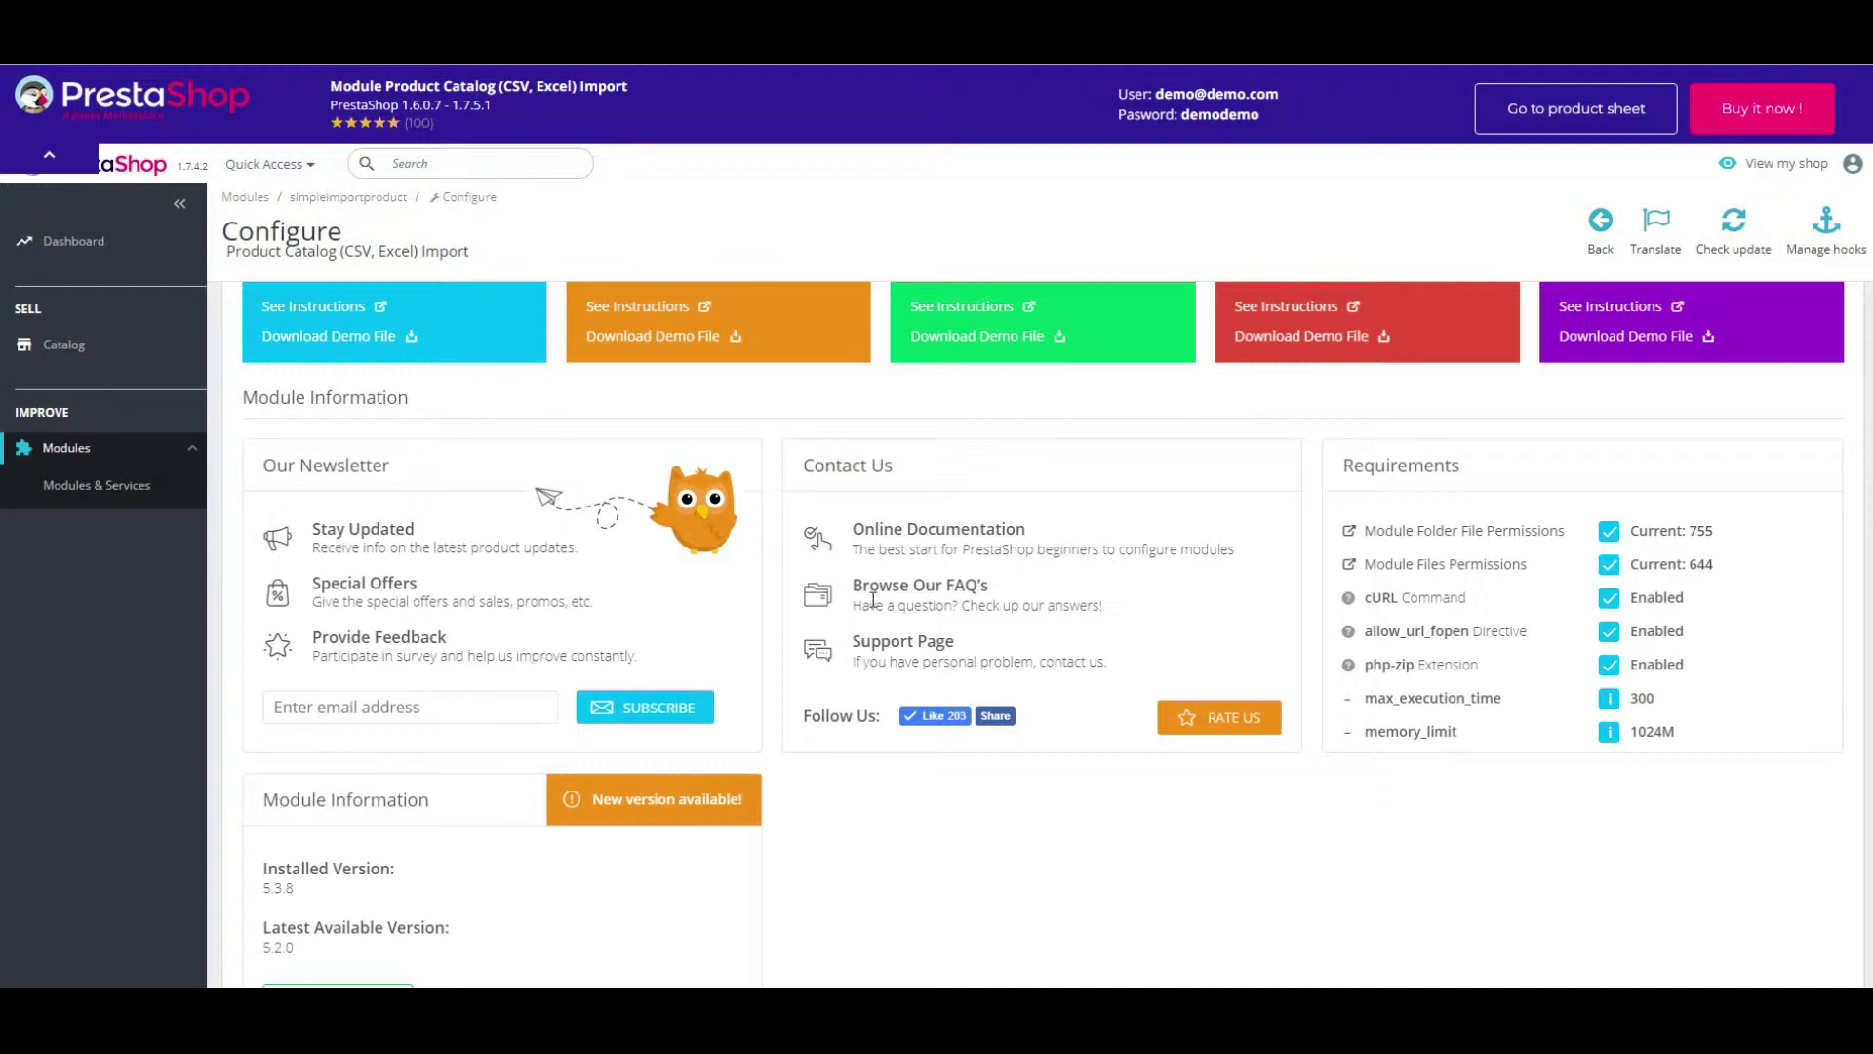
{"action": "scroll", "scroll_direction": "down", "scroll_amount": 3}
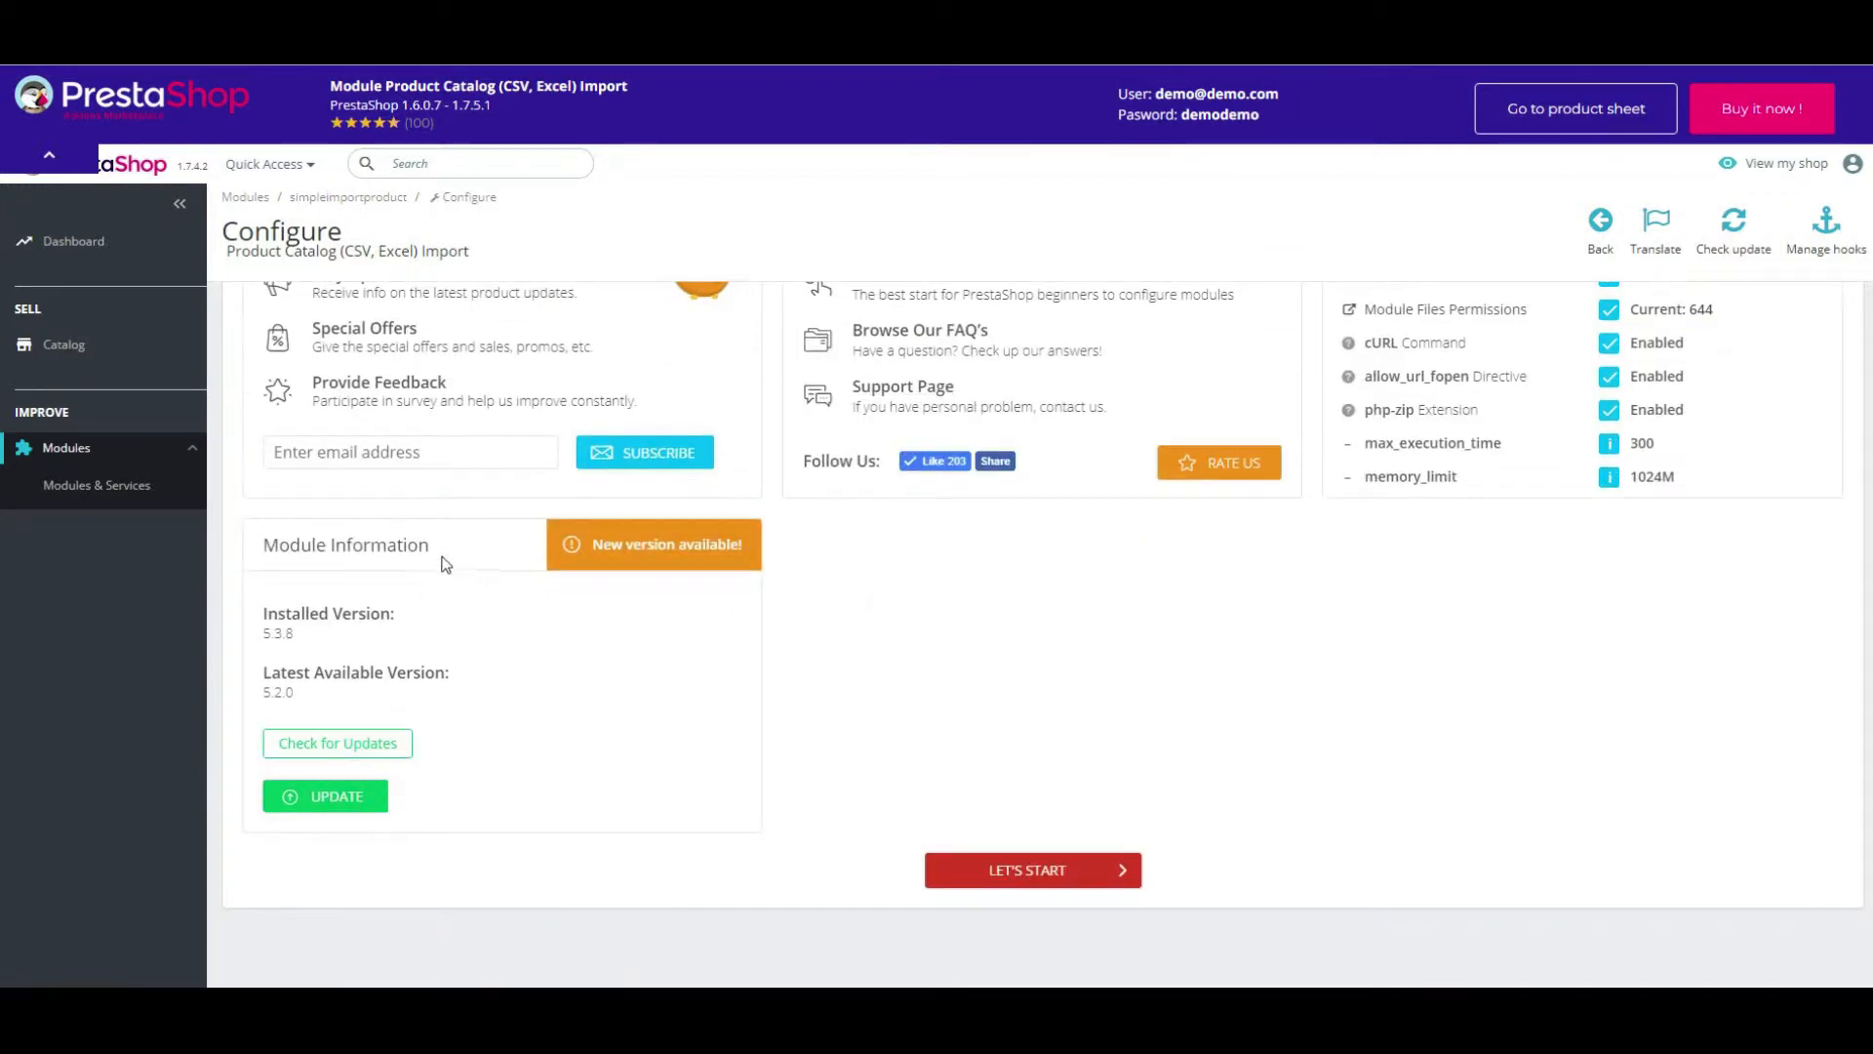
{"action": "double_click", "coordinate": [345, 544]}
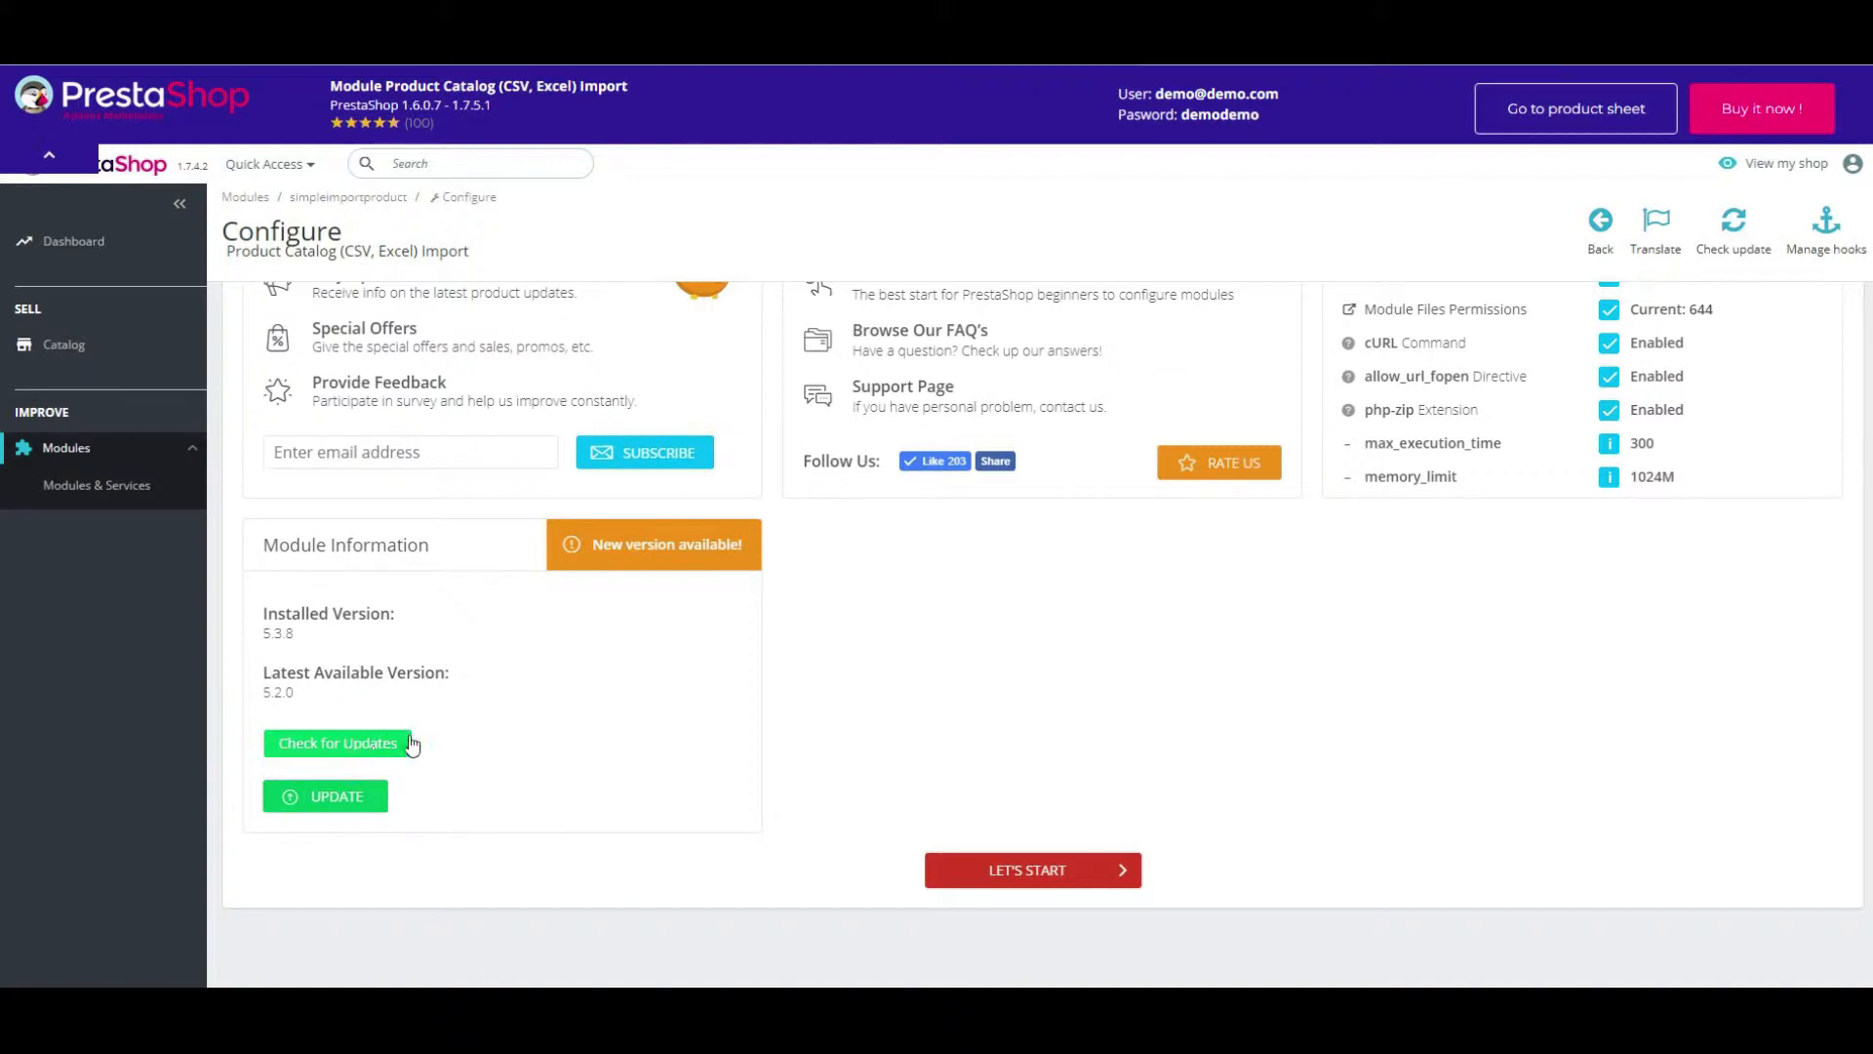
{"action": "mouse_move", "coordinate": [499, 732]}
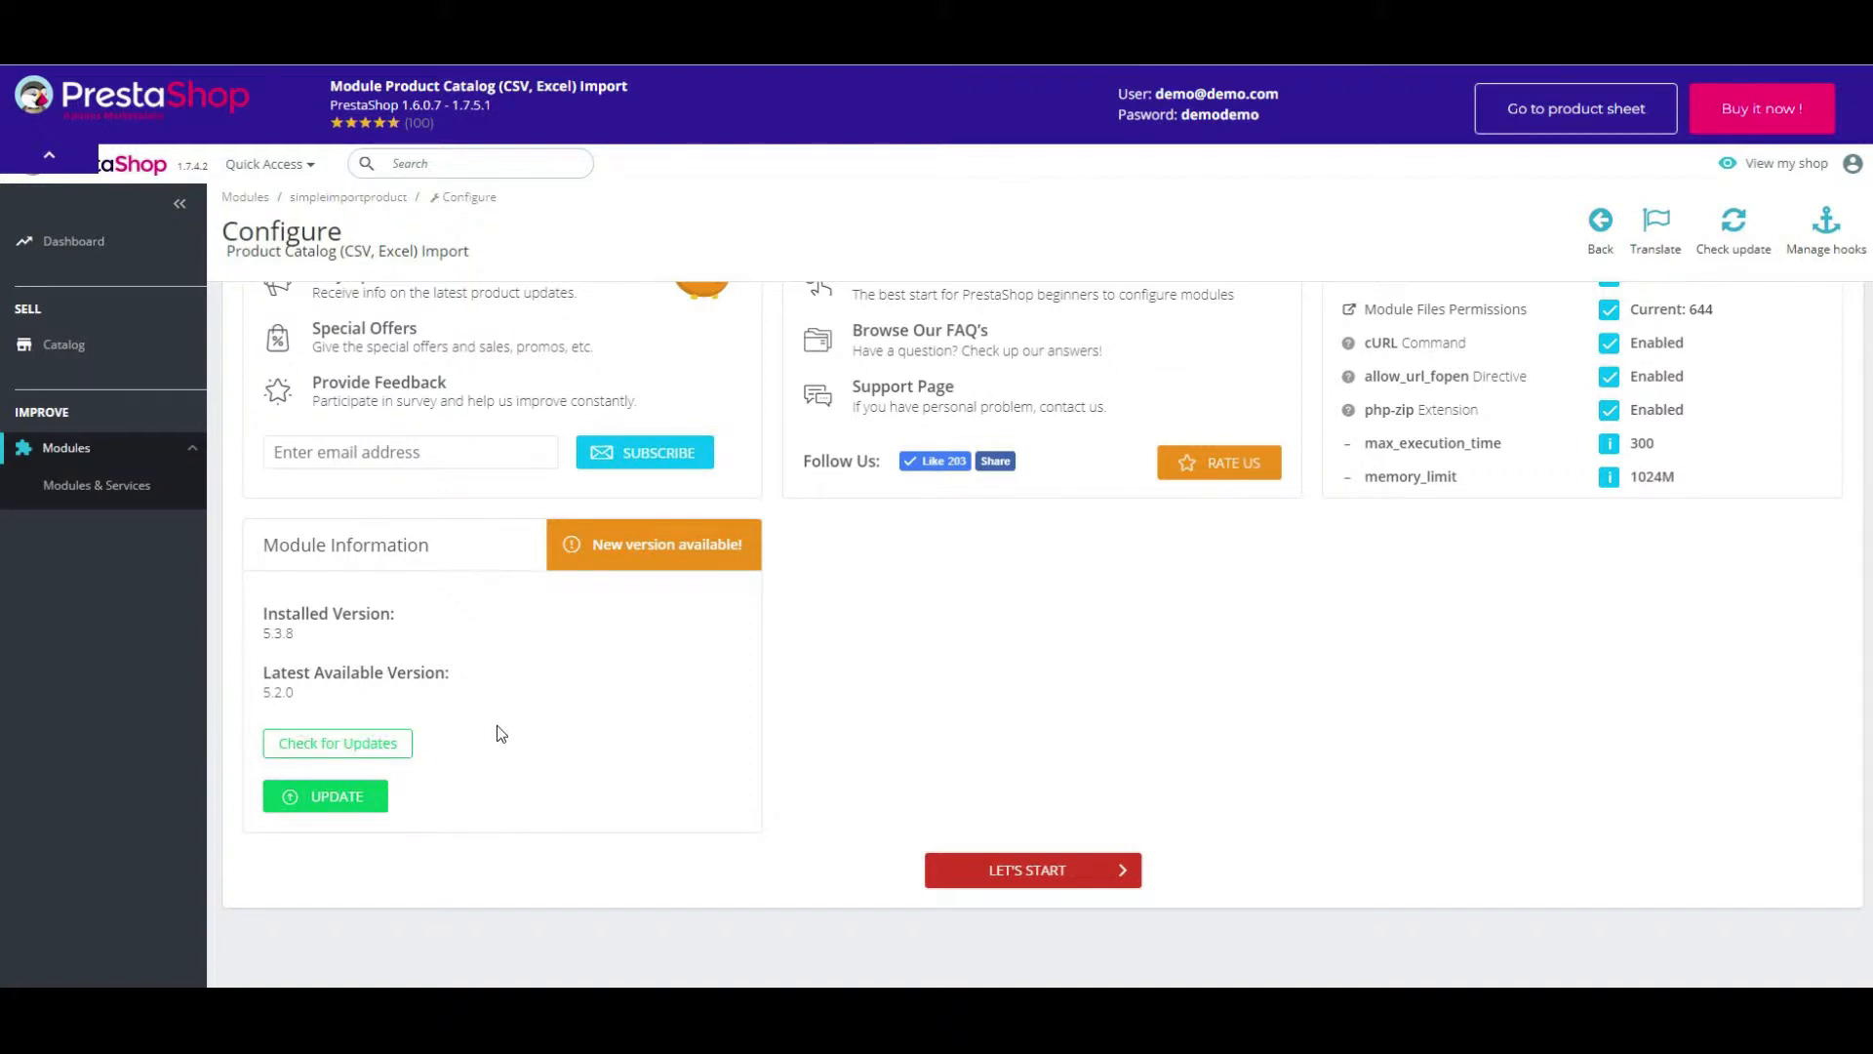
{"action": "left_click", "coordinate": [1031, 869]}
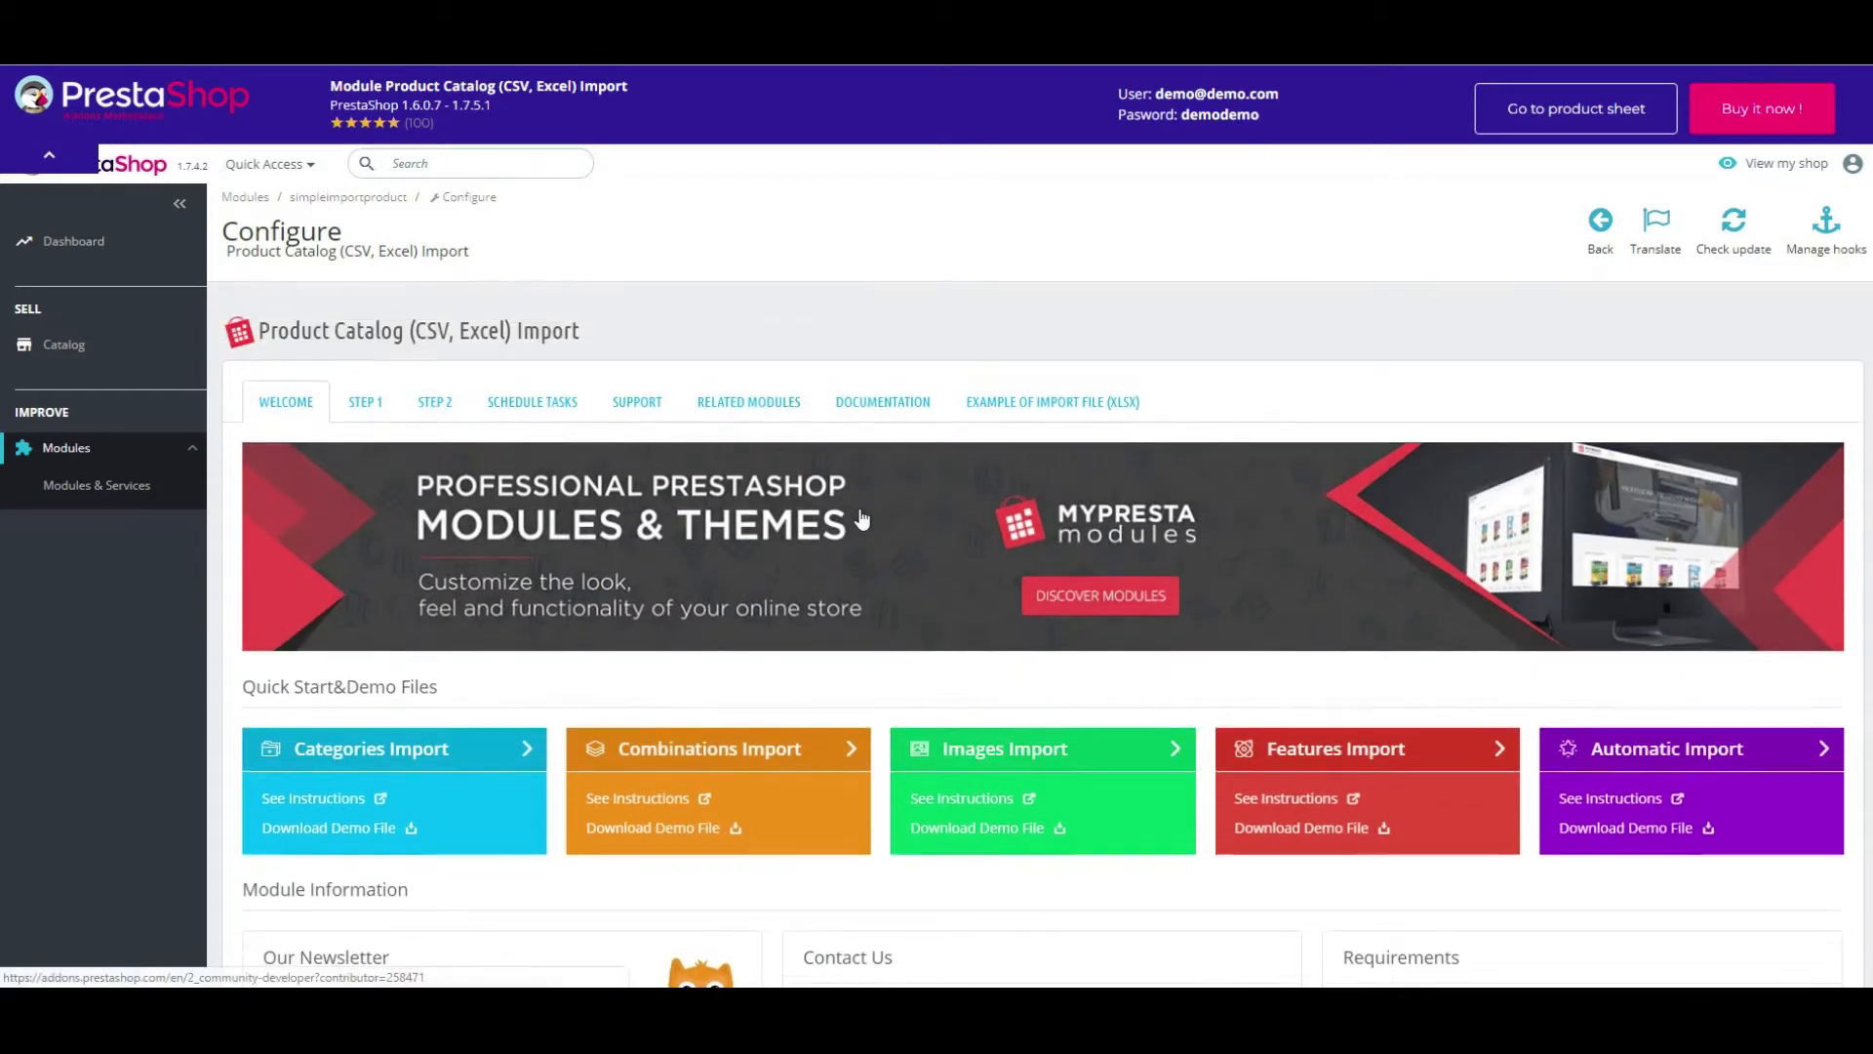
{"action": "scroll", "scroll_direction": "down", "scroll_amount": 3}
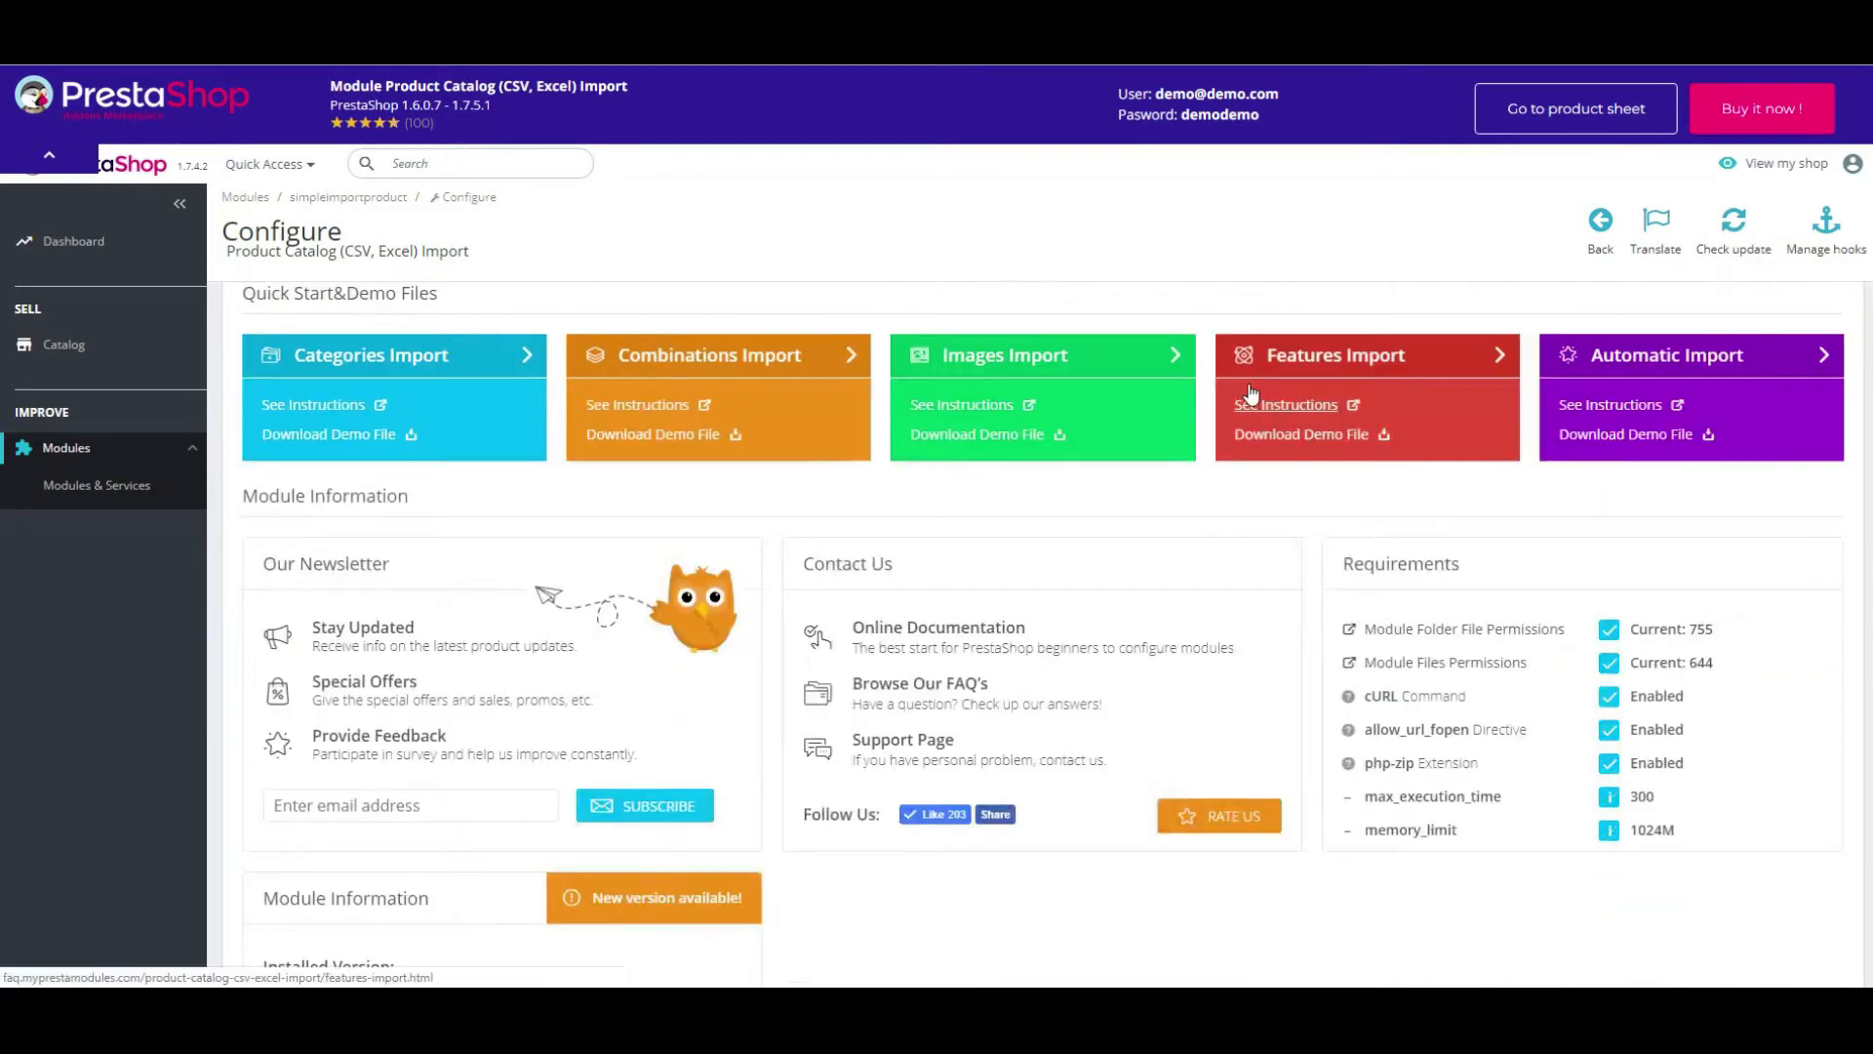
{"action": "scroll", "scroll_direction": "down", "scroll_amount": 3}
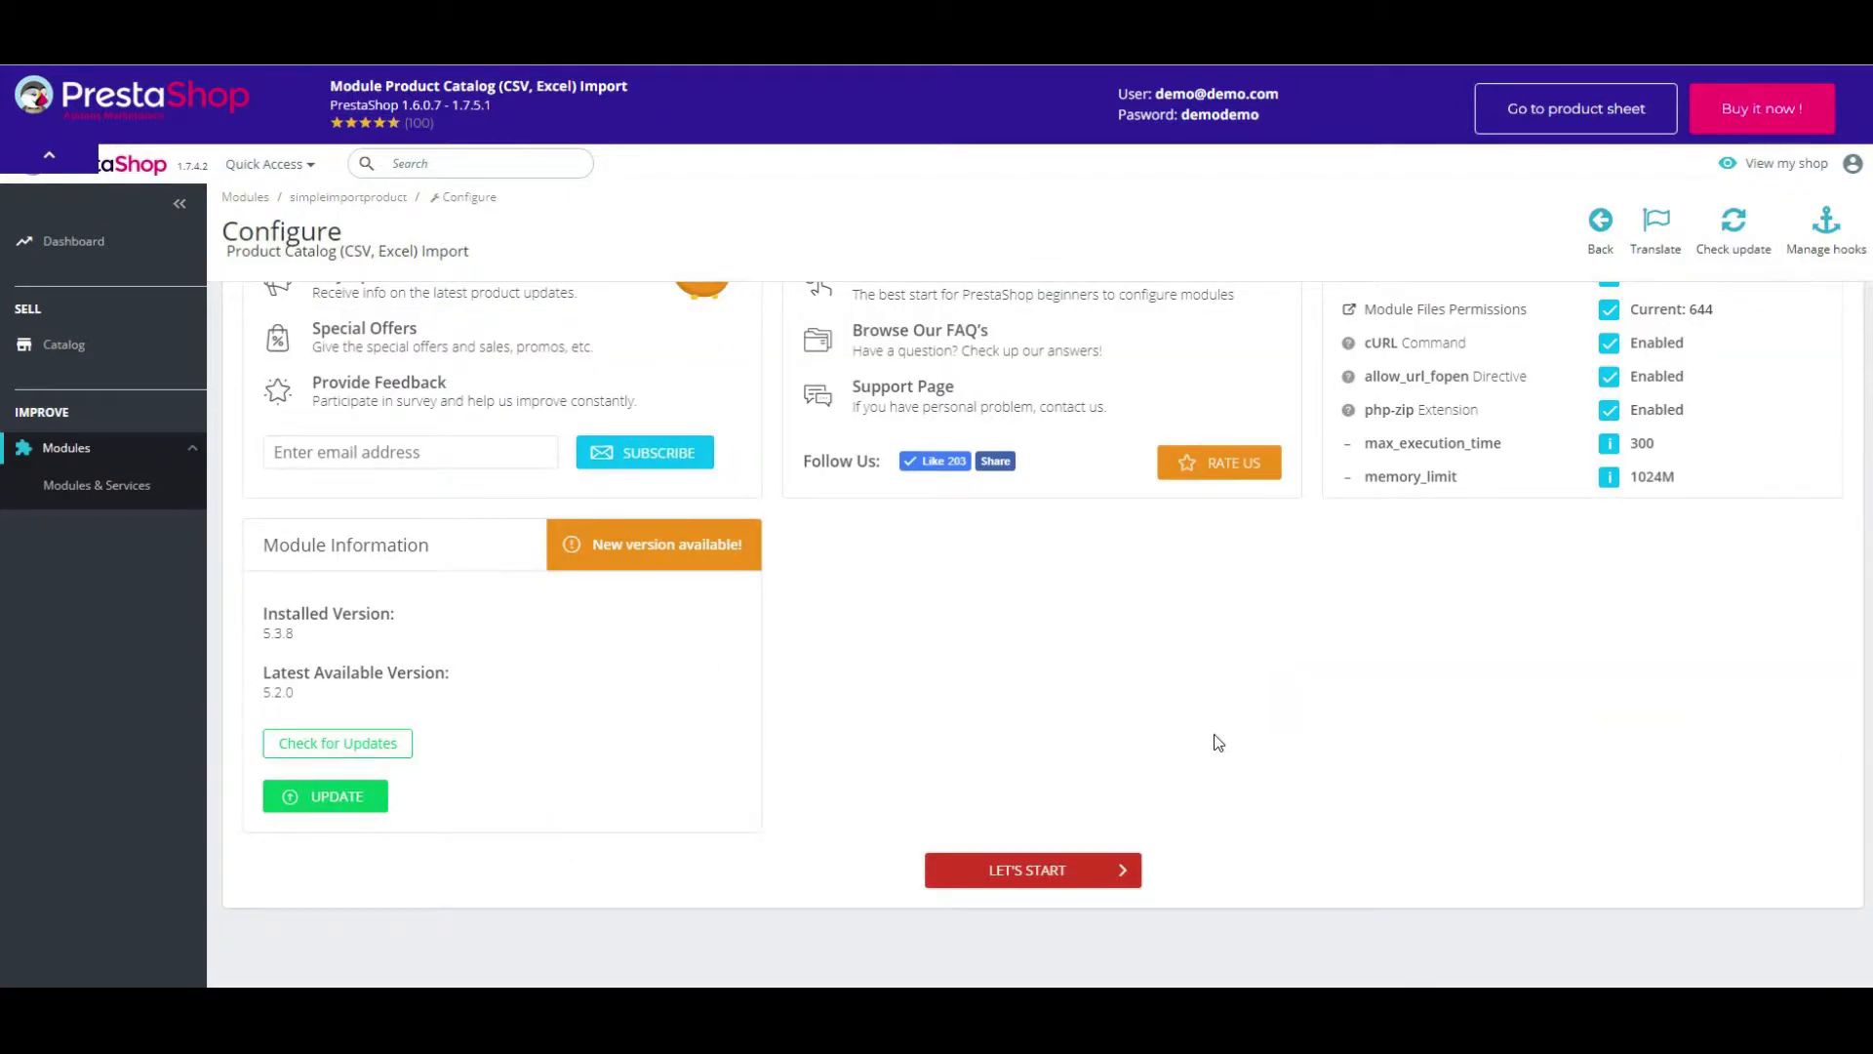
{"action": "mouse_move", "coordinate": [1191, 750]}
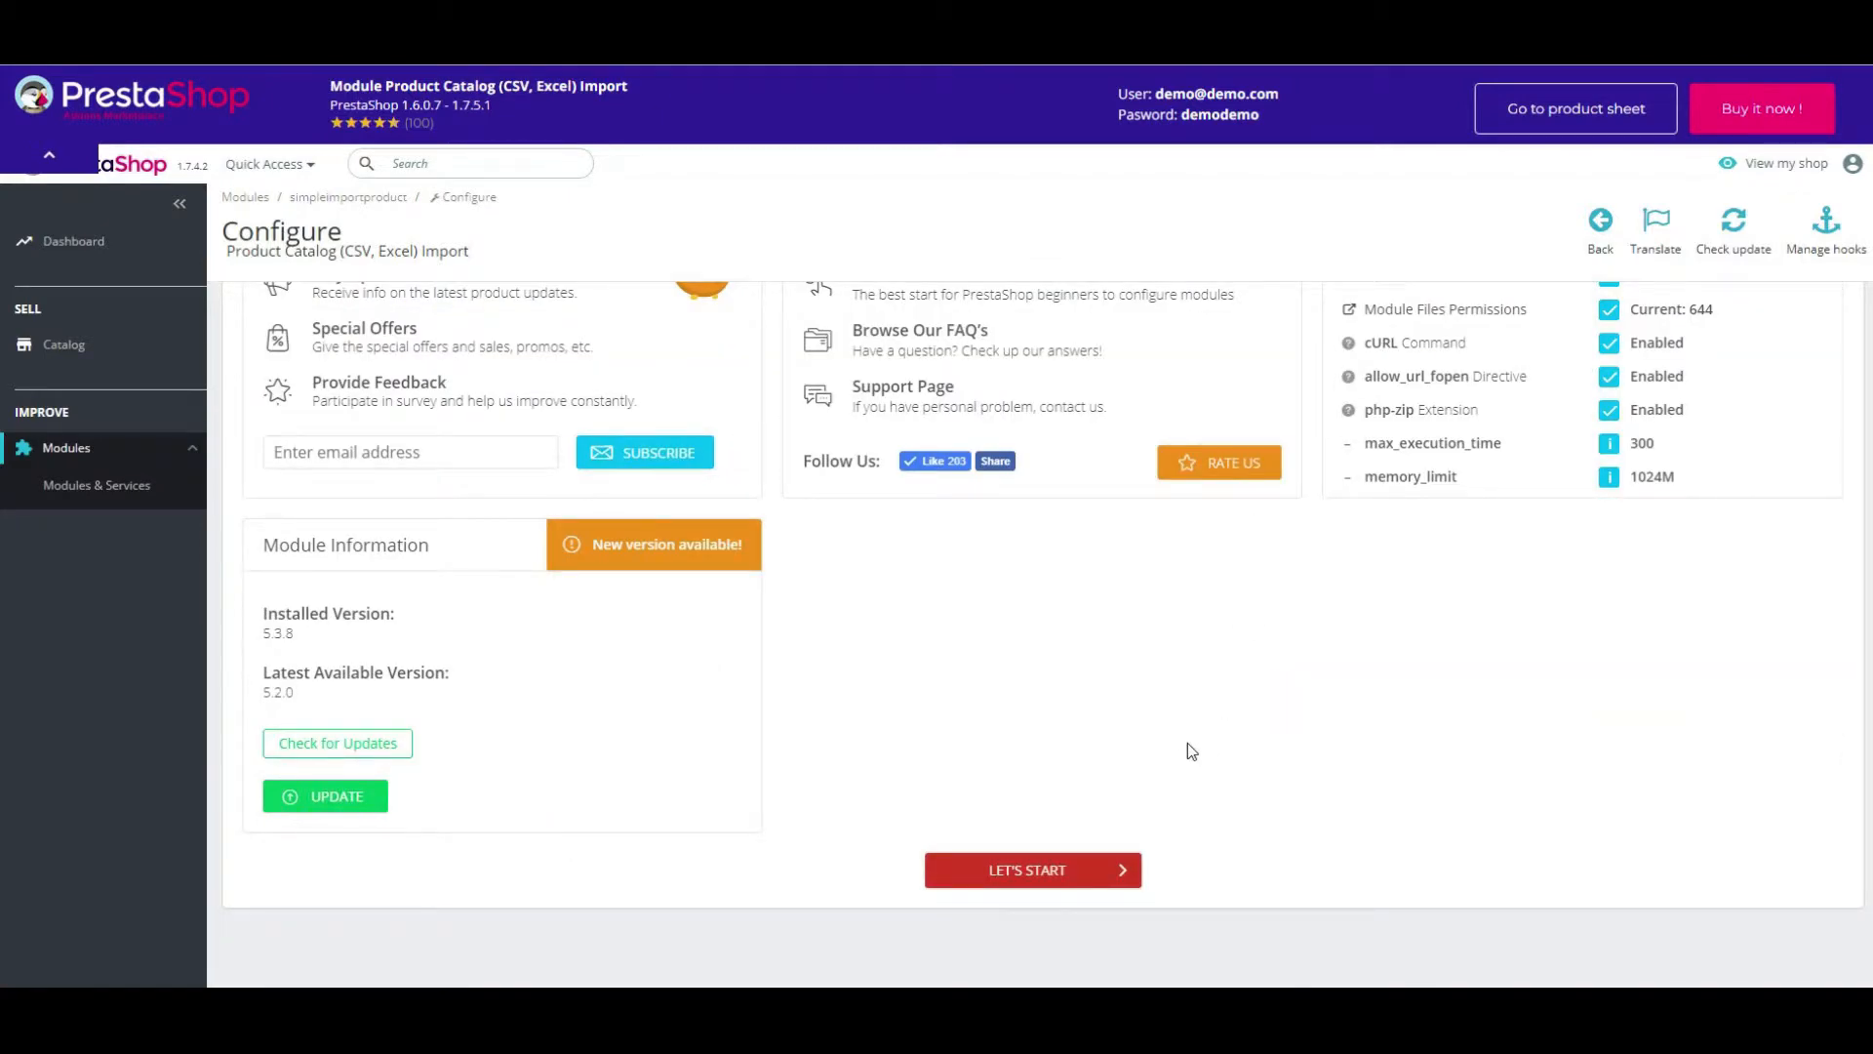
{"action": "mouse_move", "coordinate": [1025, 870]}
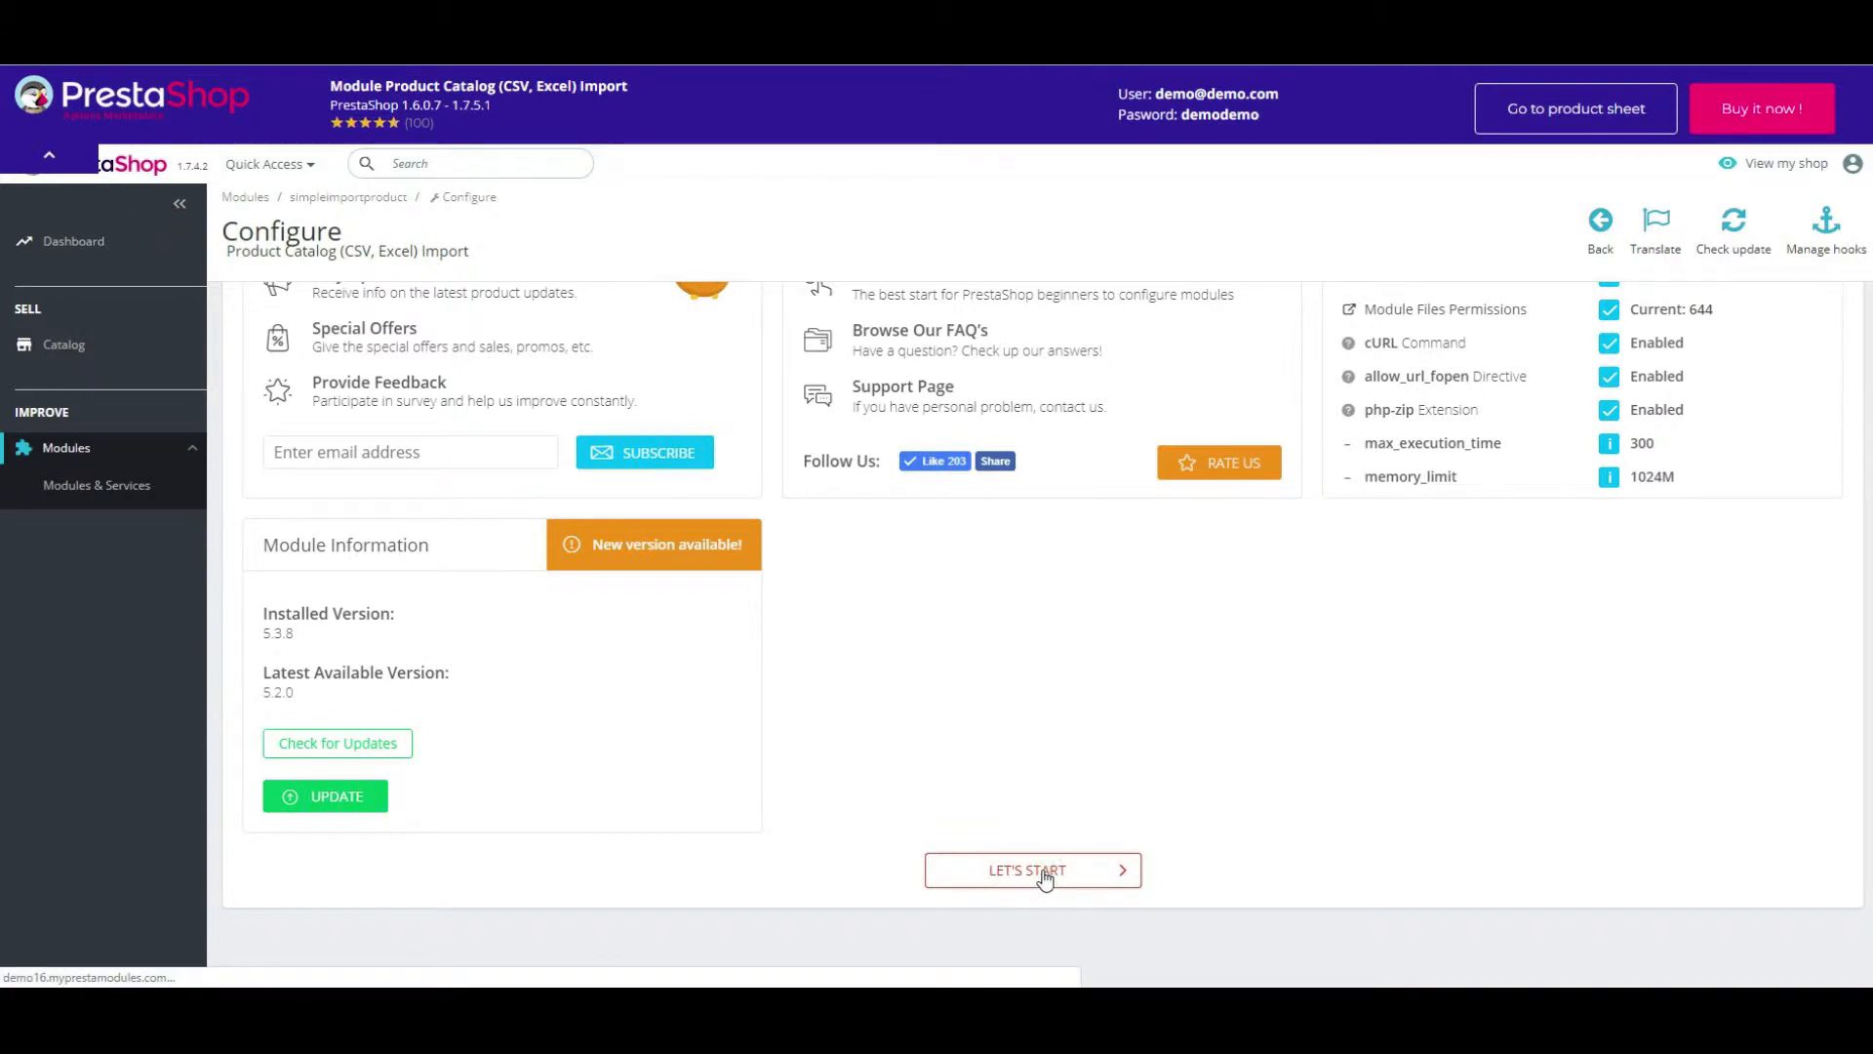
- Begin a new product import via Let's Start and scroll to the Saved Settings list
{"action": "left_click", "coordinate": [1031, 870]}
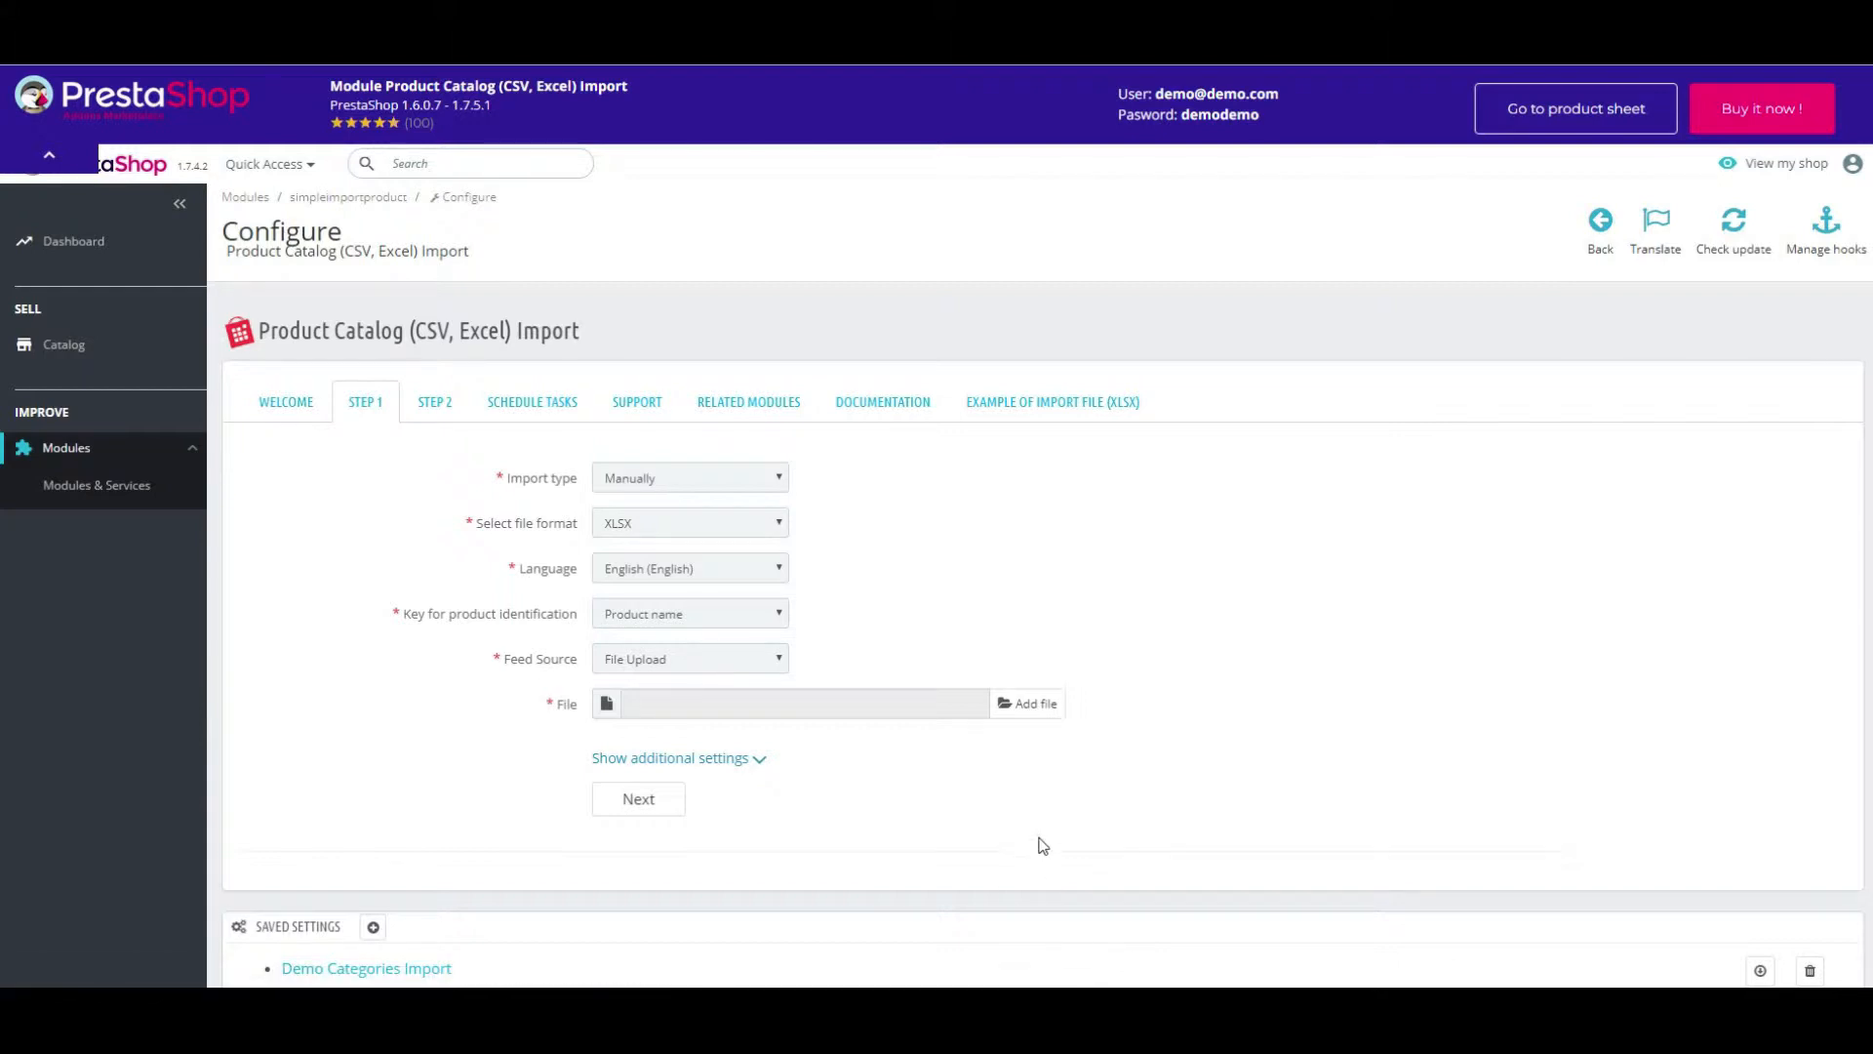
{"action": "scroll", "scroll_direction": "down", "scroll_amount": 3}
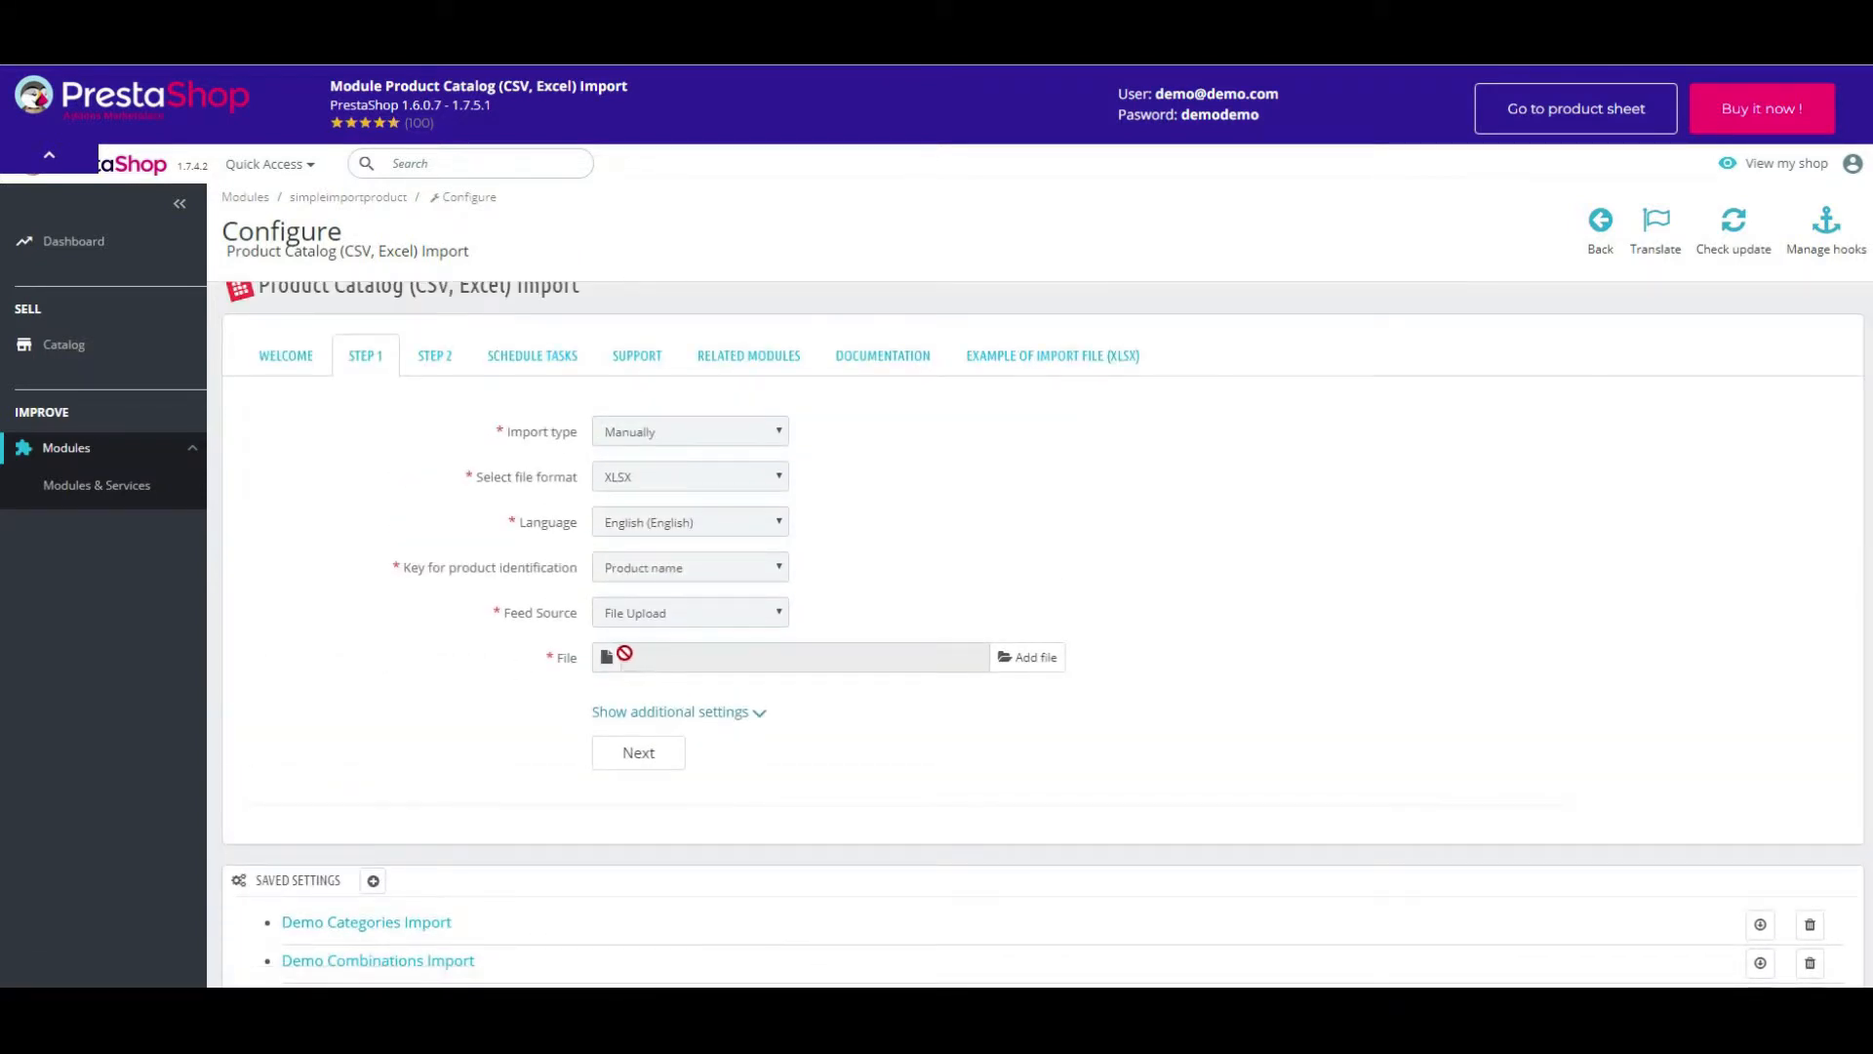
{"action": "mouse_move", "coordinate": [1029, 658]}
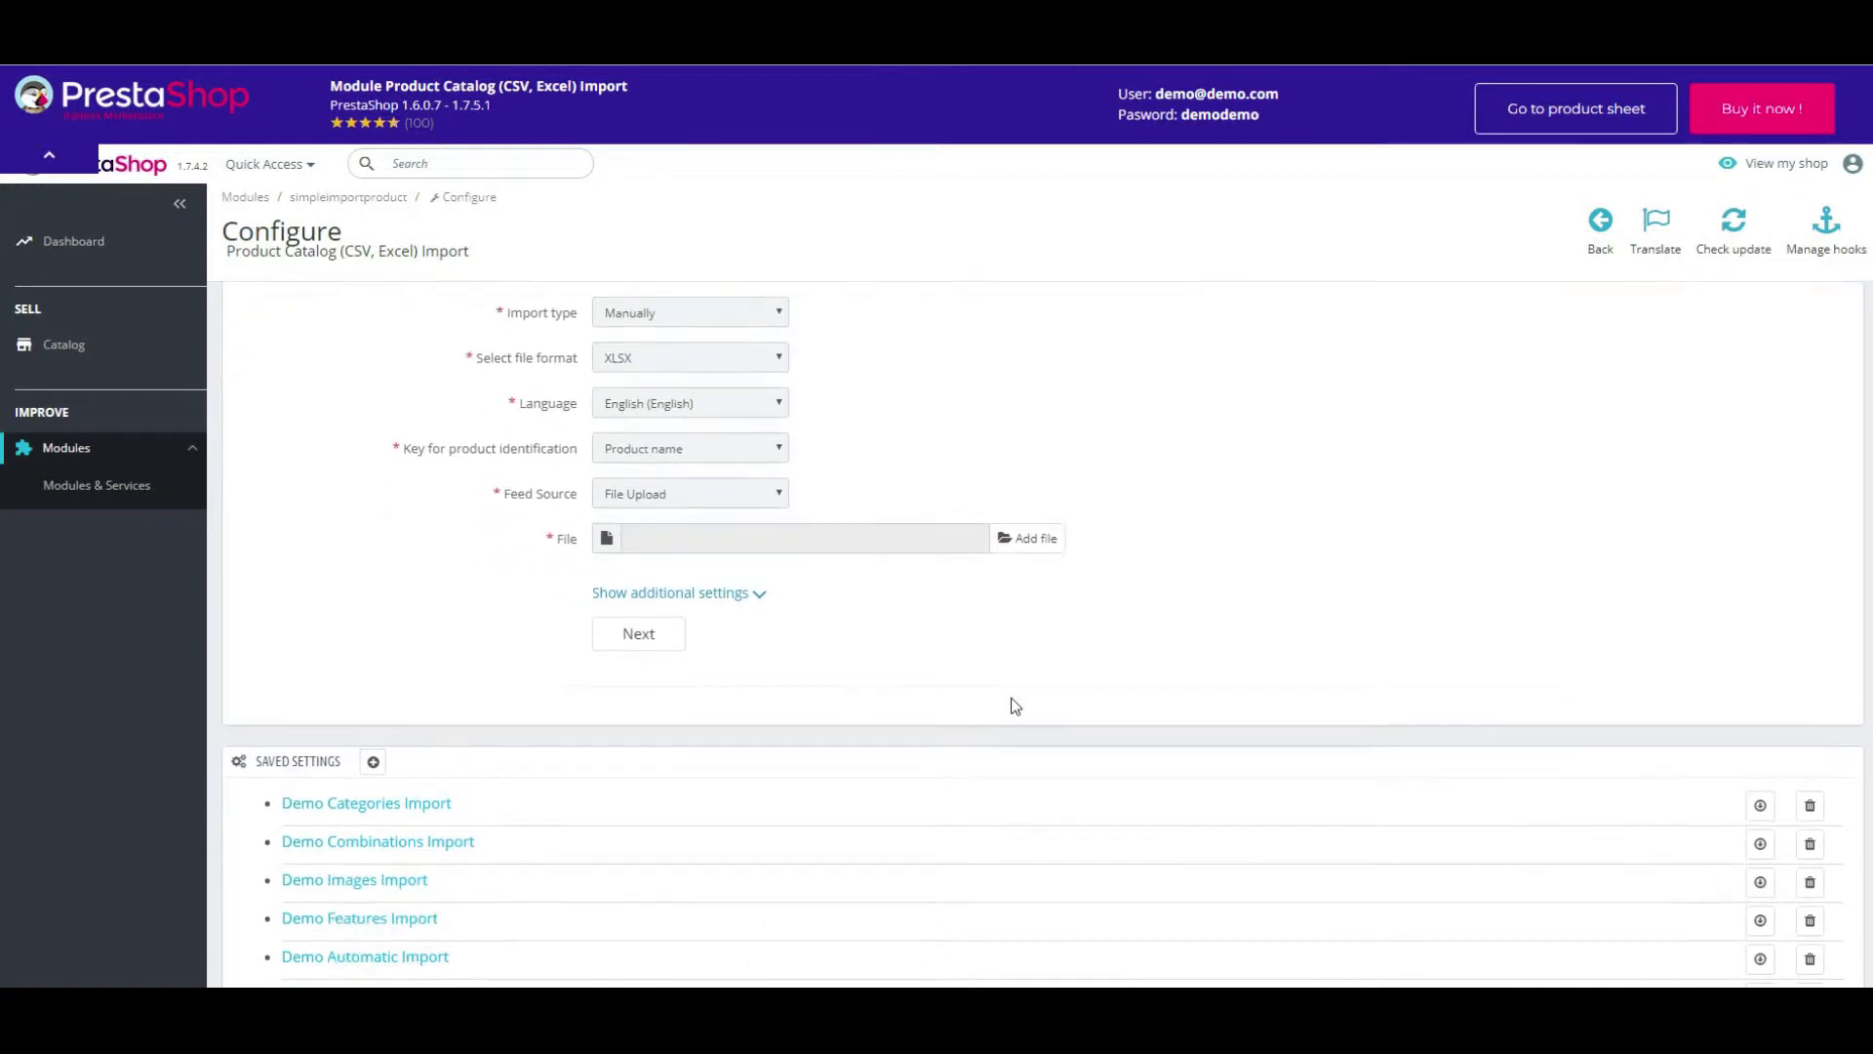
{"action": "scroll", "scroll_direction": "down", "scroll_amount": 3}
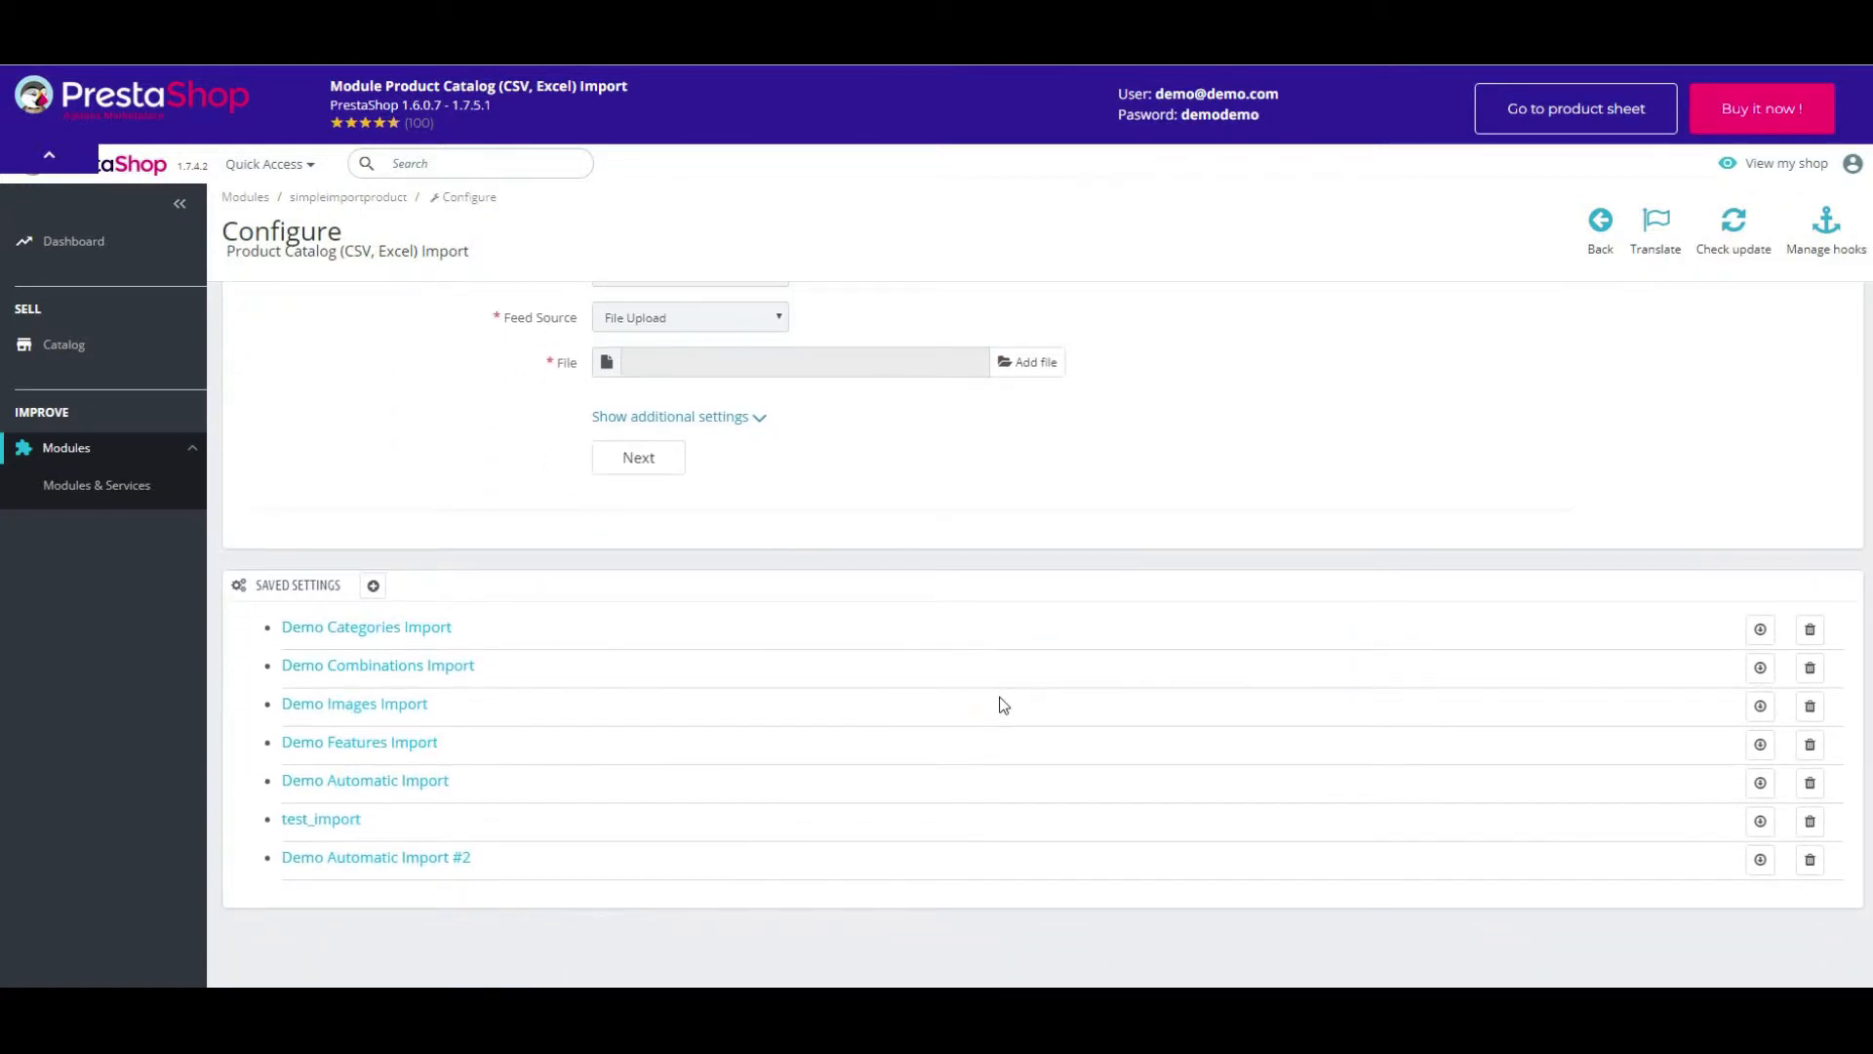
{"action": "mouse_move", "coordinate": [377, 665]}
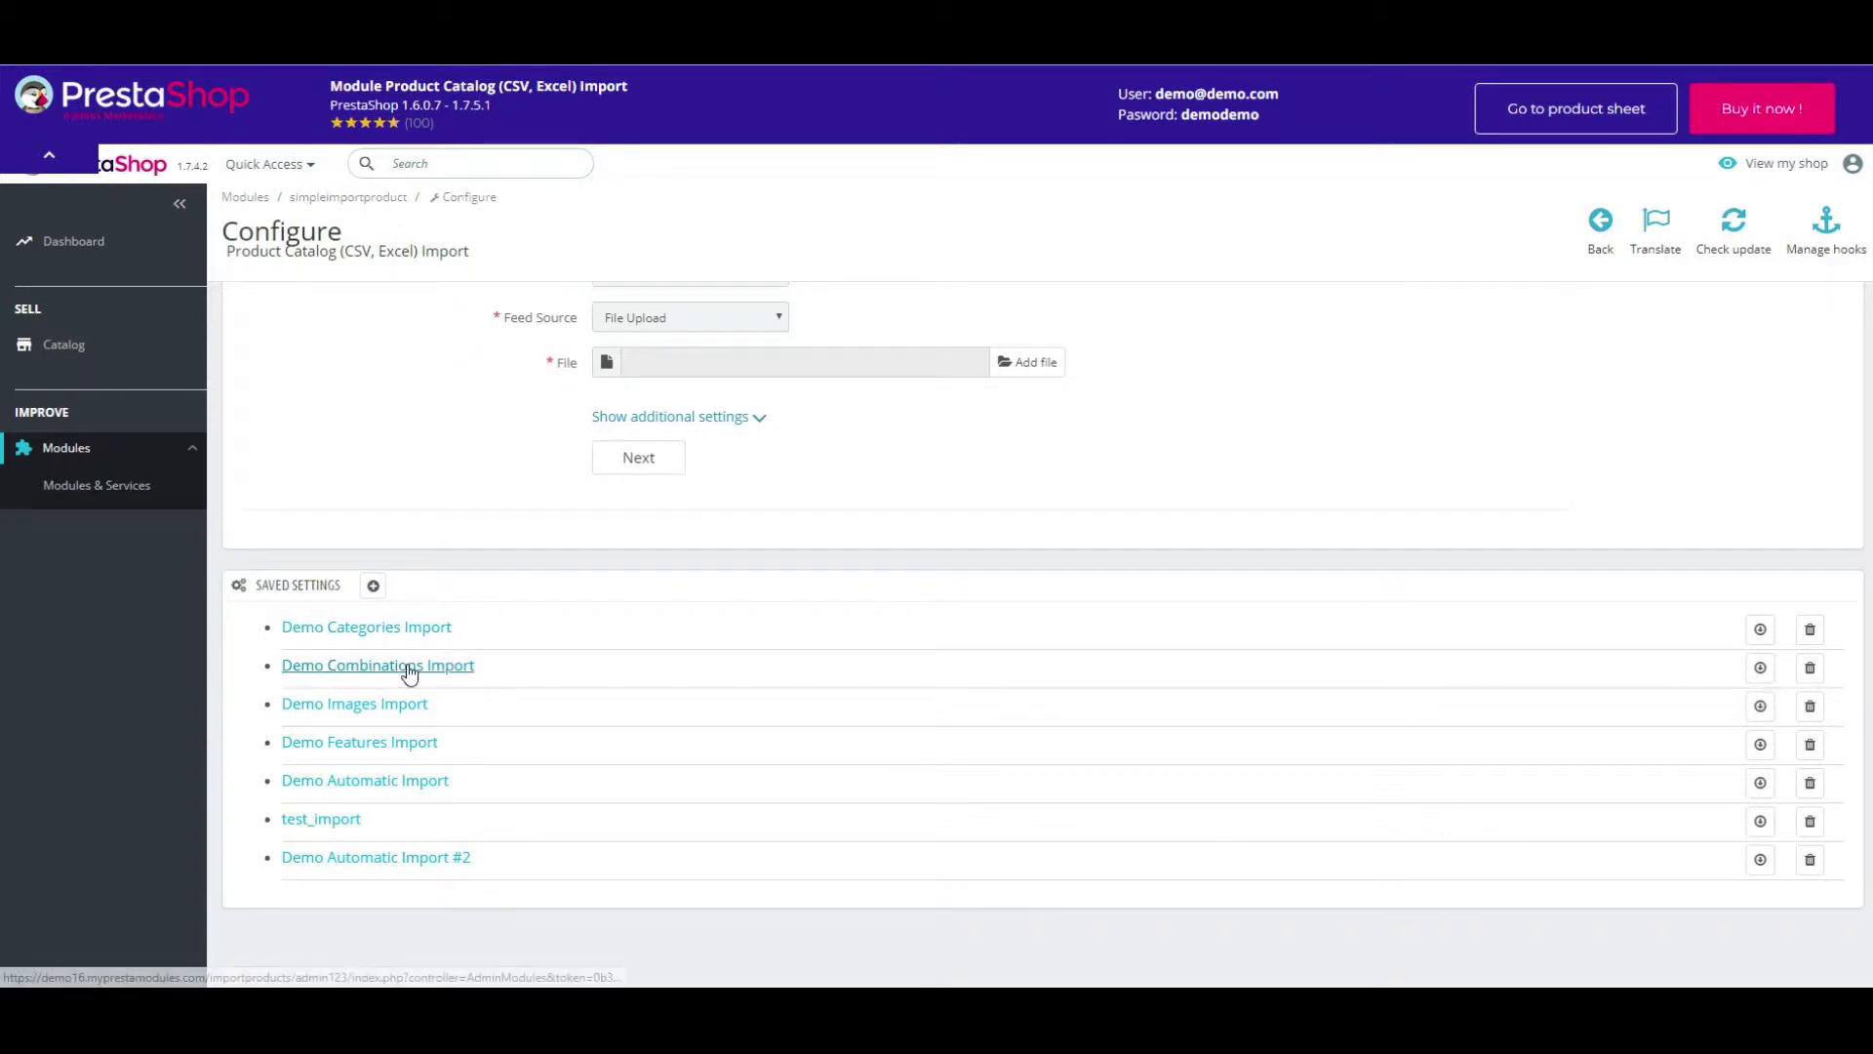
- Load the Demo Combinations Import settings, reveal additional settings and continue with Next
{"action": "left_click", "coordinate": [377, 665]}
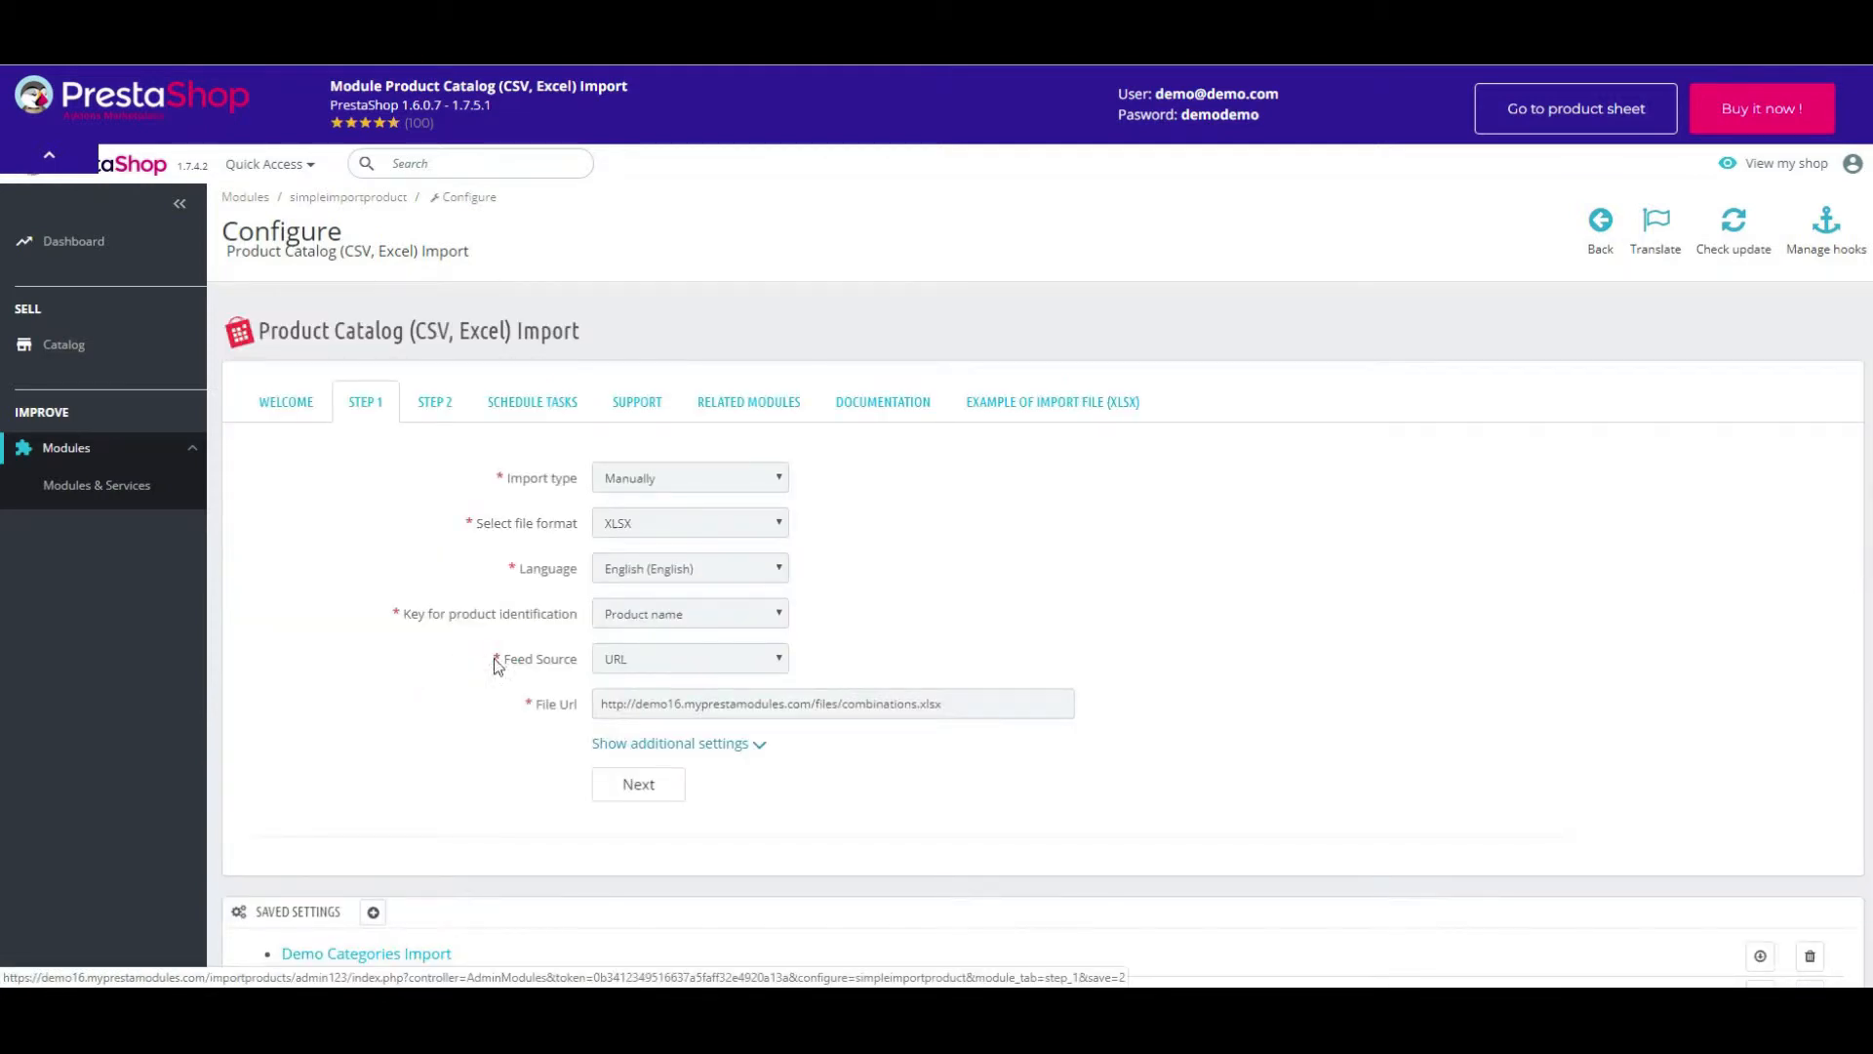
{"action": "left_click", "coordinate": [669, 742]}
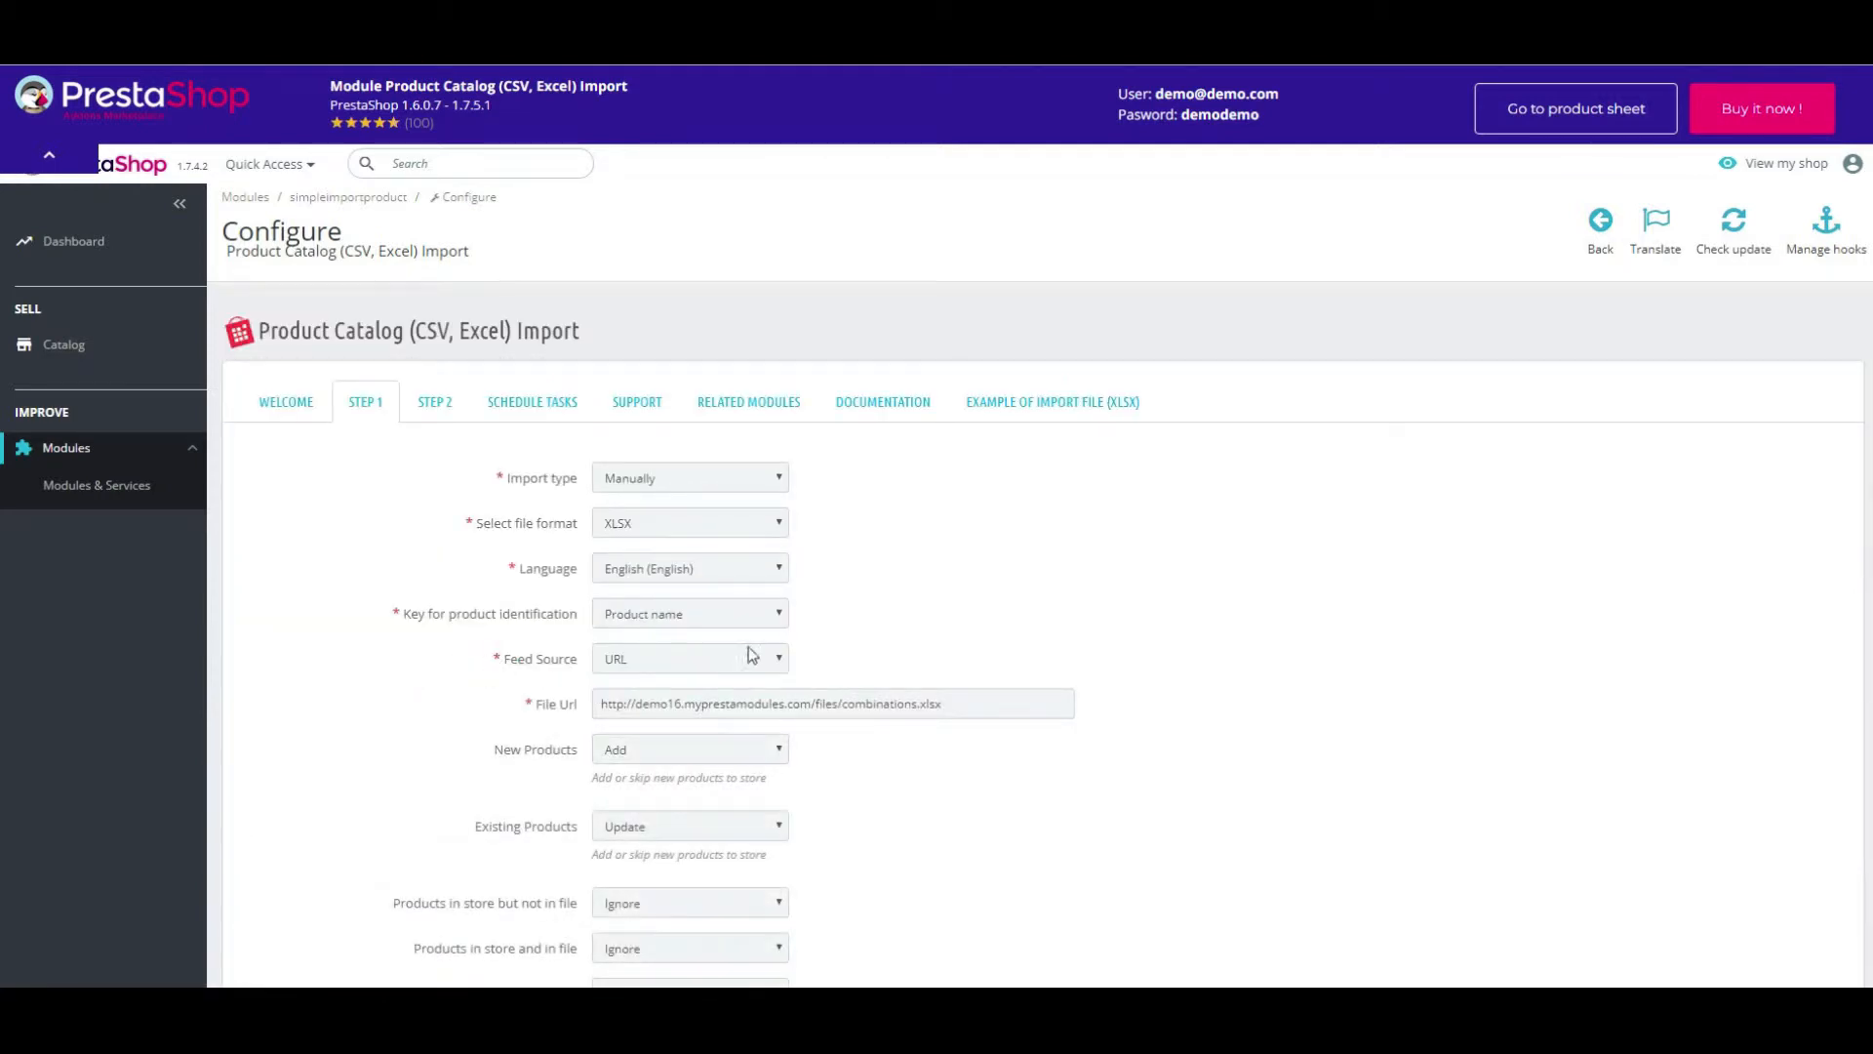
{"action": "scroll", "scroll_direction": "down", "scroll_amount": 3}
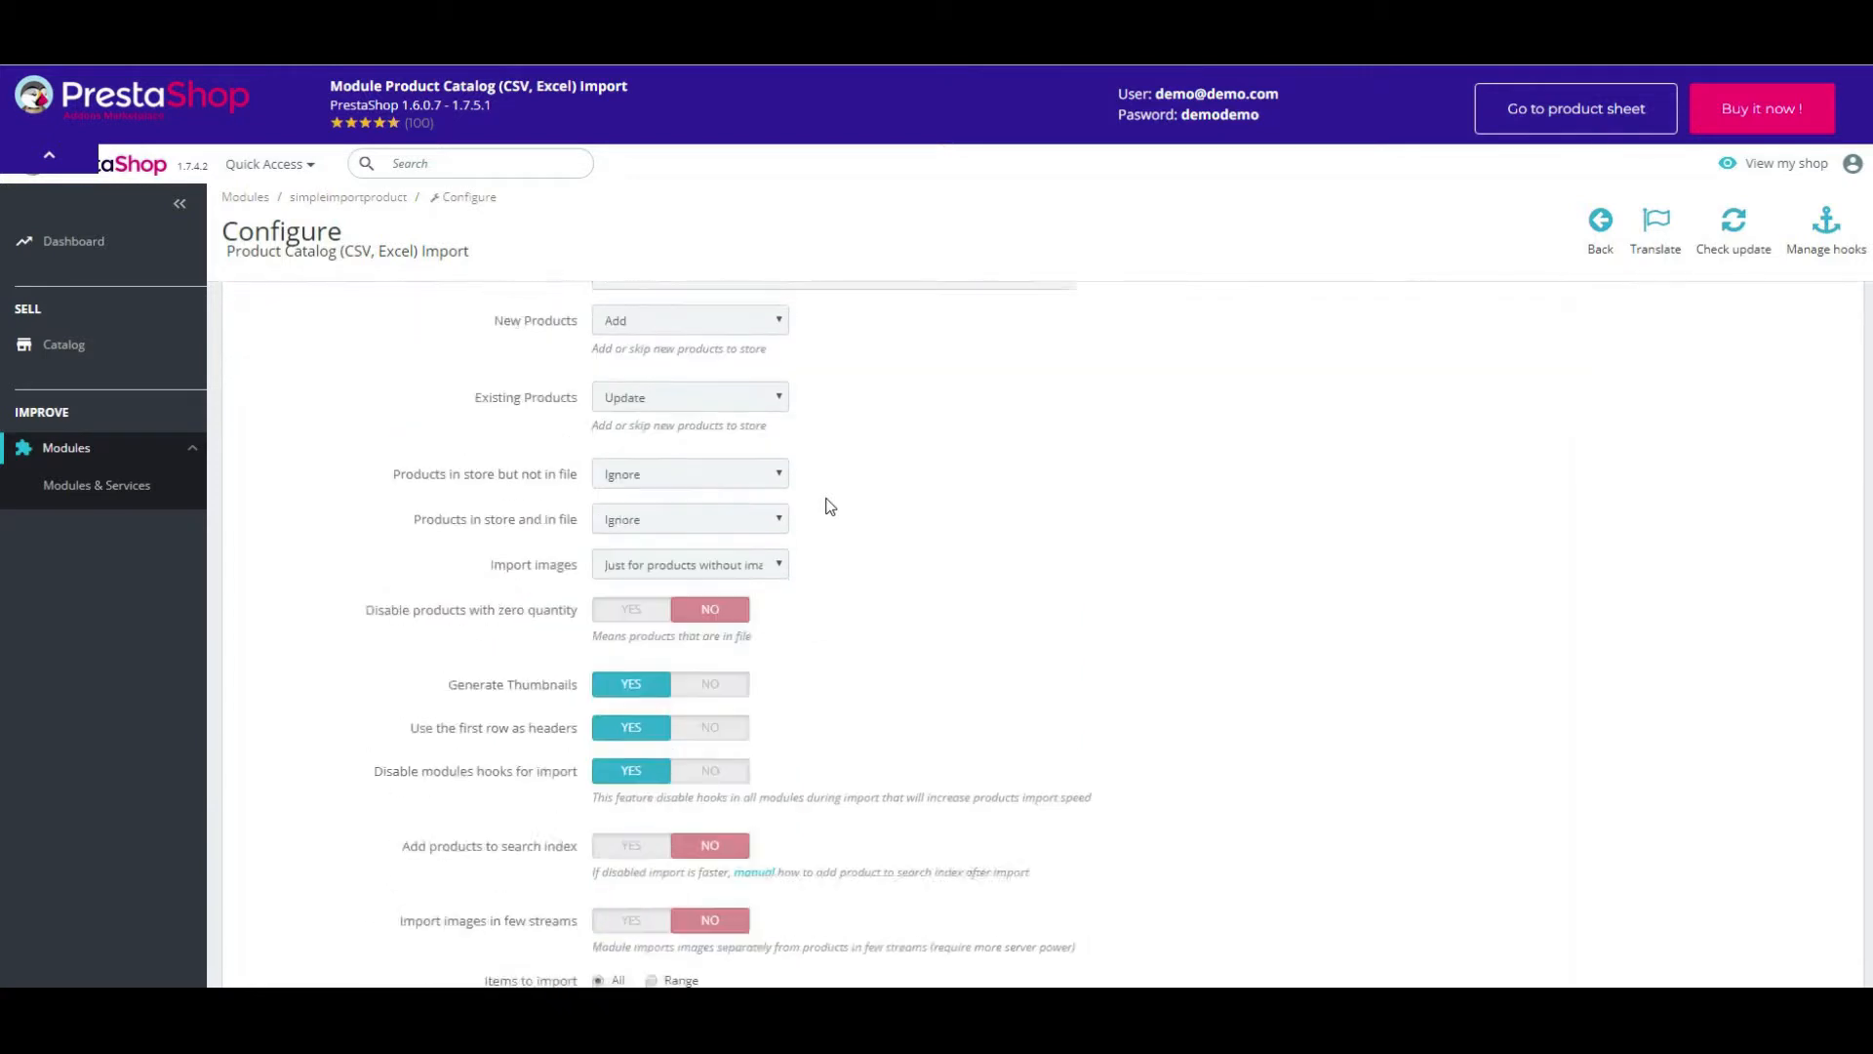
{"action": "scroll", "scroll_direction": "down", "scroll_amount": 3}
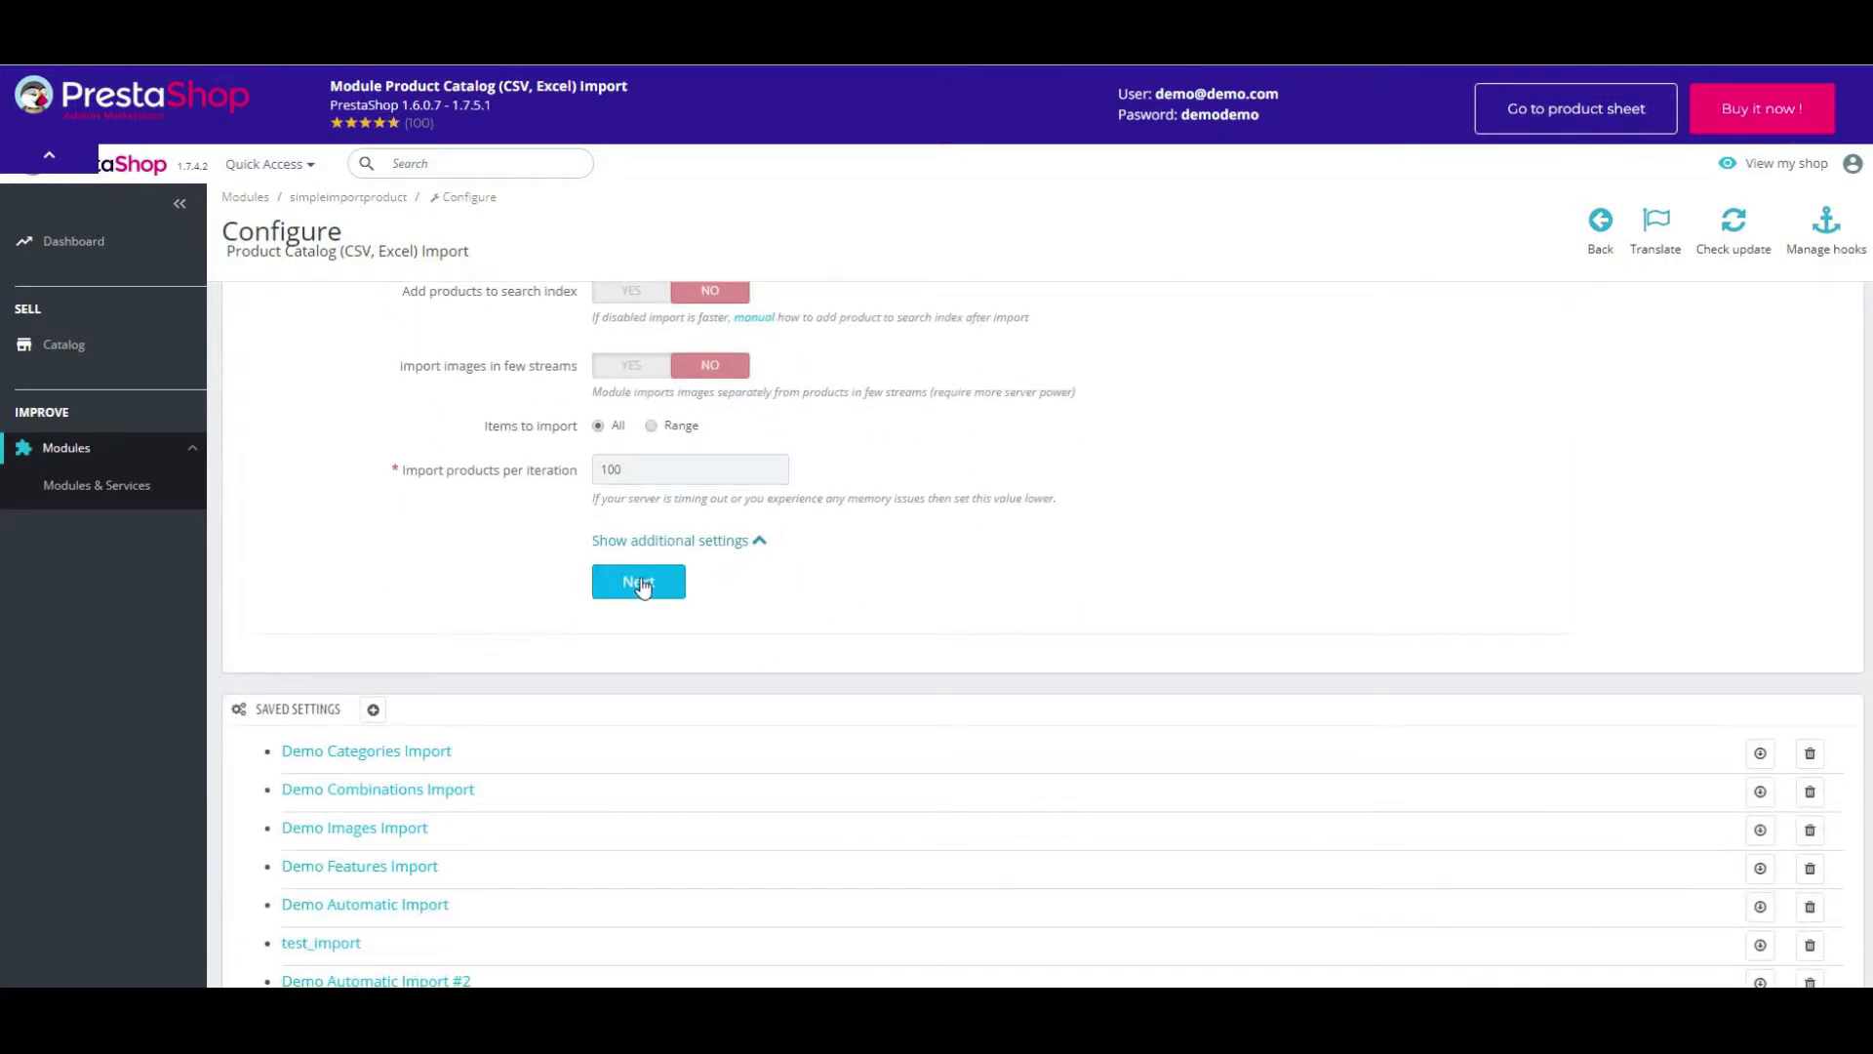
{"action": "left_click", "coordinate": [638, 581]}
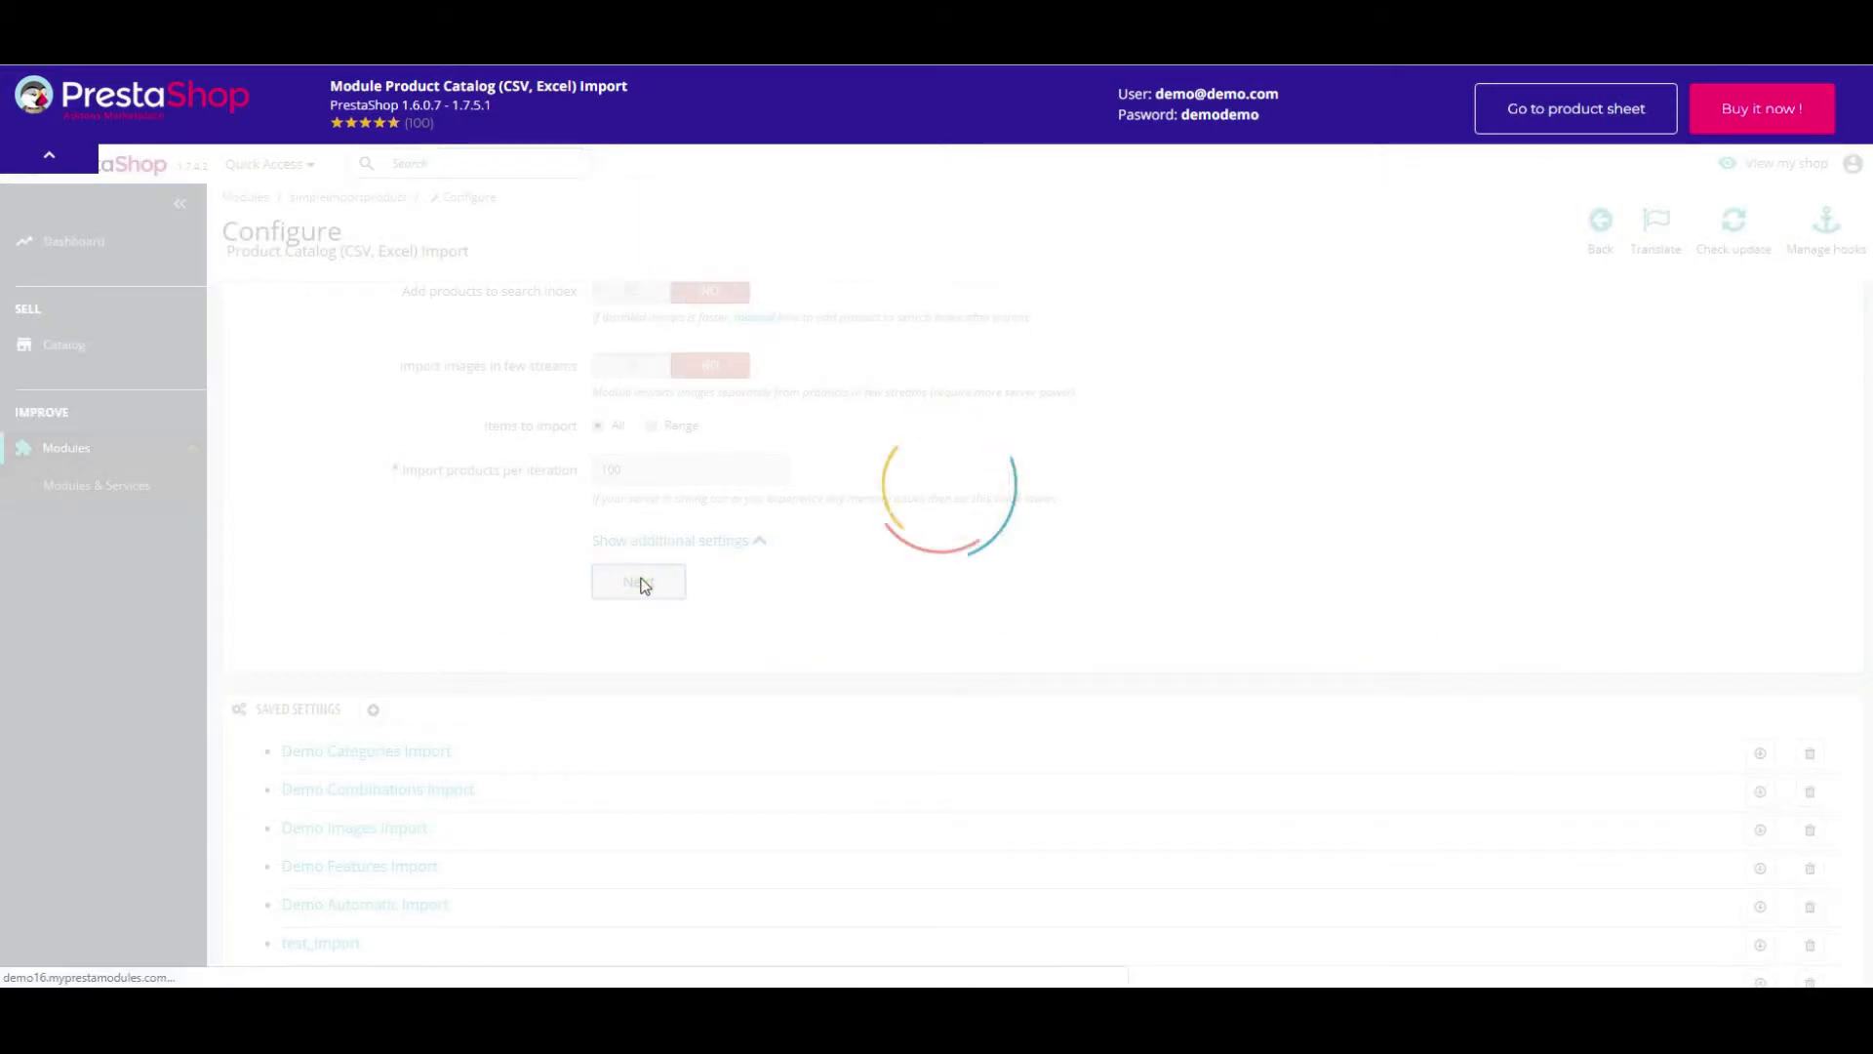
- Review the Step 2 mappings for Information, Prices, Seo, Associations and Shipping, checking Product name choices
{"action": "left_click", "coordinate": [638, 582]}
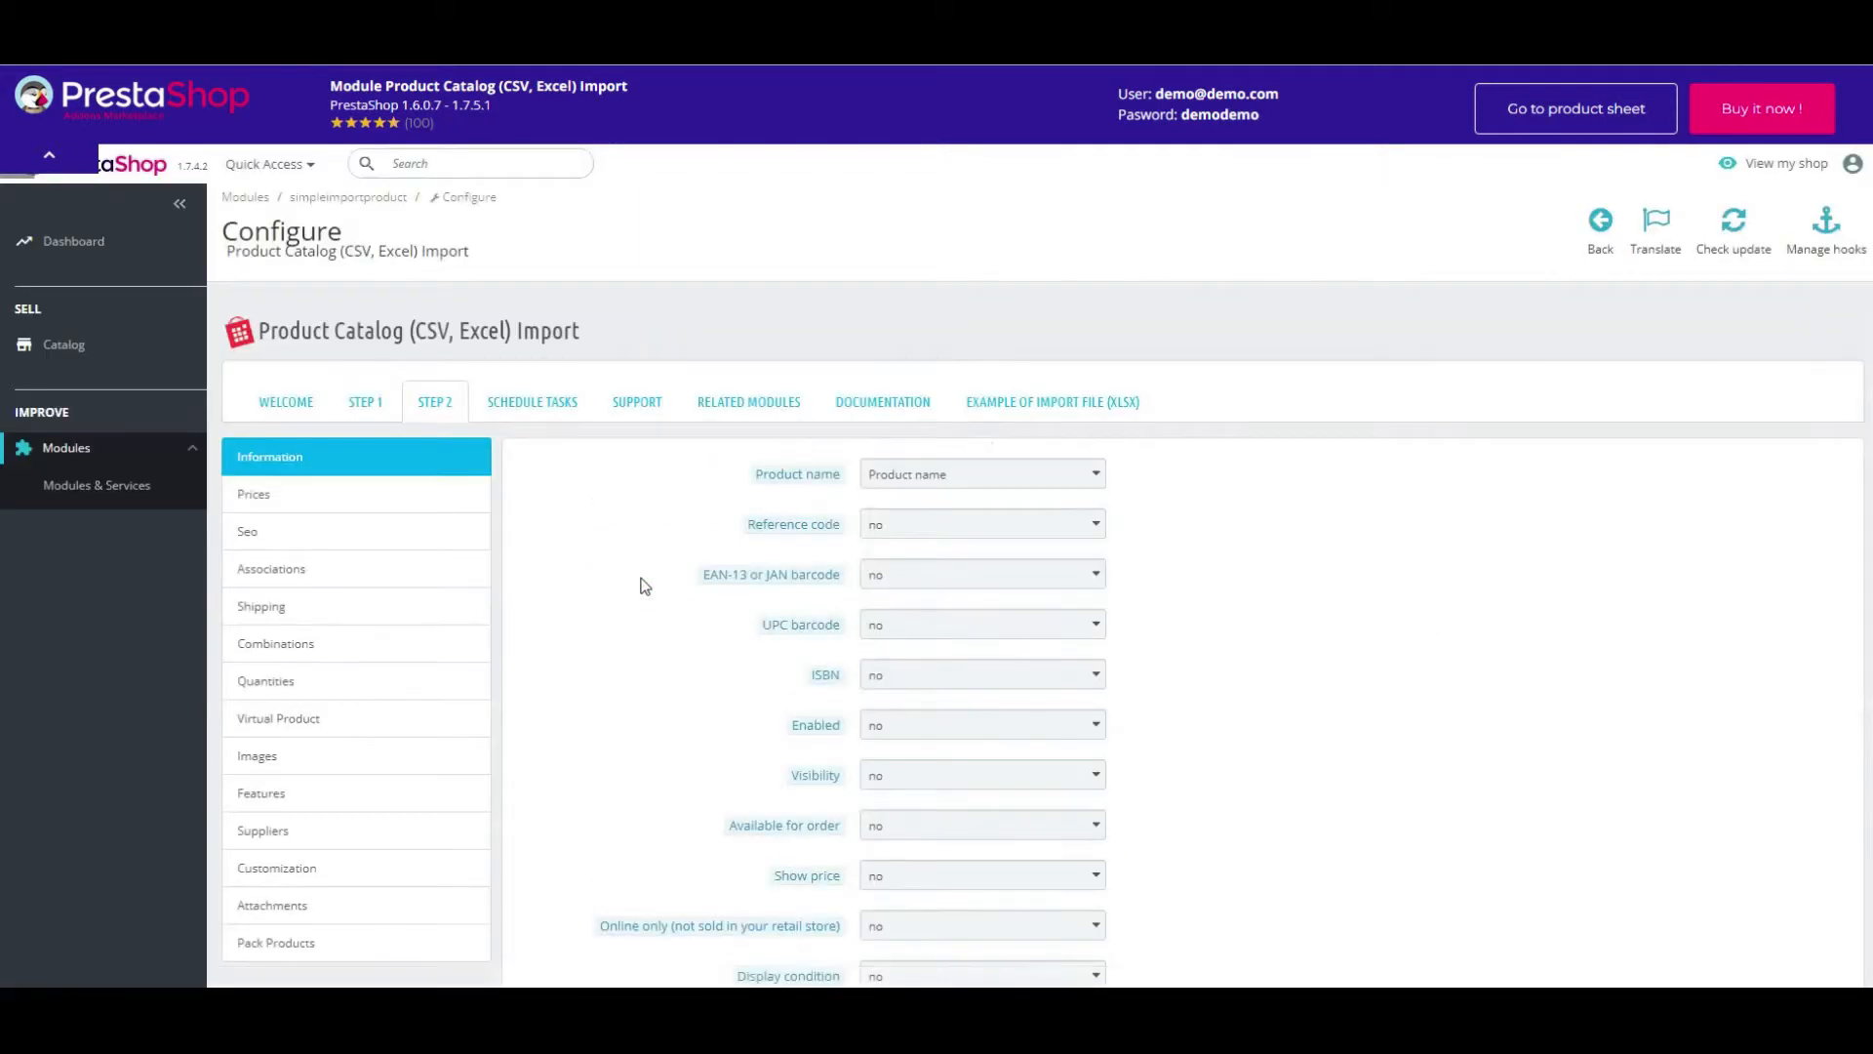
{"action": "scroll", "scroll_direction": "down", "scroll_amount": 3}
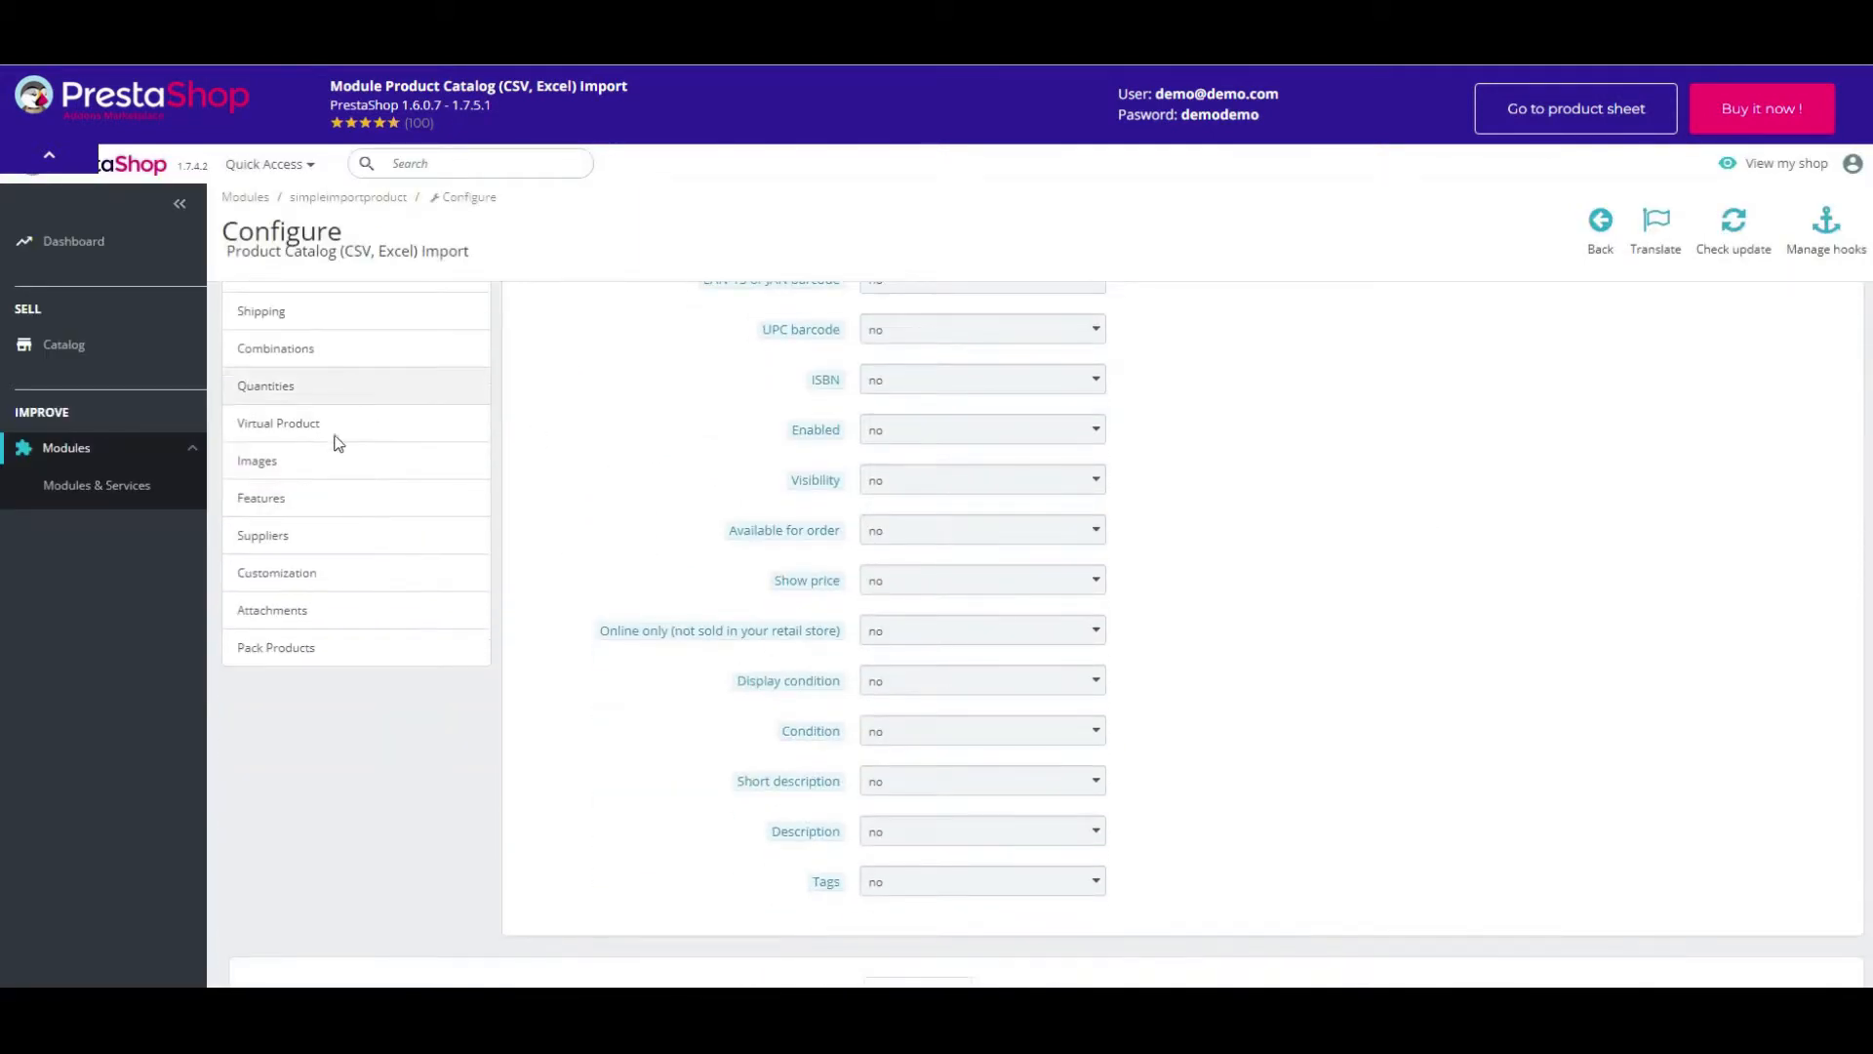
{"action": "left_click", "coordinate": [980, 474]}
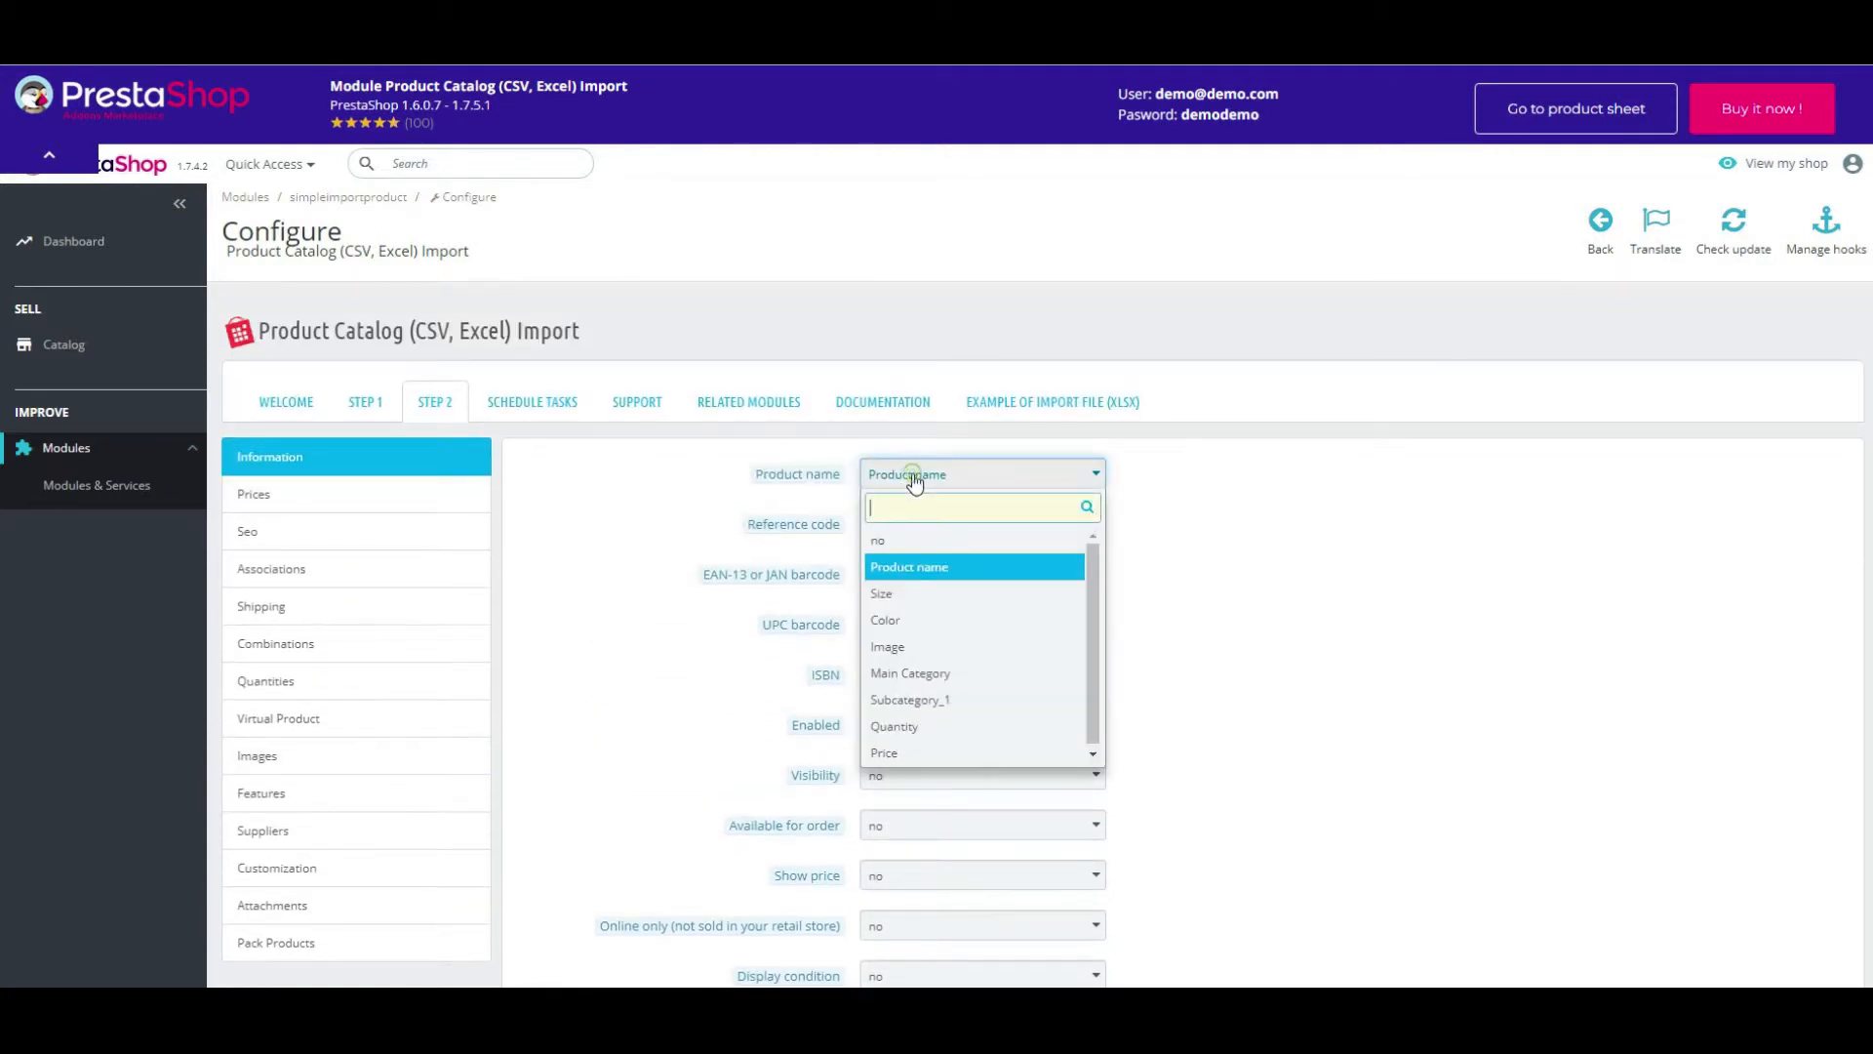
{"action": "left_click", "coordinate": [254, 494]}
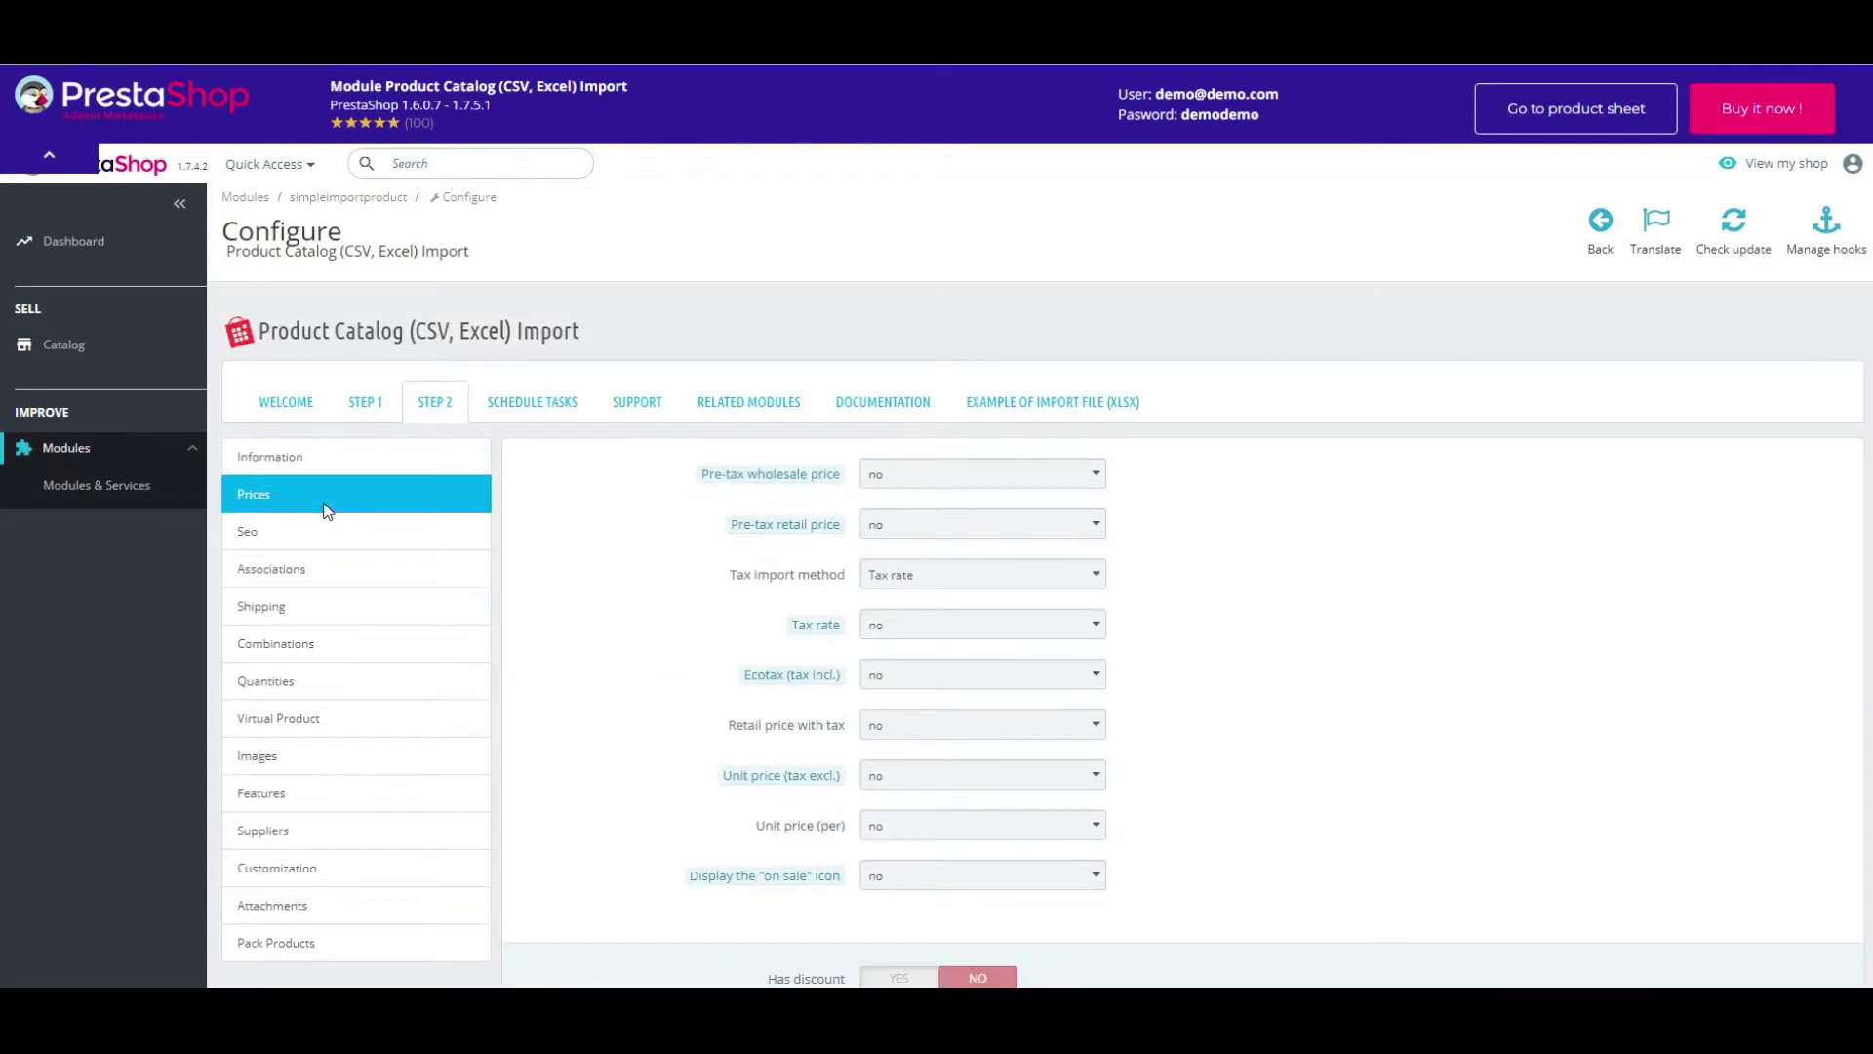
{"action": "left_click", "coordinate": [248, 531]}
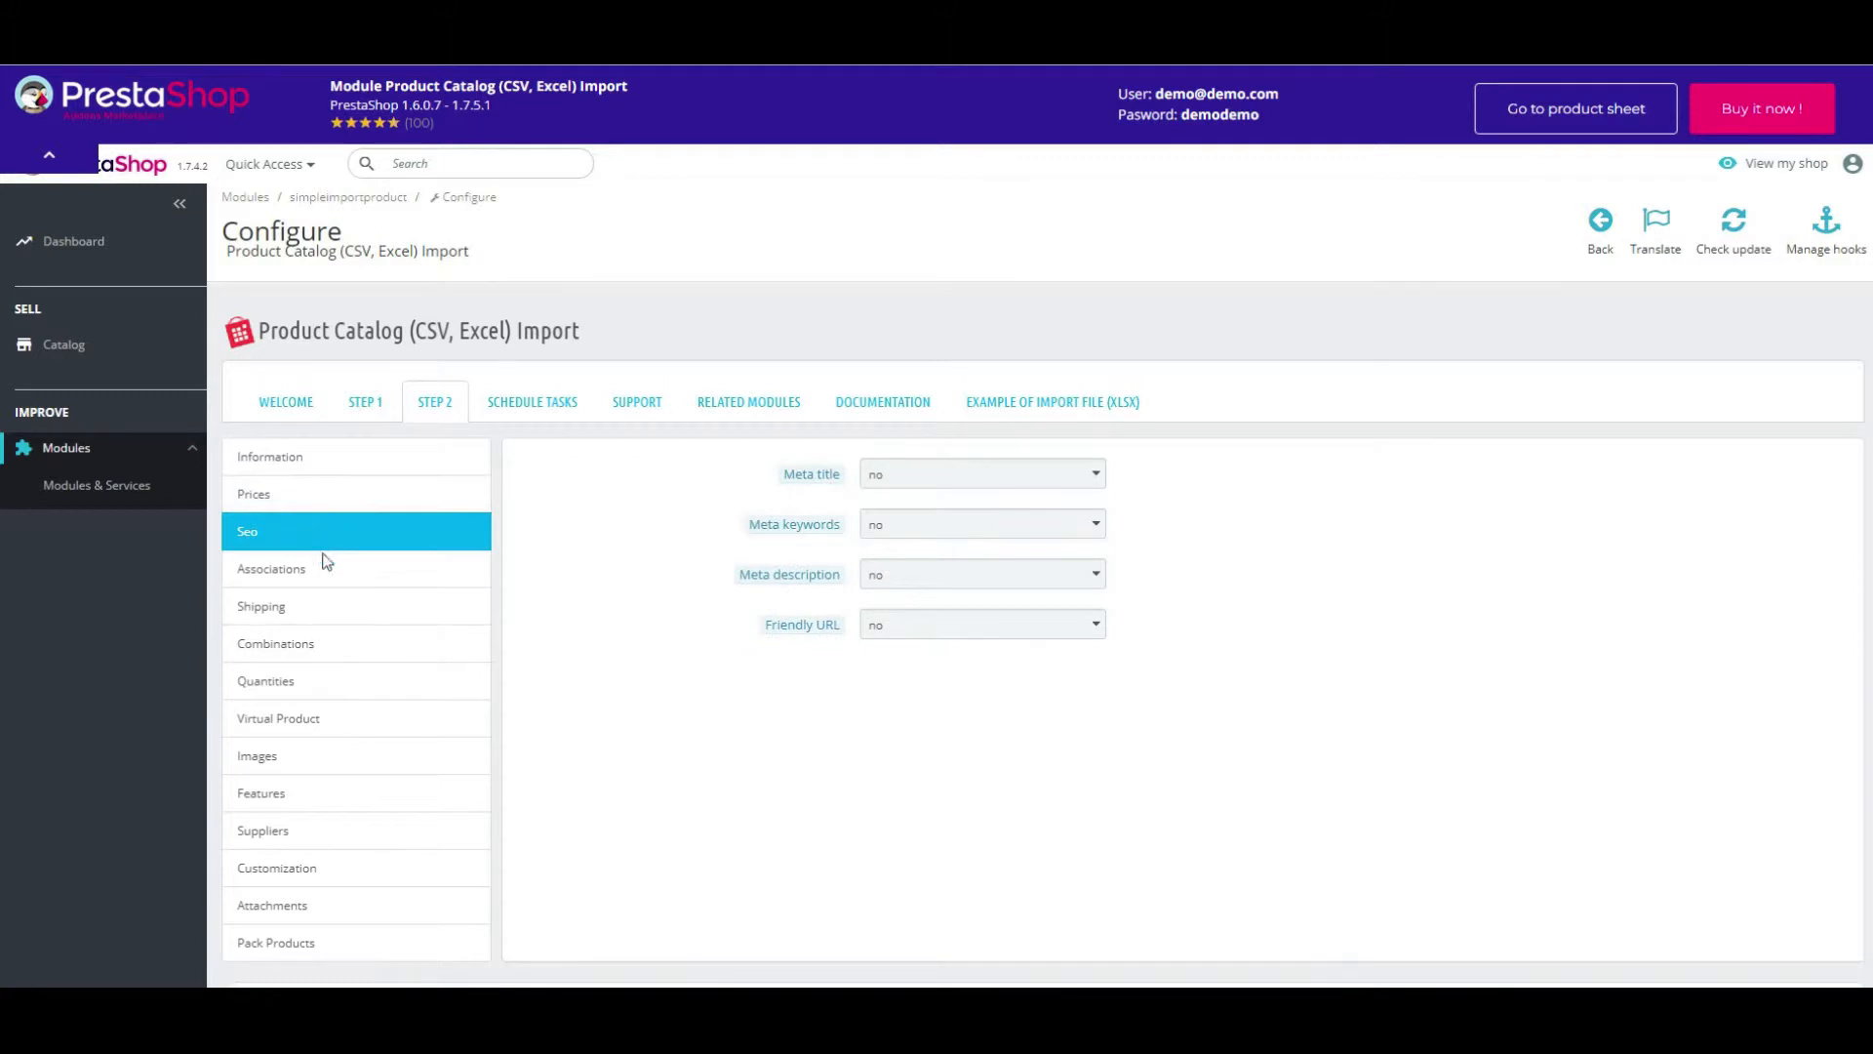
{"action": "left_click", "coordinate": [271, 568]}
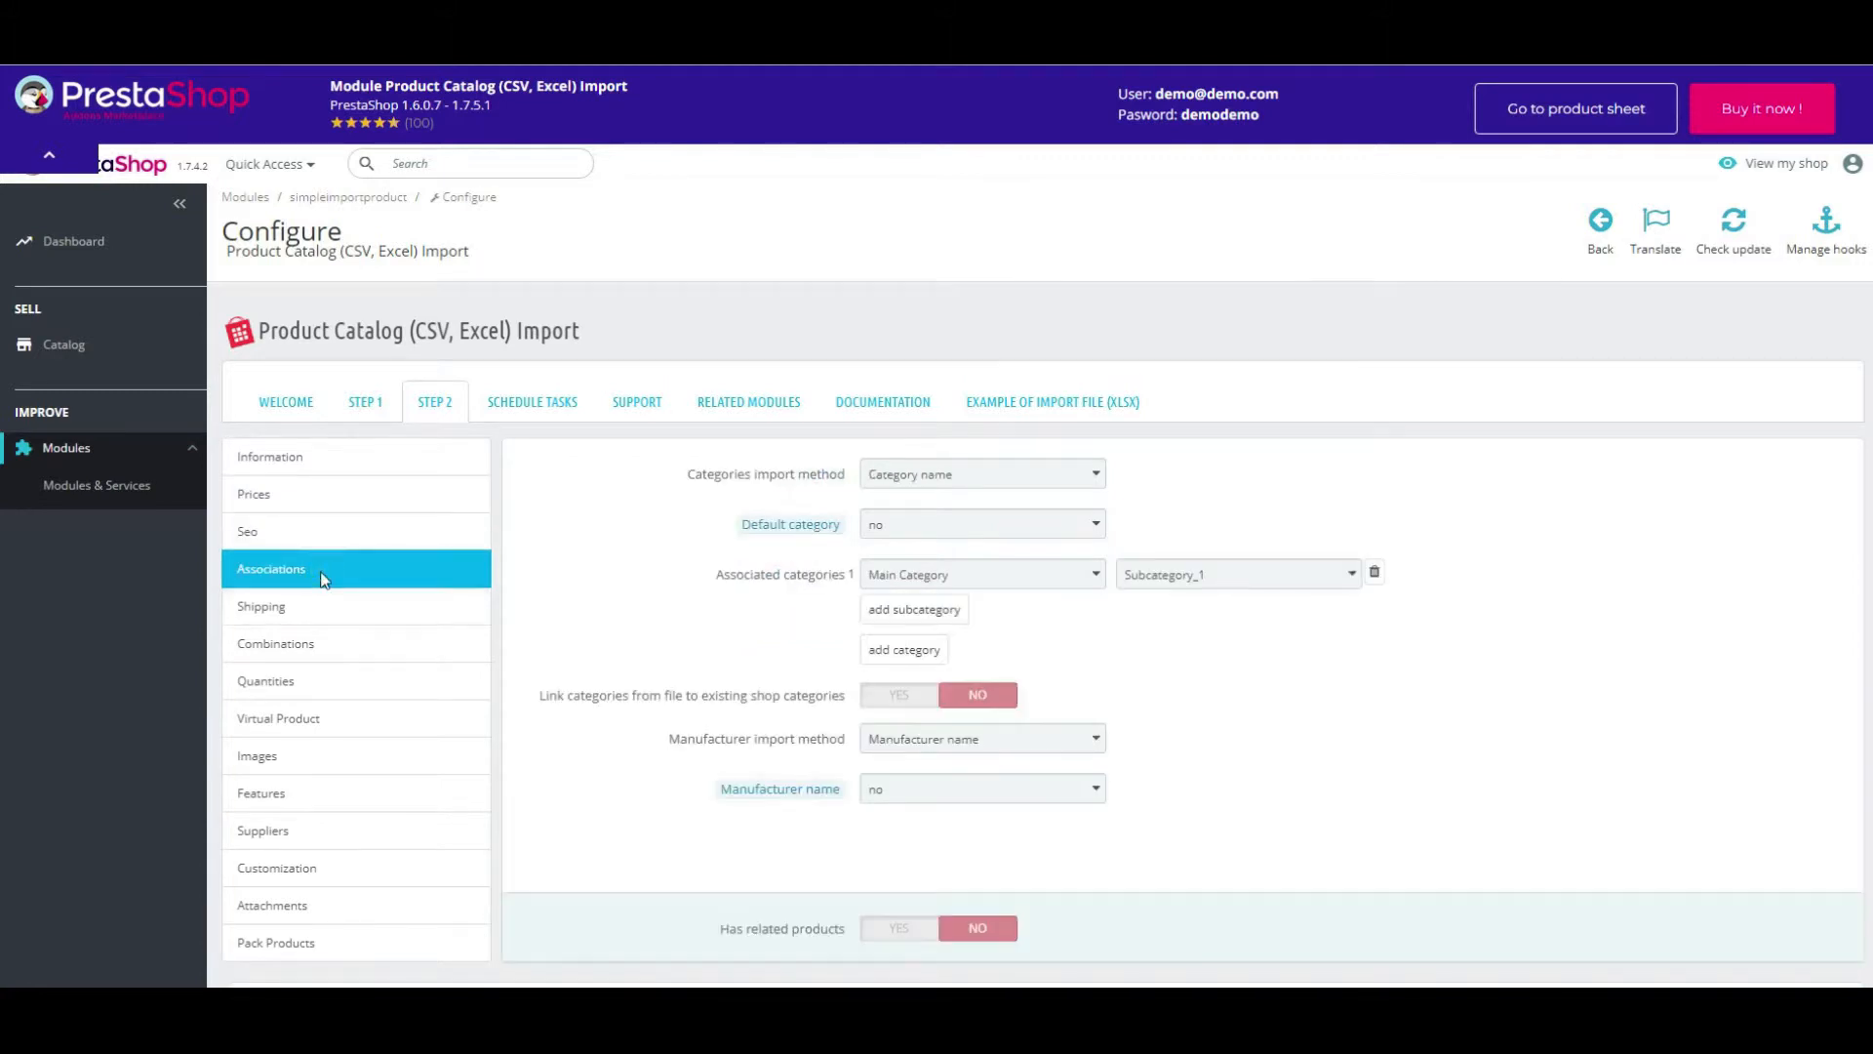
{"action": "left_click", "coordinate": [260, 605]}
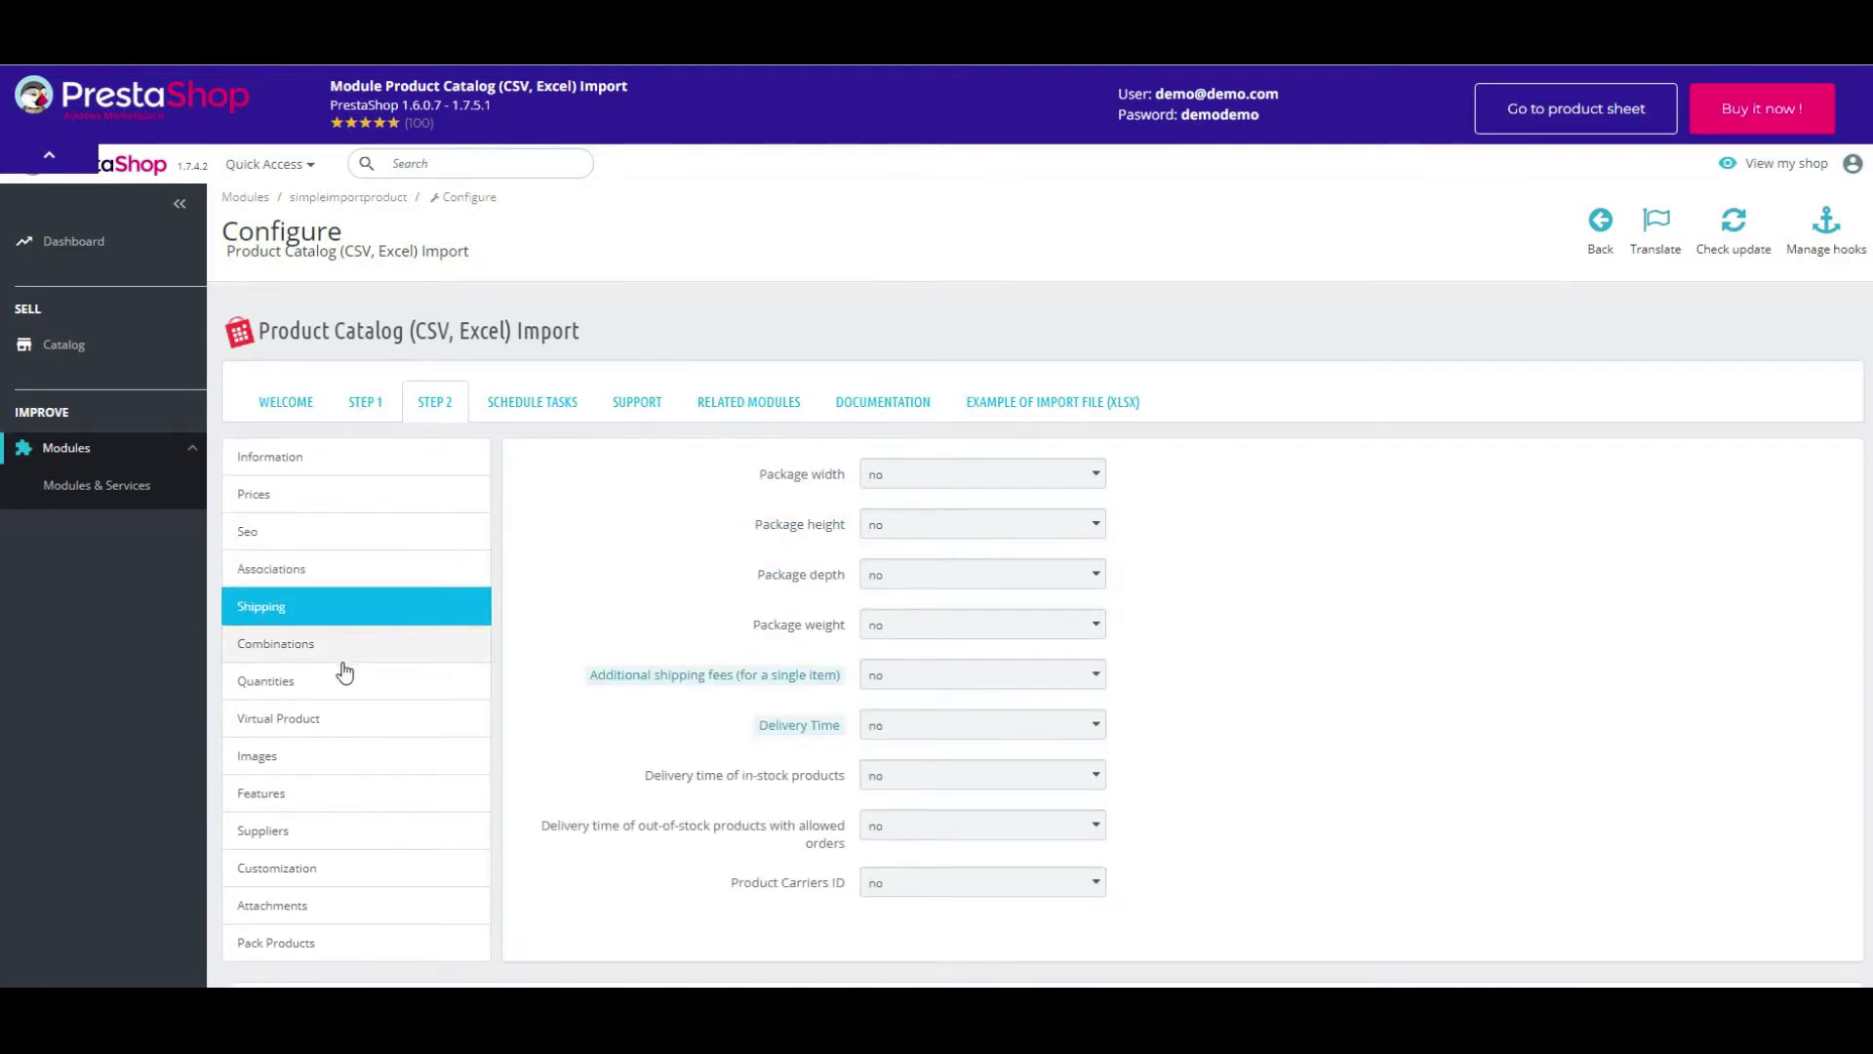
- Review the Quantities, Virtual Product, Features, Suppliers, Attachments and pack products mappings, checking Depends On Stock
{"action": "left_click", "coordinate": [265, 679]}
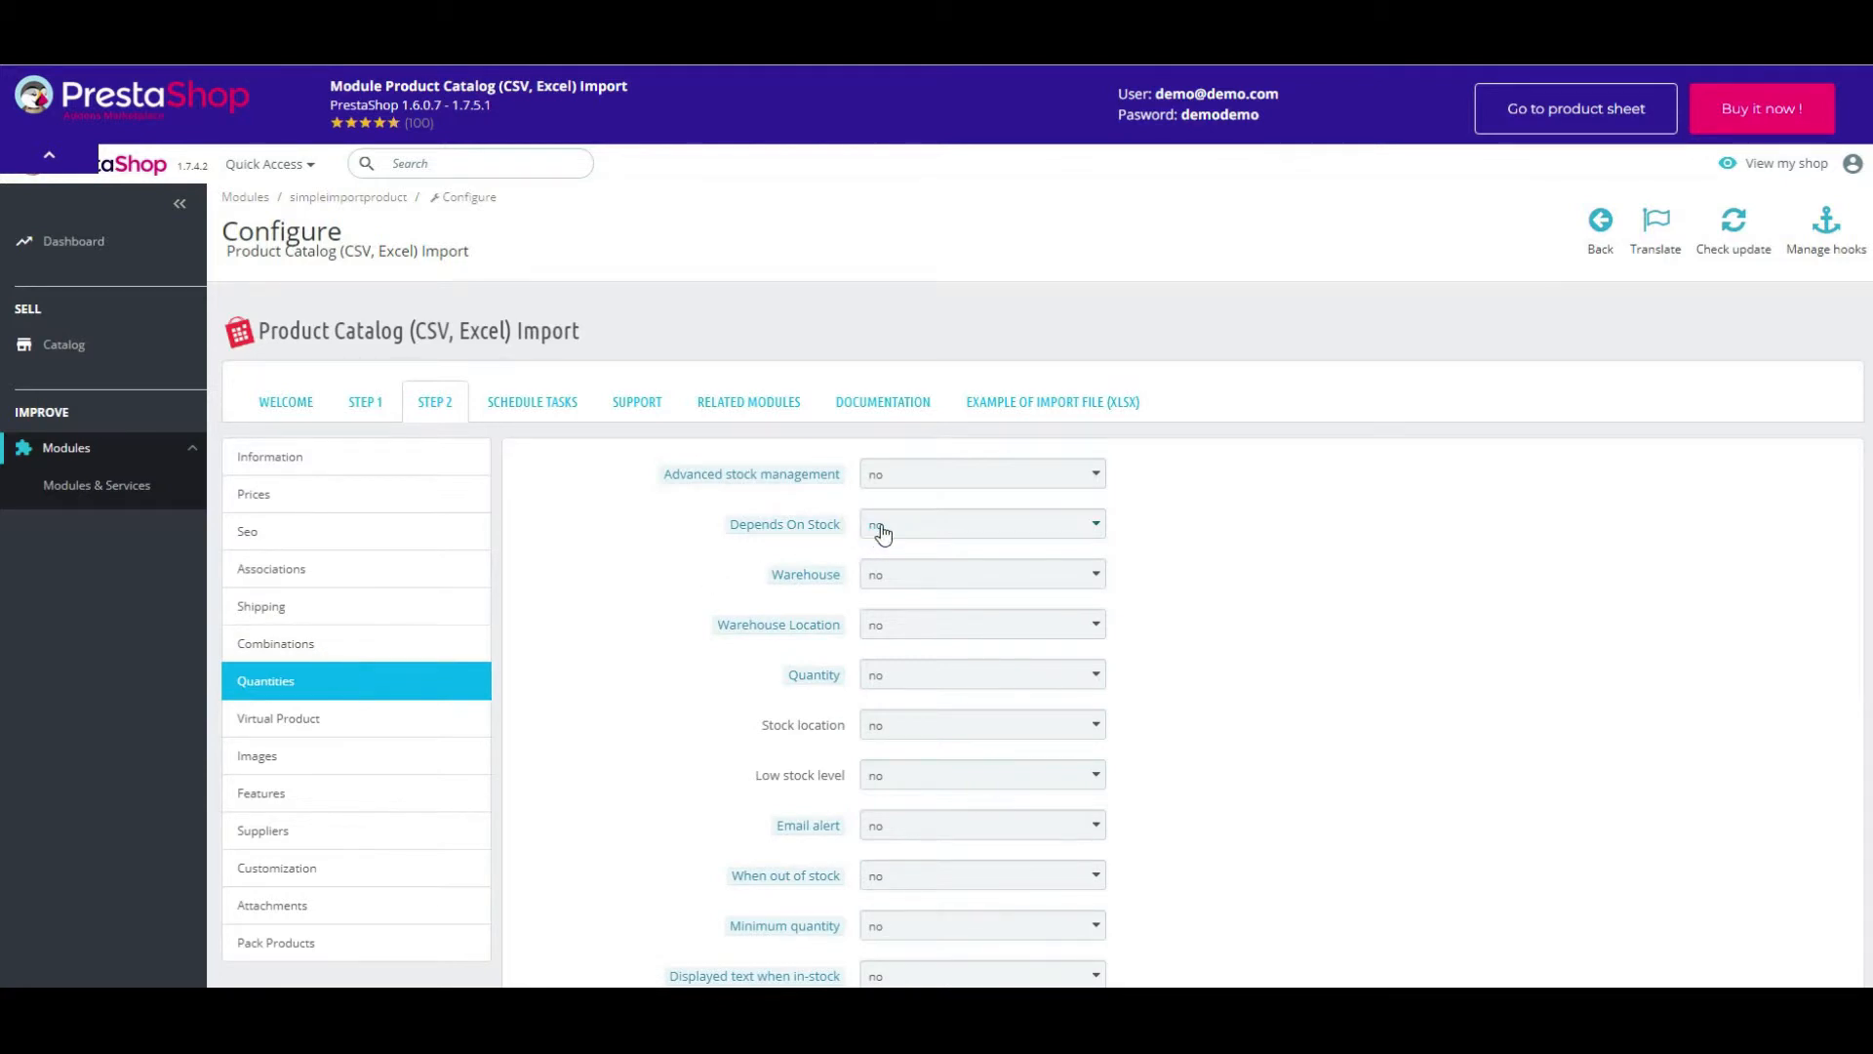
{"action": "left_click", "coordinate": [978, 523]}
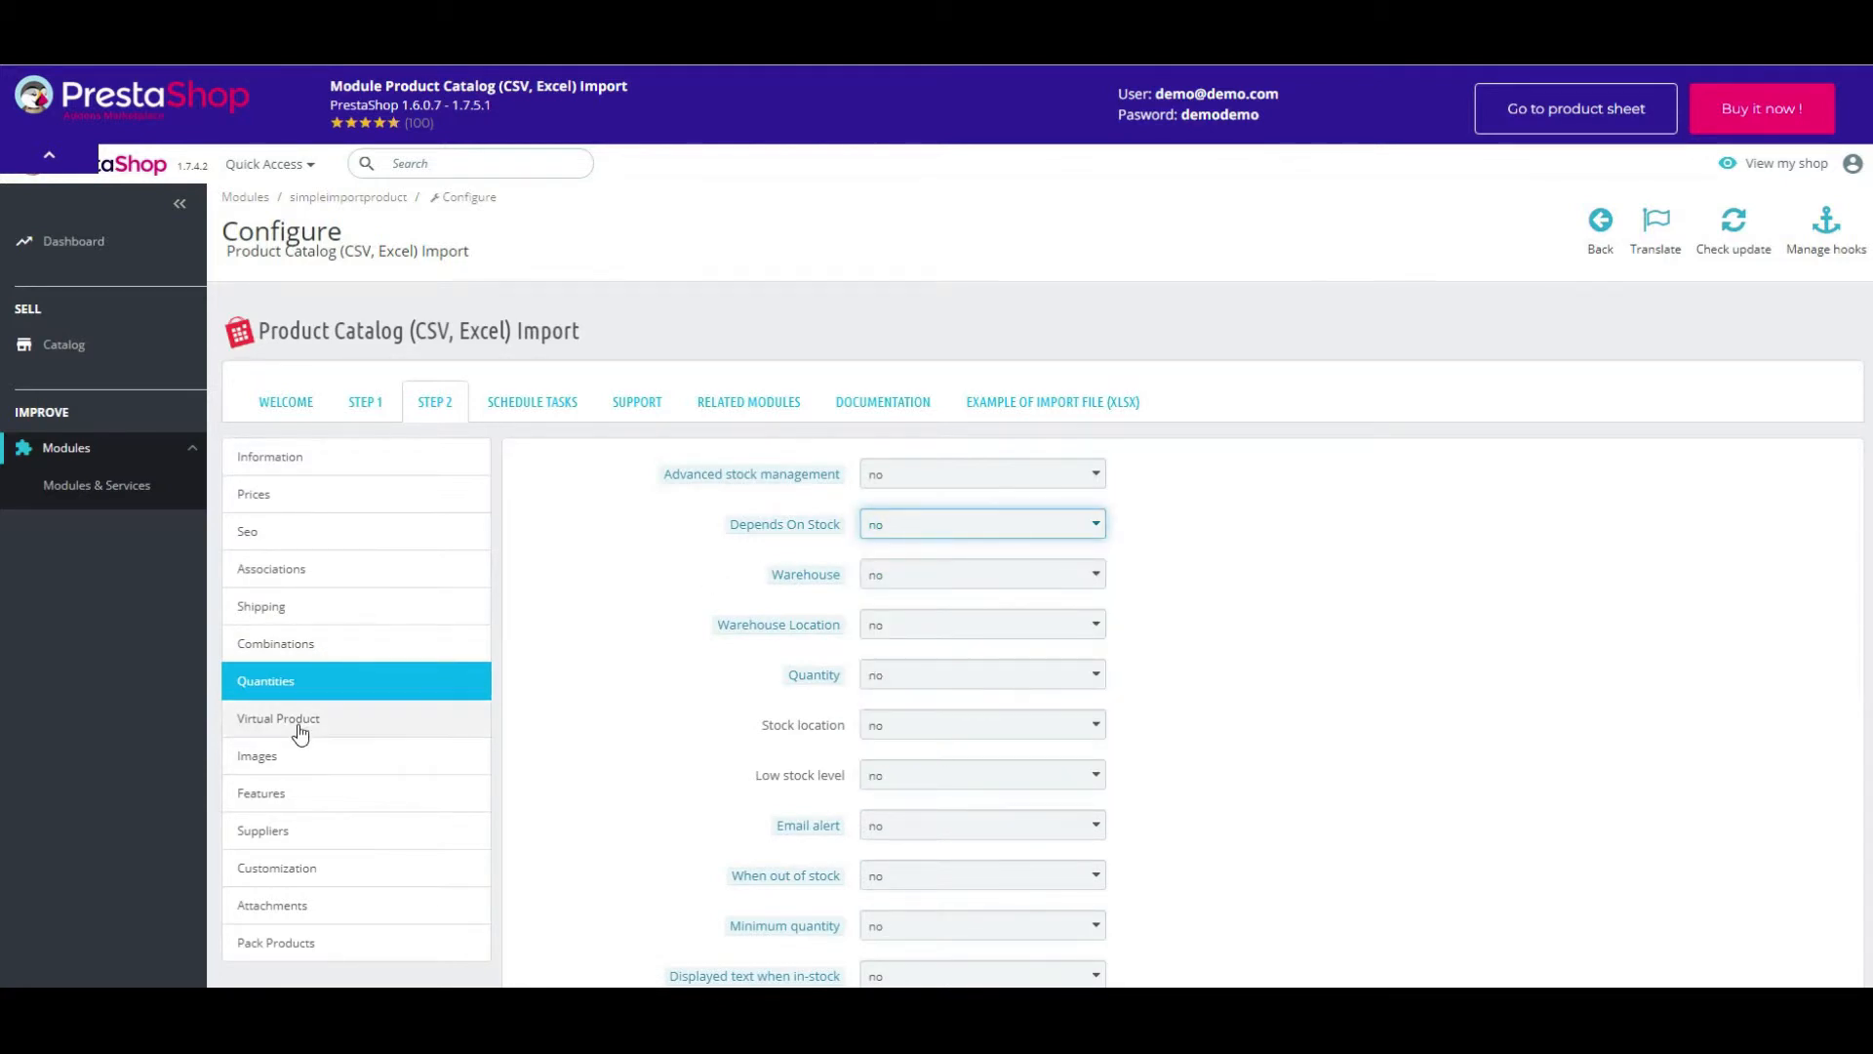
{"action": "left_click", "coordinate": [279, 718]}
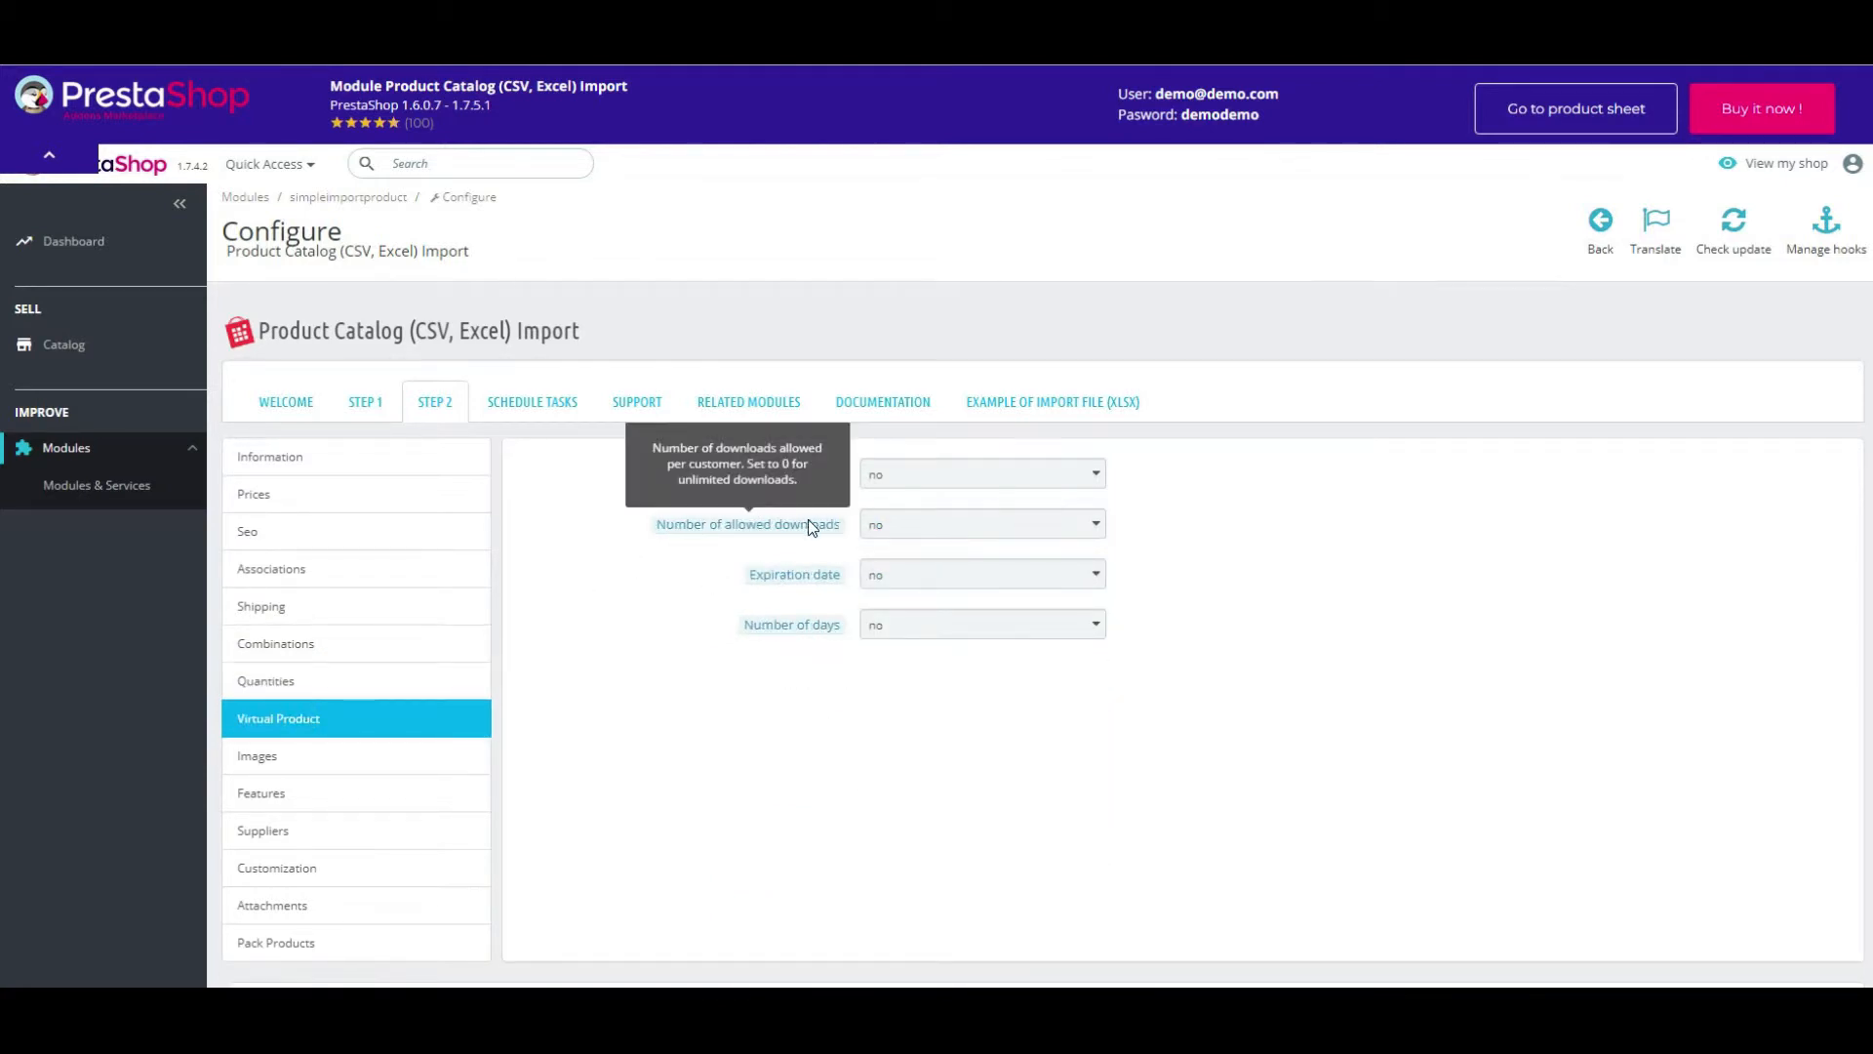
{"action": "mouse_move", "coordinate": [797, 582]}
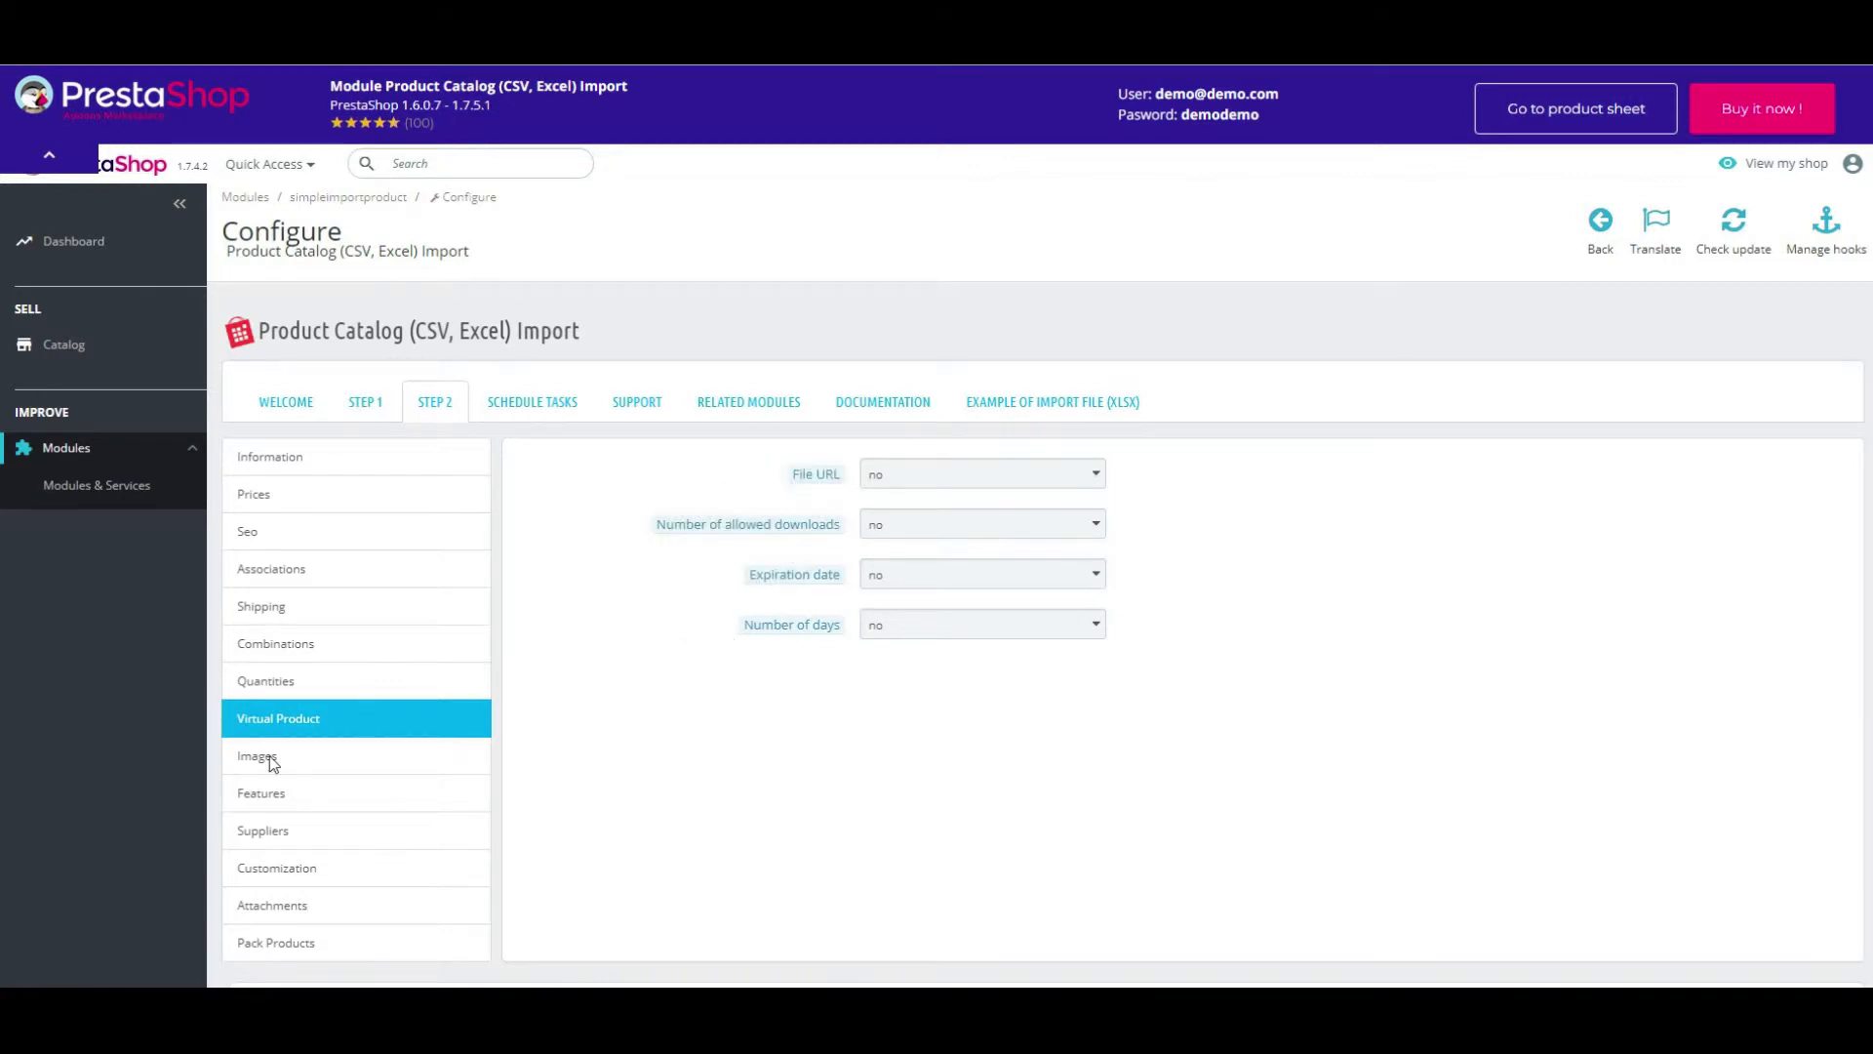
{"action": "left_click", "coordinate": [259, 792]}
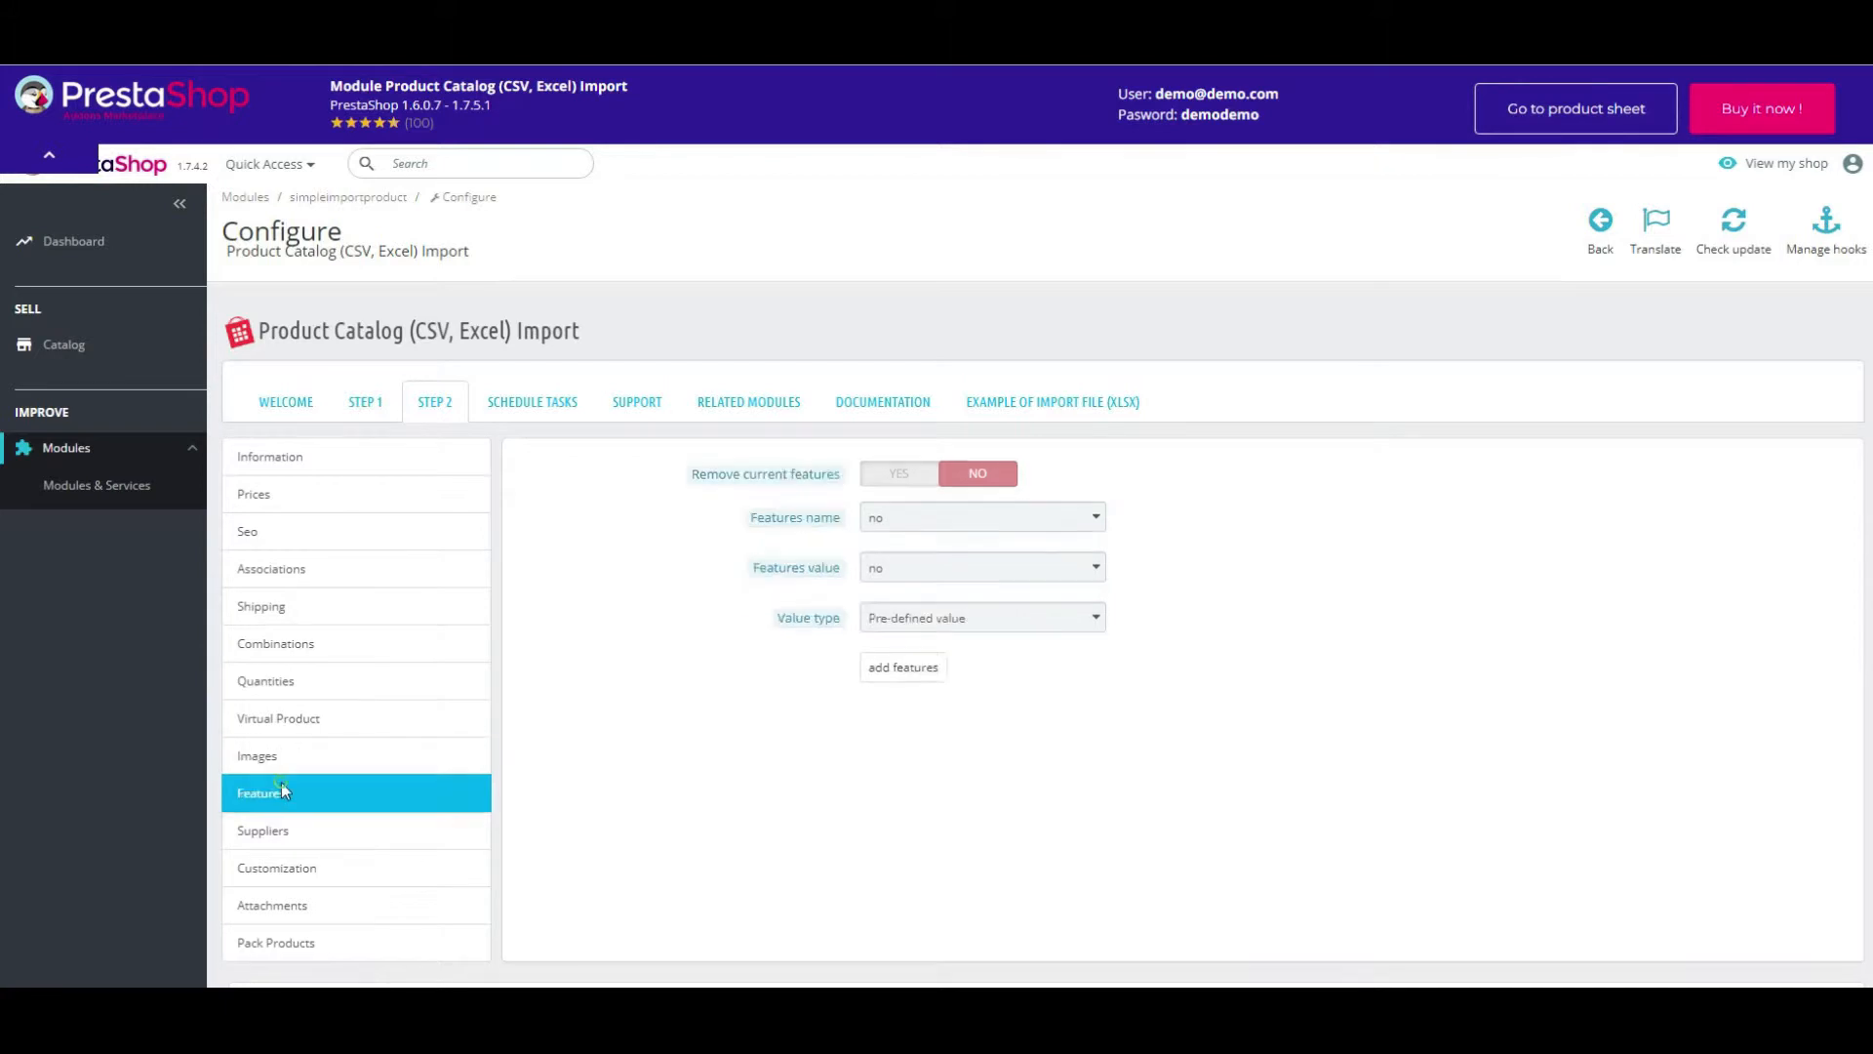
{"action": "left_click", "coordinate": [264, 832]}
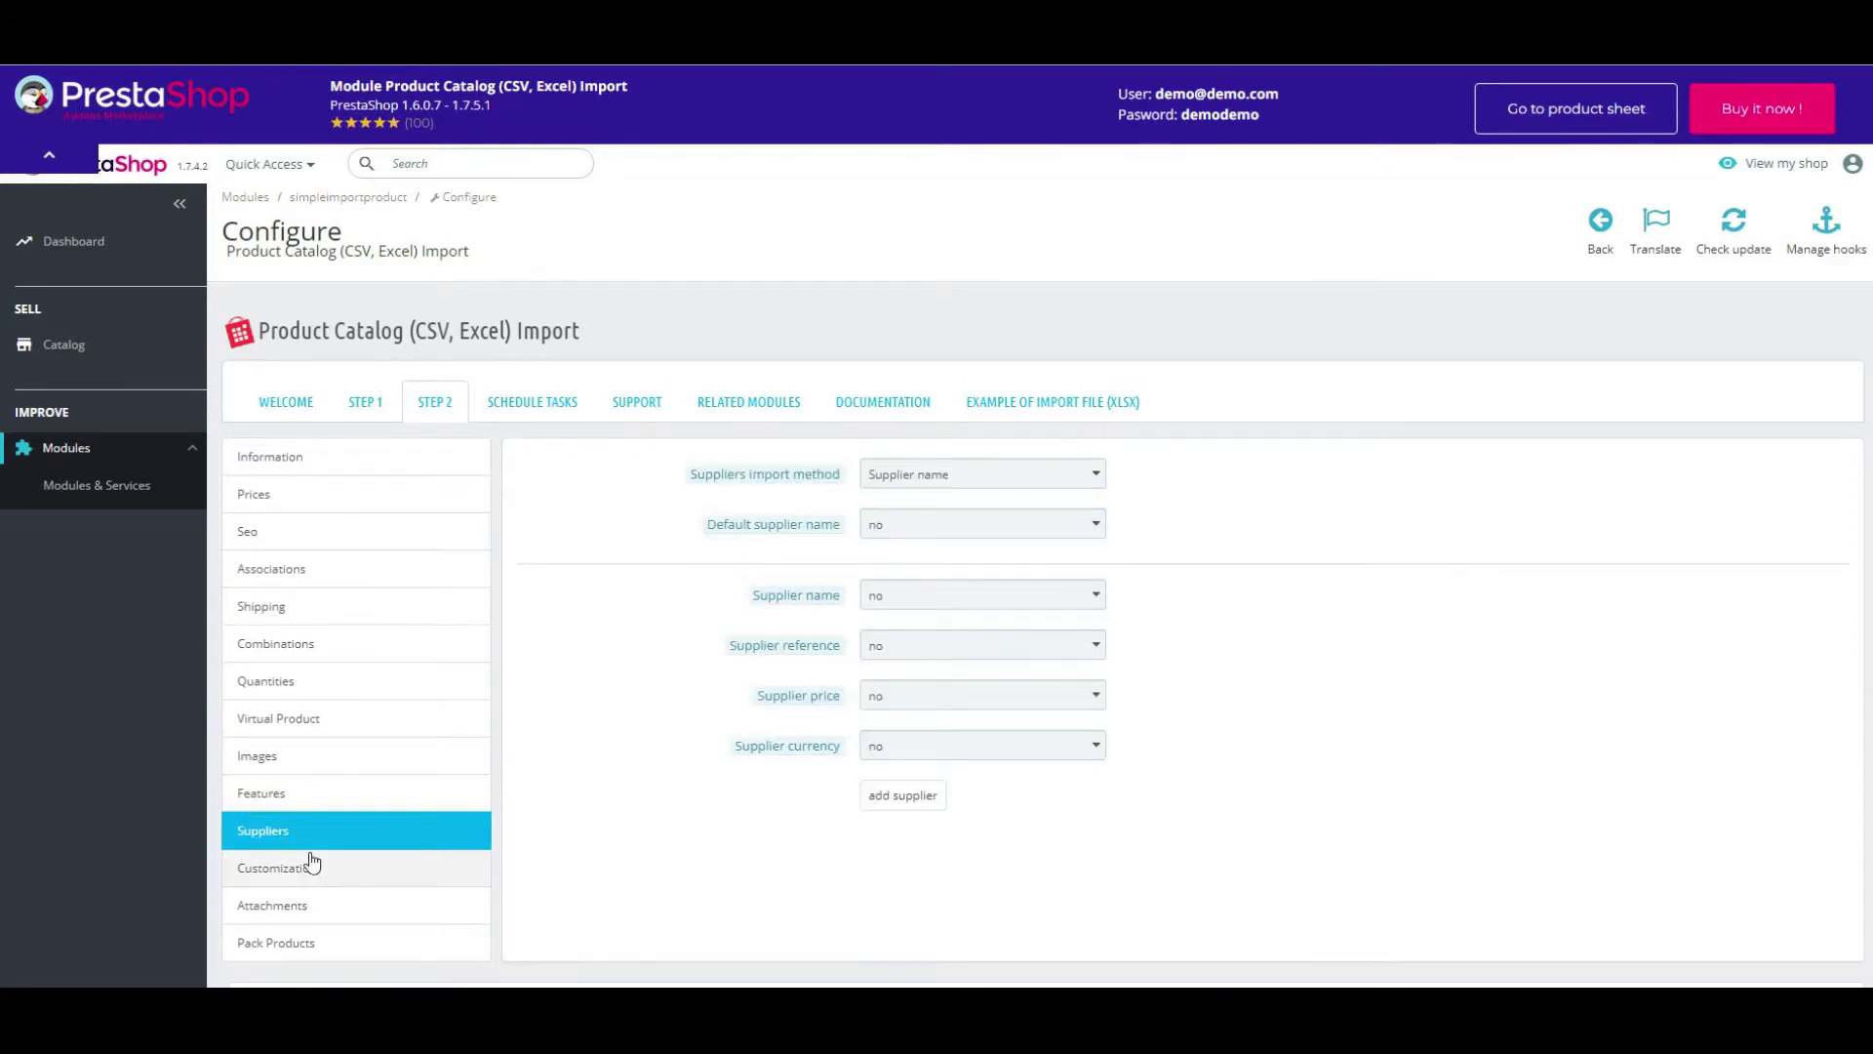
{"action": "left_click", "coordinate": [274, 904]}
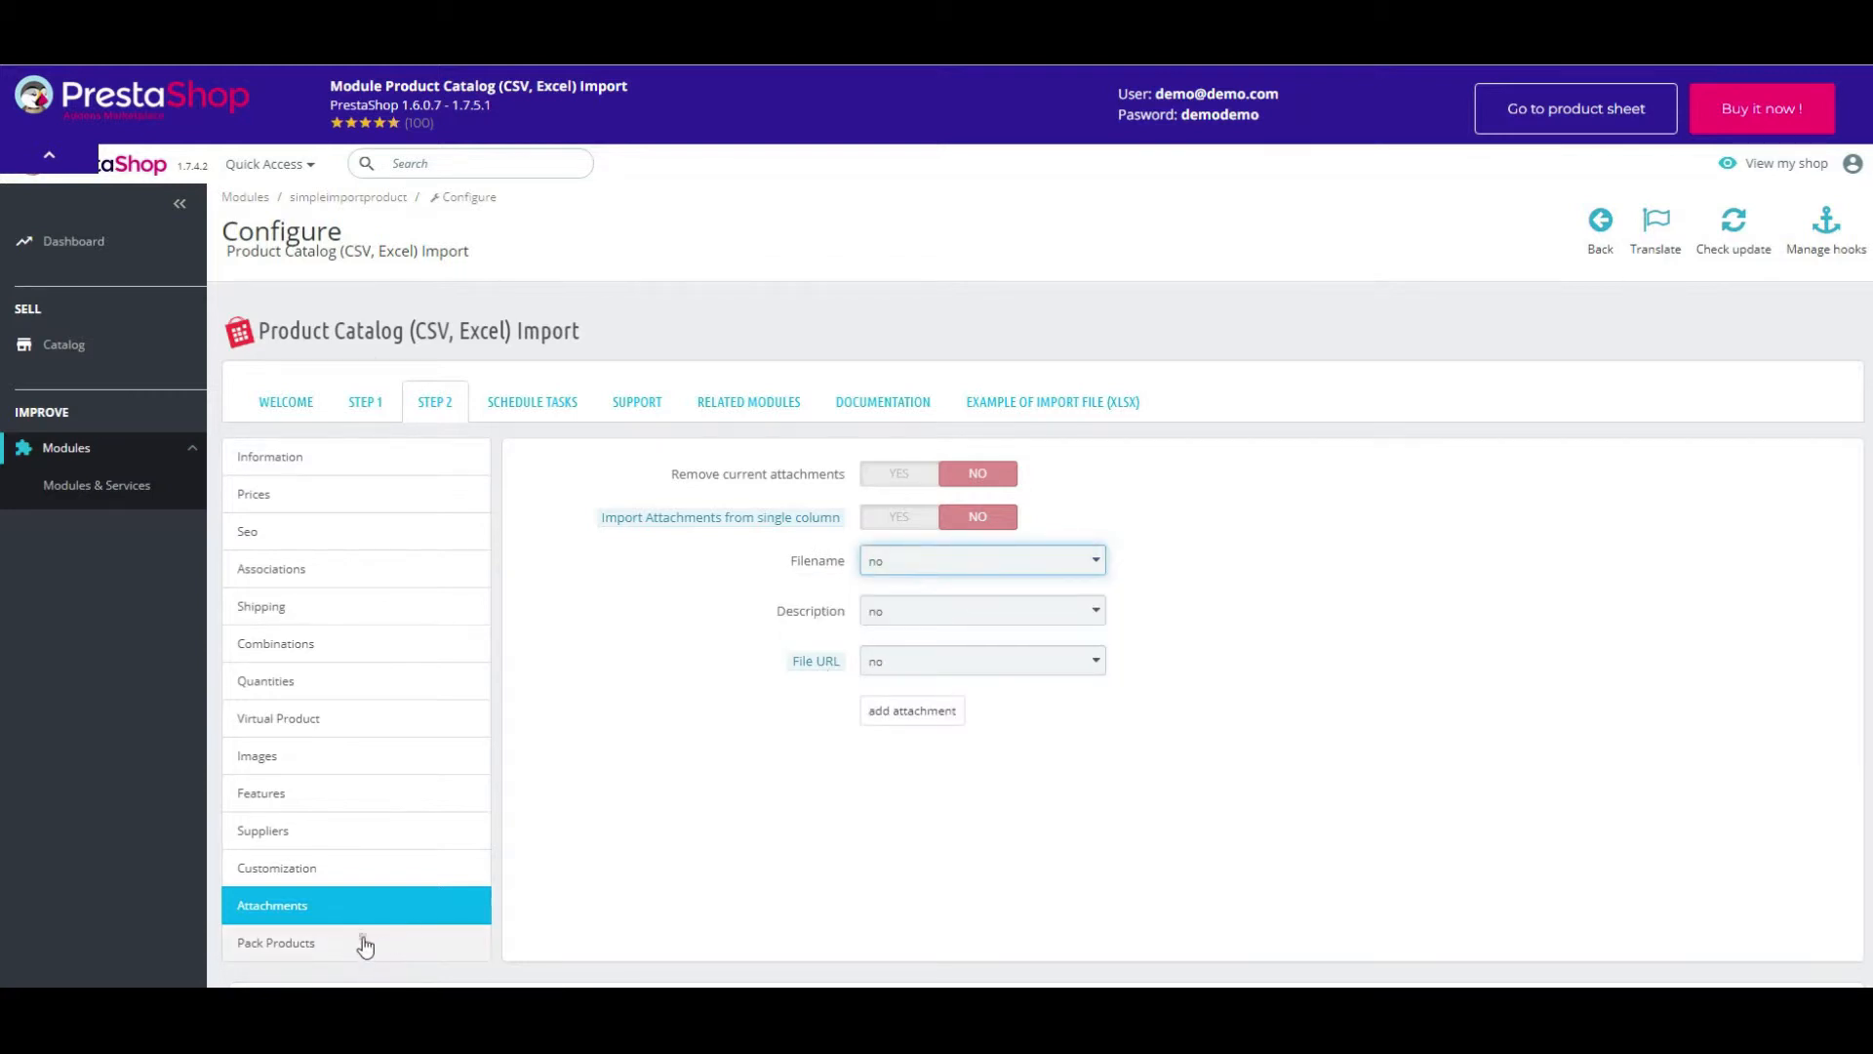
{"action": "left_click", "coordinate": [275, 943]}
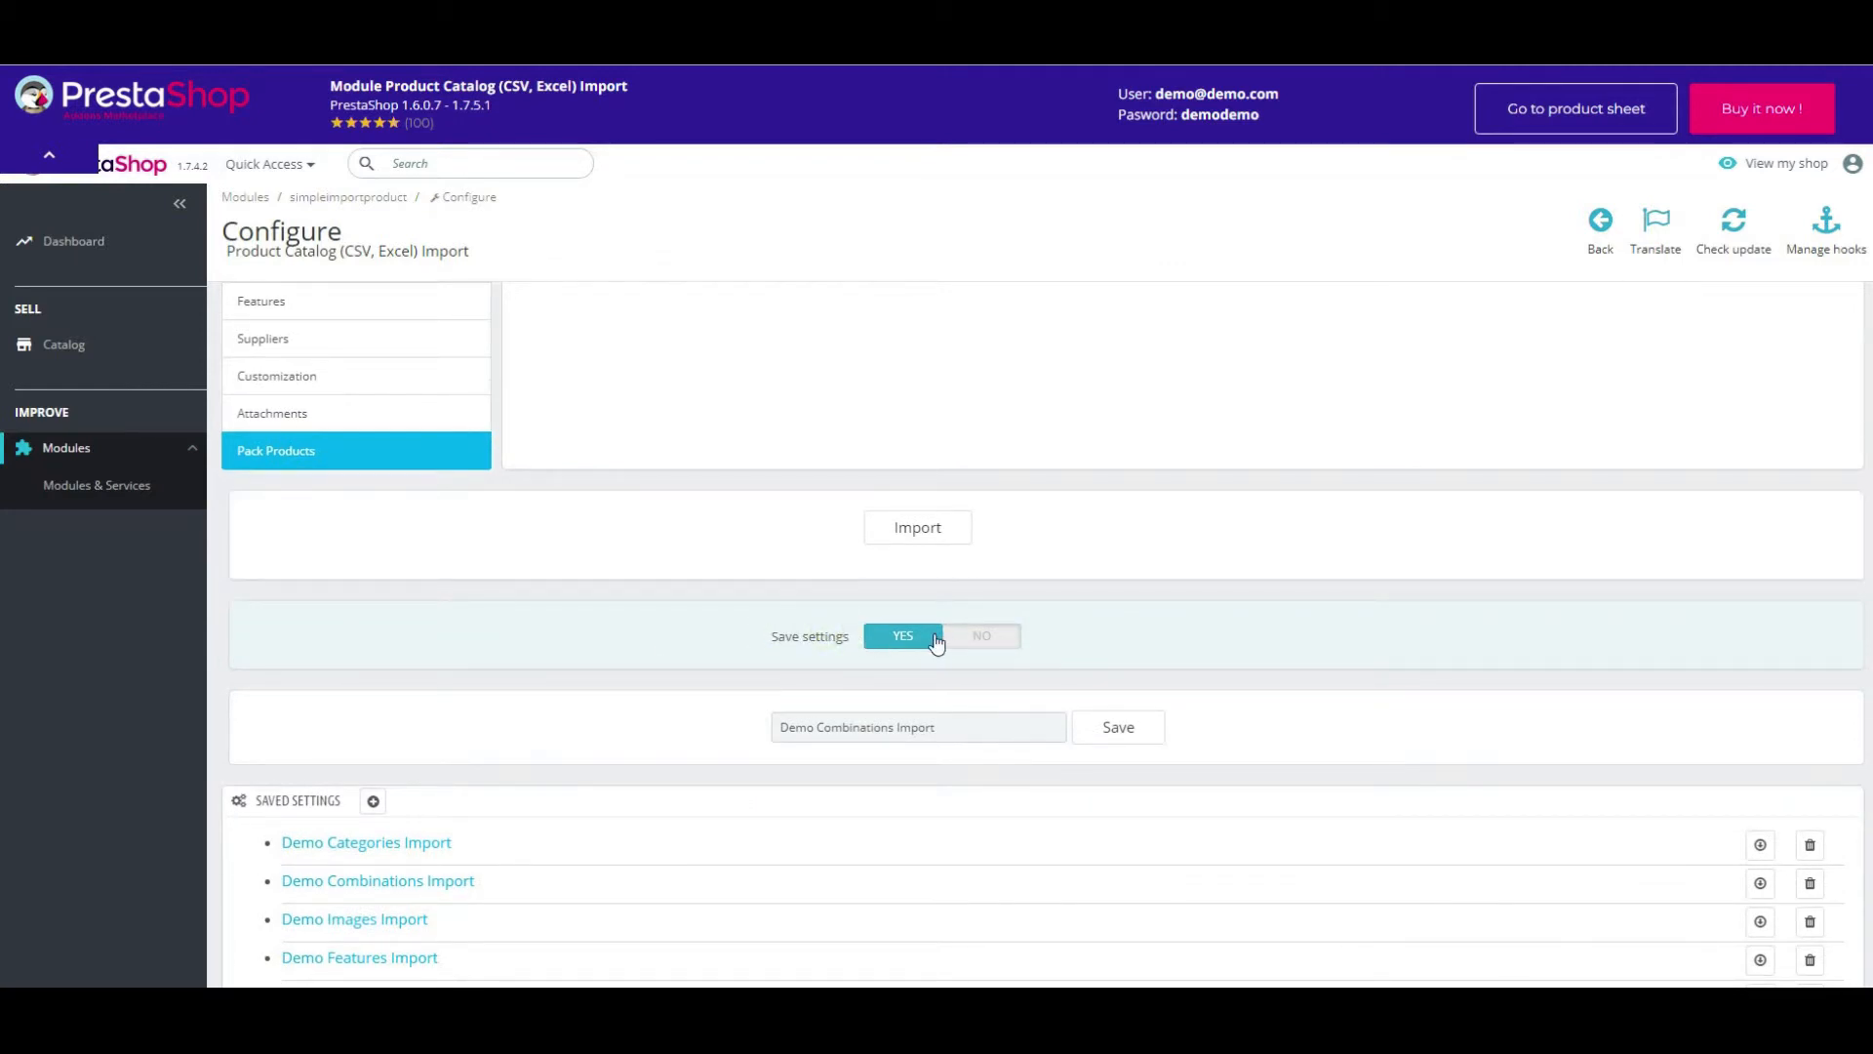
- Set Save settings to YES and save the configuration as Demo Combinations Import #2
{"action": "left_click", "coordinate": [917, 726]}
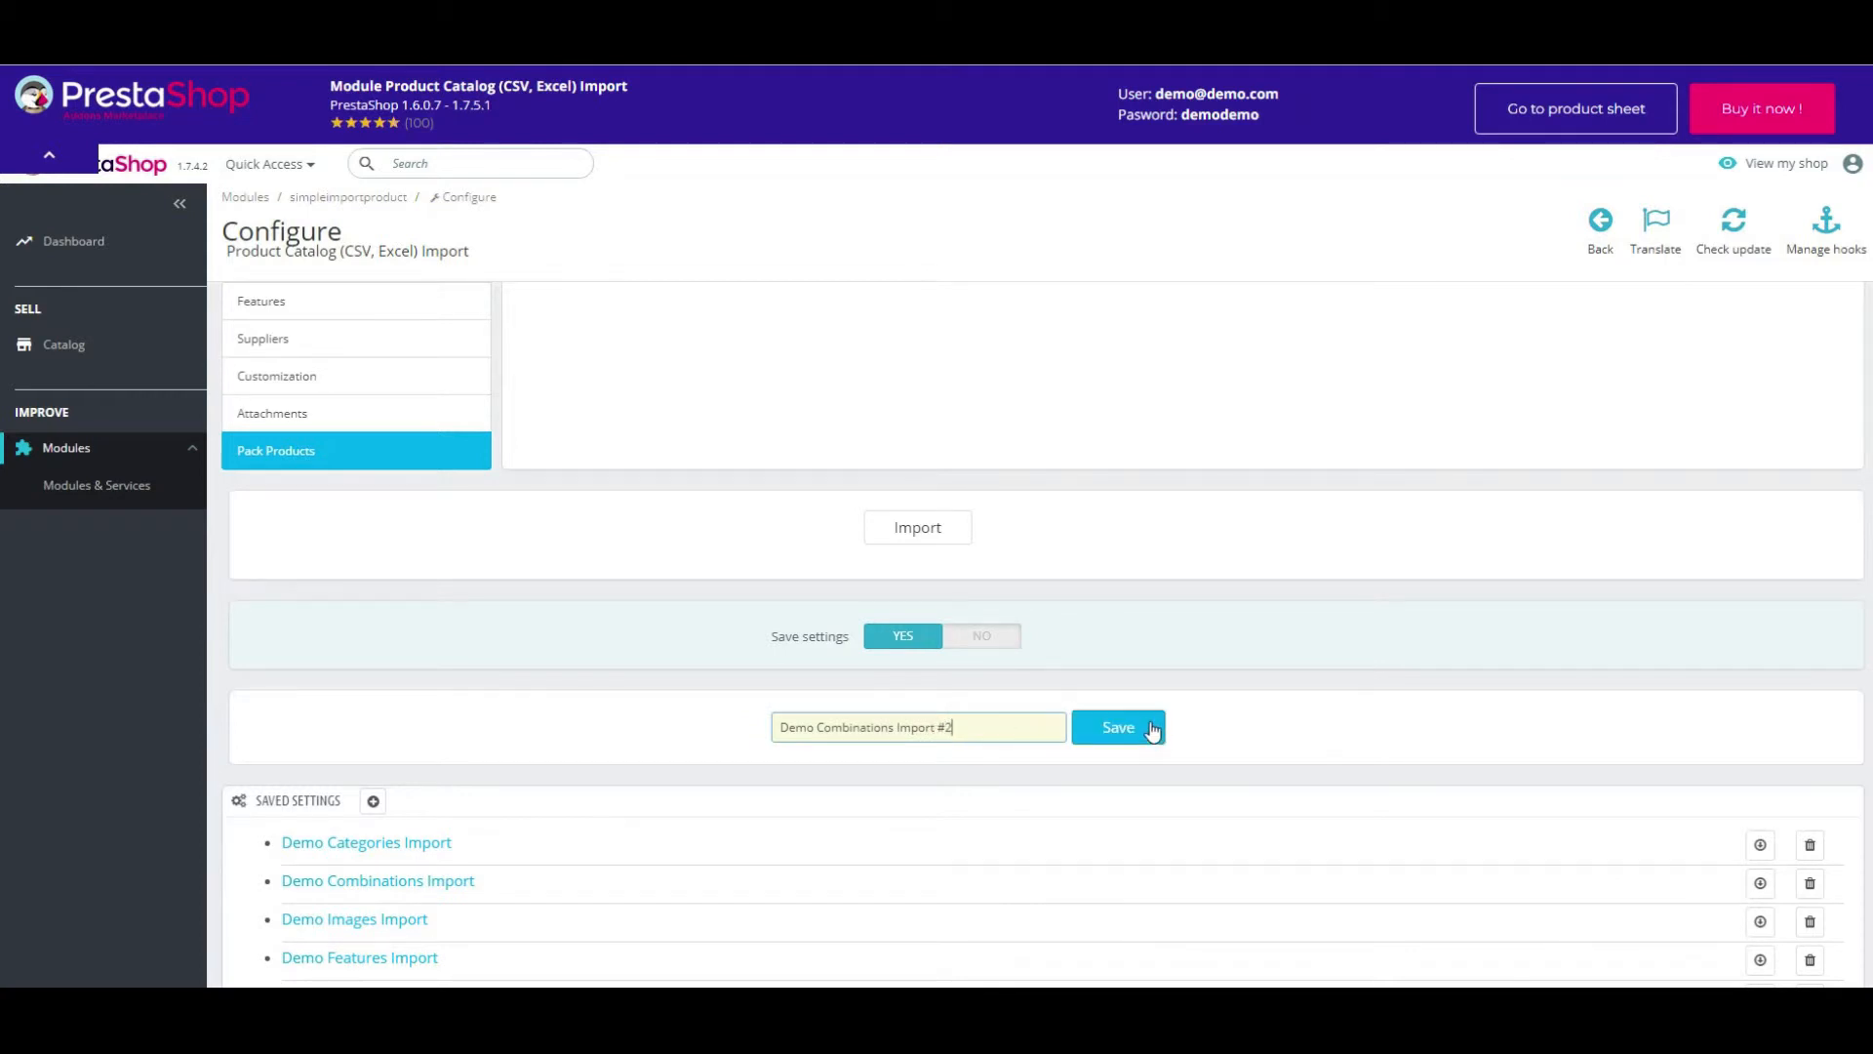
{"action": "left_click", "coordinate": [1116, 726]}
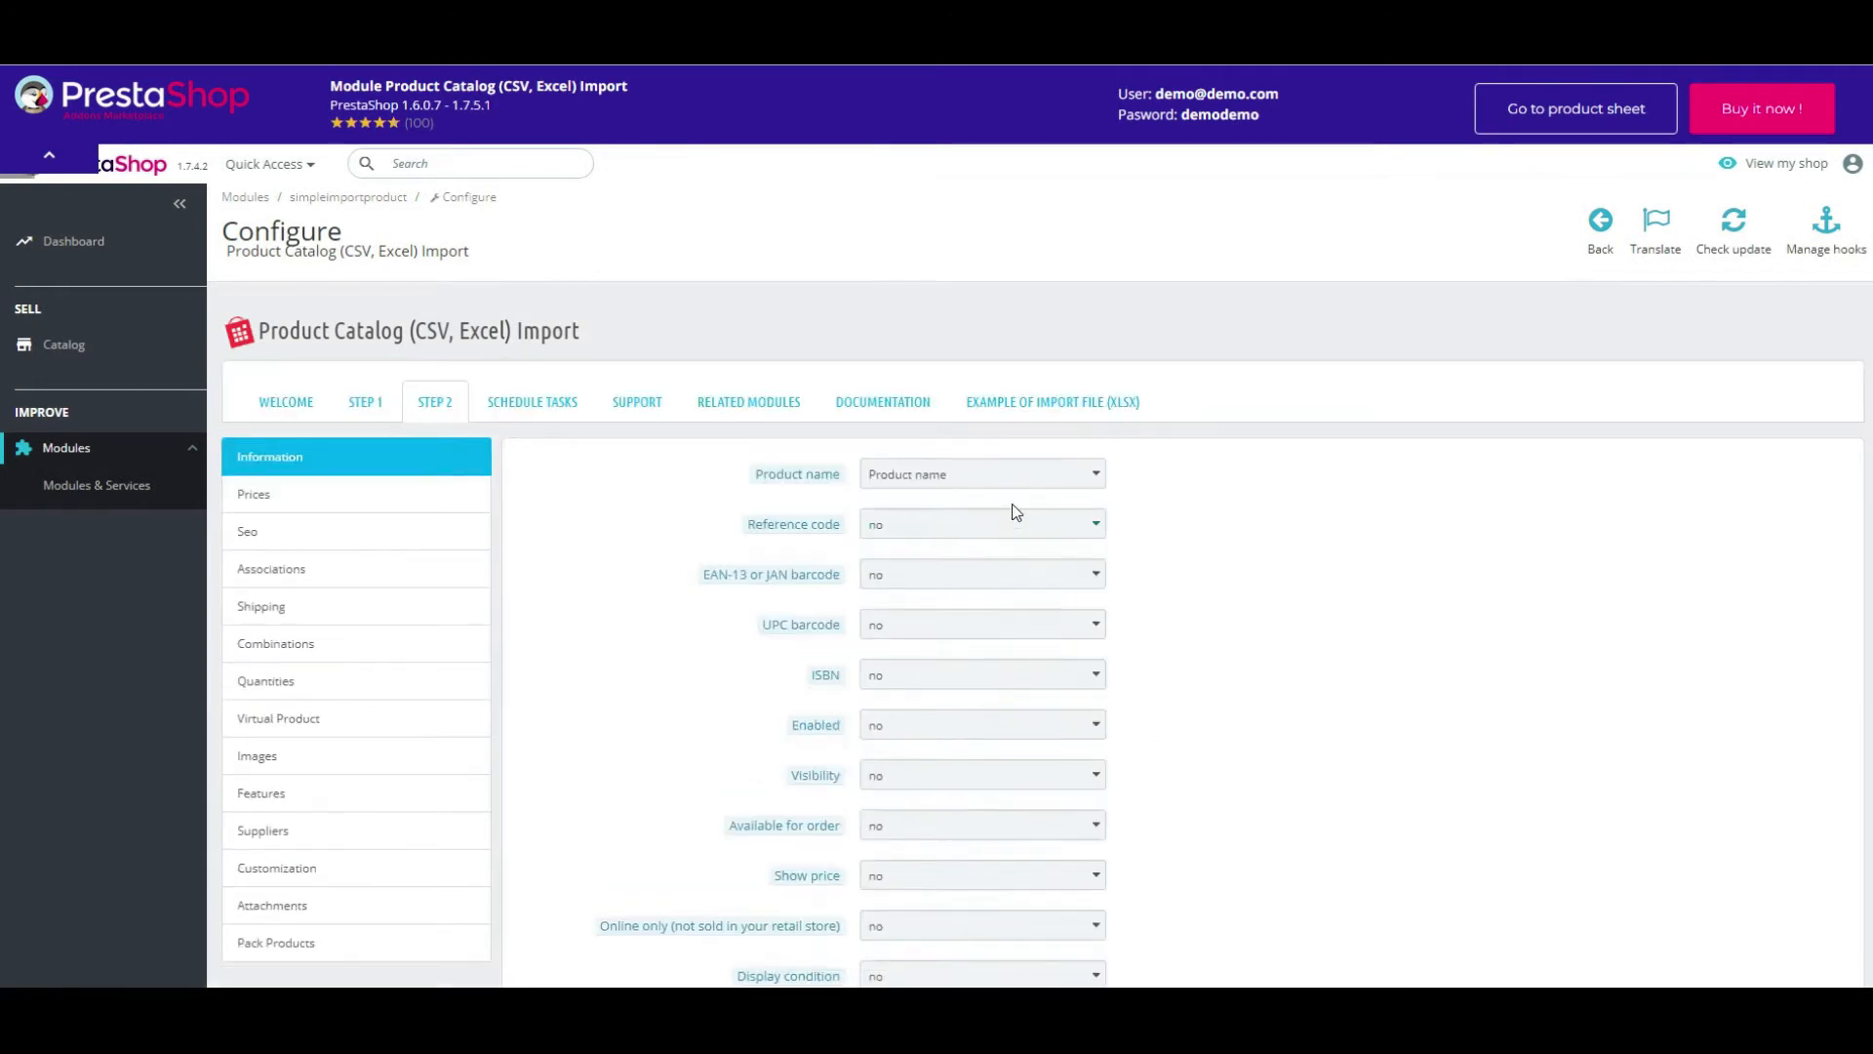
{"action": "scroll", "scroll_direction": "down", "scroll_amount": 3}
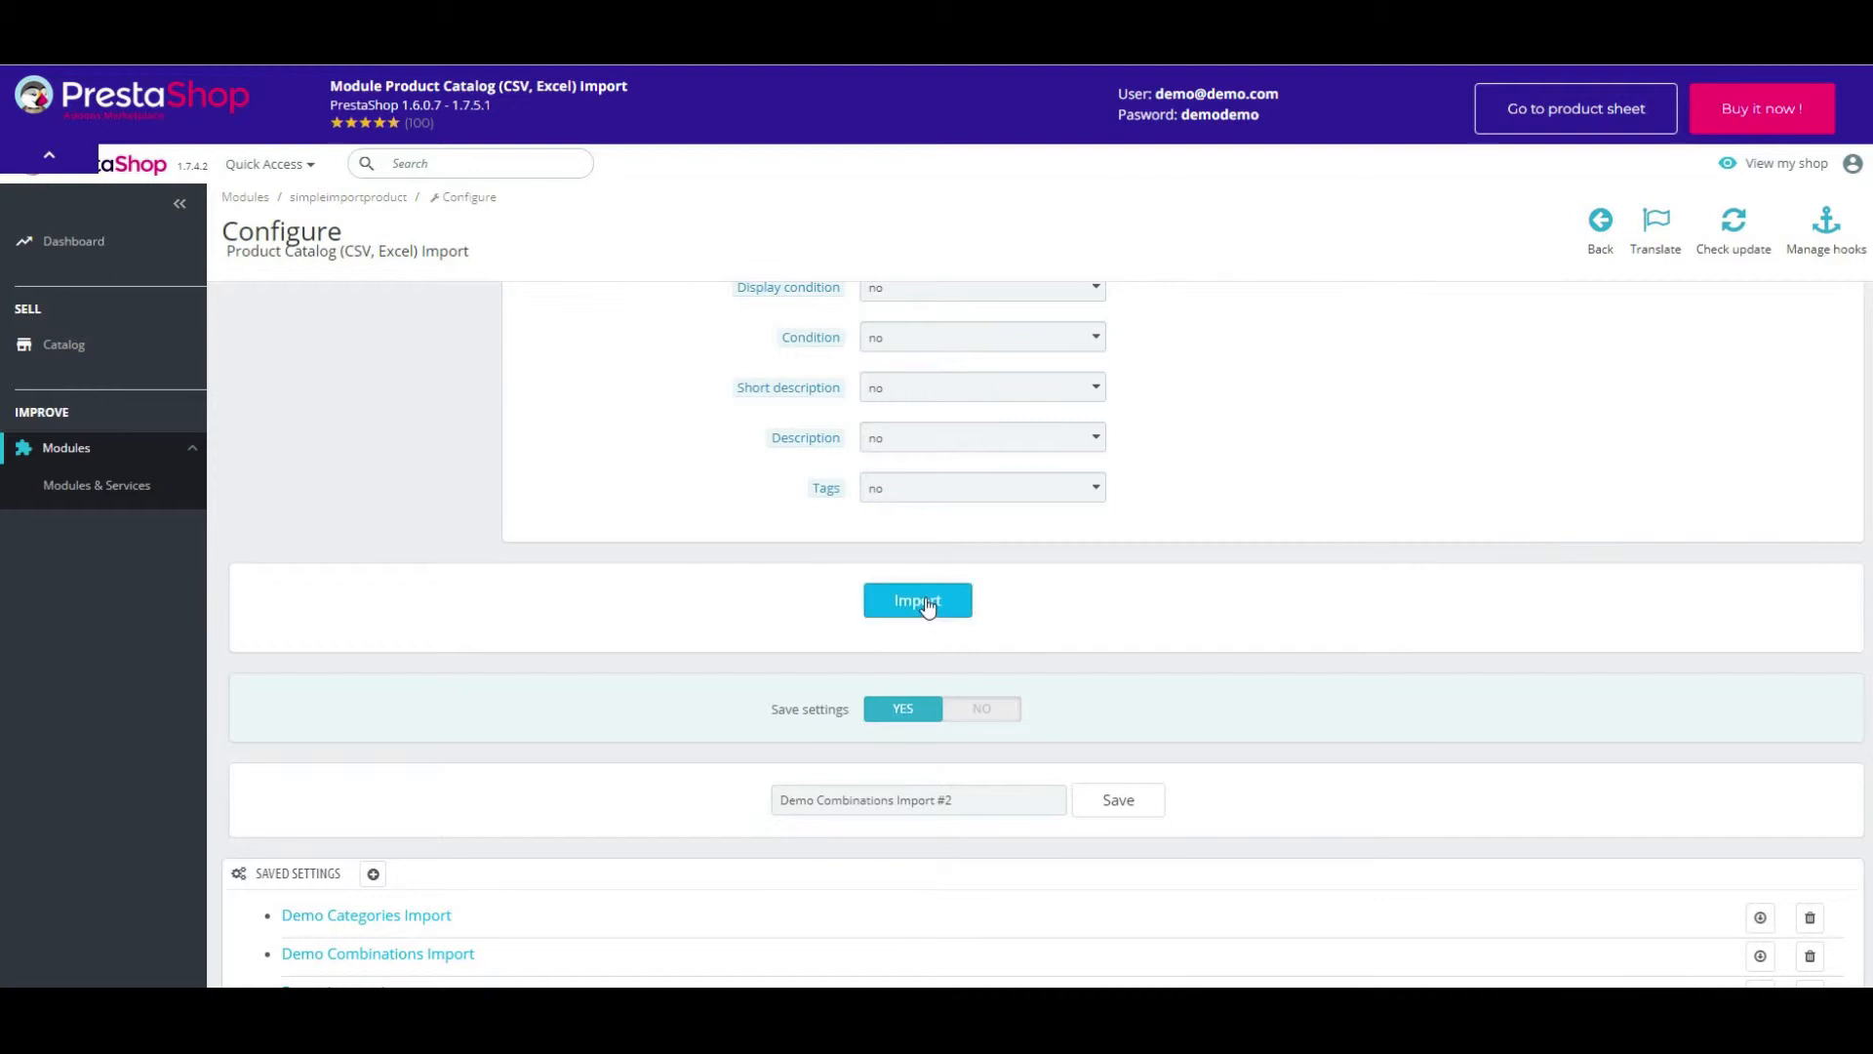
- Launch the import and confirm it finishes with 10 of 10 processed and 0 errors
{"action": "left_click", "coordinate": [917, 599]}
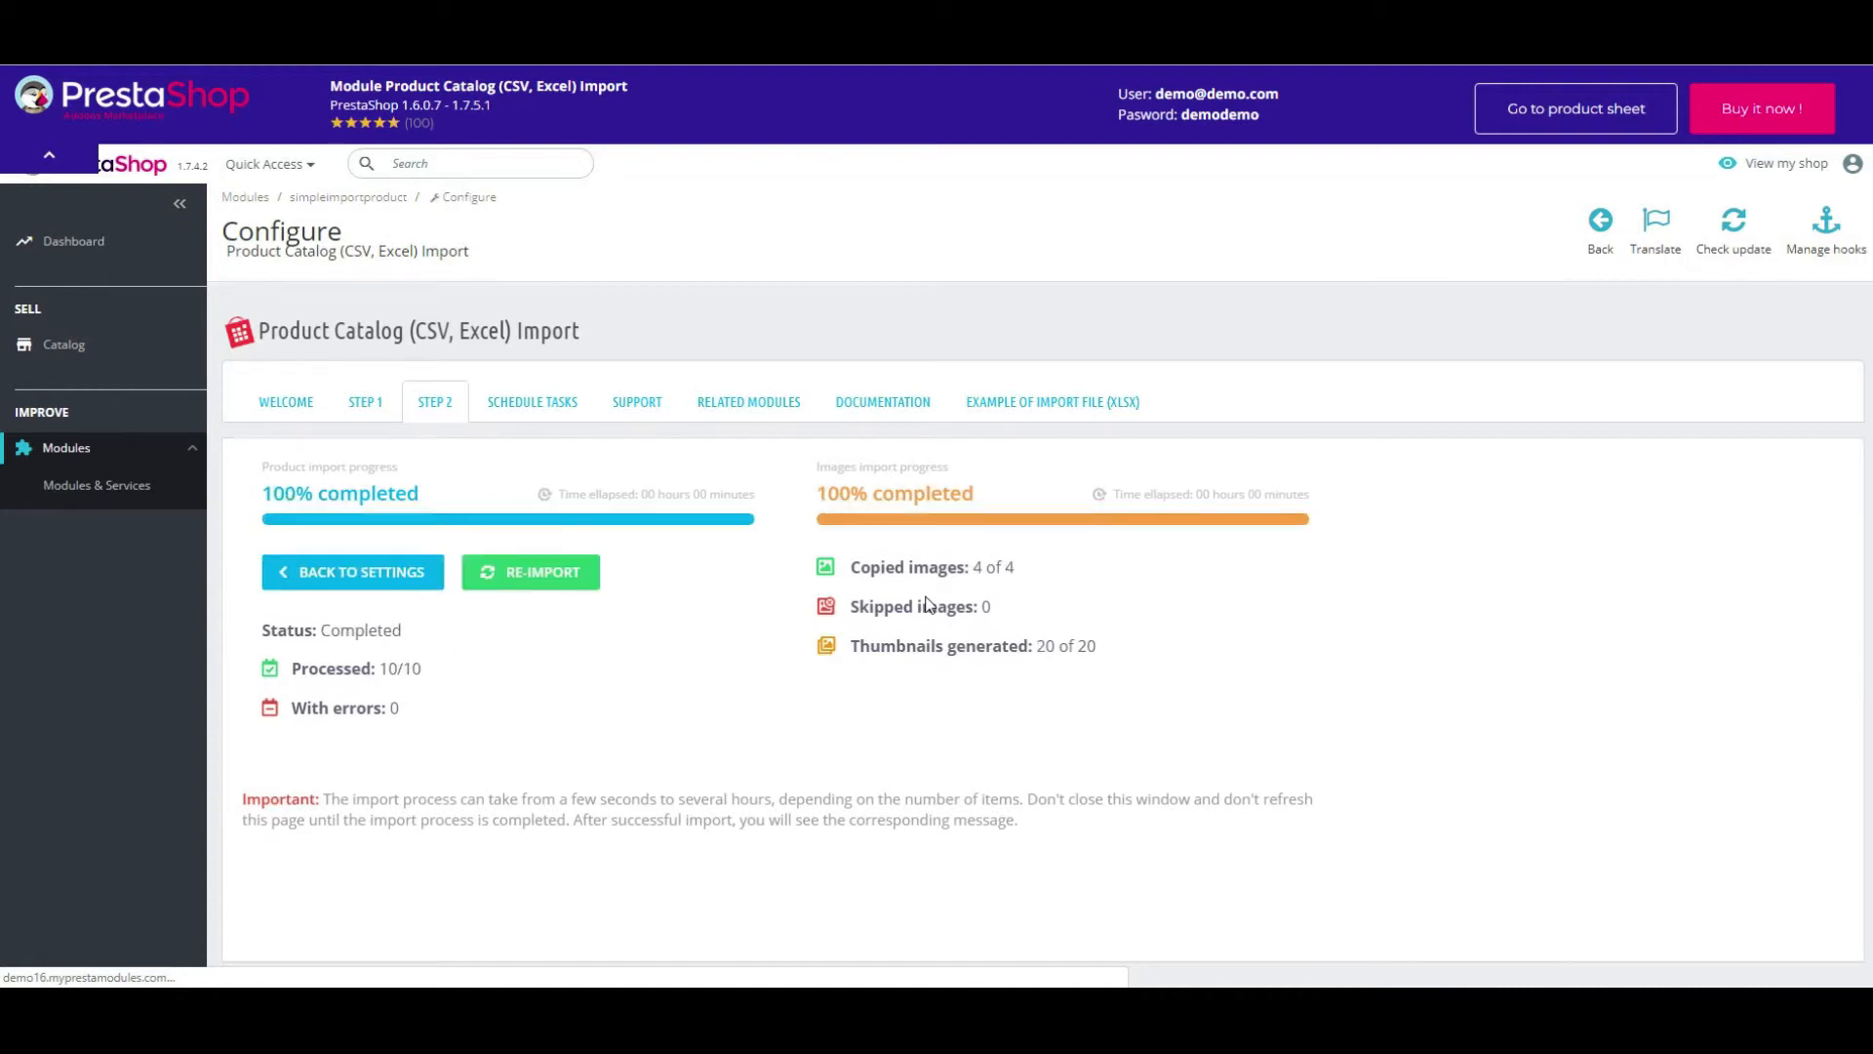
{"action": "mouse_move", "coordinate": [236, 512]}
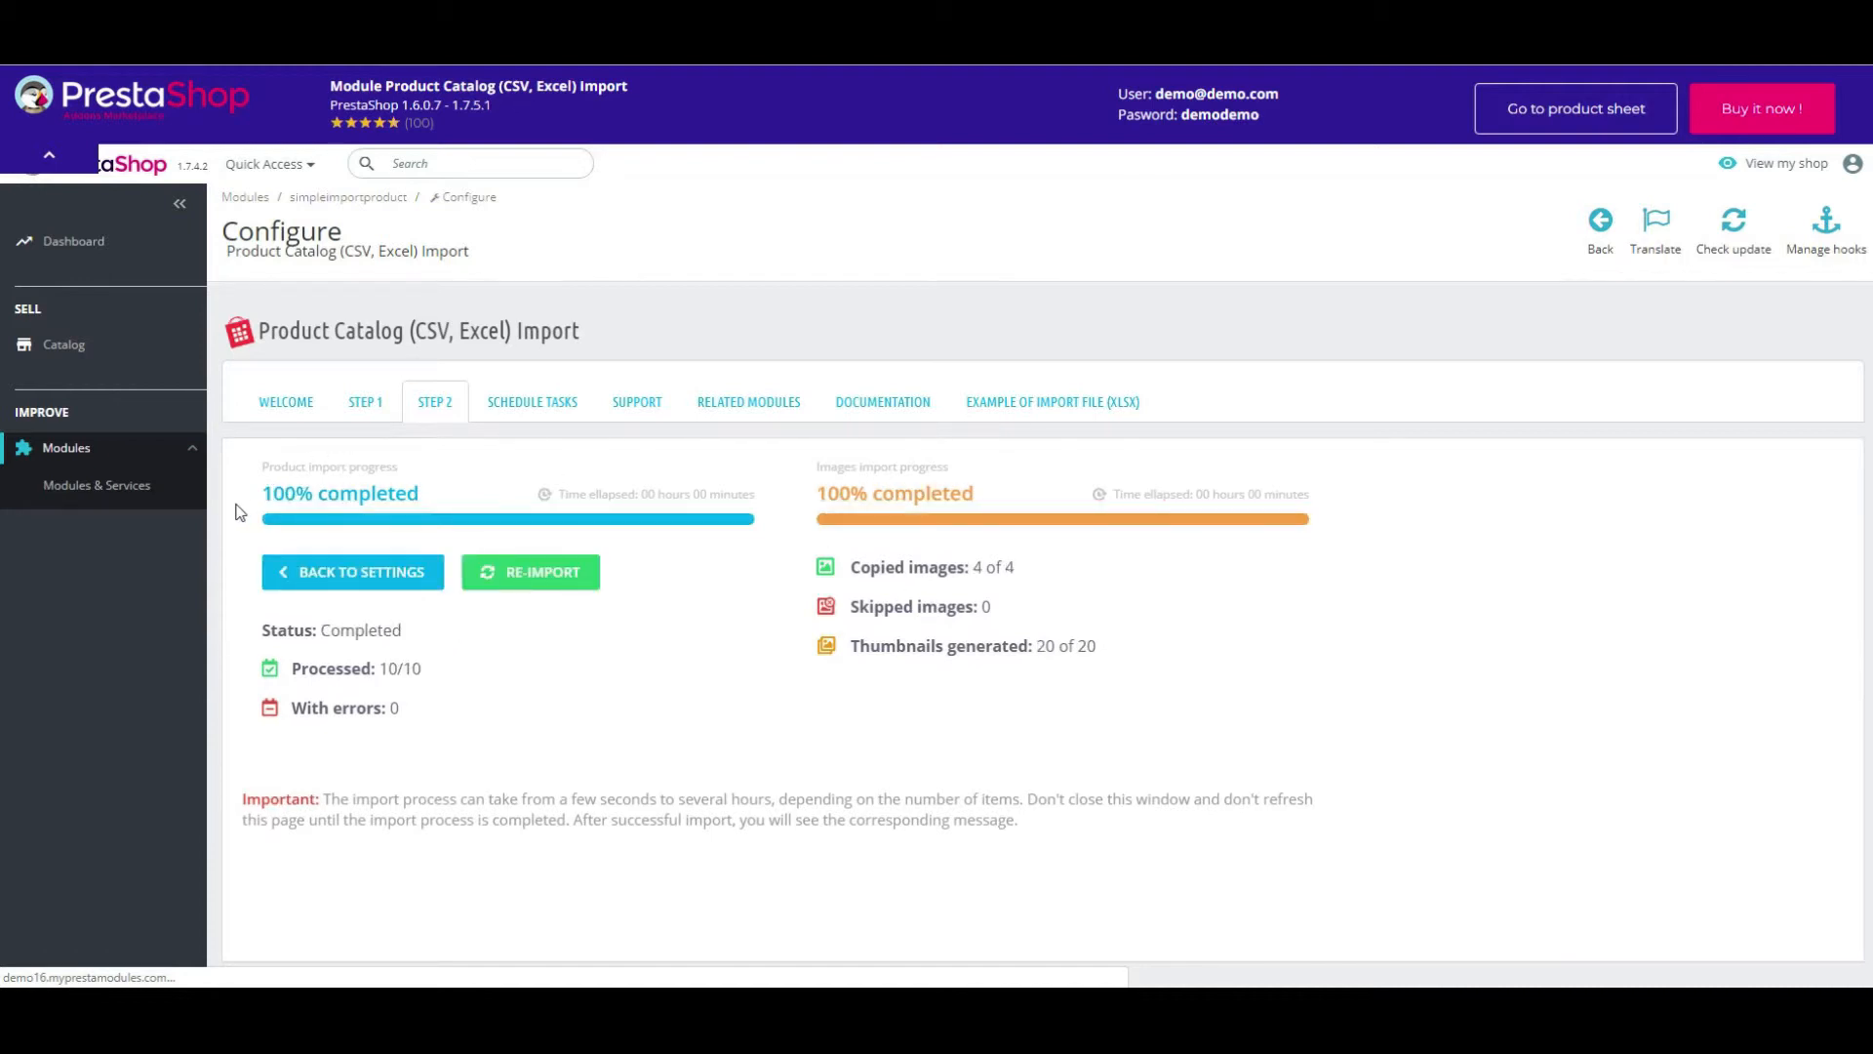
{"action": "double_click", "coordinate": [299, 493]}
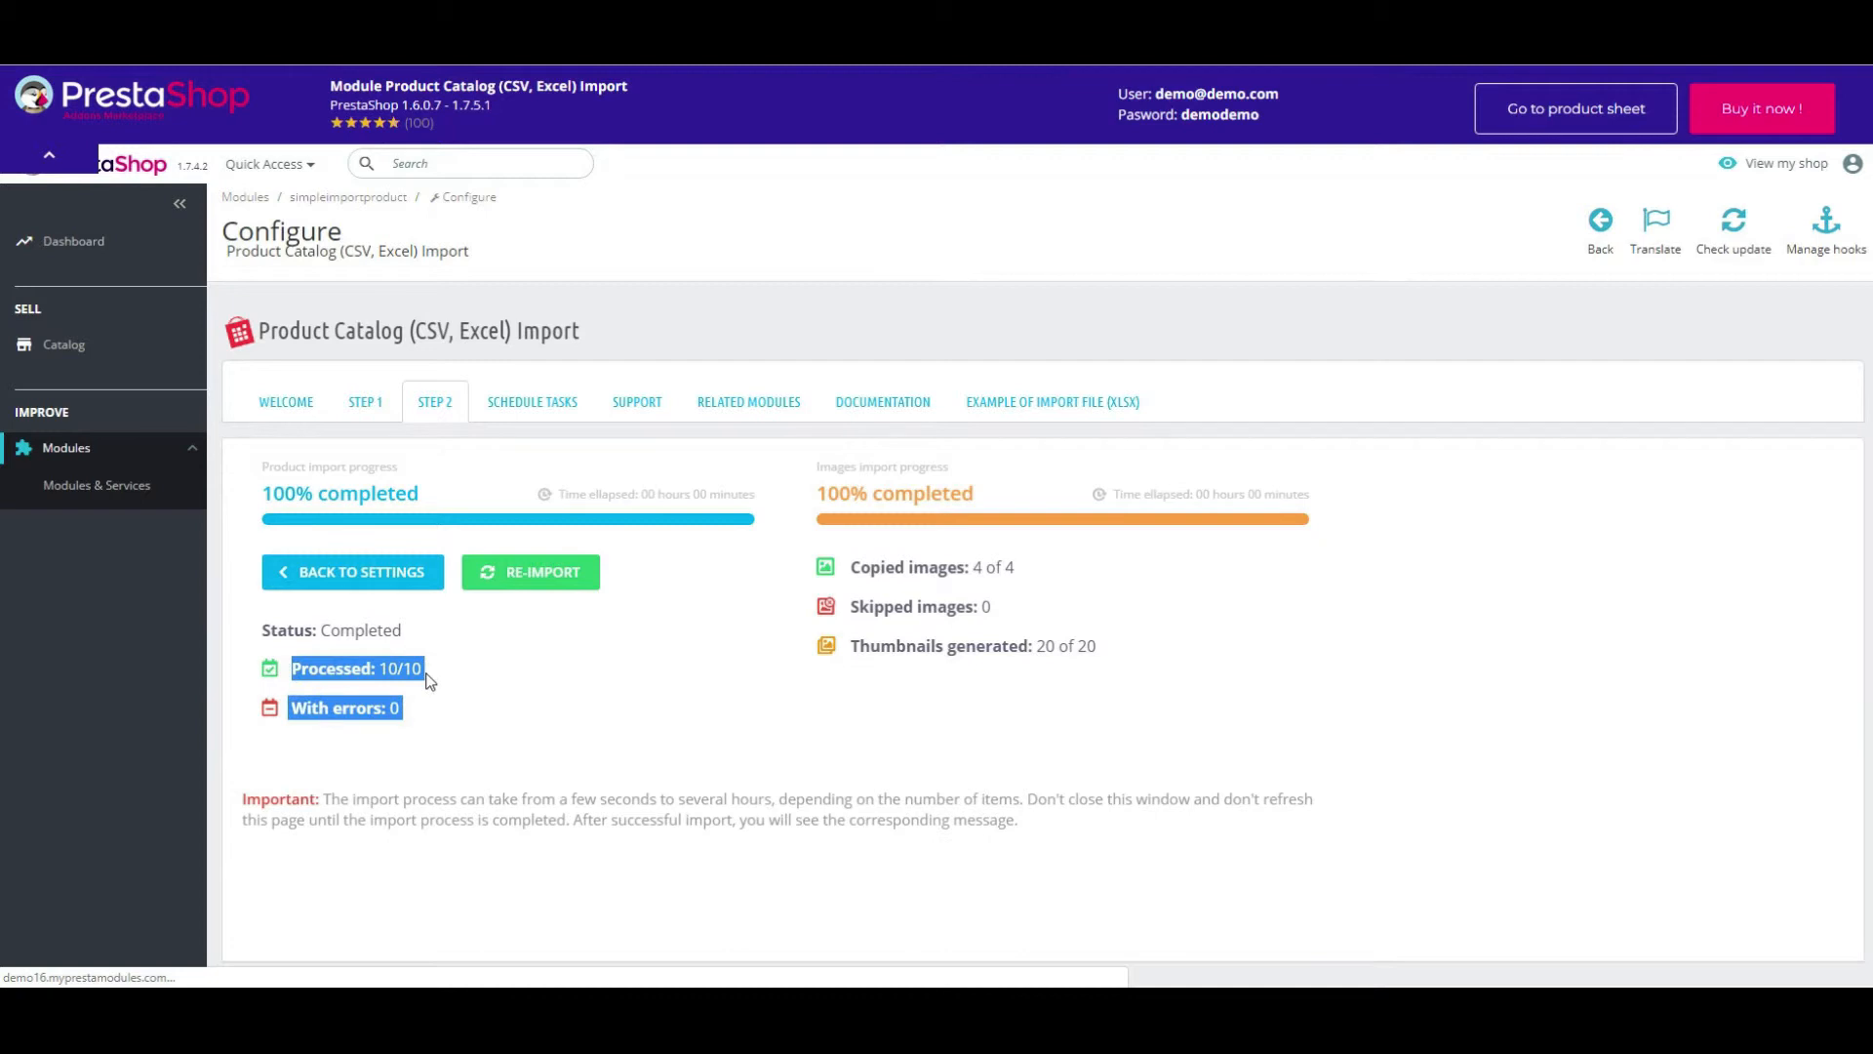
{"action": "scroll", "scroll_direction": "down", "scroll_amount": 3}
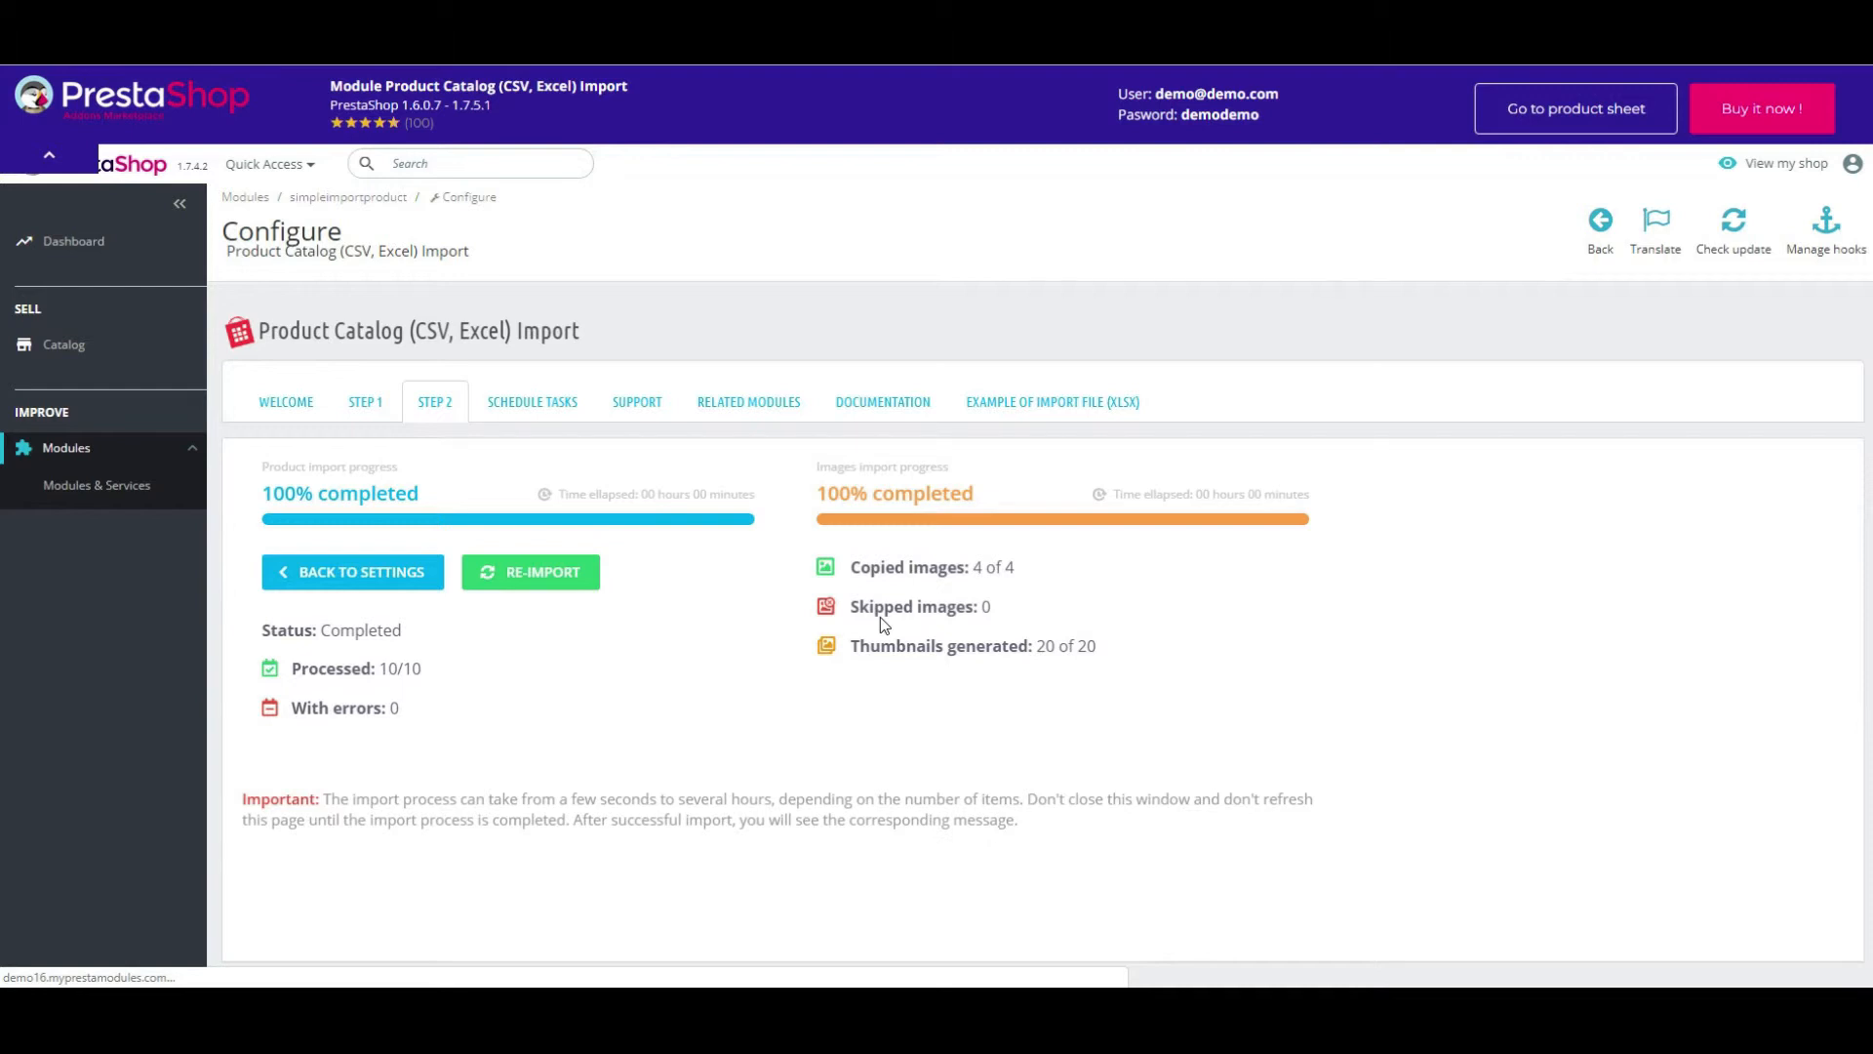
{"action": "mouse_move", "coordinate": [364, 402]}
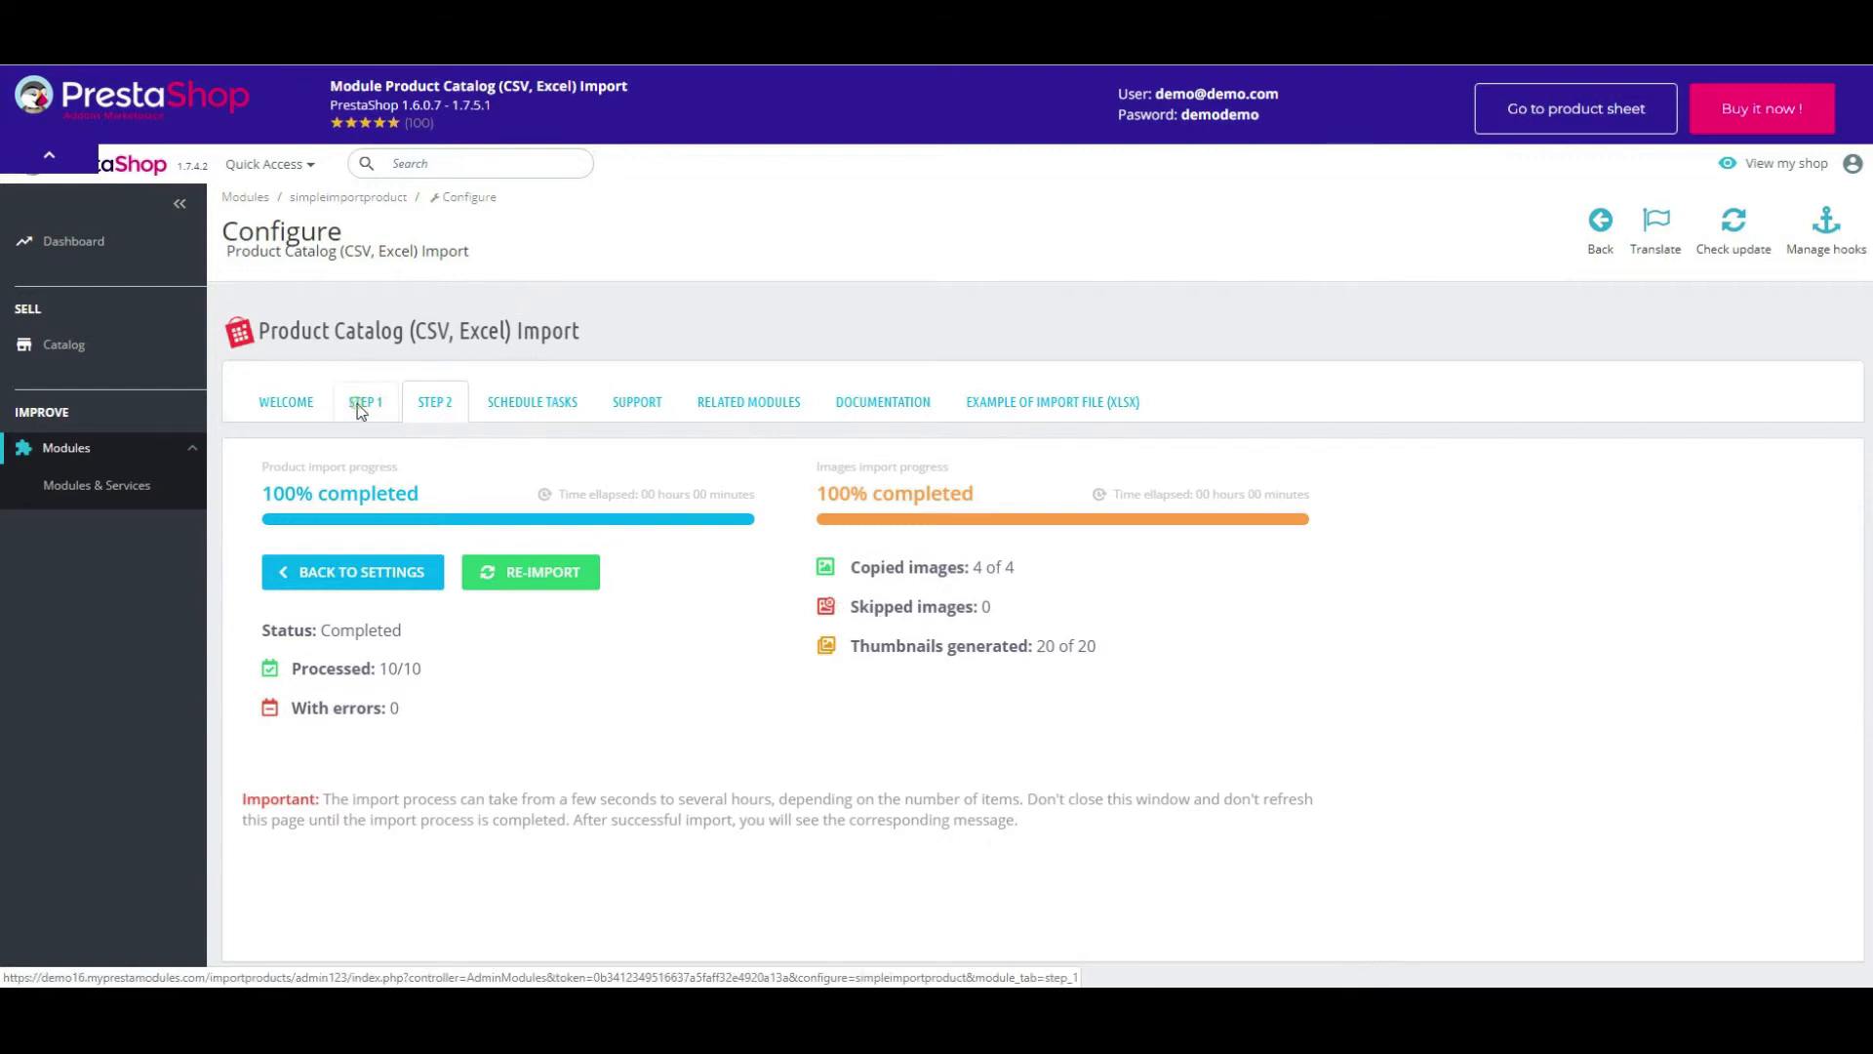
- Return to Step 1, load the Demo Automatic Import saved settings and continue with Next
{"action": "left_click", "coordinate": [365, 402]}
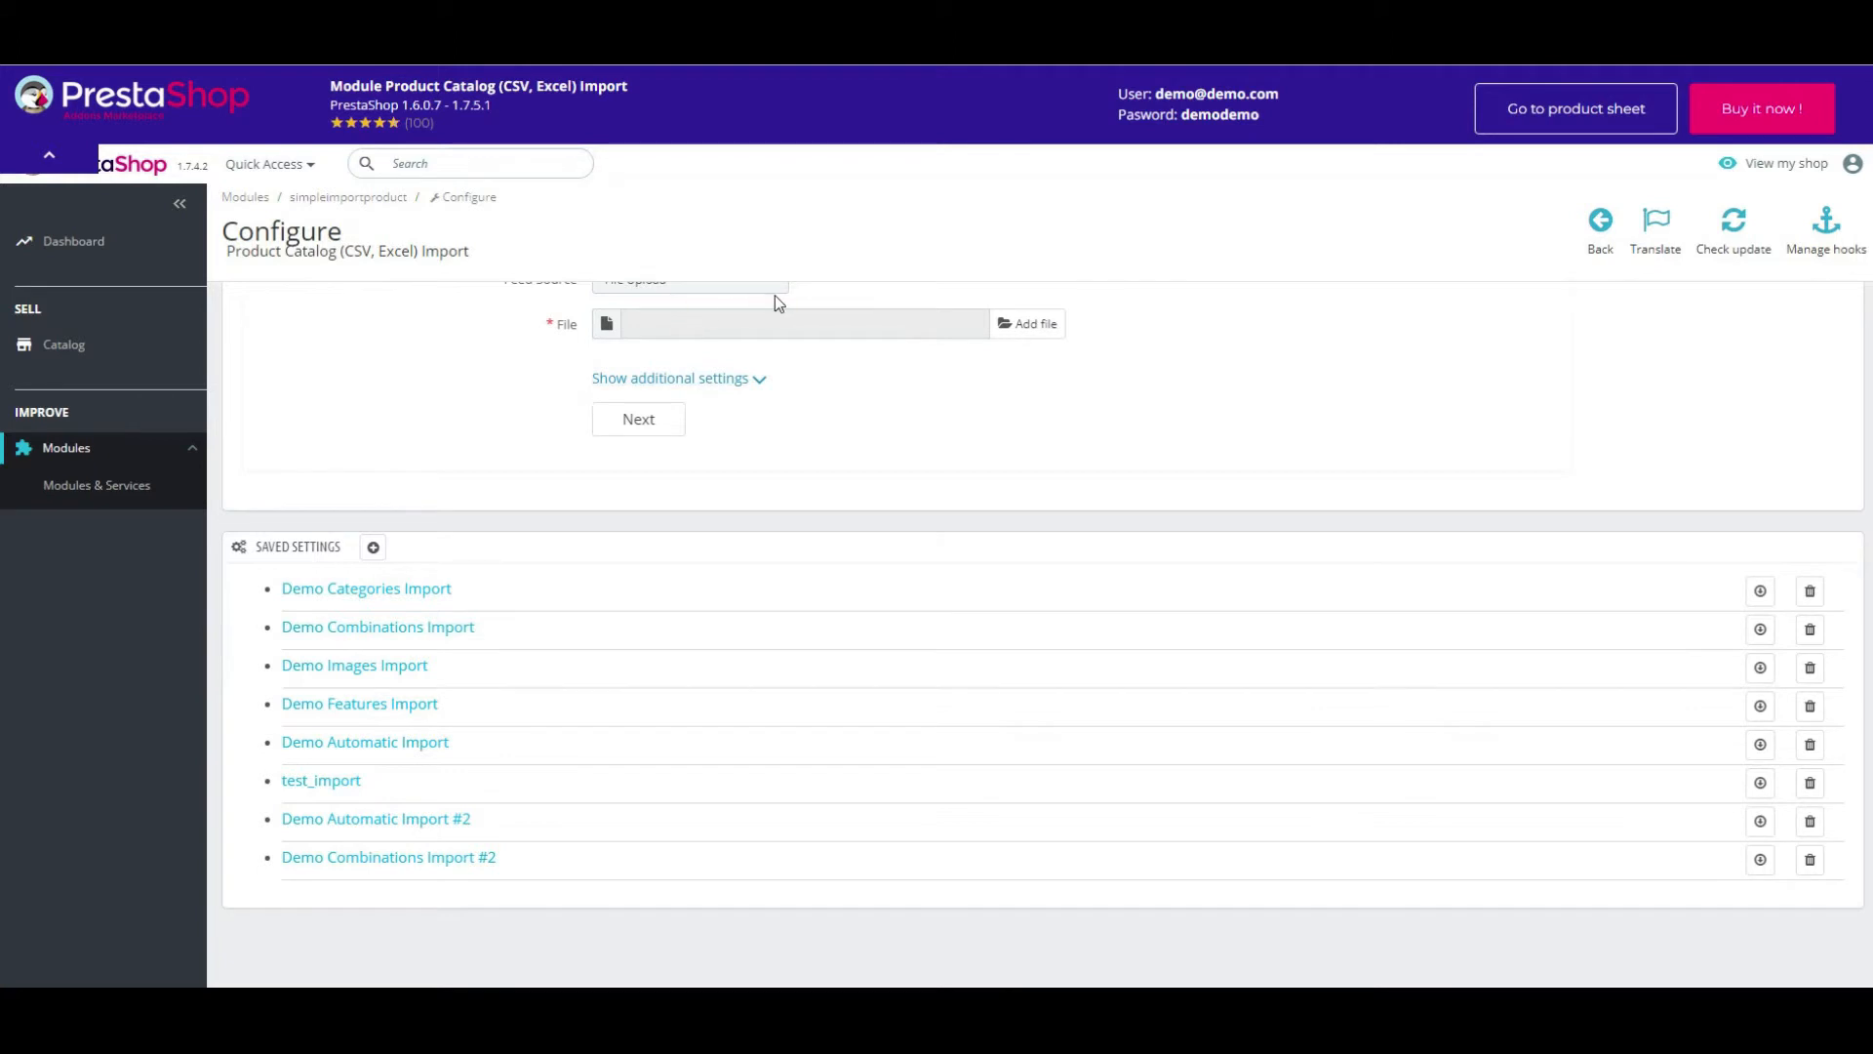
{"action": "scroll", "scroll_direction": "up", "scroll_amount": 3}
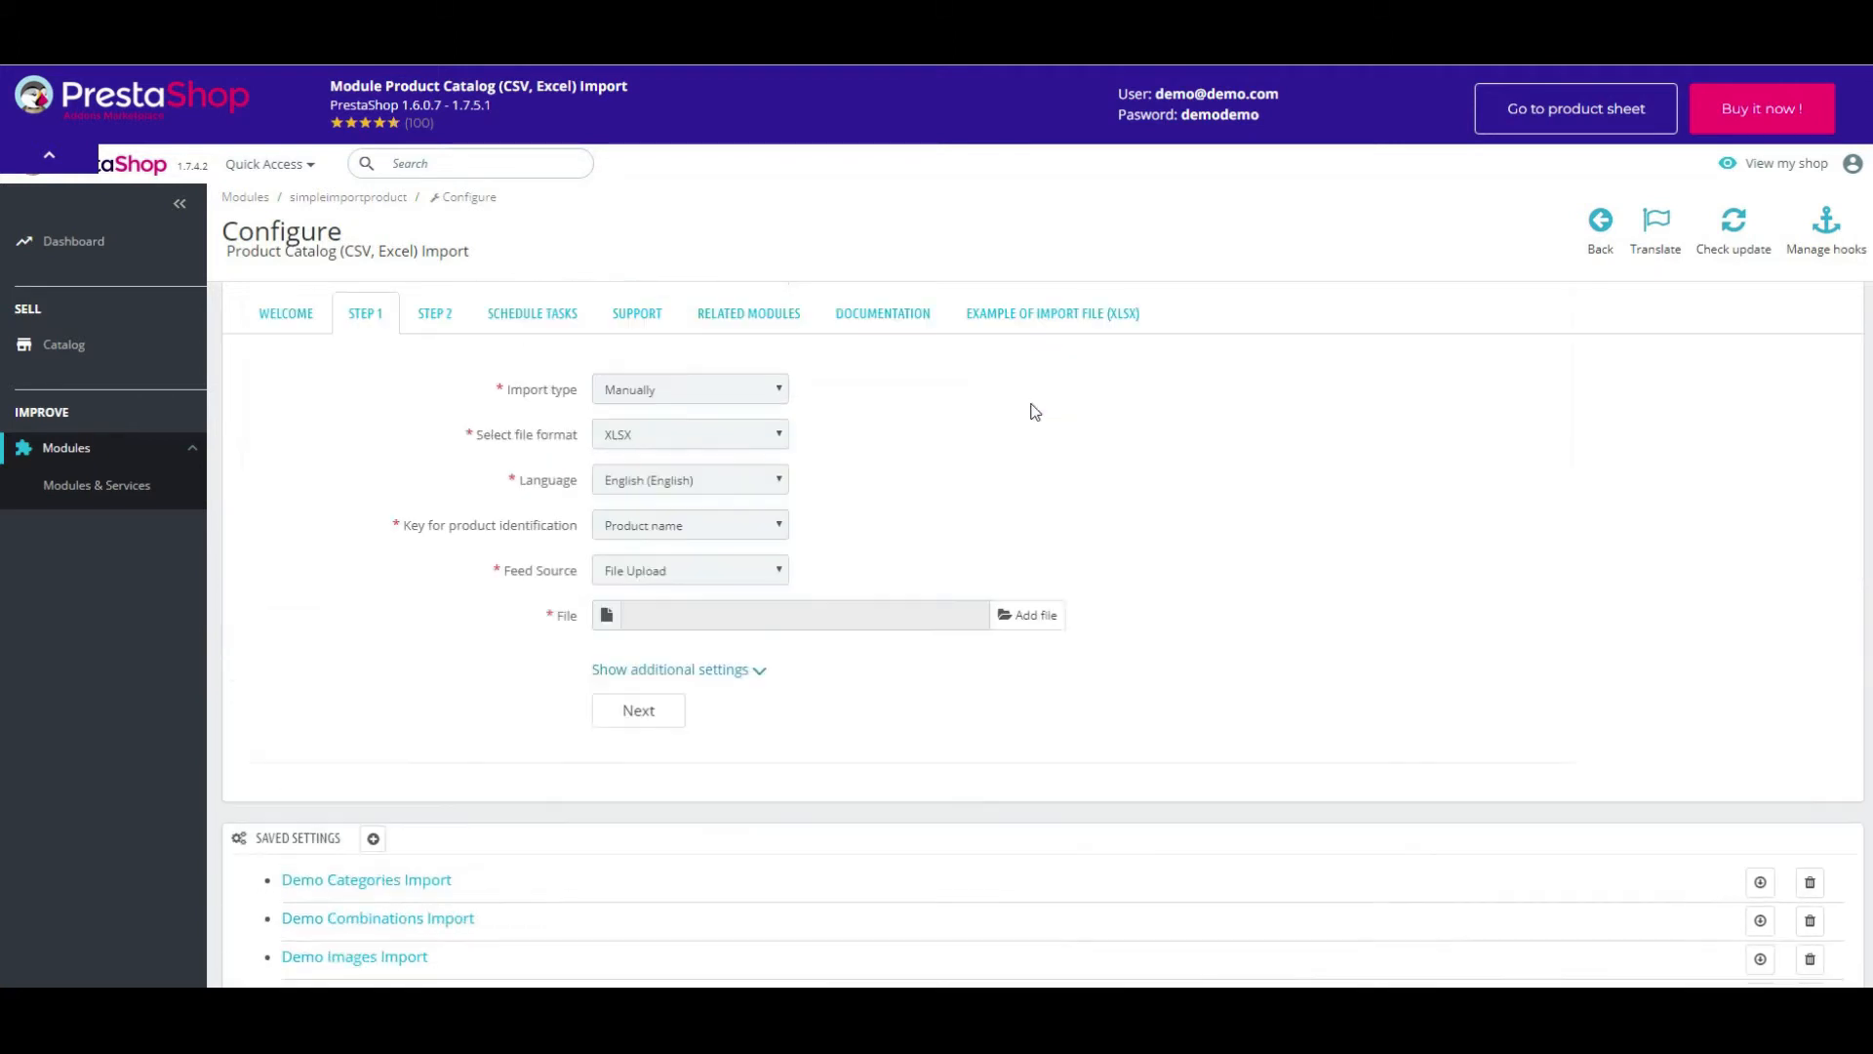
{"action": "scroll", "scroll_direction": "down", "scroll_amount": 3}
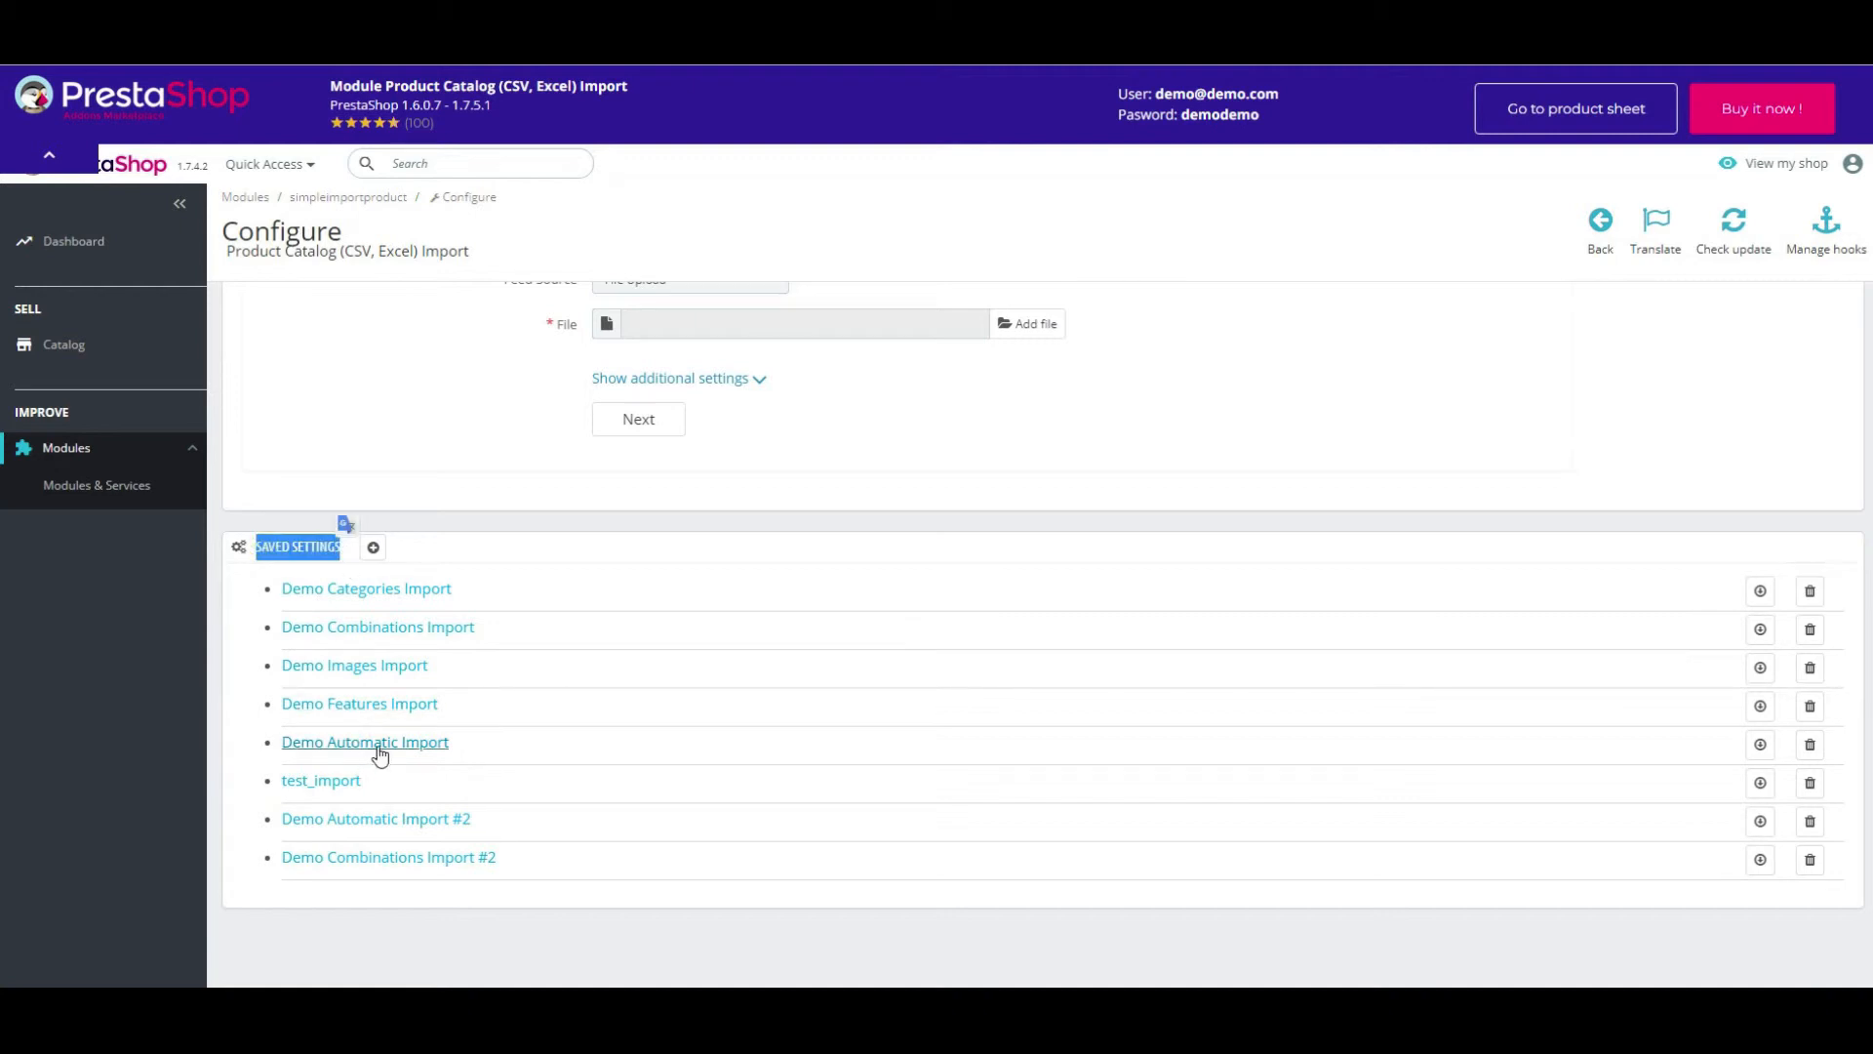
{"action": "left_click", "coordinate": [365, 742]}
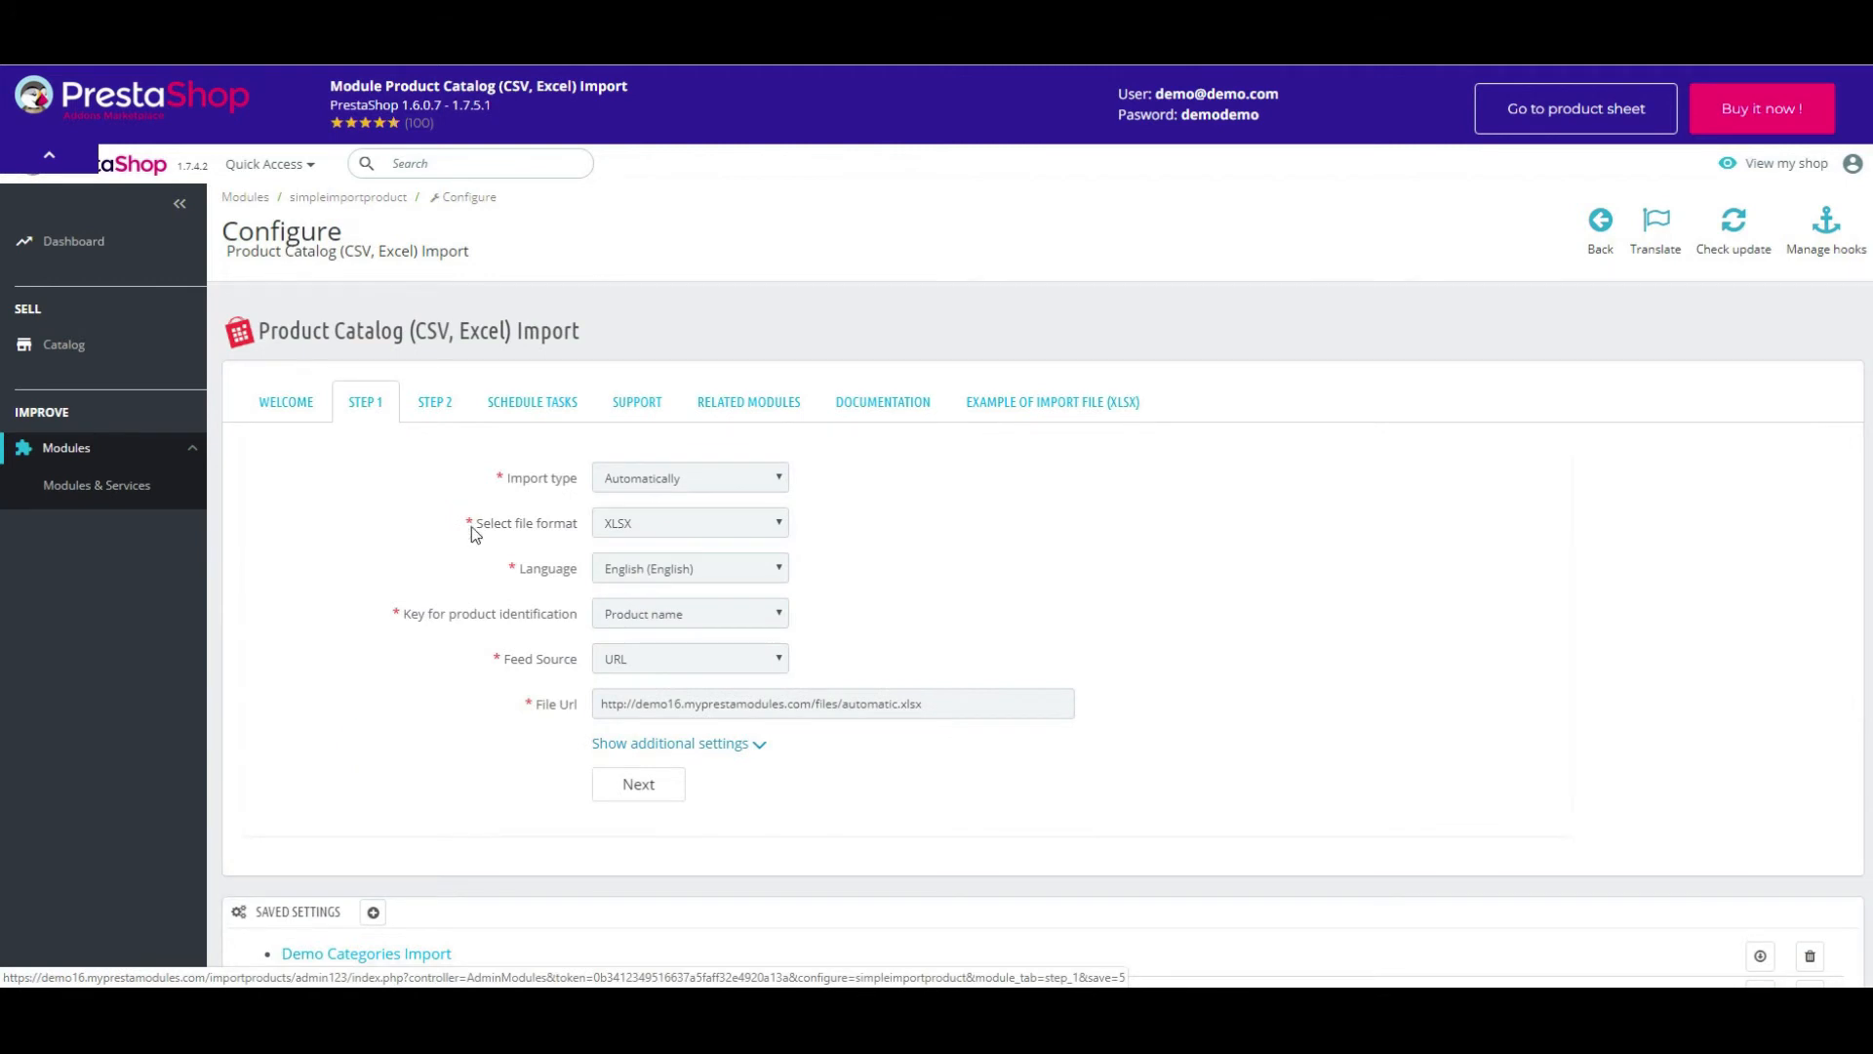
{"action": "left_click", "coordinate": [639, 785]}
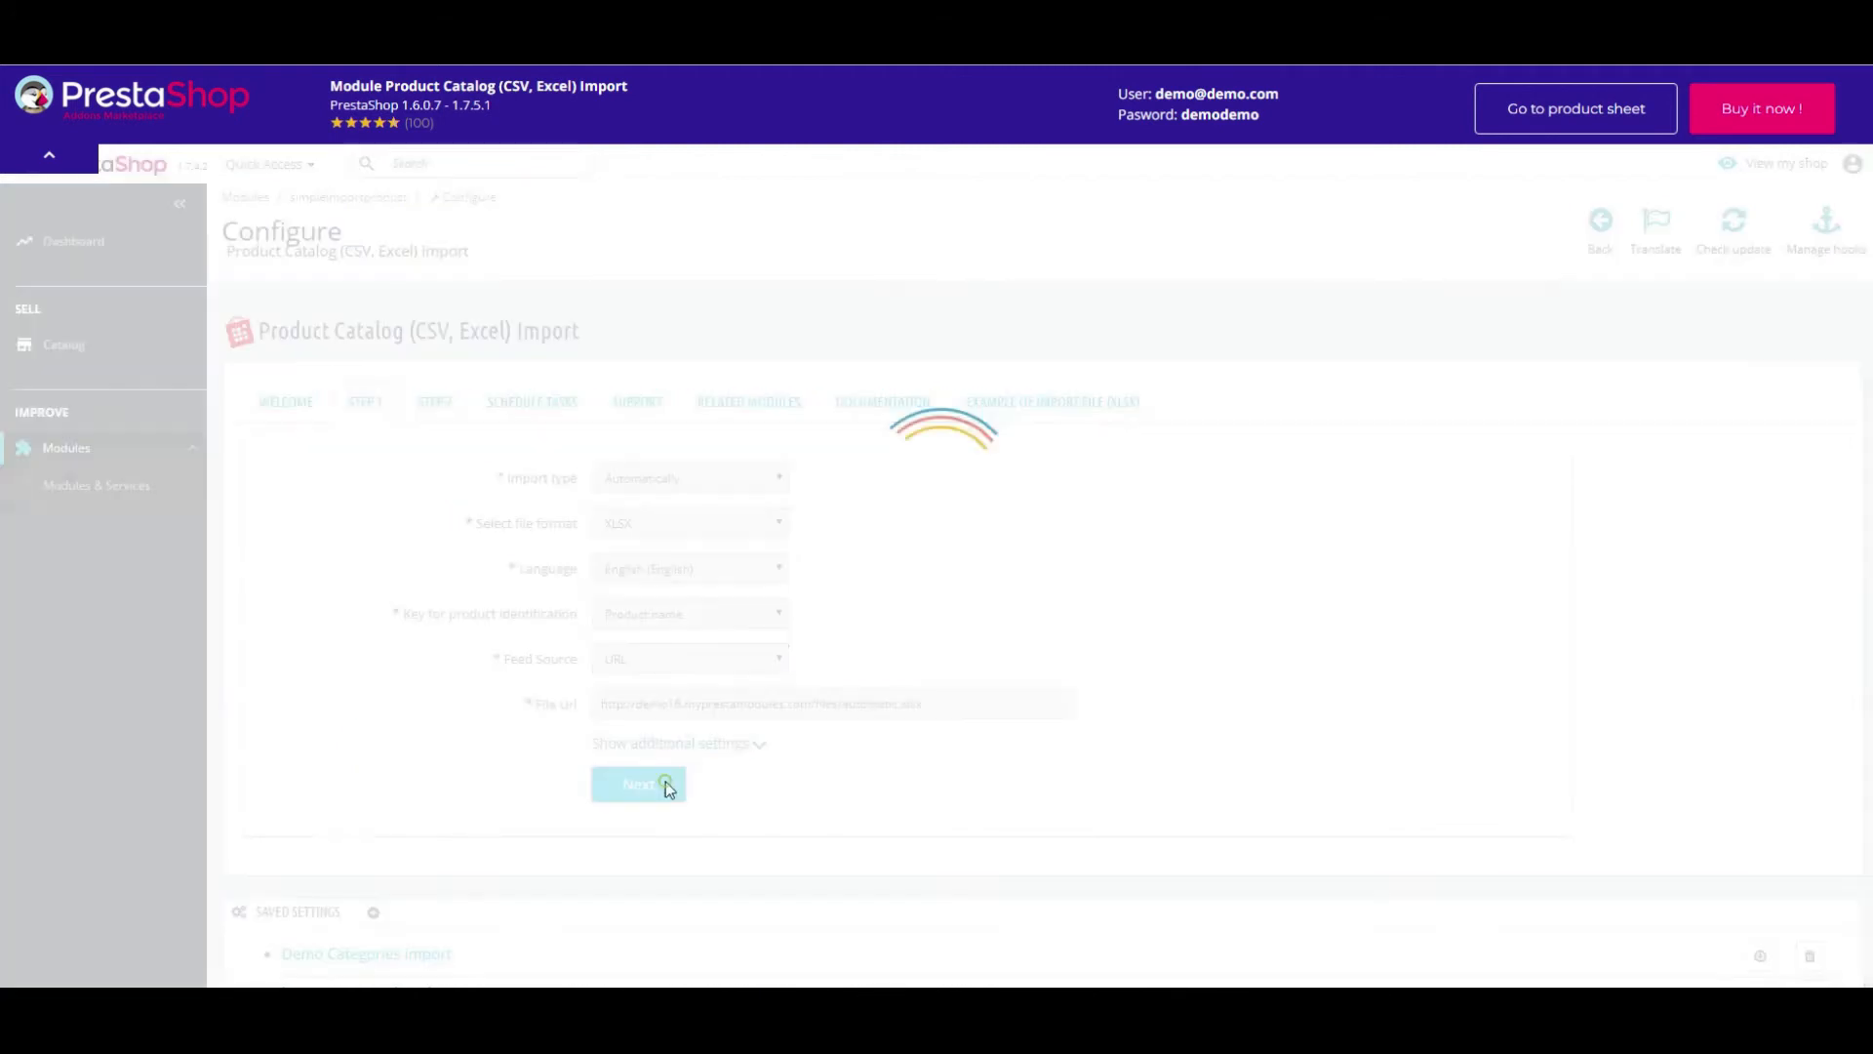
{"action": "left_click", "coordinate": [638, 785]}
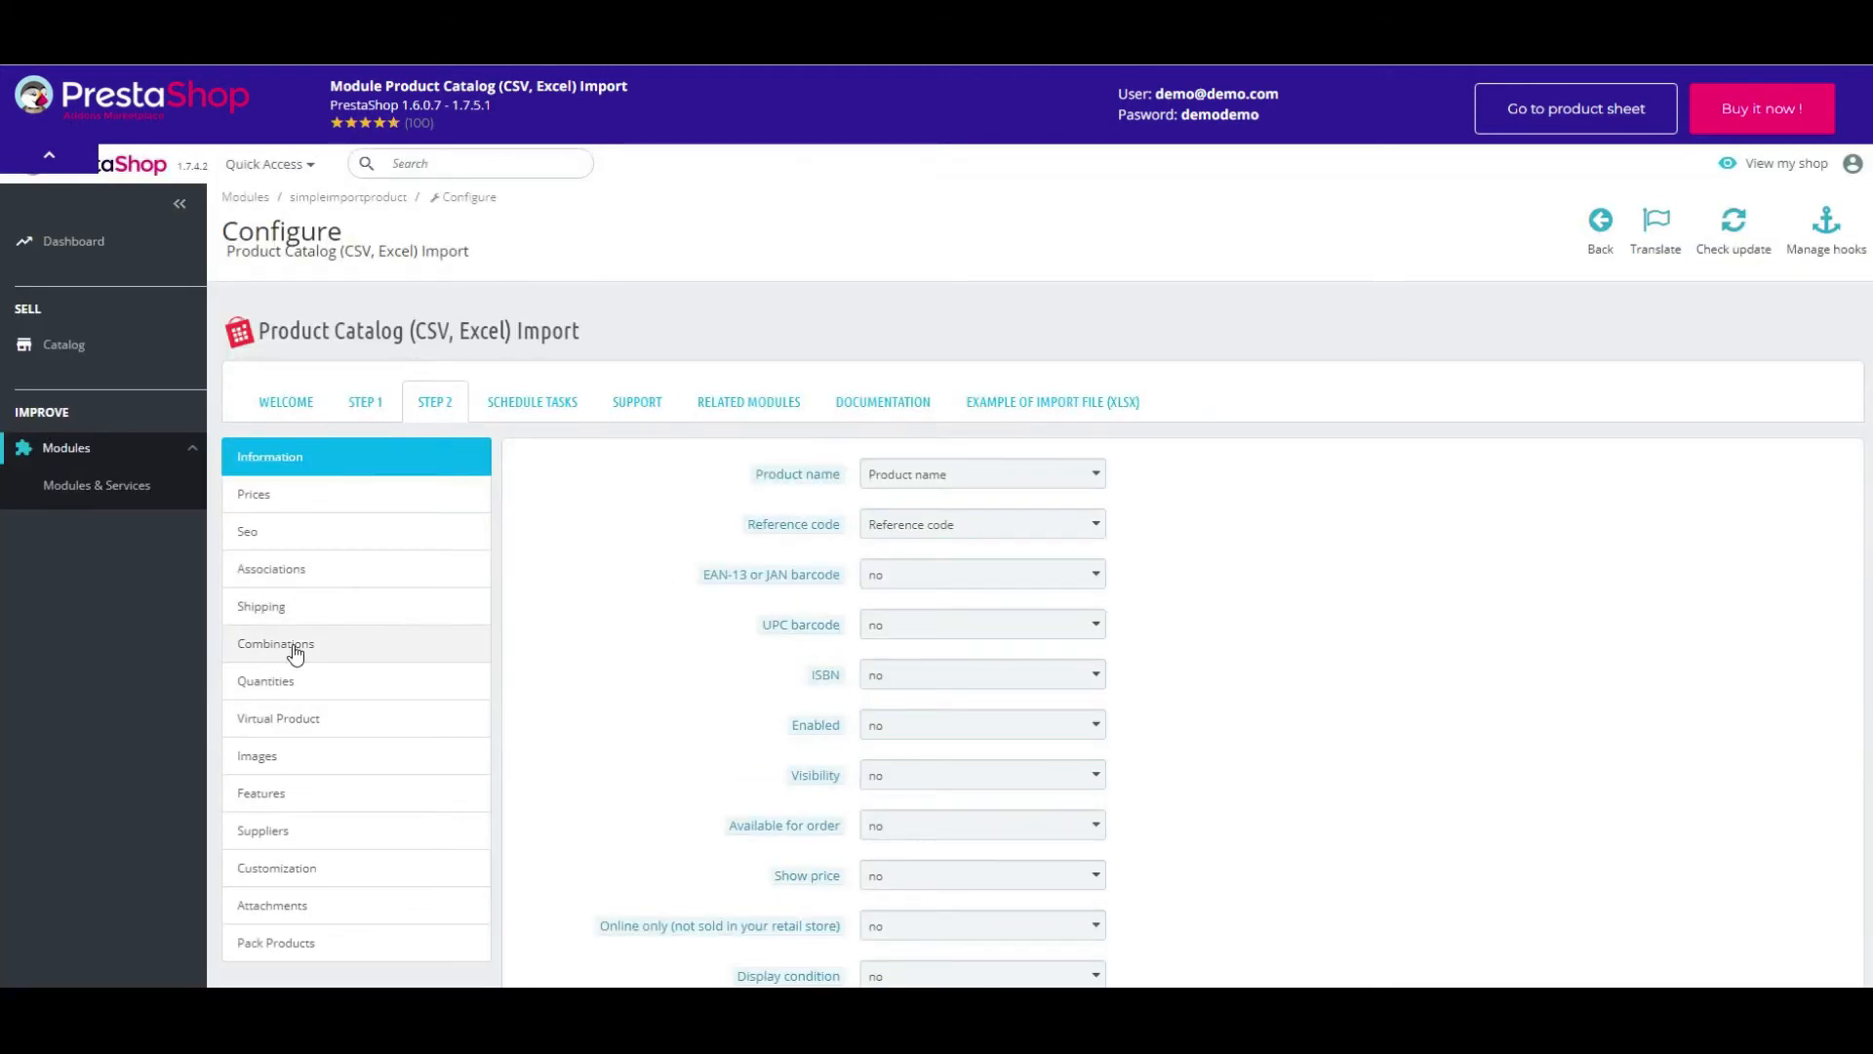
{"action": "scroll", "scroll_direction": "down", "scroll_amount": 3}
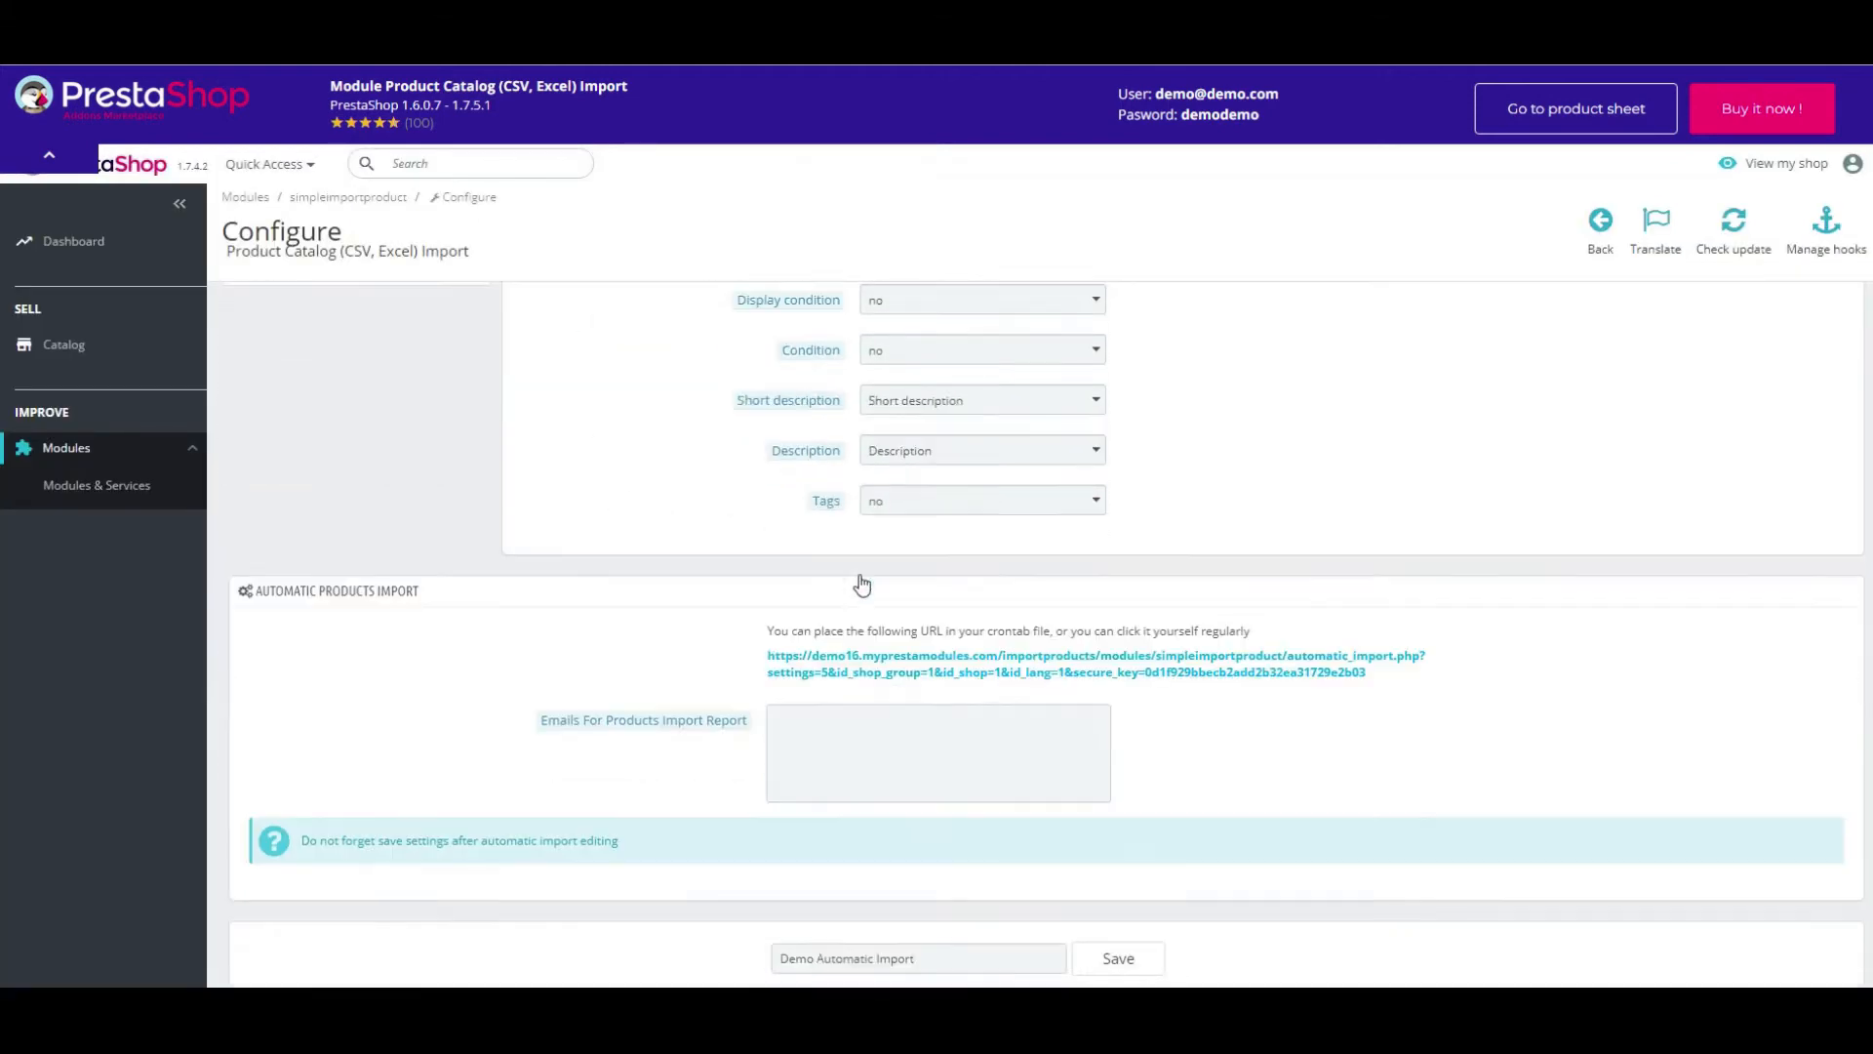
{"action": "scroll", "scroll_direction": "down", "scroll_amount": 3}
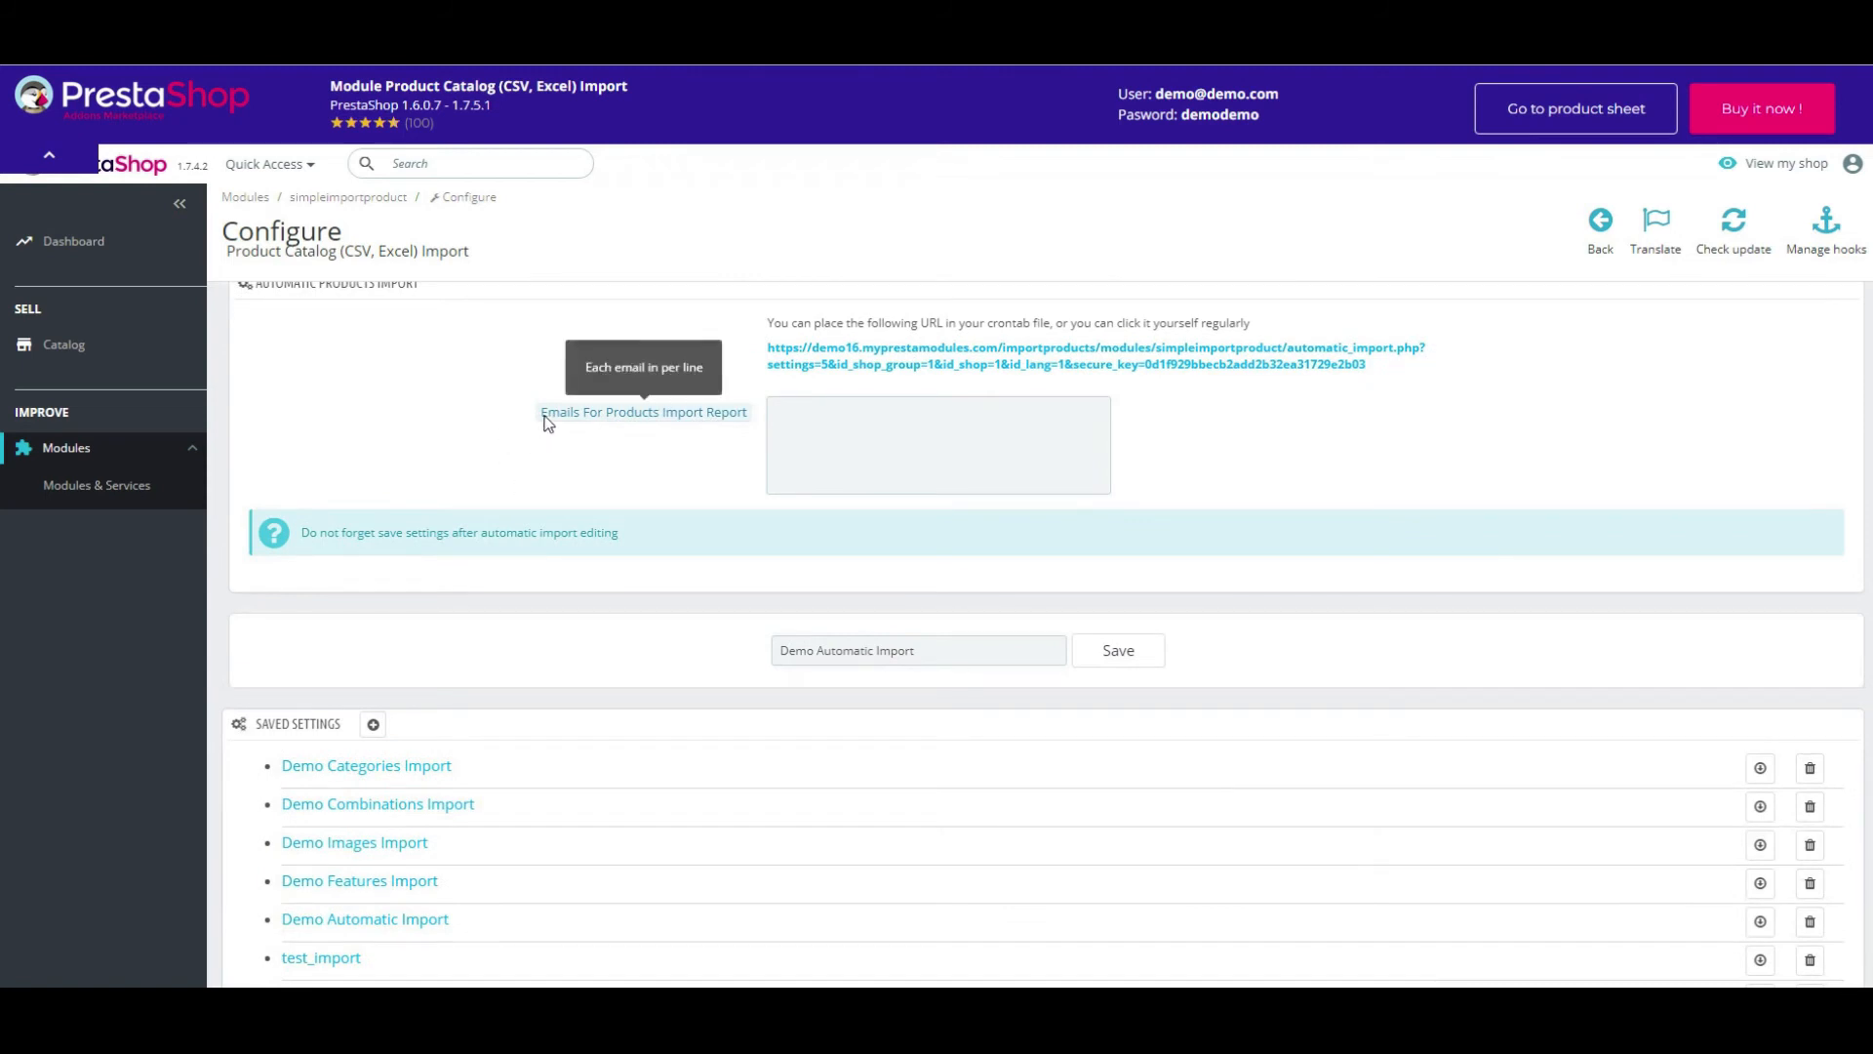
{"action": "mouse_move", "coordinate": [587, 421]}
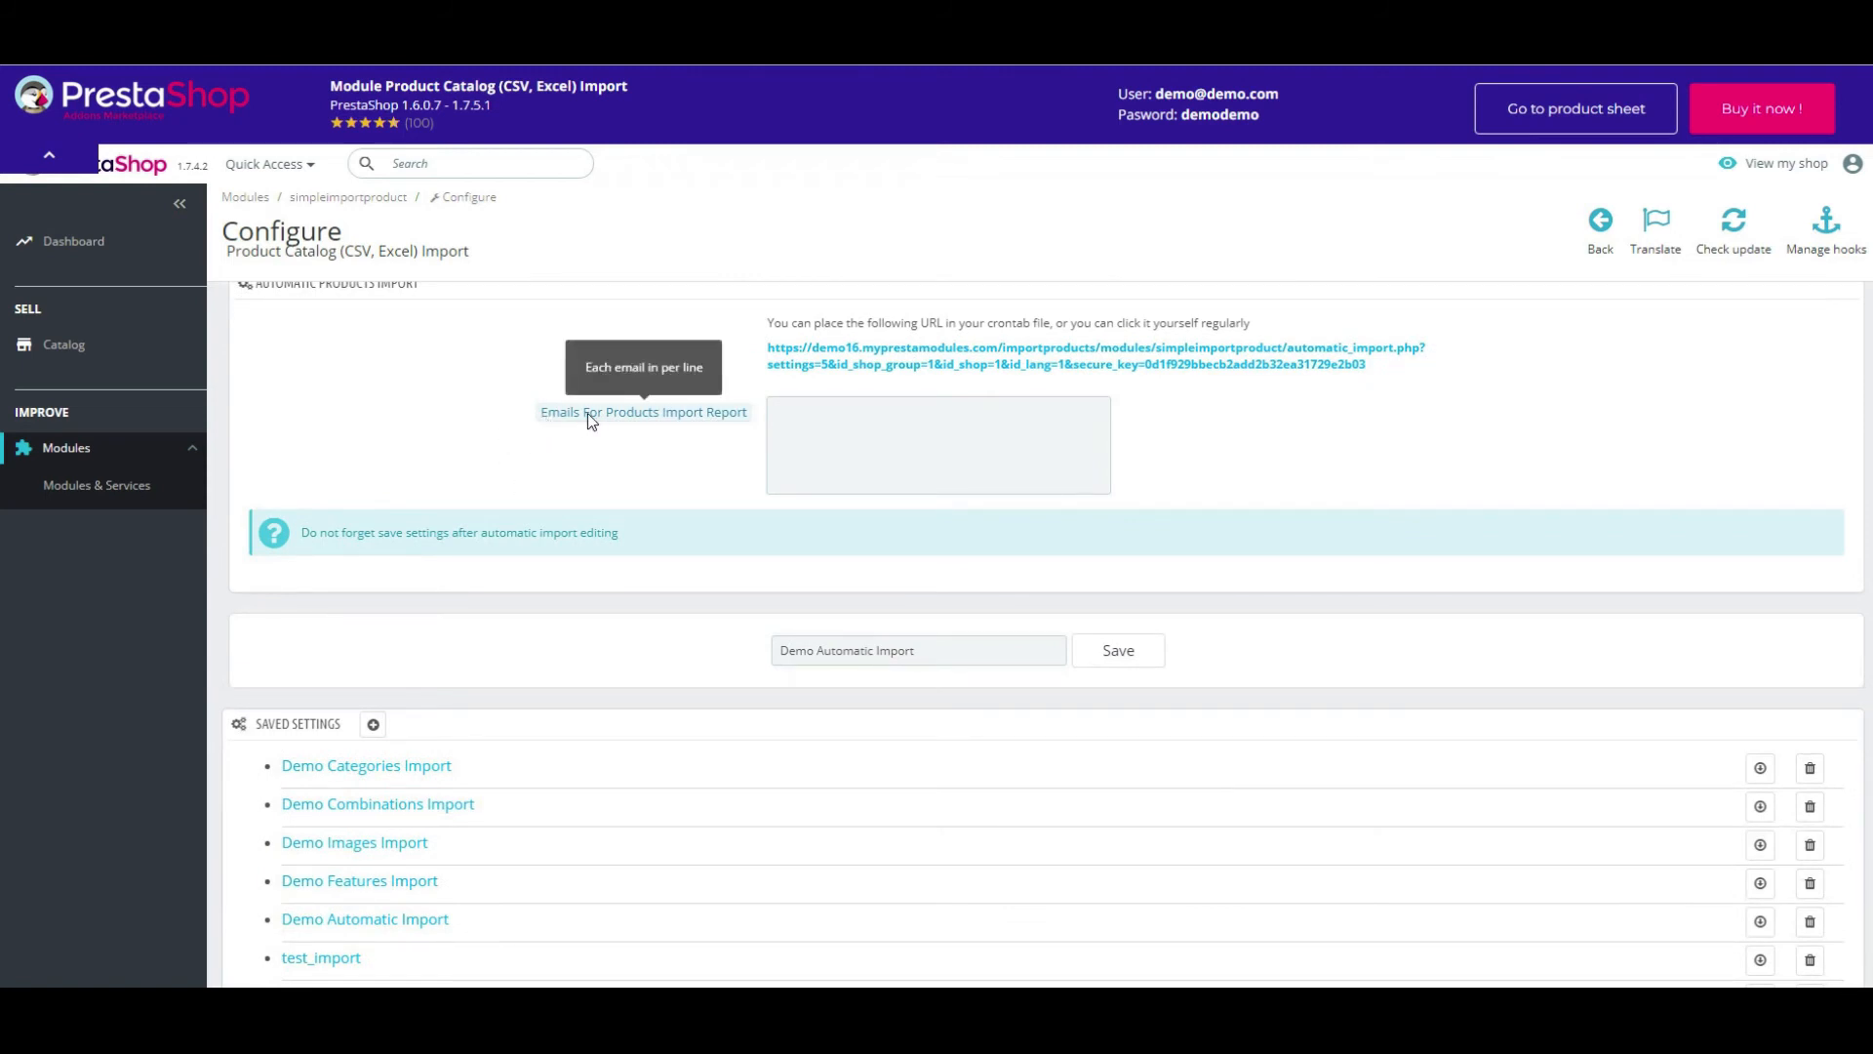
{"action": "mouse_move", "coordinate": [755, 421]}
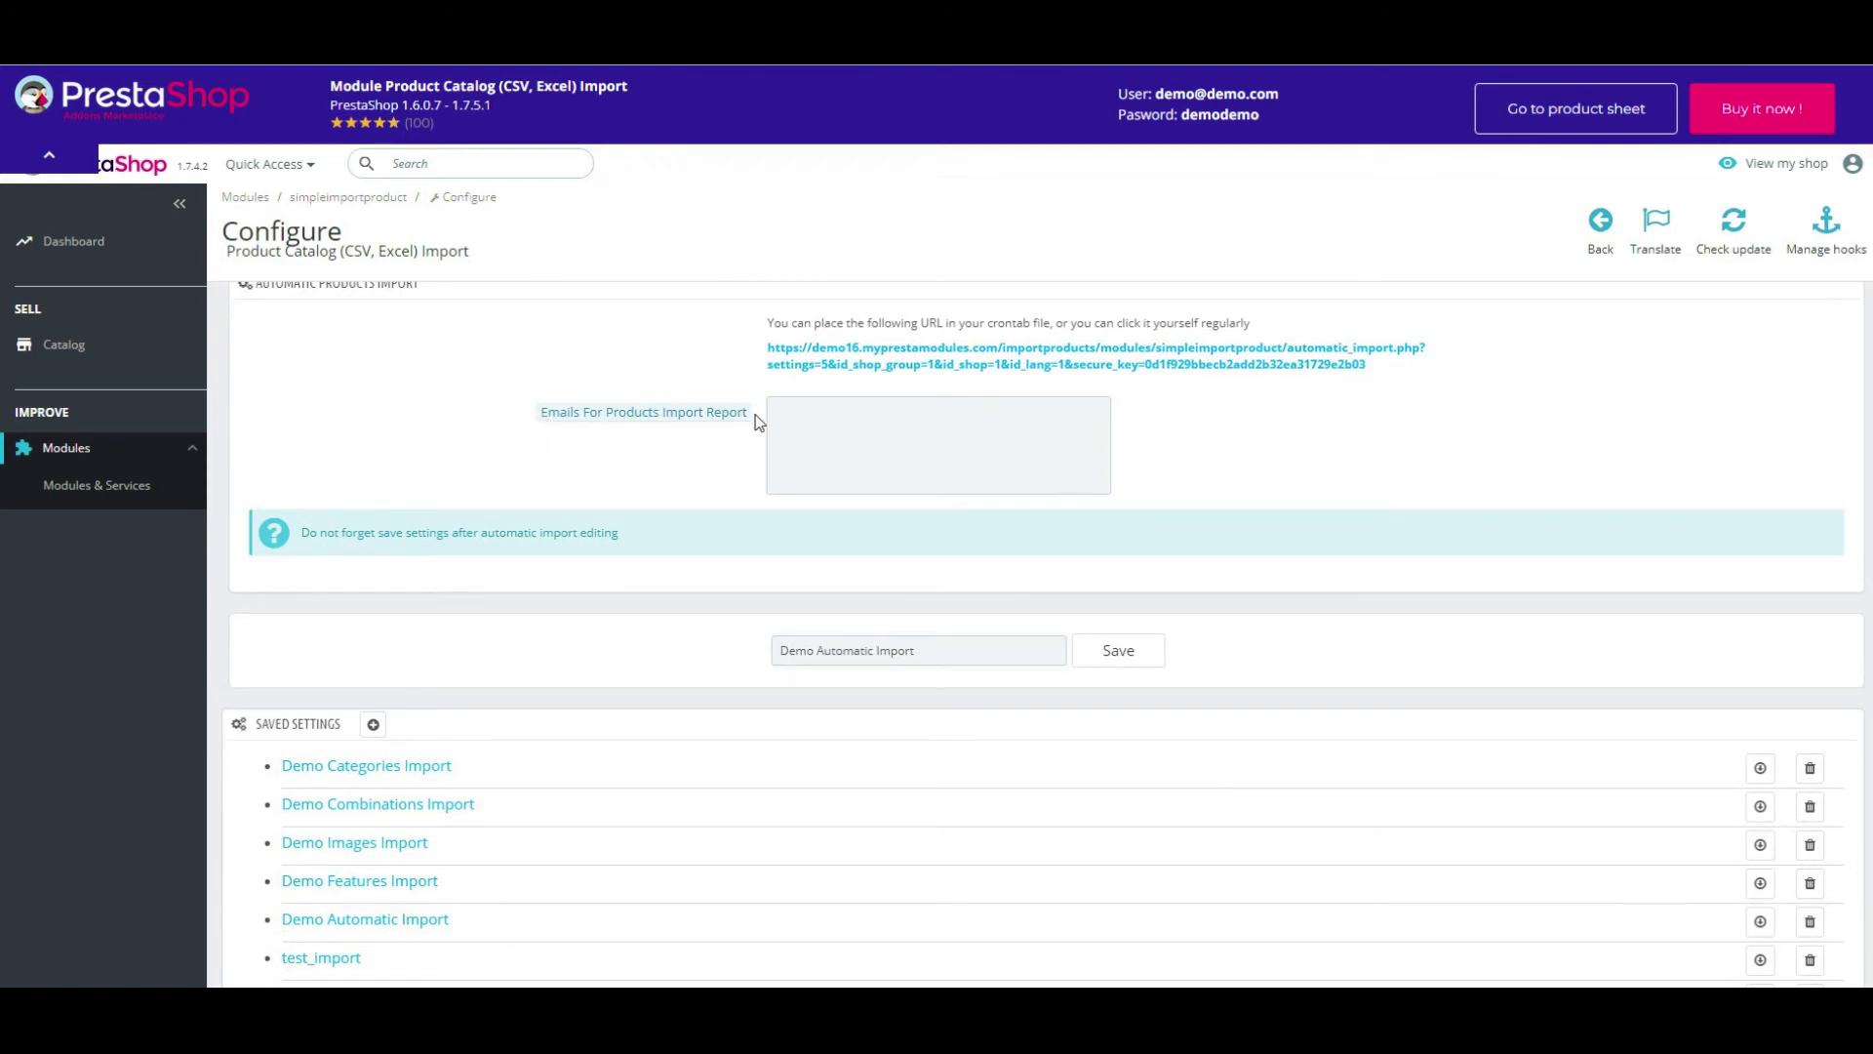
{"action": "left_click", "coordinate": [939, 445]}
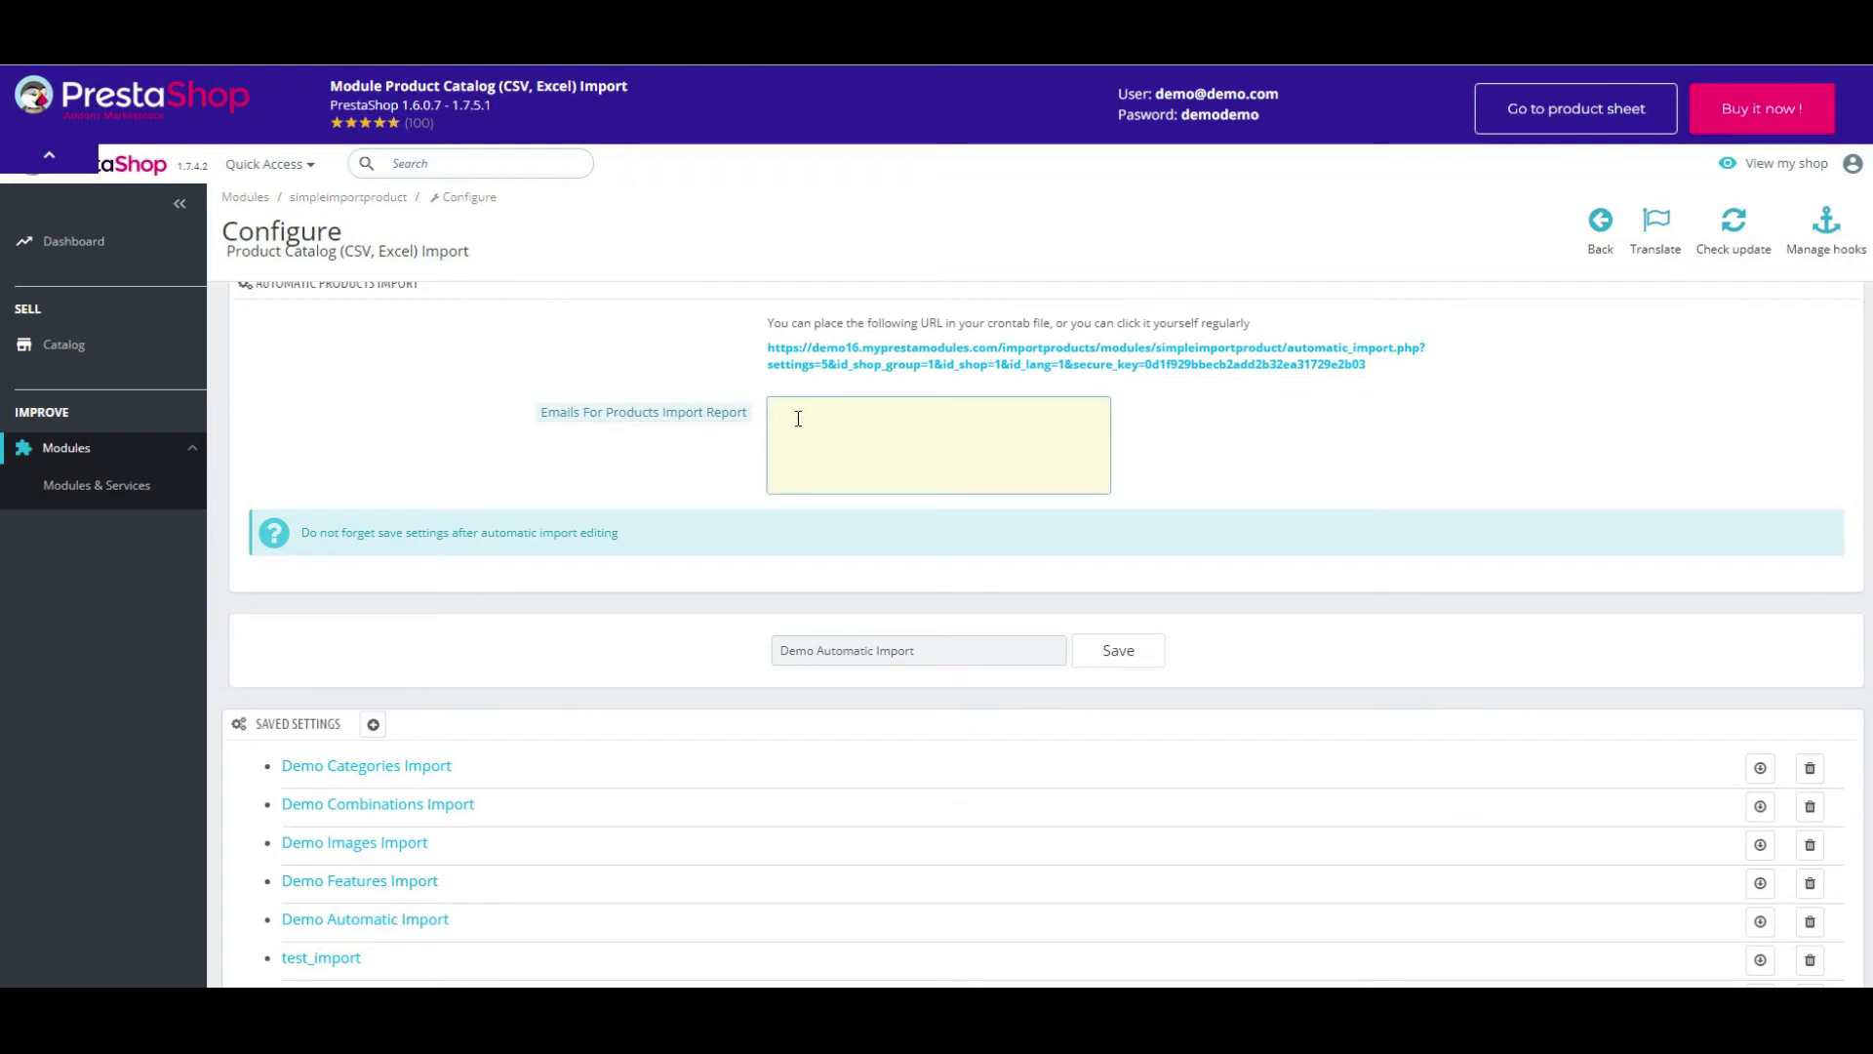
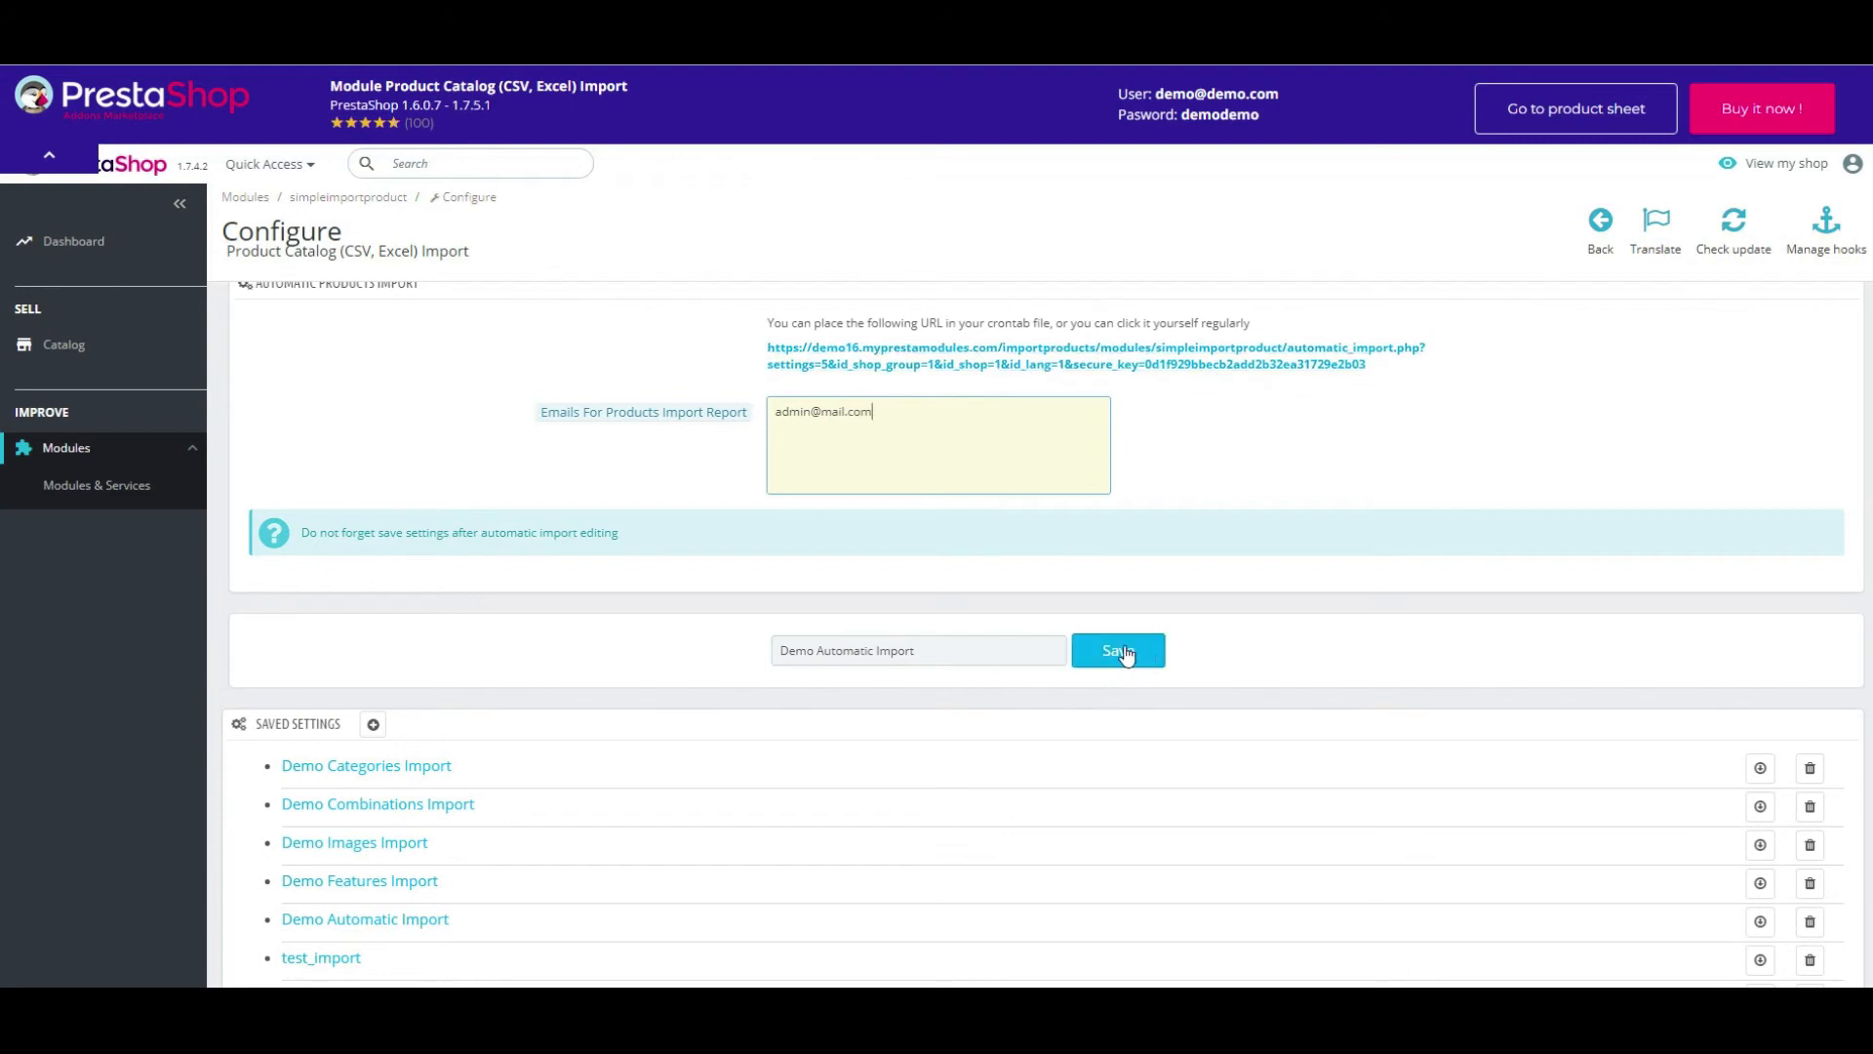
{"action": "left_click", "coordinate": [1117, 650]}
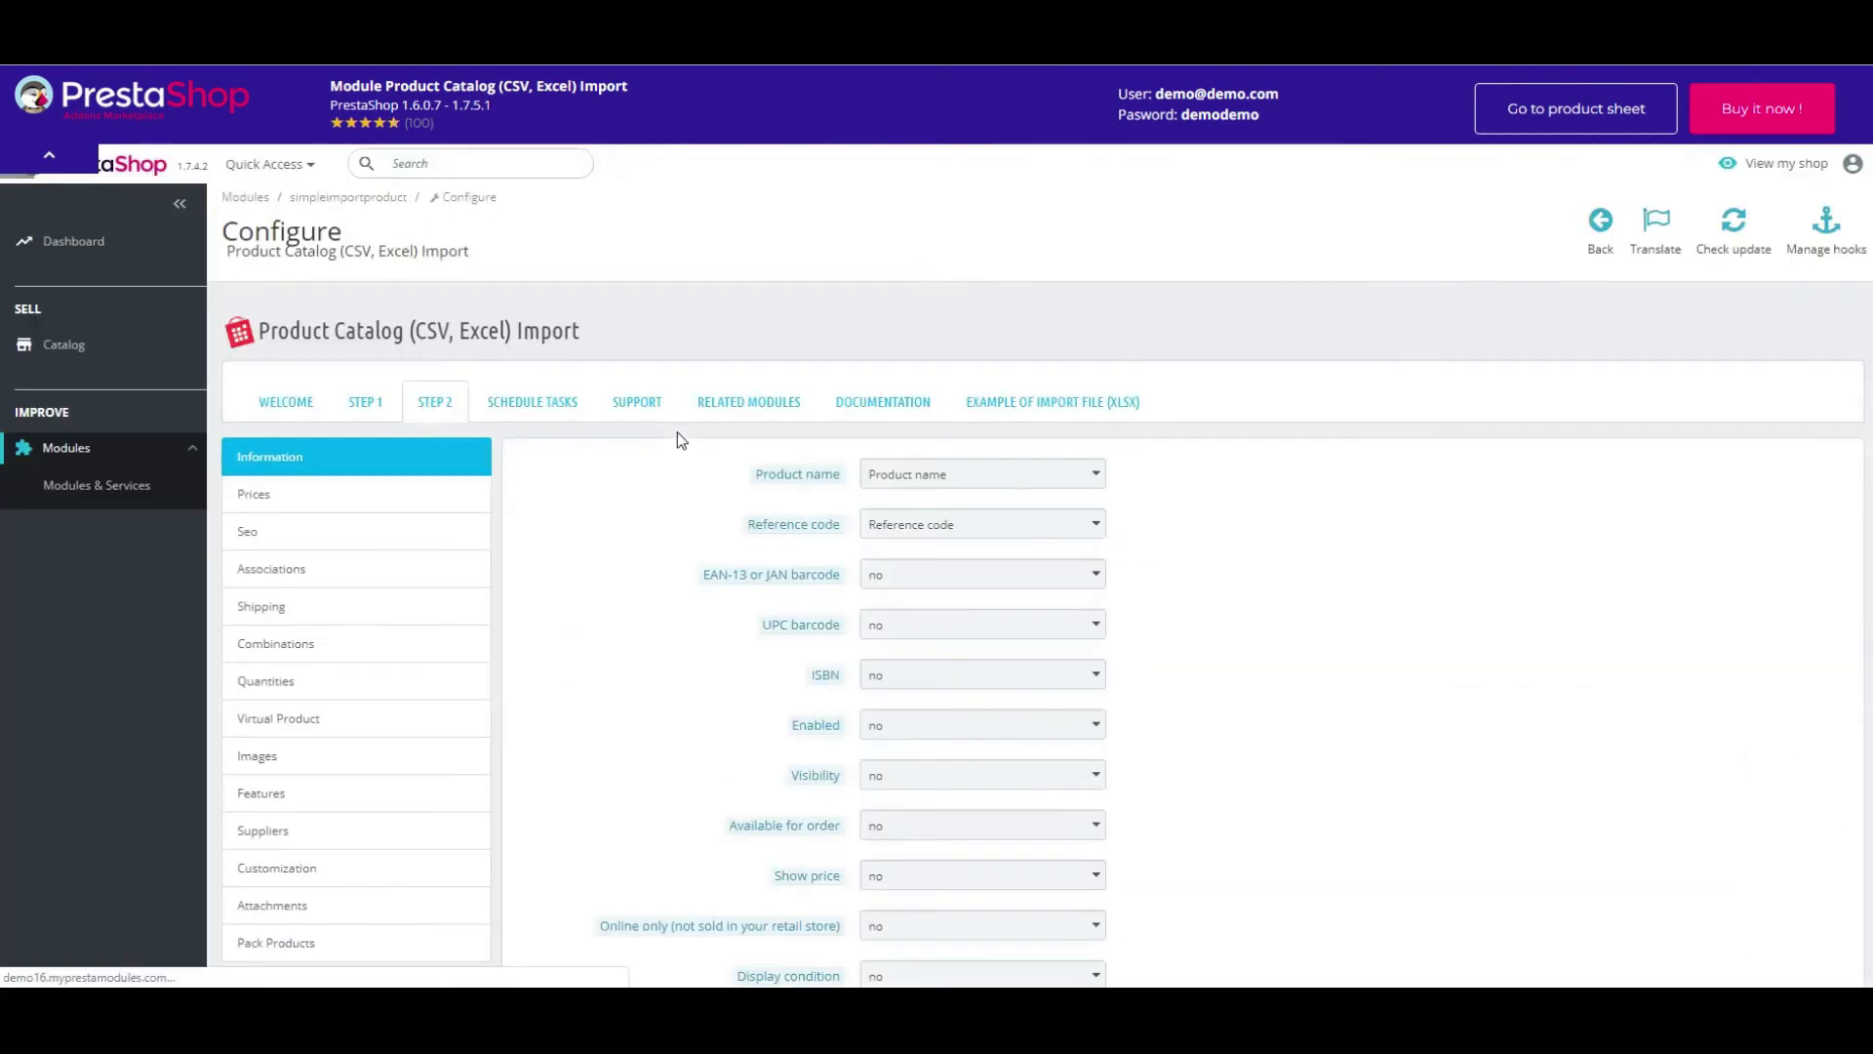
{"action": "scroll", "scroll_direction": "down", "scroll_amount": 3}
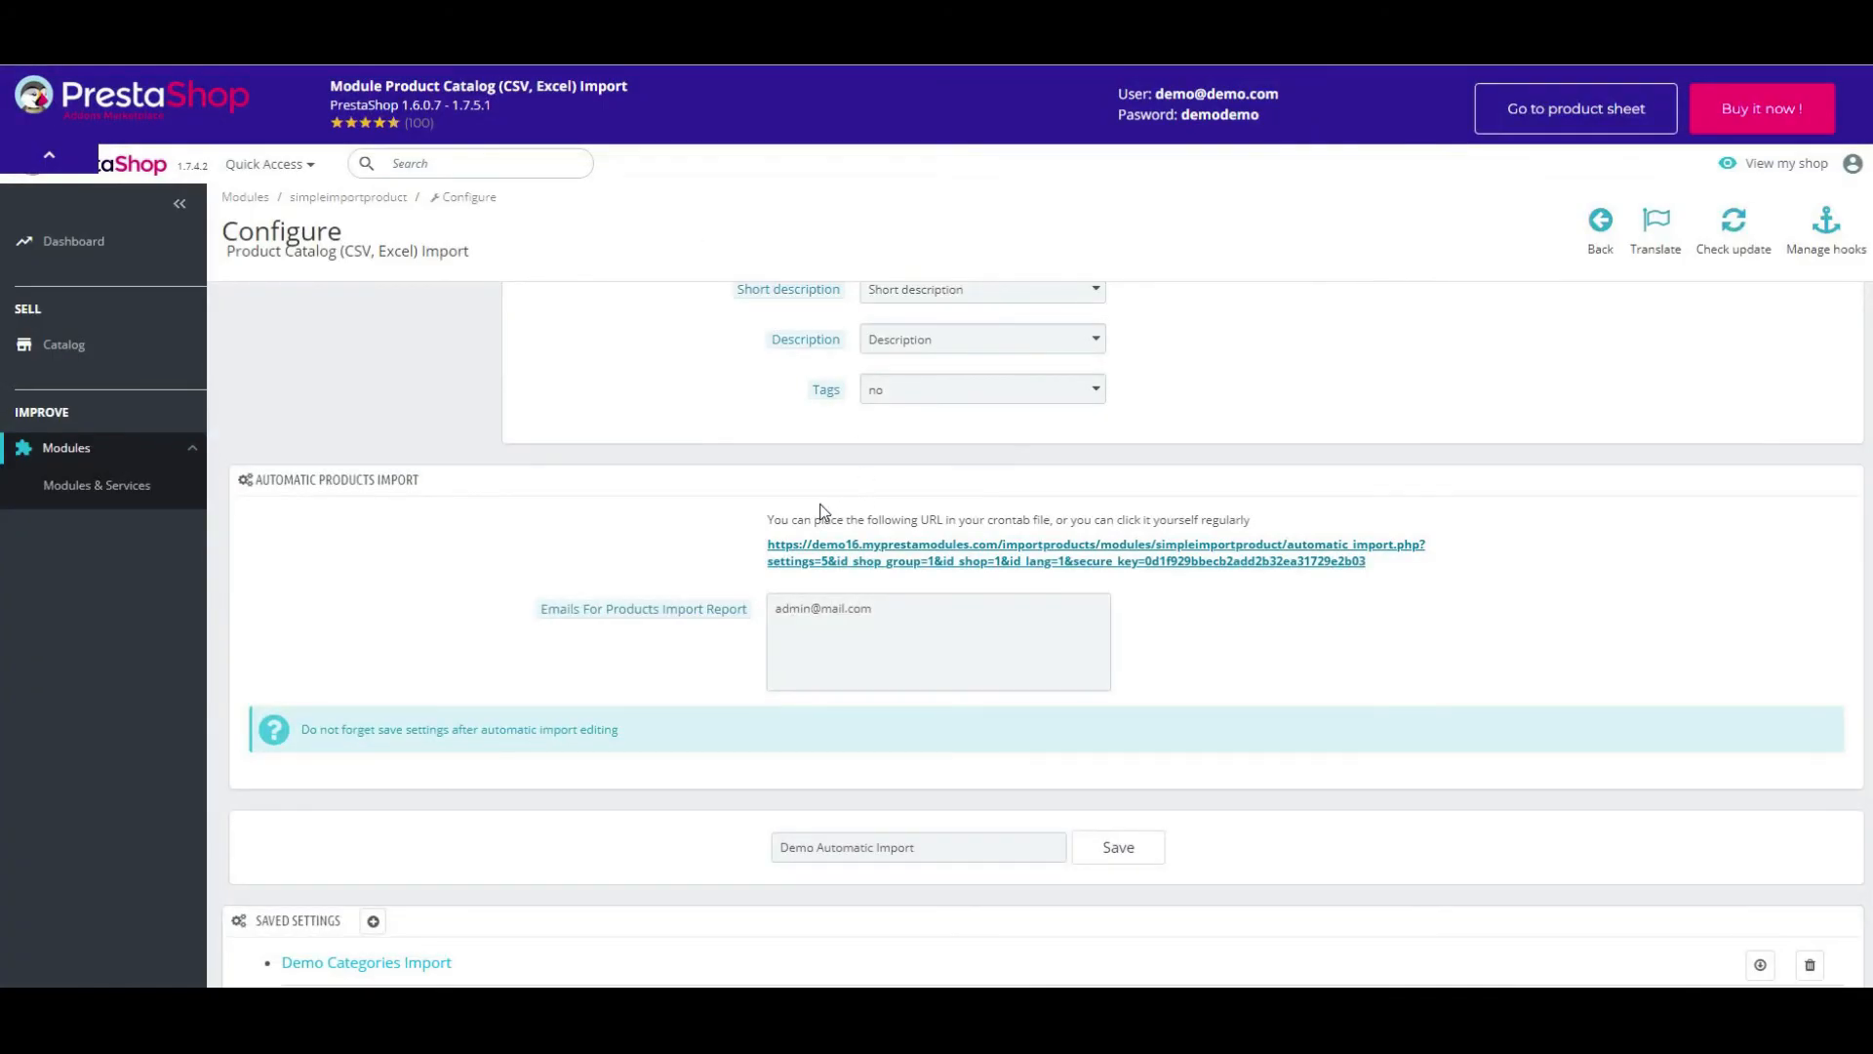
{"action": "left_click_drag", "start_coordinate": [767, 519], "coordinate": [1232, 519]}
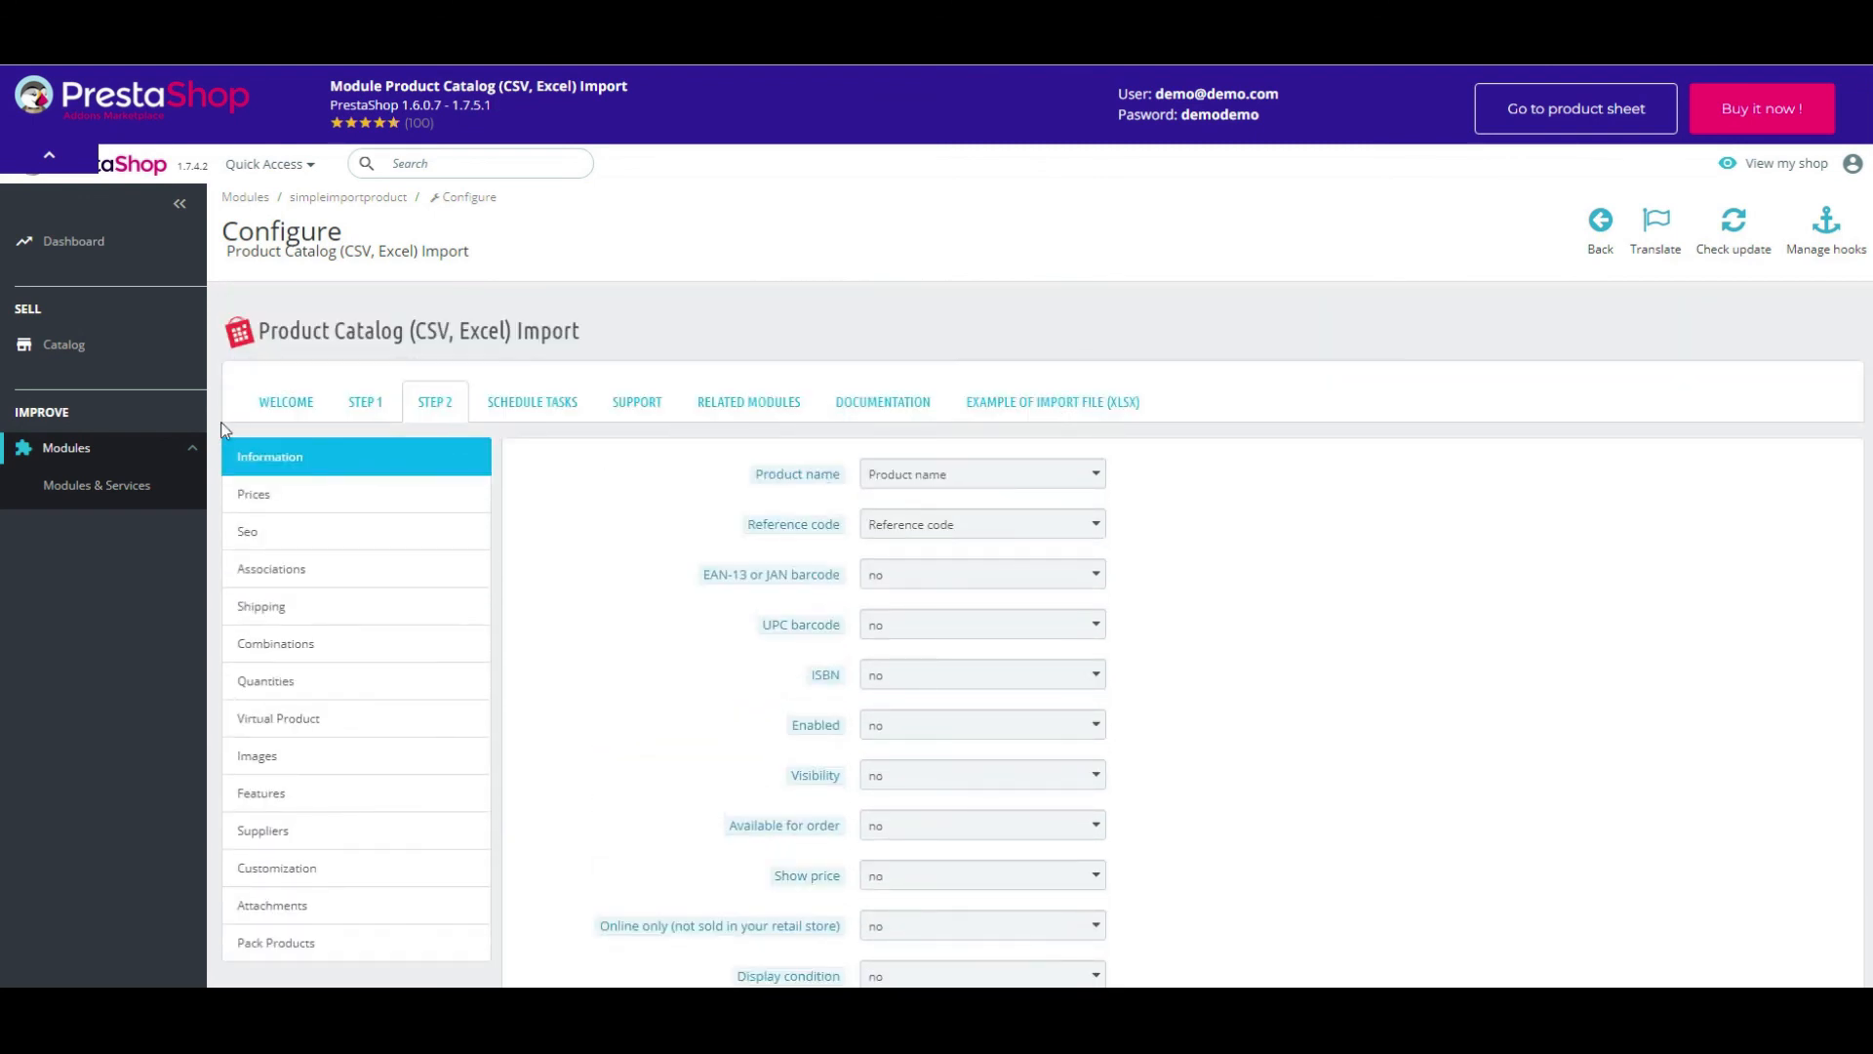
{"action": "left_click", "coordinate": [285, 402]}
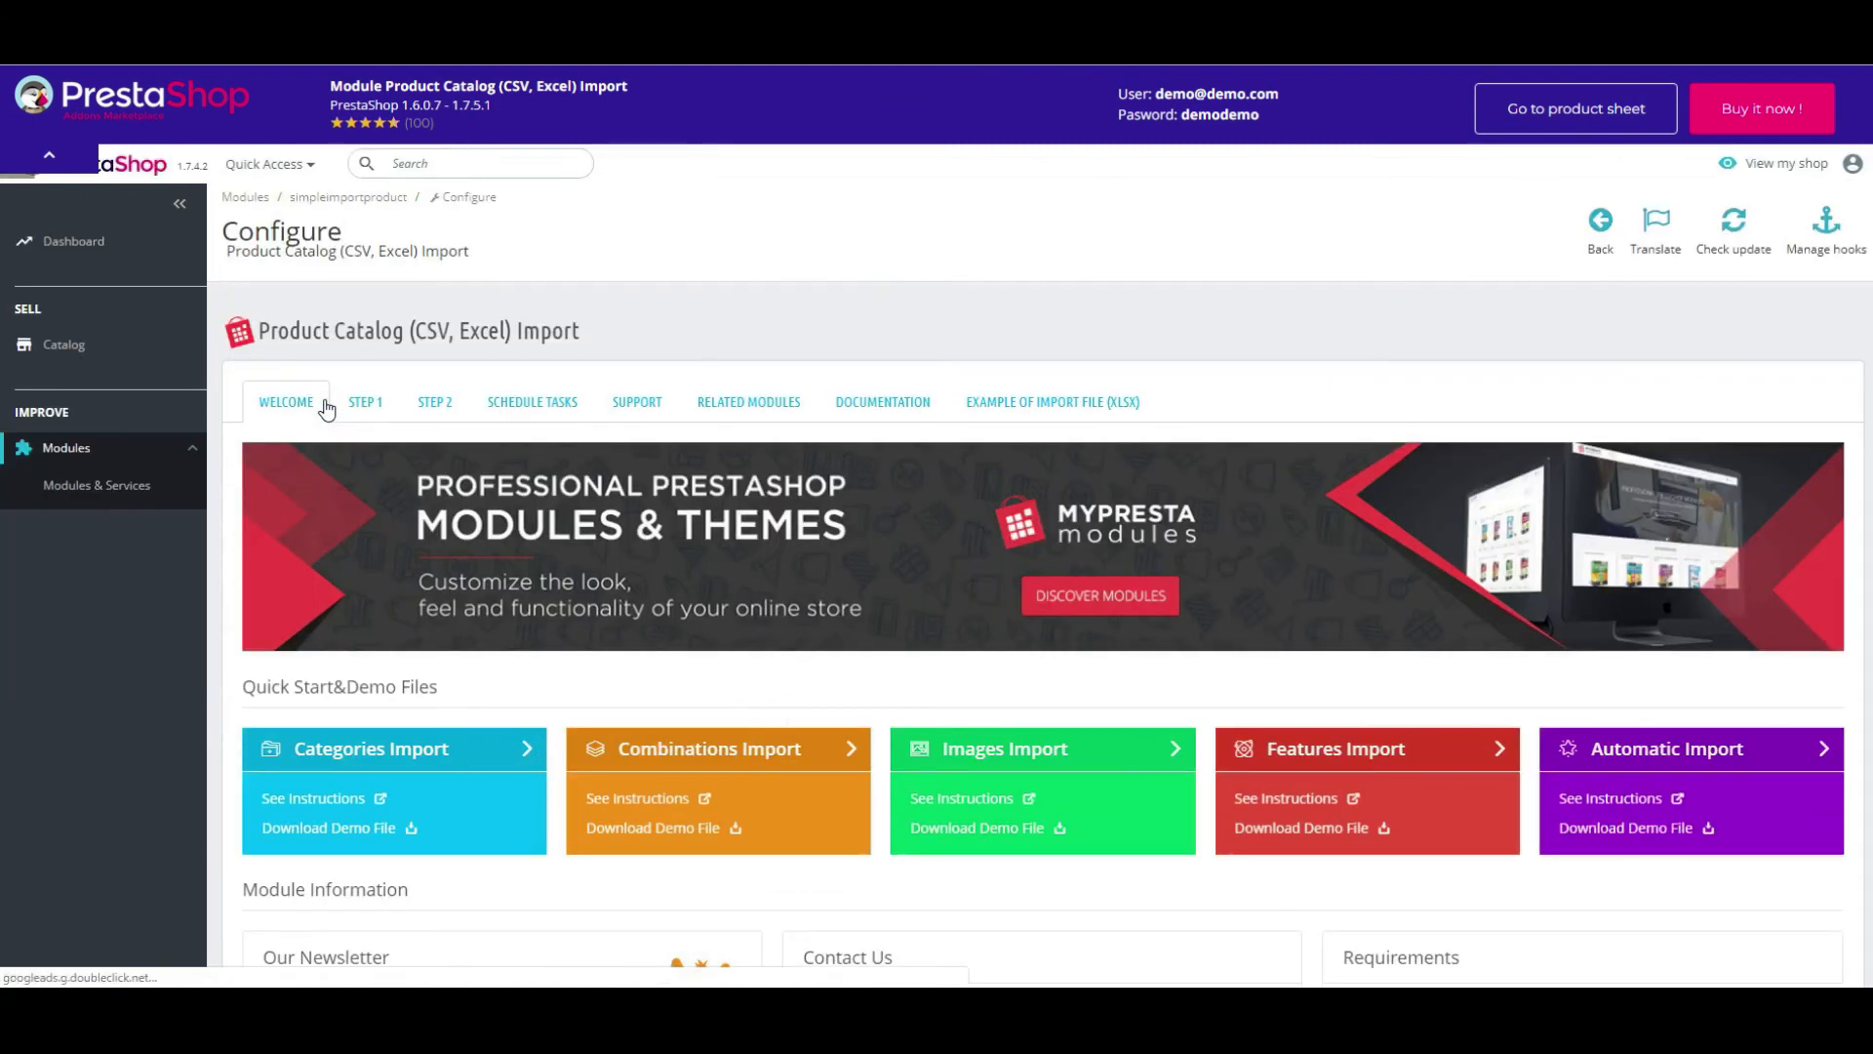